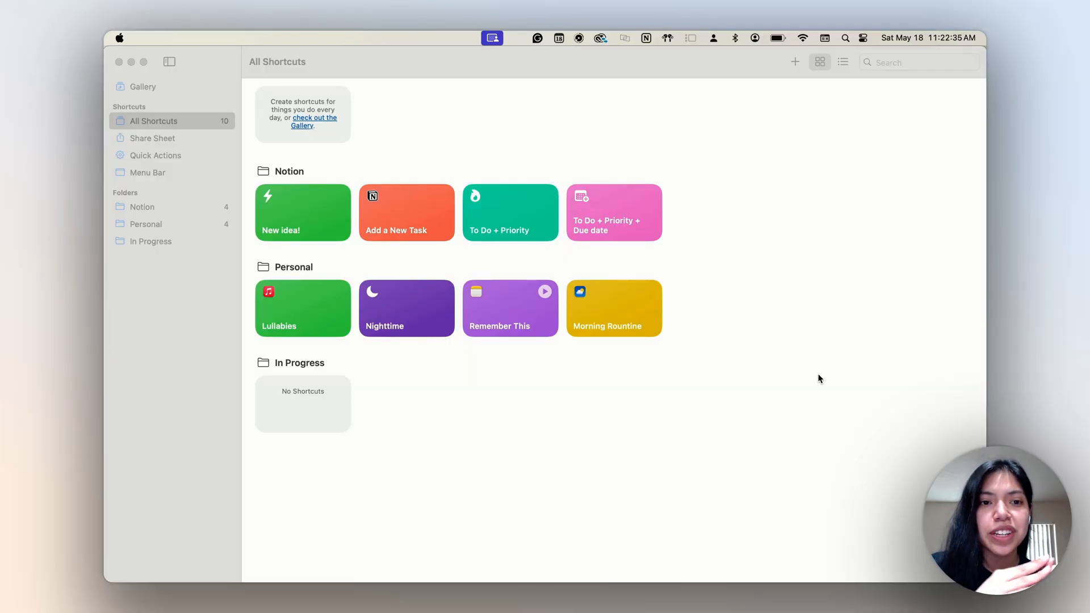
pyautogui.moveTo(415, 226)
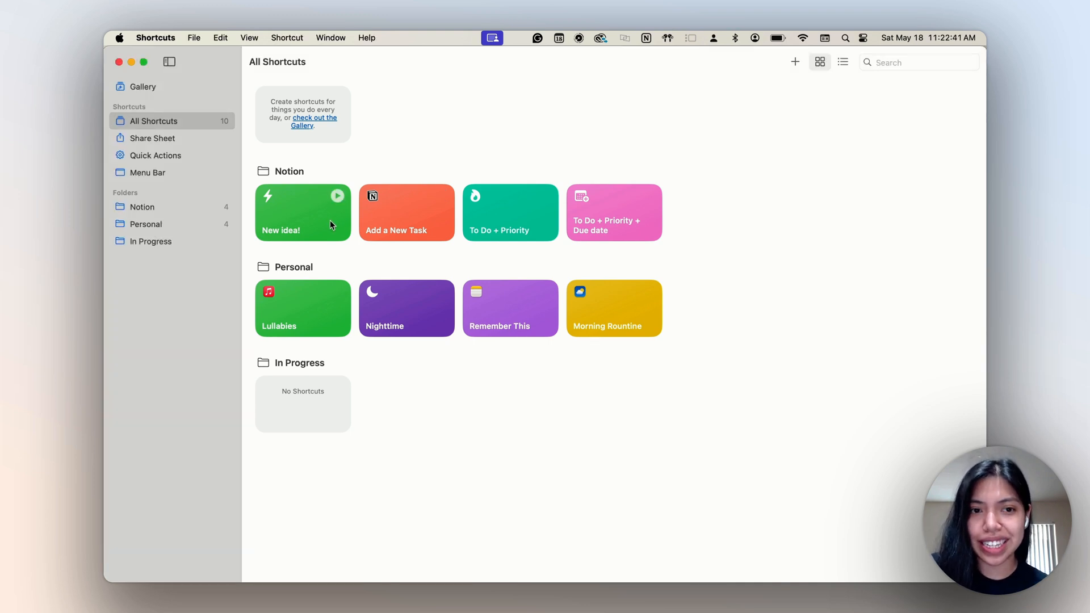
pyautogui.moveTo(340, 198)
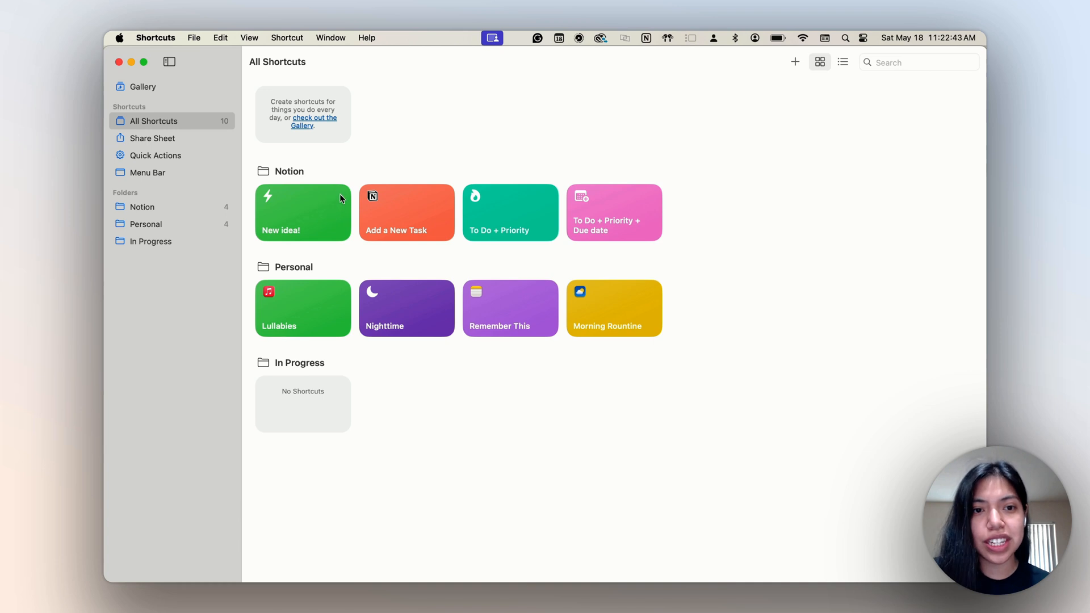
# Run the New idea! shortcut and submit 'new idea' as the idea text
pyautogui.click(303, 212)
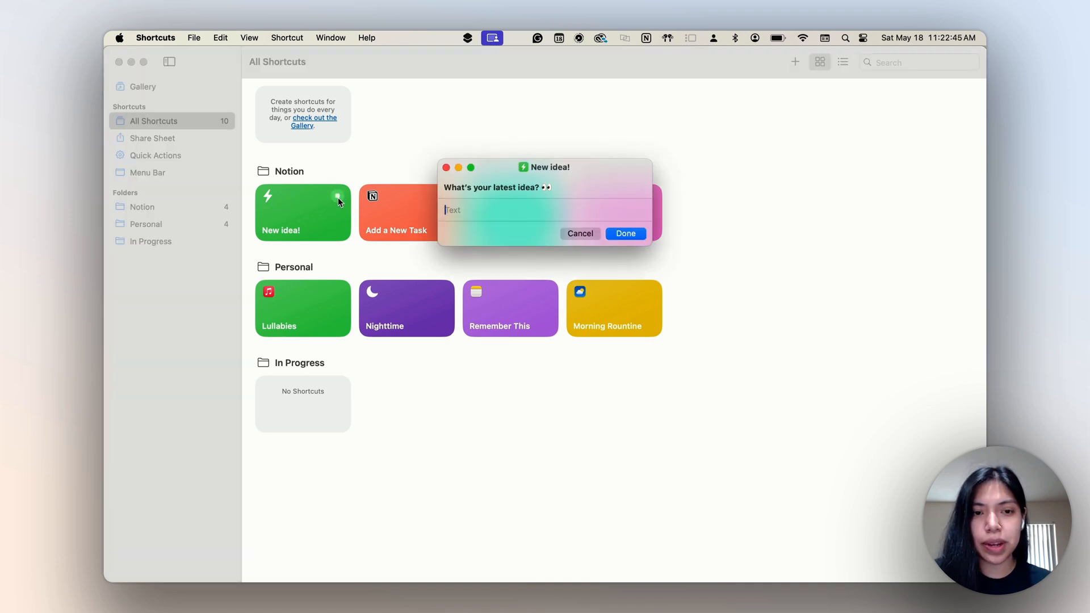
pyautogui.write('new idea')
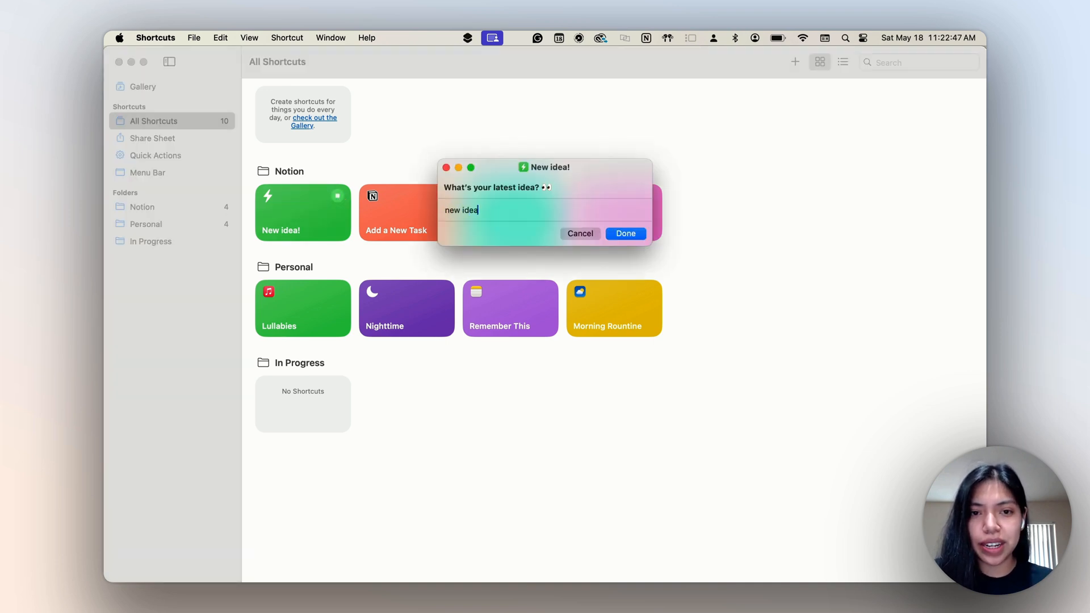
pyautogui.click(625, 233)
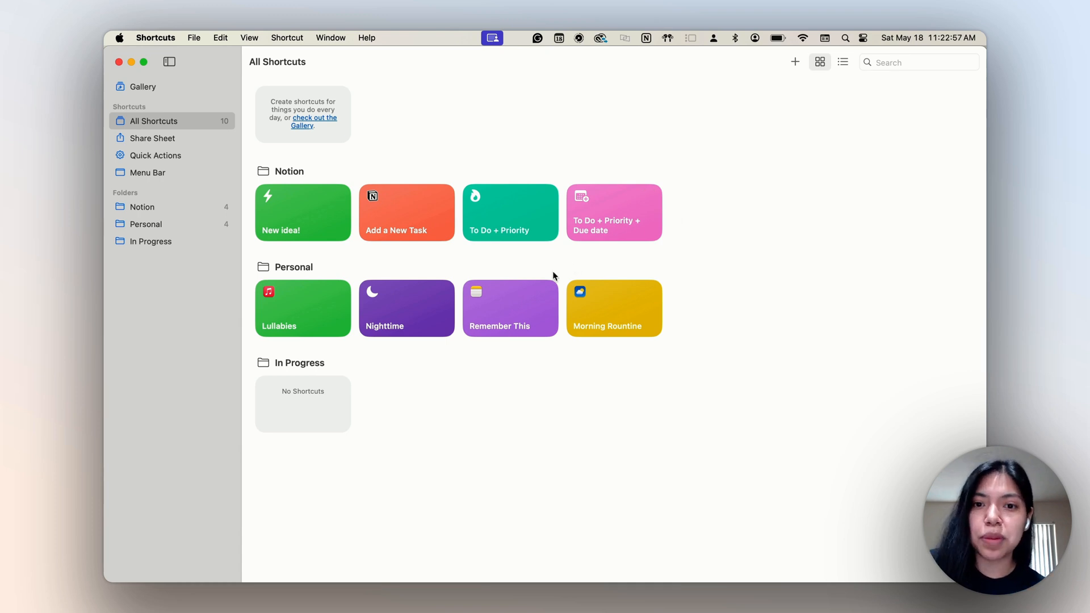
pyautogui.moveTo(568, 261)
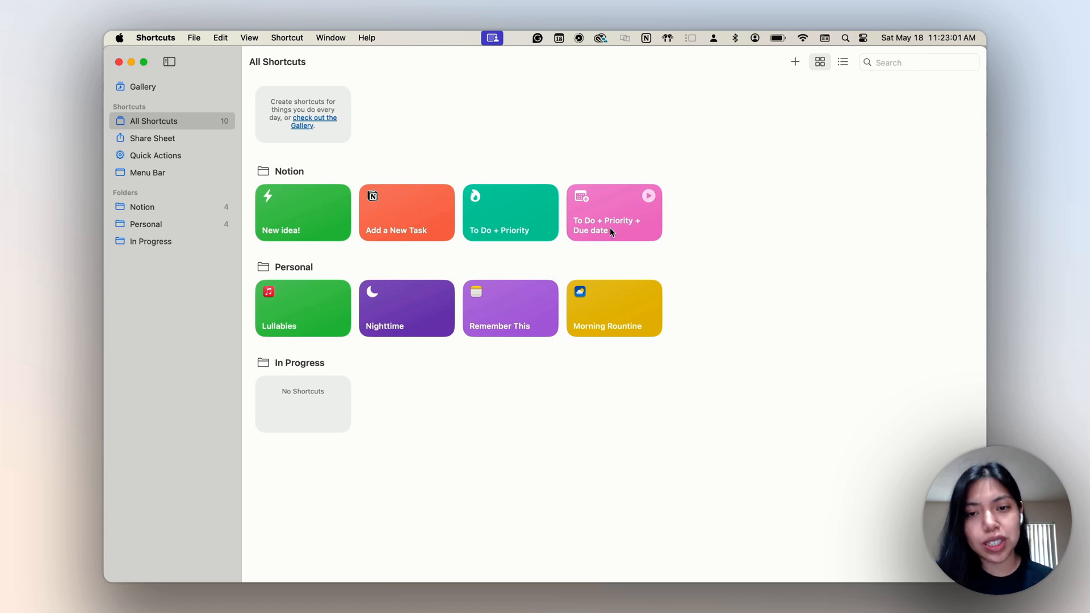
# Run To Do + Priority + Due date with task 'like and subscribe to my youtube', due May 20, 2024
pyautogui.click(613, 212)
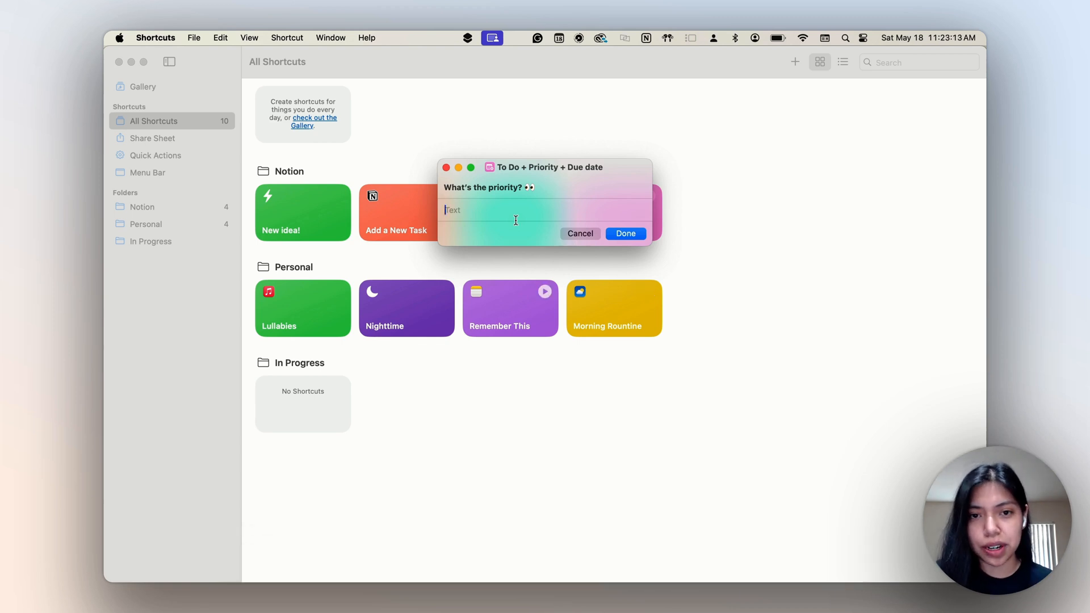
pyautogui.click(514, 210)
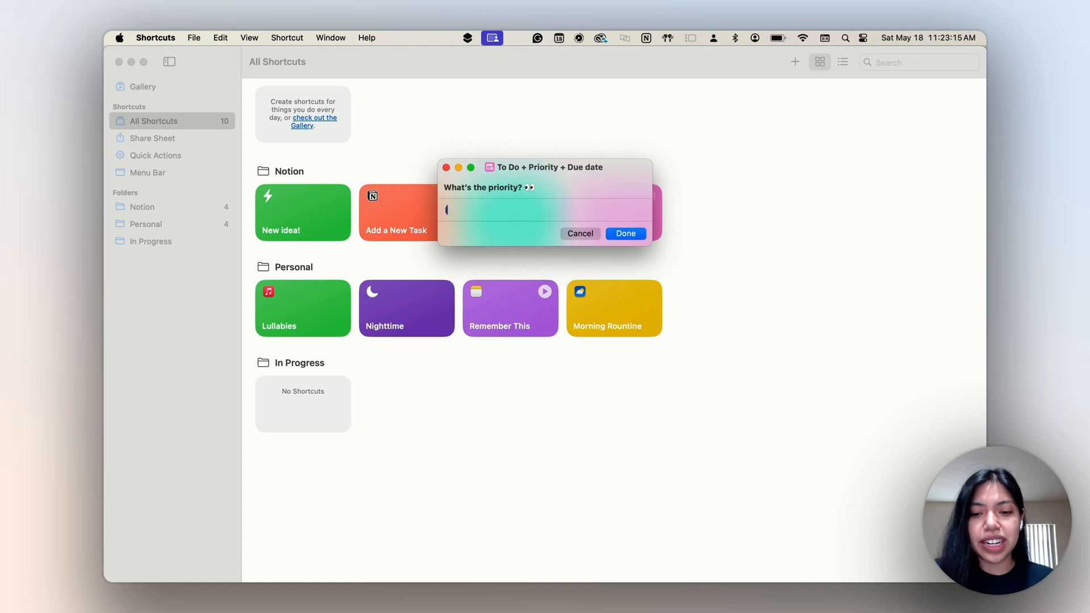
pyautogui.write('like and subsc')
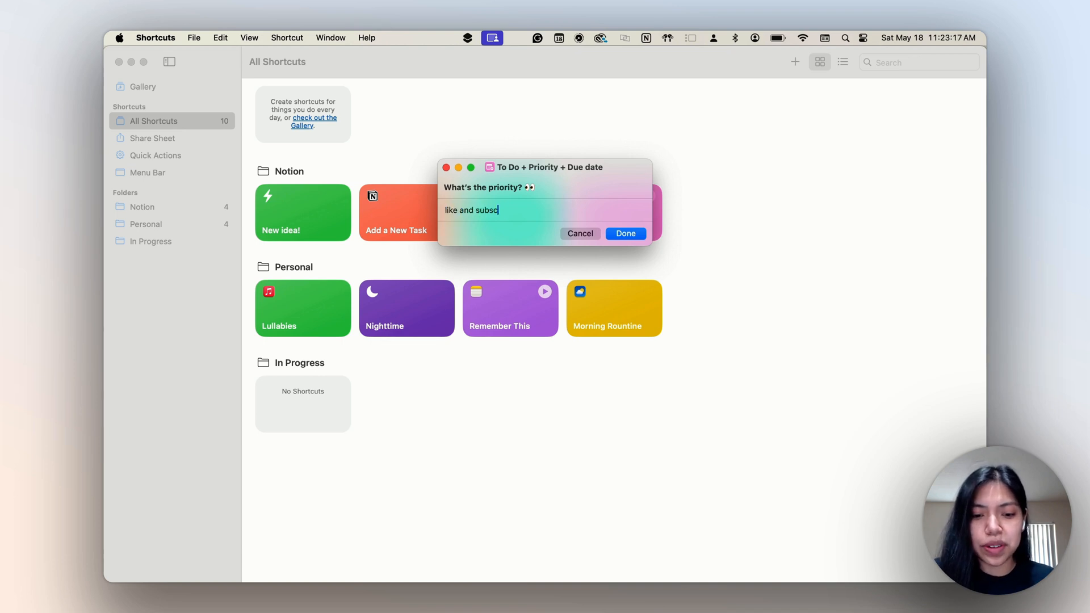
pyautogui.write('ribe to my youtub')
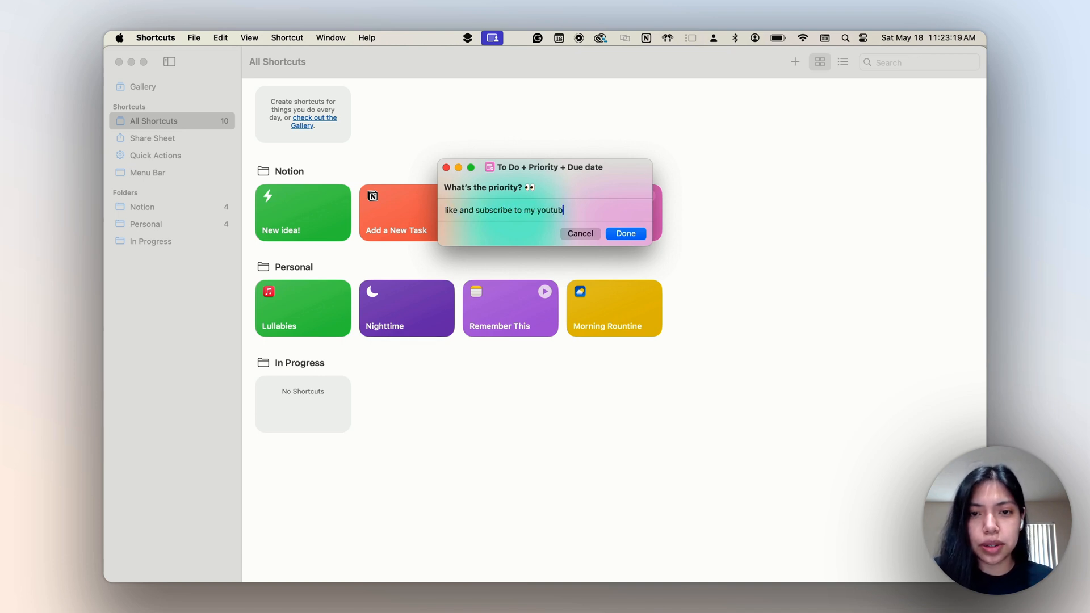
pyautogui.click(623, 233)
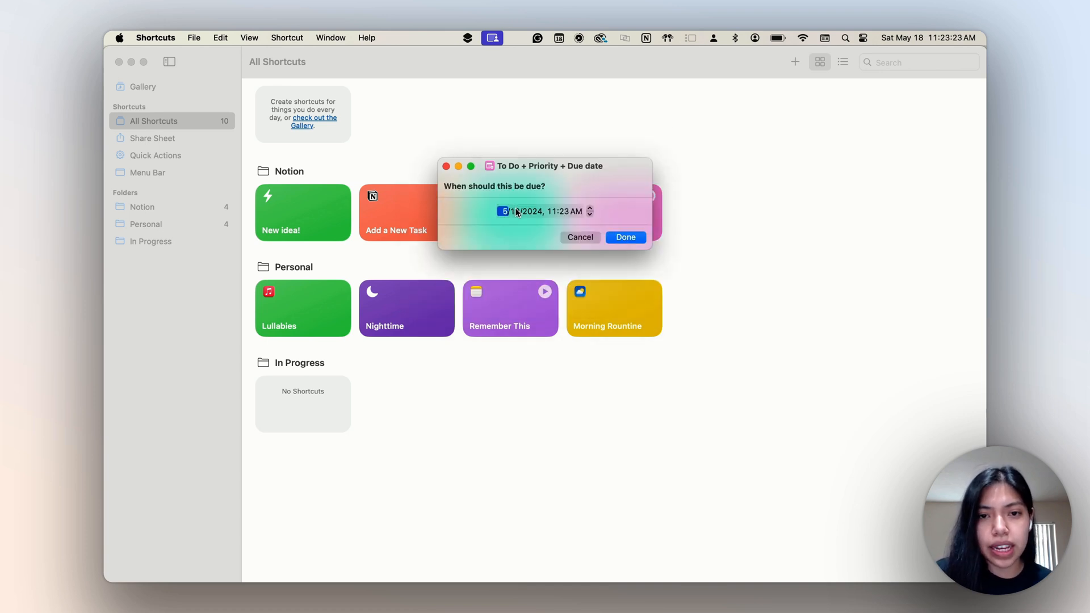
pyautogui.click(504, 211)
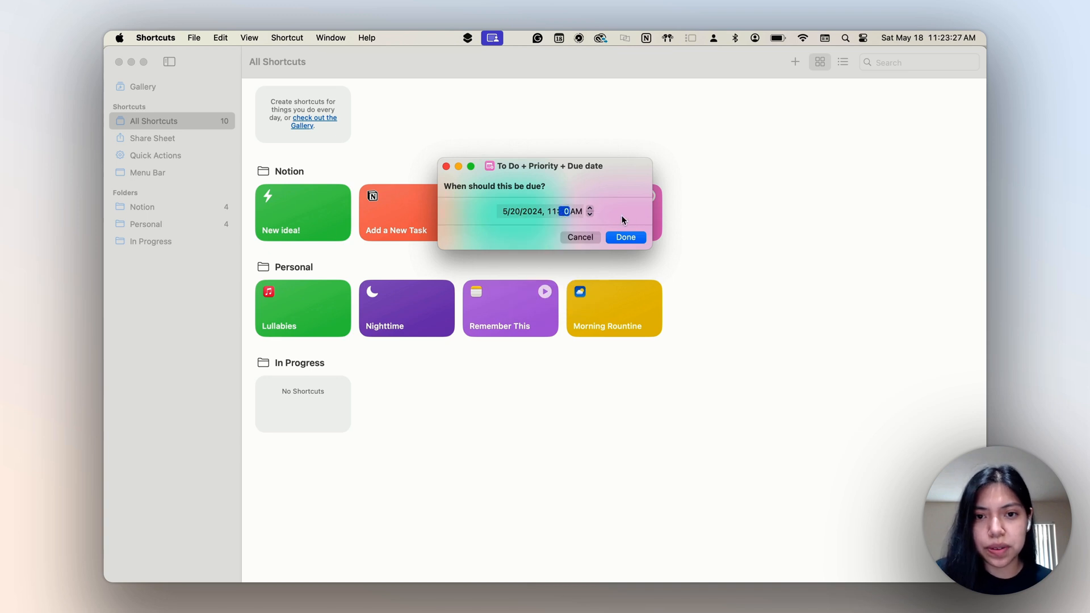
pyautogui.click(624, 237)
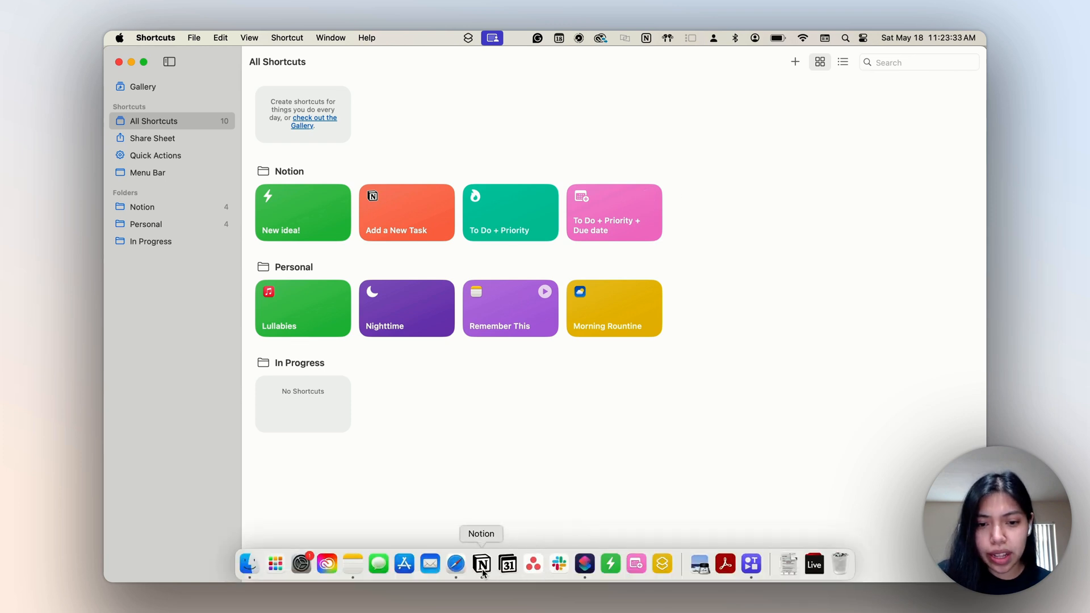
# Switch to Notion to check for the new 'like and subscribe to my youtube' task
pyautogui.click(481, 563)
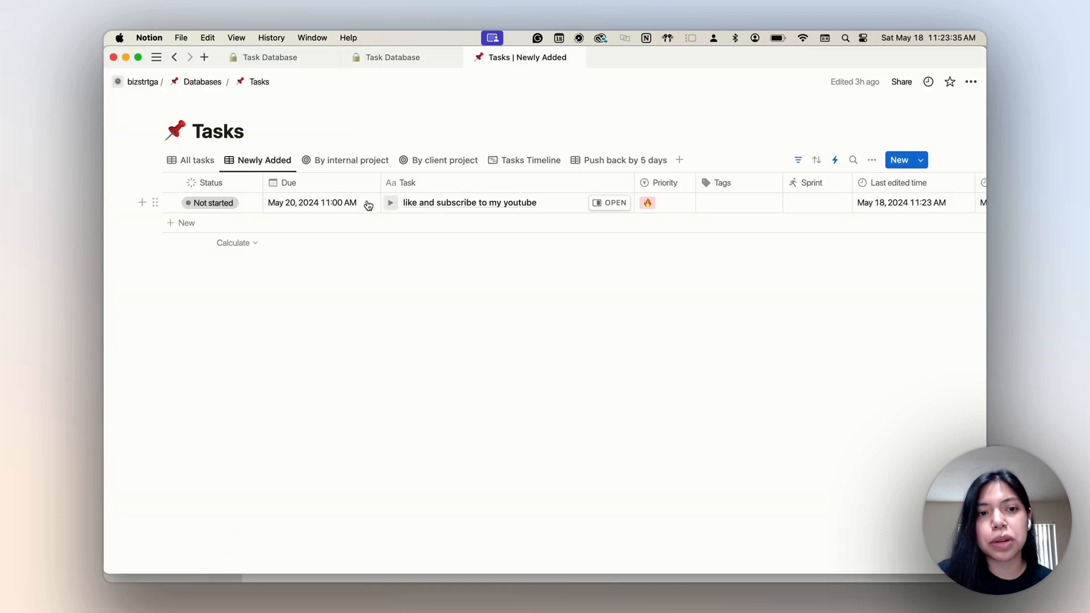
pyautogui.moveTo(706, 227)
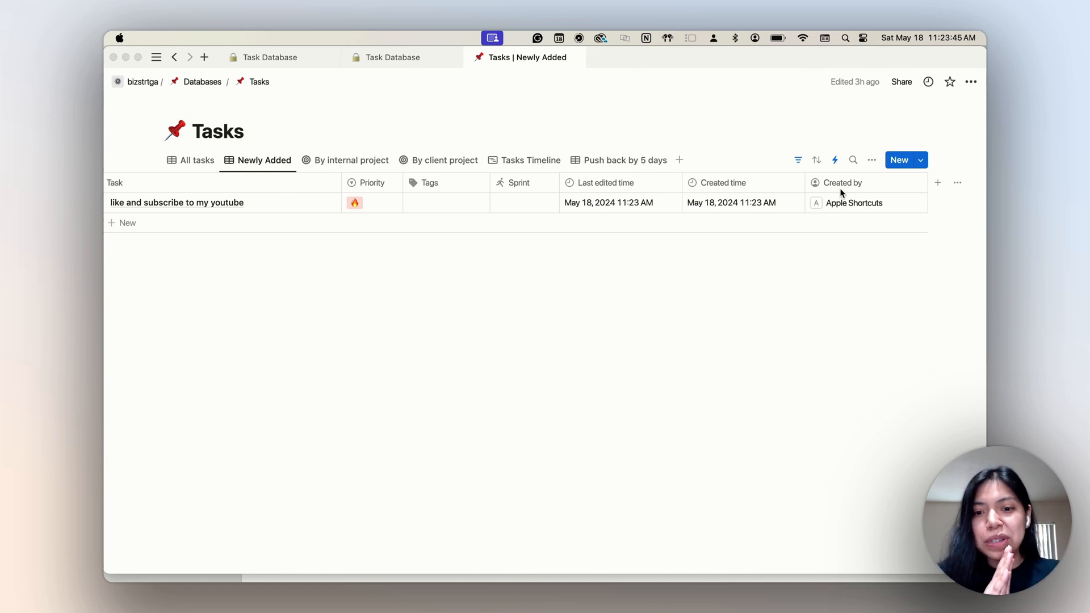
pyautogui.moveTo(804, 281)
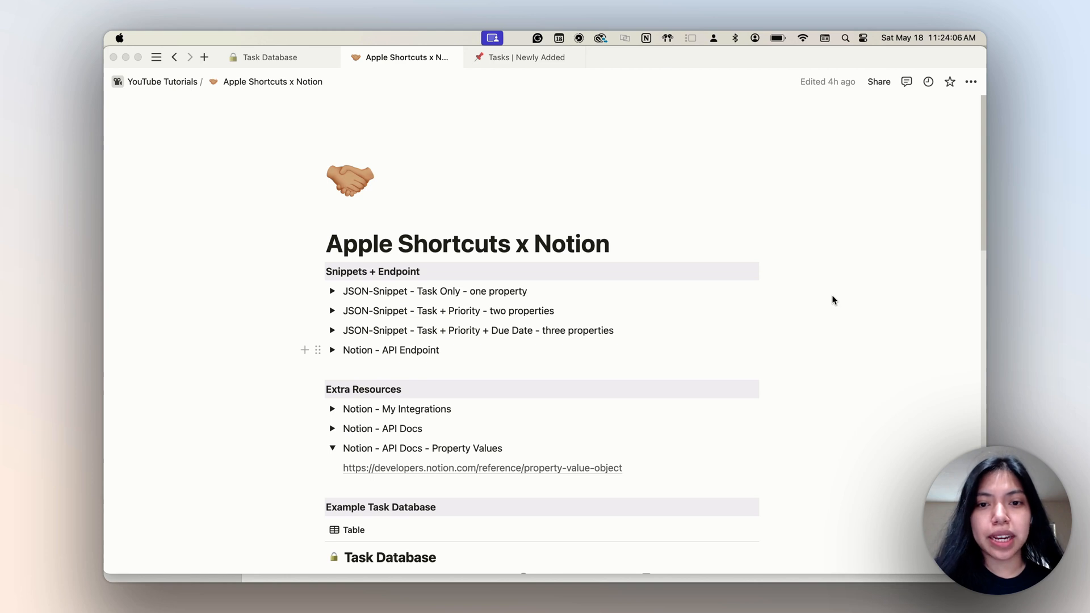
# Expand the Notion - API Endpoint and My Integrations toggles, then open Task Database
pyautogui.scroll(-3)
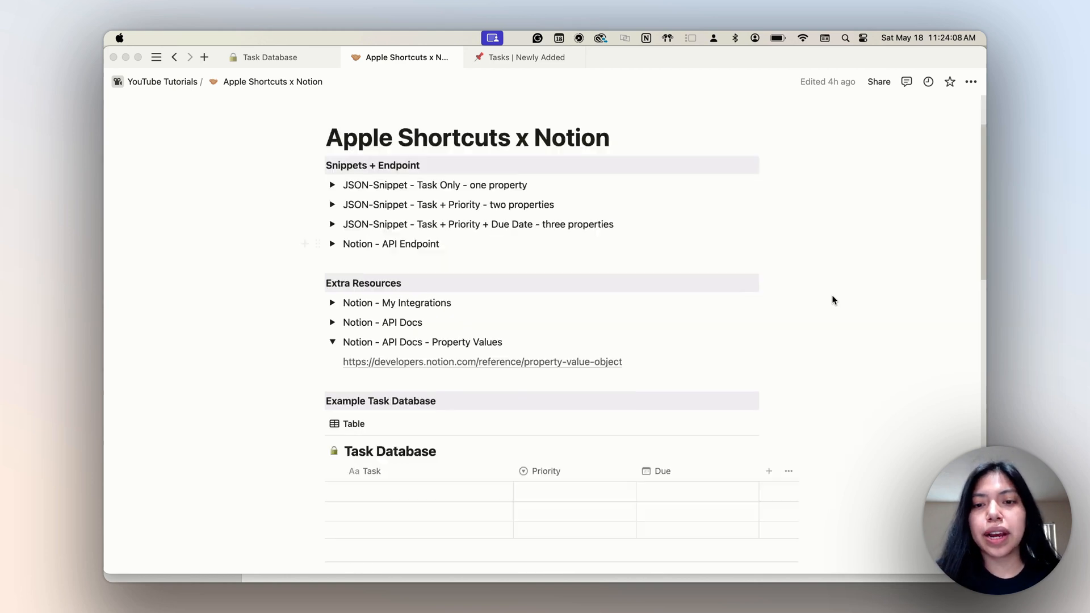
pyautogui.scroll(-3)
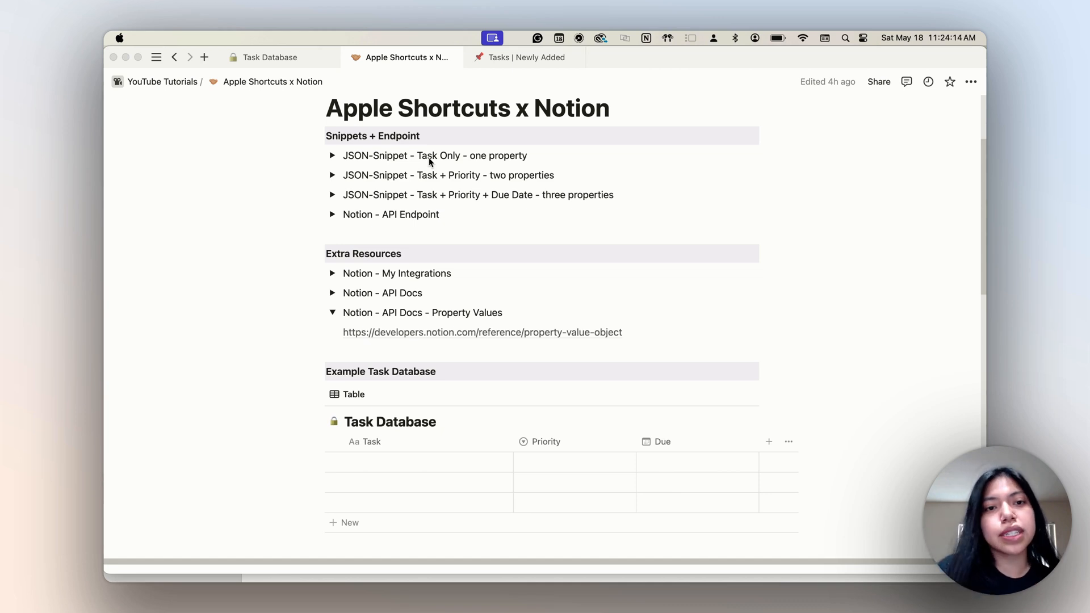
pyautogui.moveTo(502, 189)
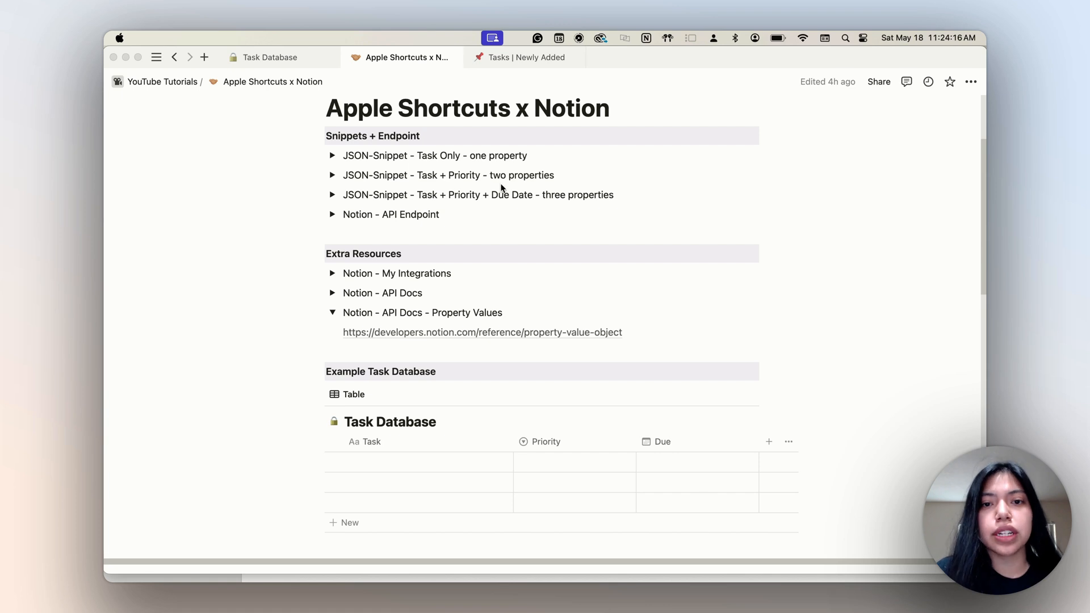
pyautogui.moveTo(510, 214)
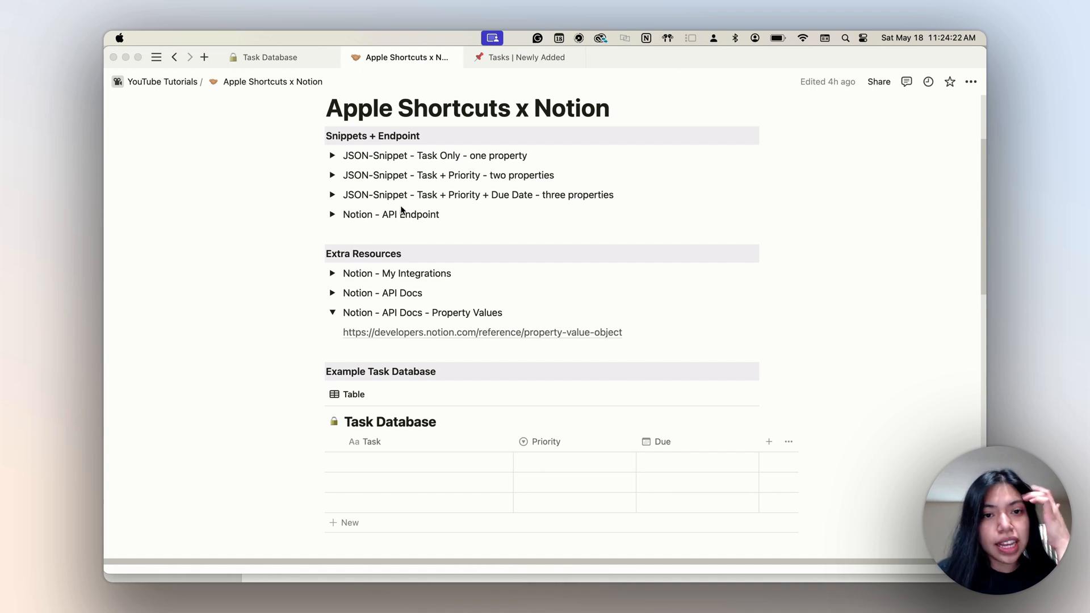
pyautogui.click(332, 214)
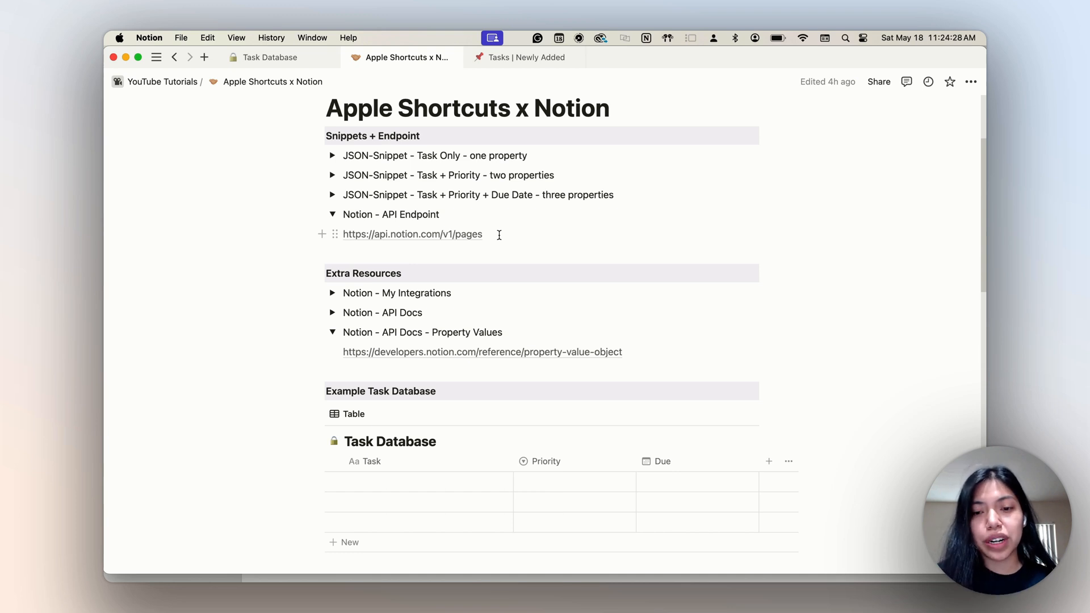
pyautogui.scroll(-3)
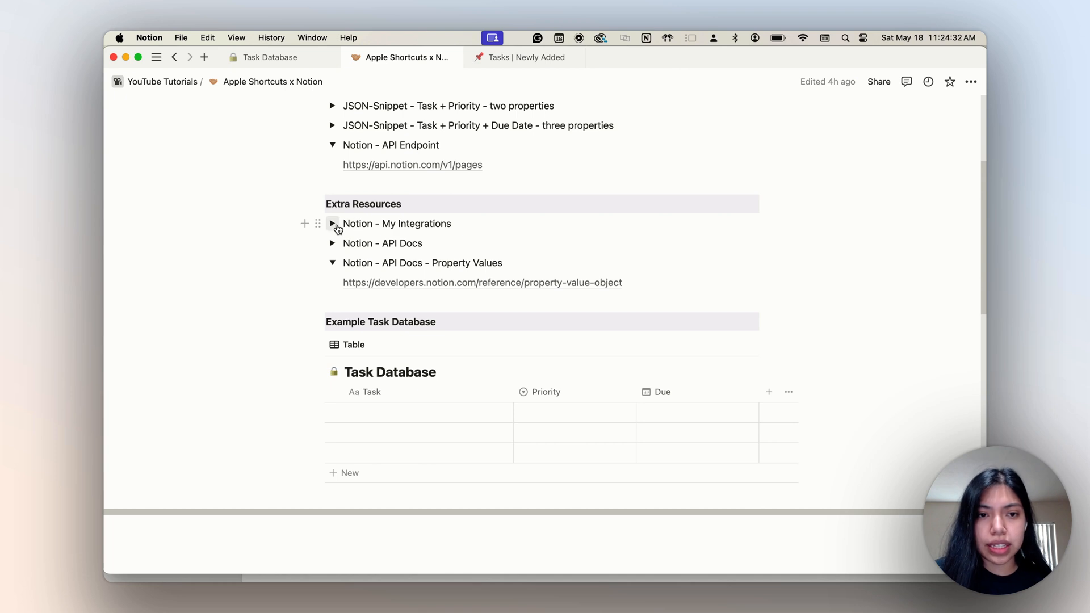
pyautogui.click(332, 224)
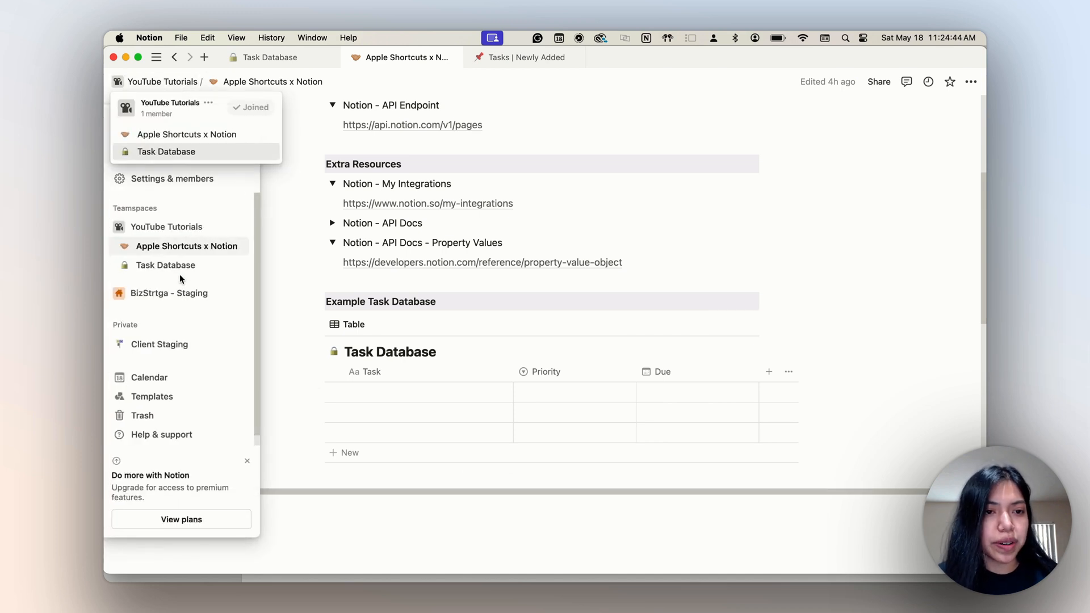
pyautogui.click(167, 152)
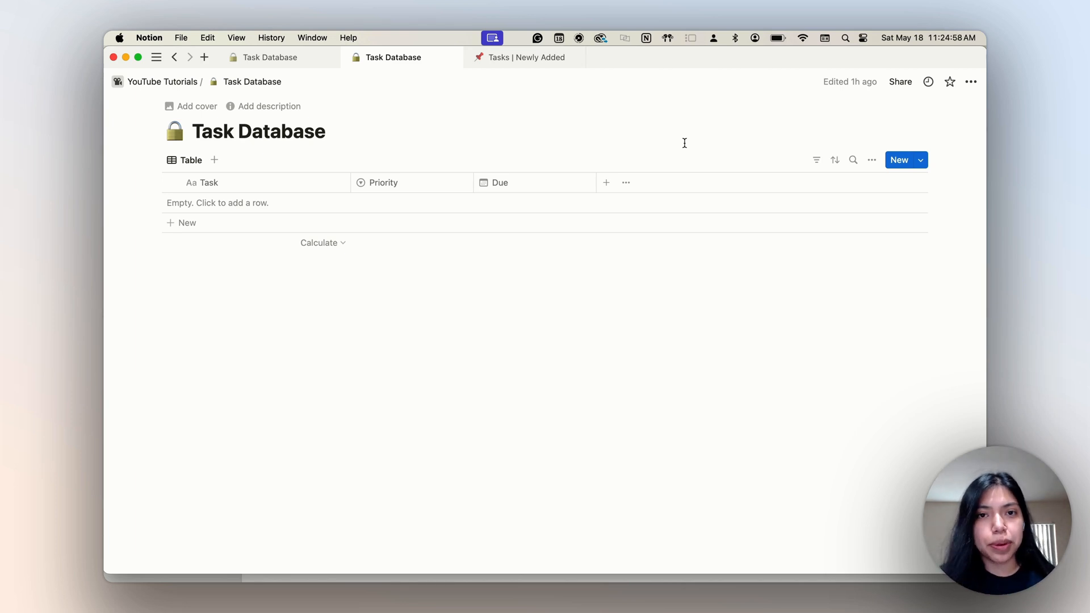
pyautogui.click(525, 57)
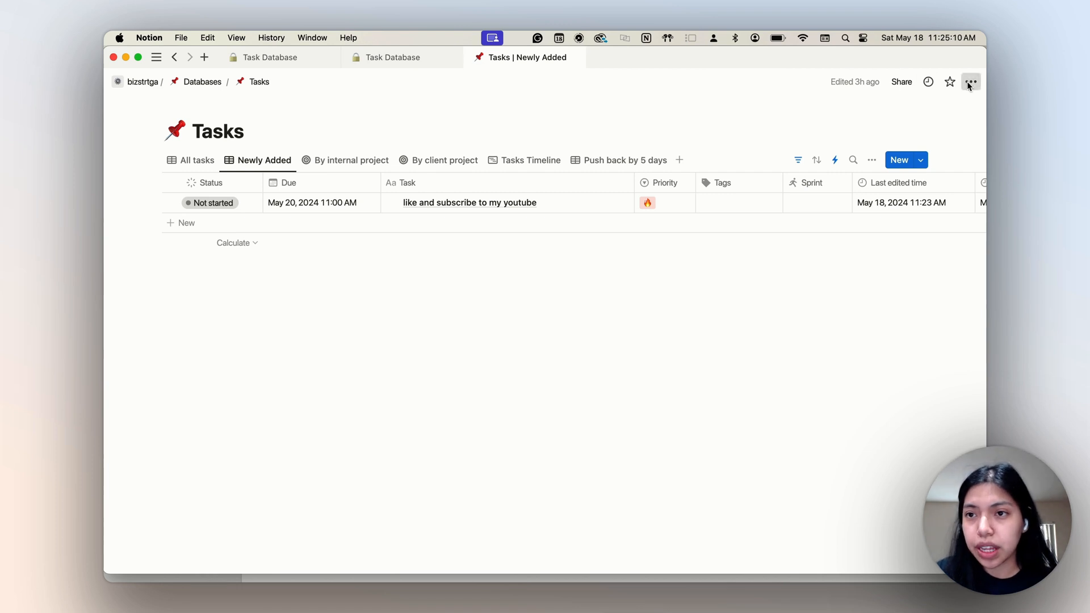
pyautogui.click(970, 82)
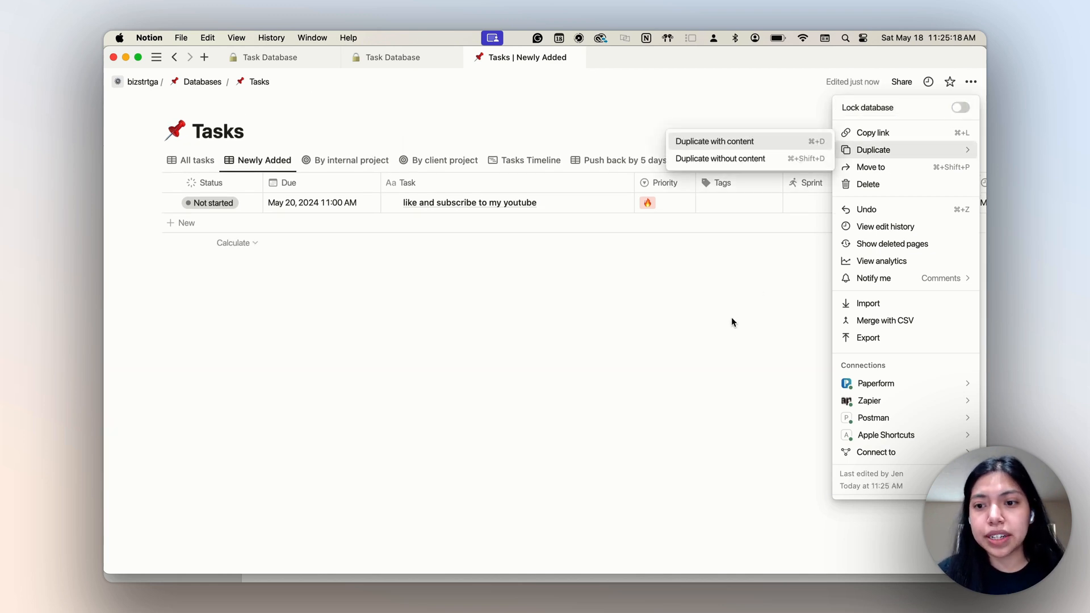
pyautogui.click(732, 322)
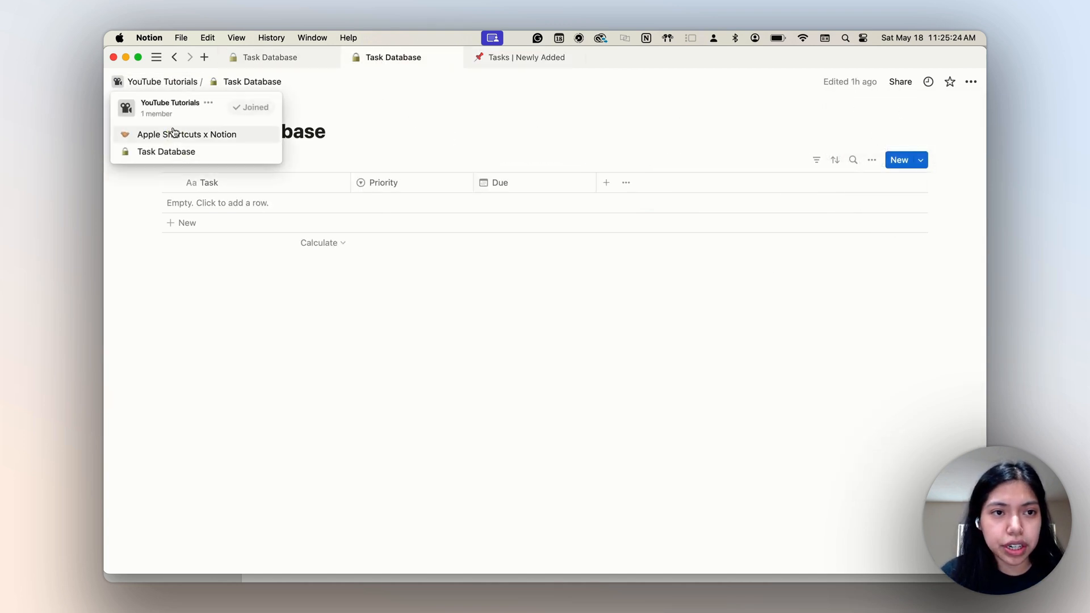
# Copy the Task Database link from the Apple Shortcuts x Notion page
pyautogui.click(186, 134)
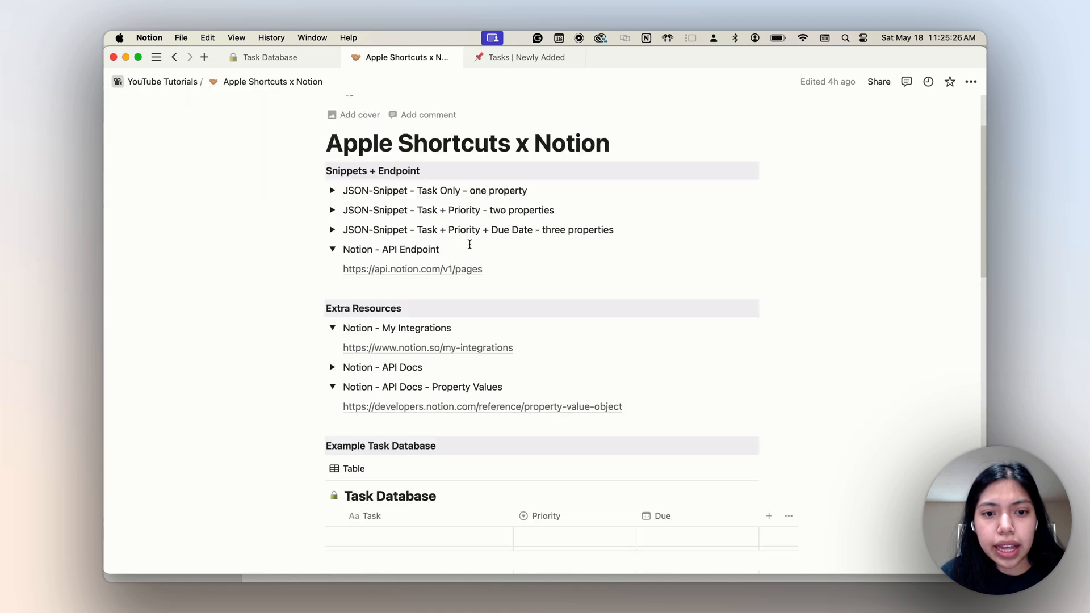
pyautogui.scroll(-3)
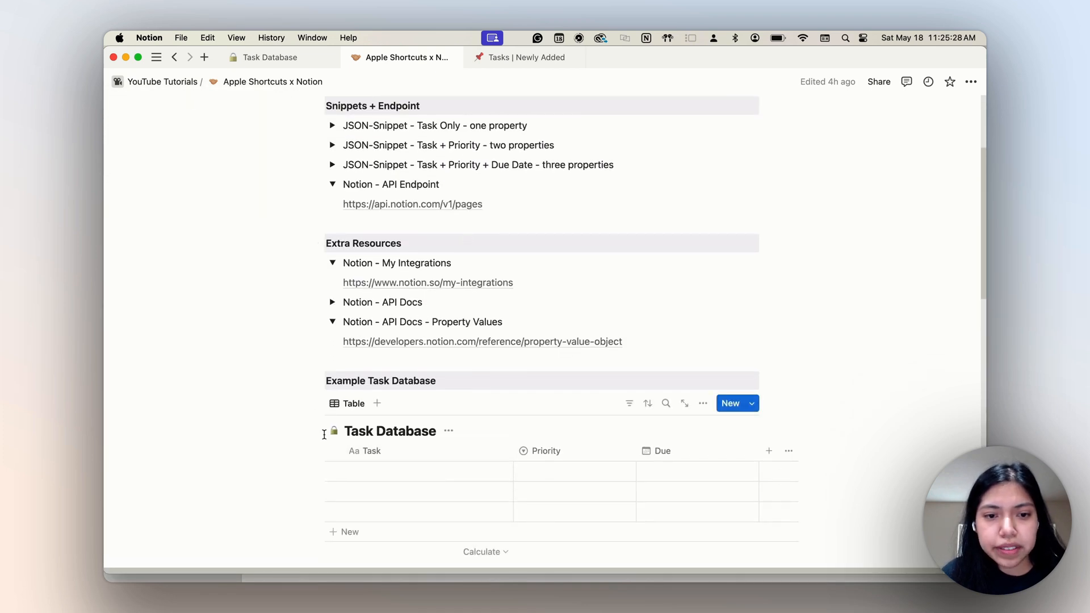
pyautogui.moveTo(442, 434)
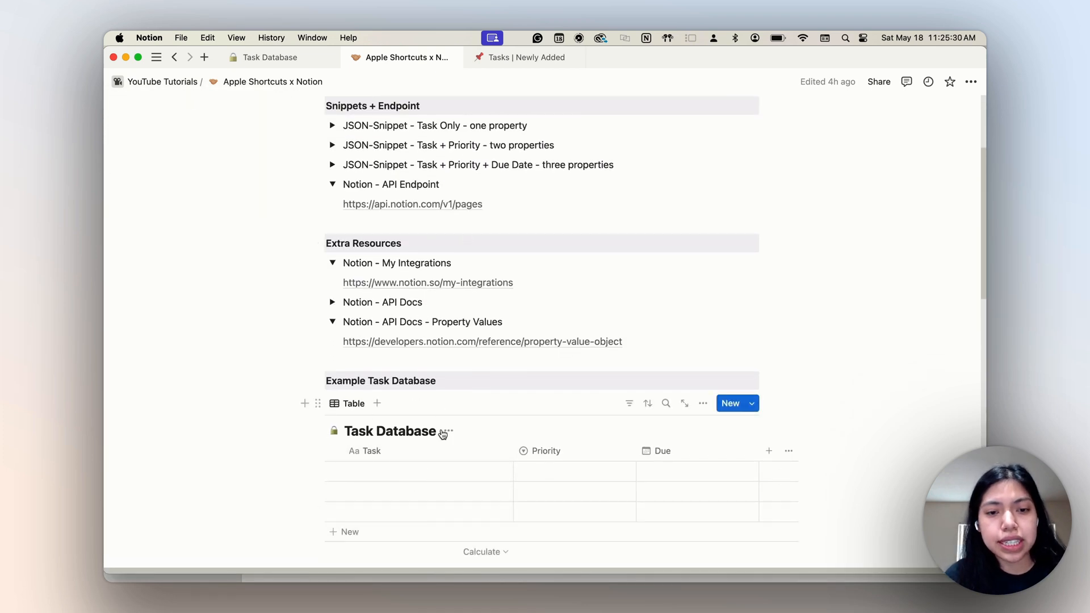
pyautogui.click(447, 431)
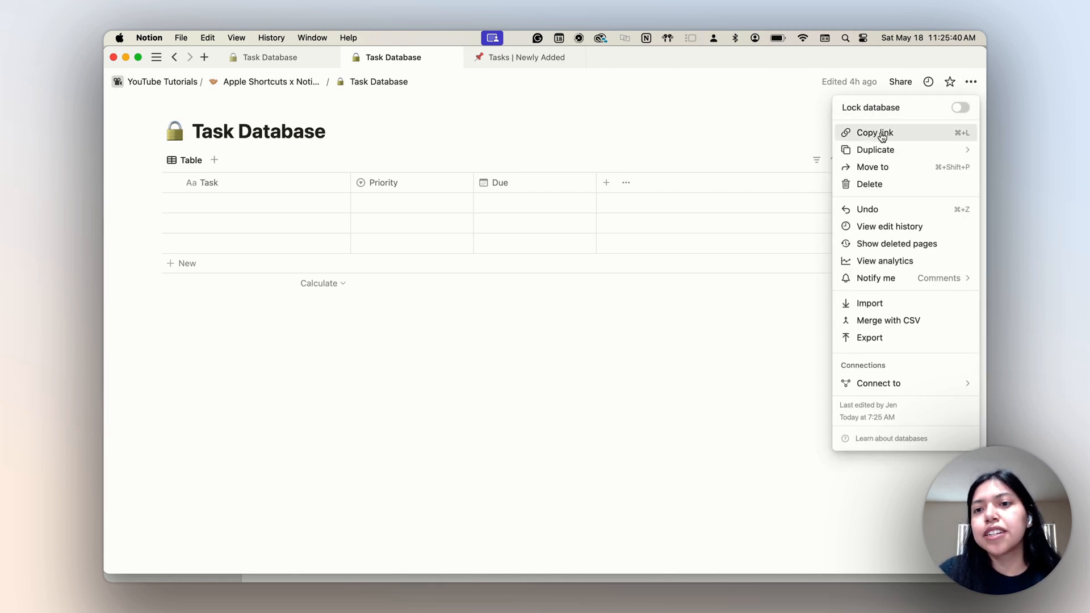
pyautogui.click(873, 133)
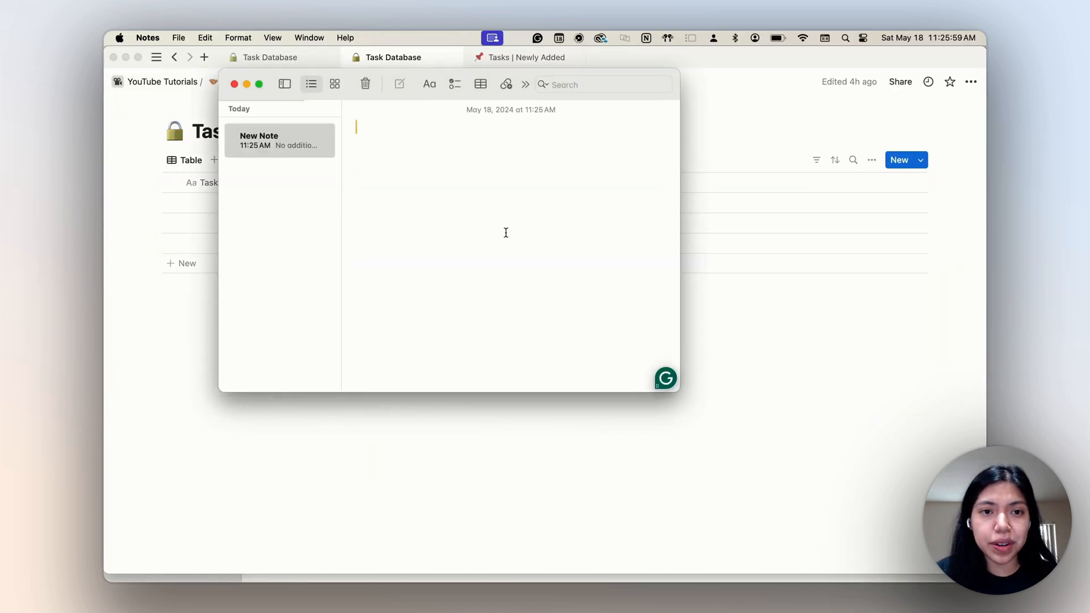
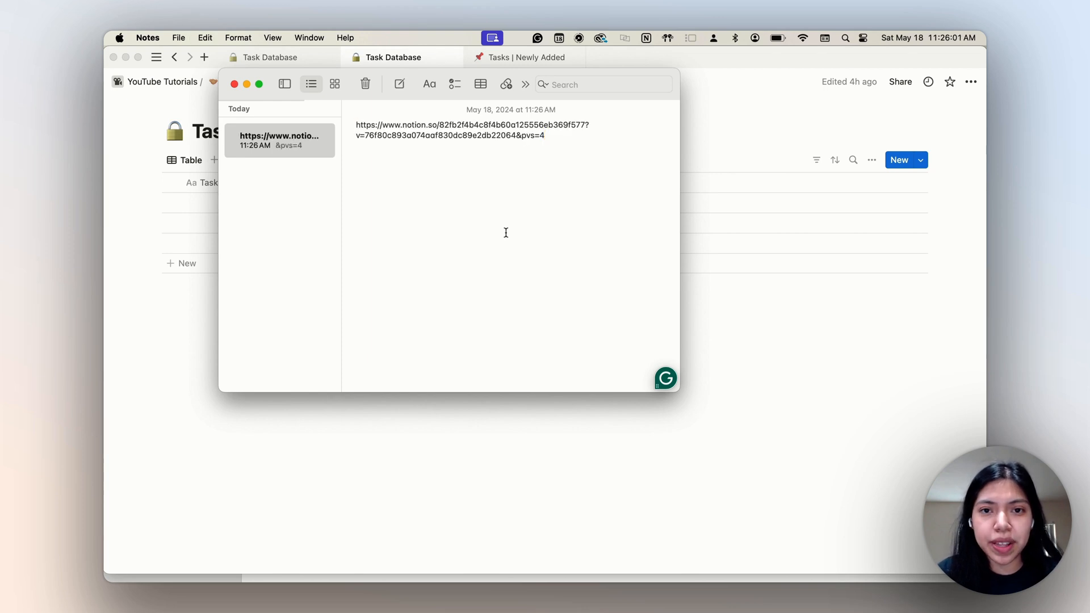
pyautogui.moveTo(557, 138)
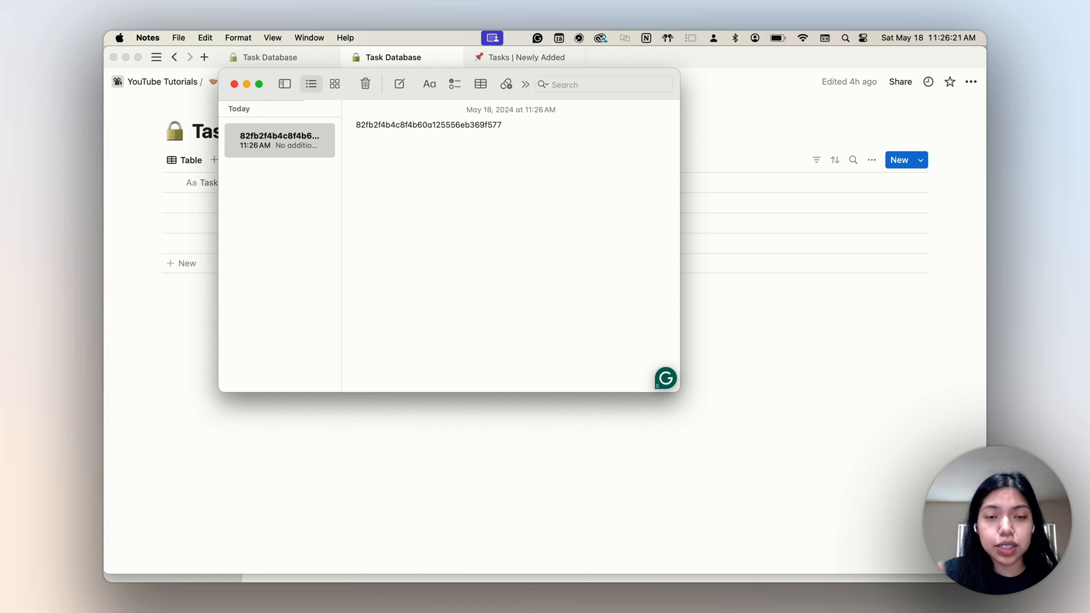
pyautogui.write('d')
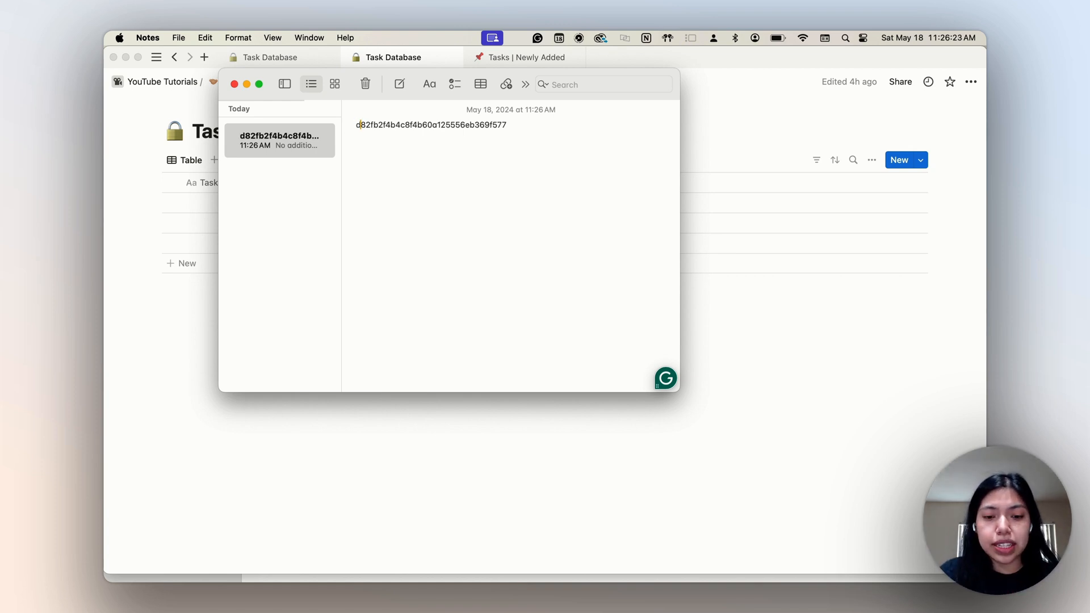
pyautogui.write('database')
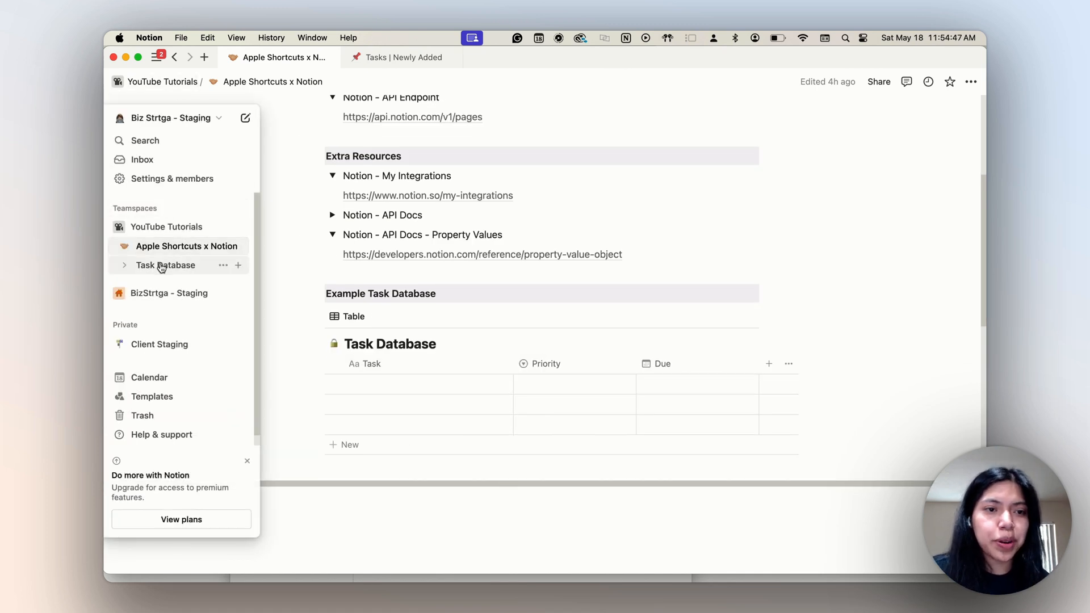
# Rename the standalone Task Database page to 'Task Database - YouTube Tutorial'
pyautogui.click(166, 265)
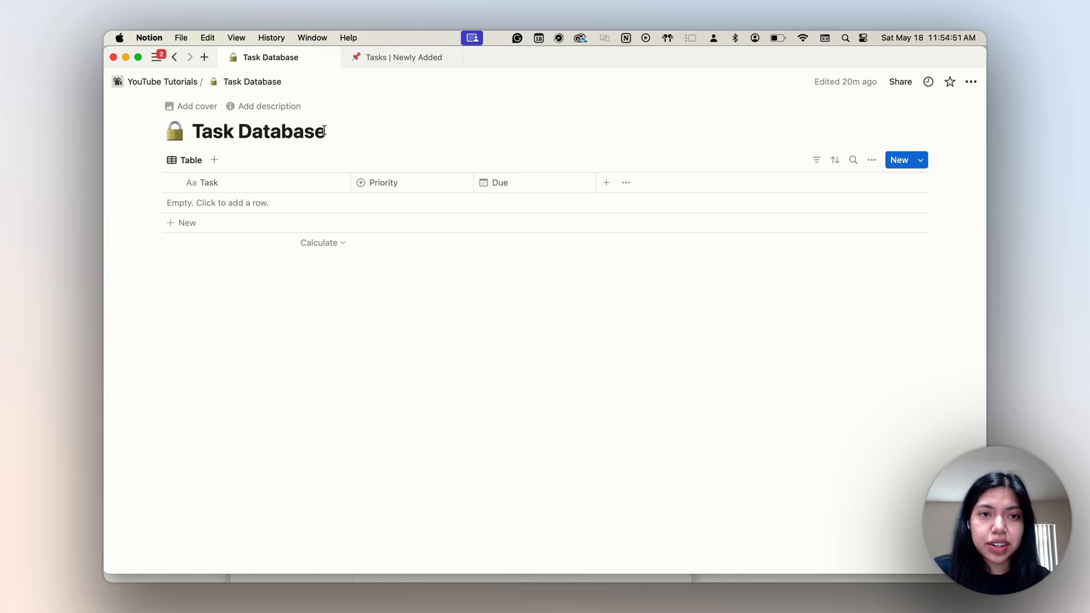
pyautogui.write('- YouTu')
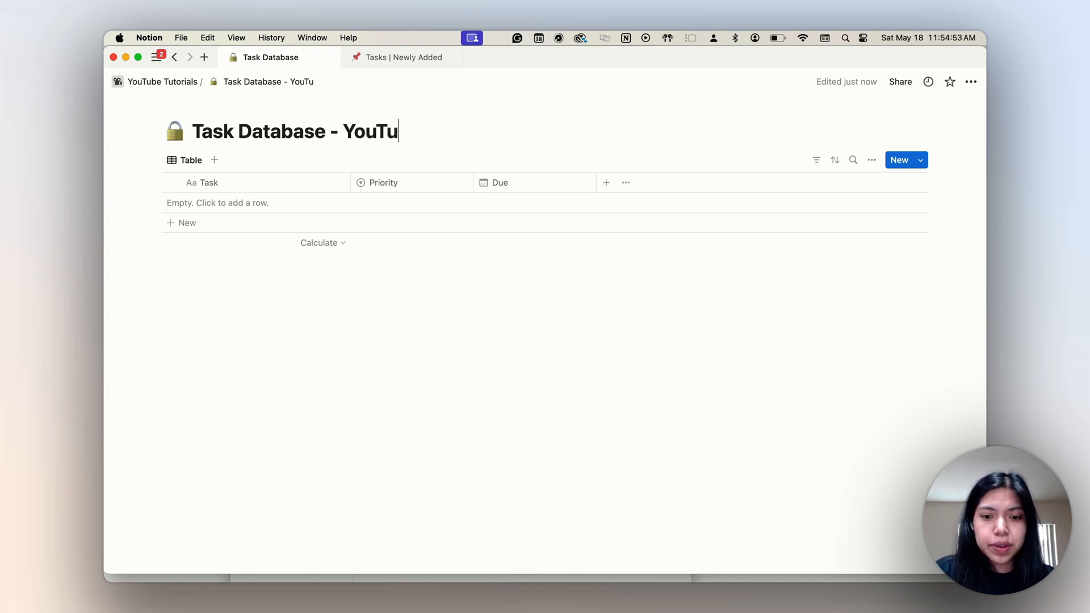
pyautogui.write('be Tutorial')
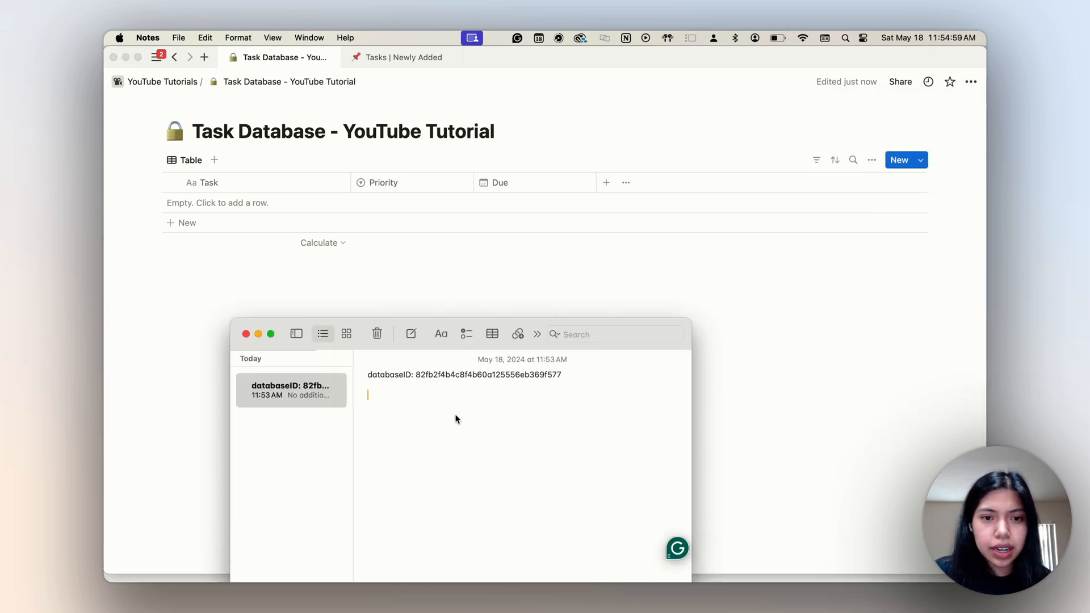
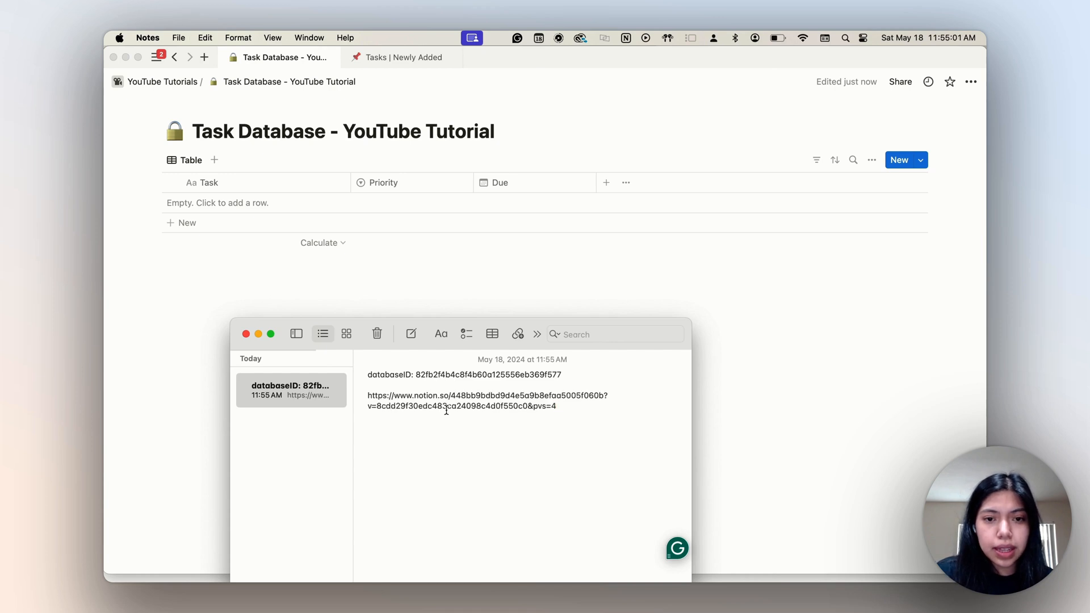
pyautogui.moveTo(367, 395); pyautogui.dragTo(449, 395)
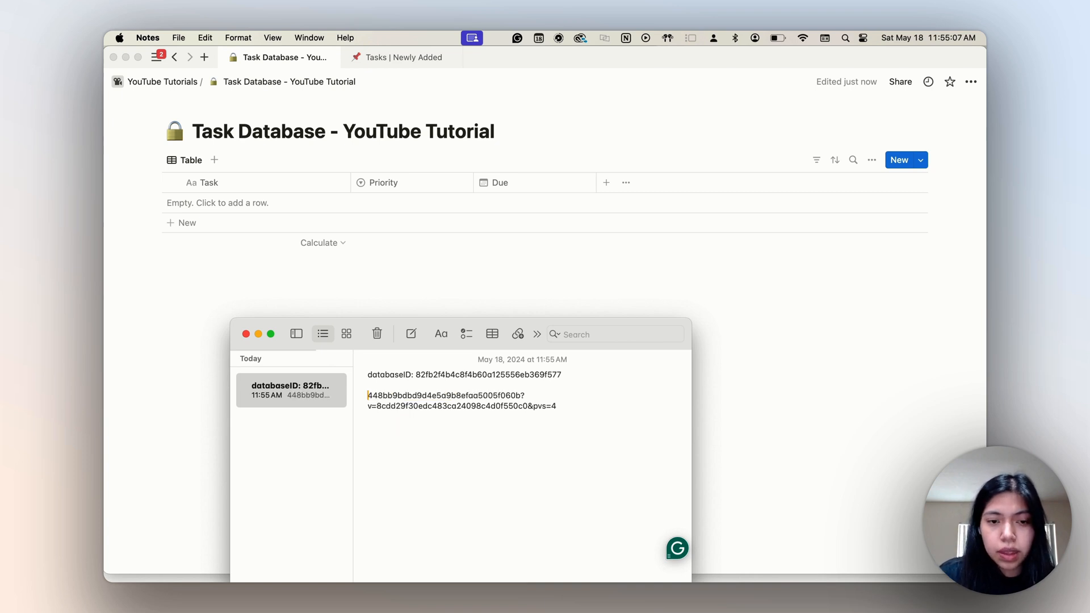
pyautogui.moveTo(368, 395); pyautogui.dragTo(557, 406)
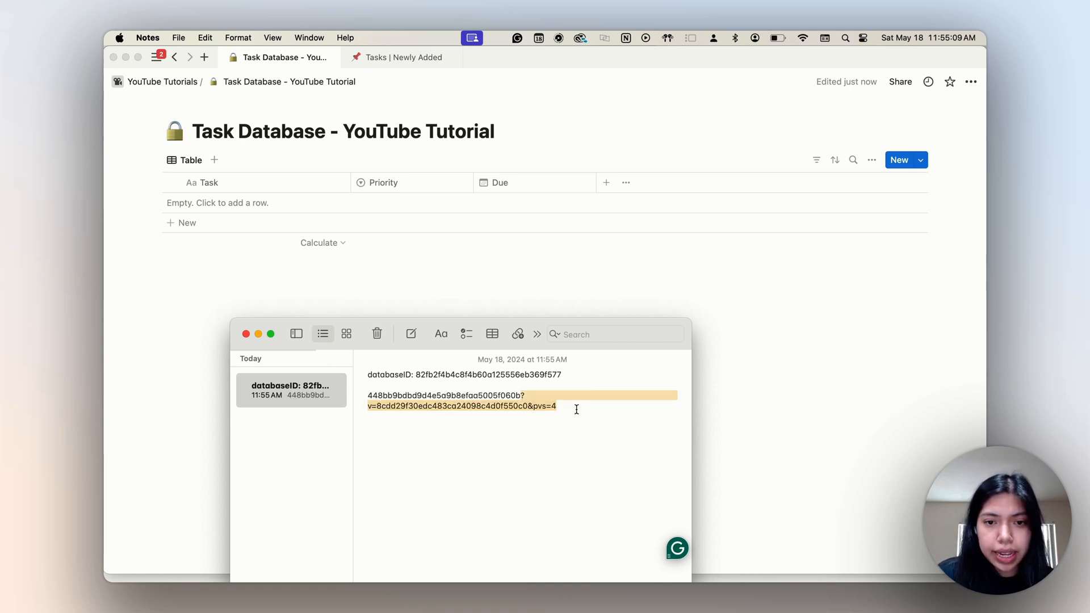
pyautogui.press('Delete')
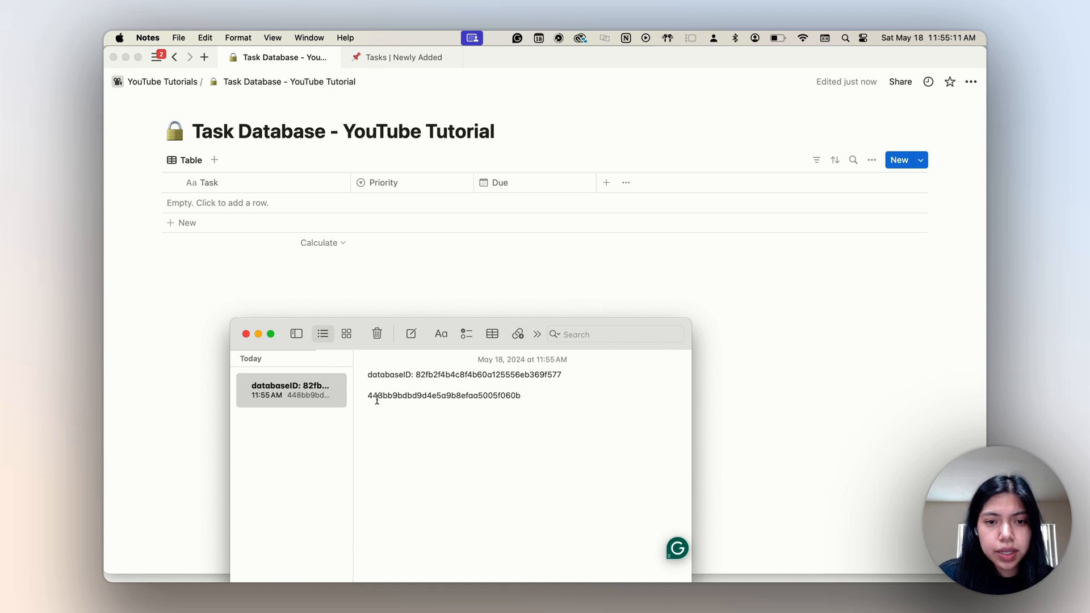
pyautogui.moveTo(416, 375); pyautogui.dragTo(562, 374)
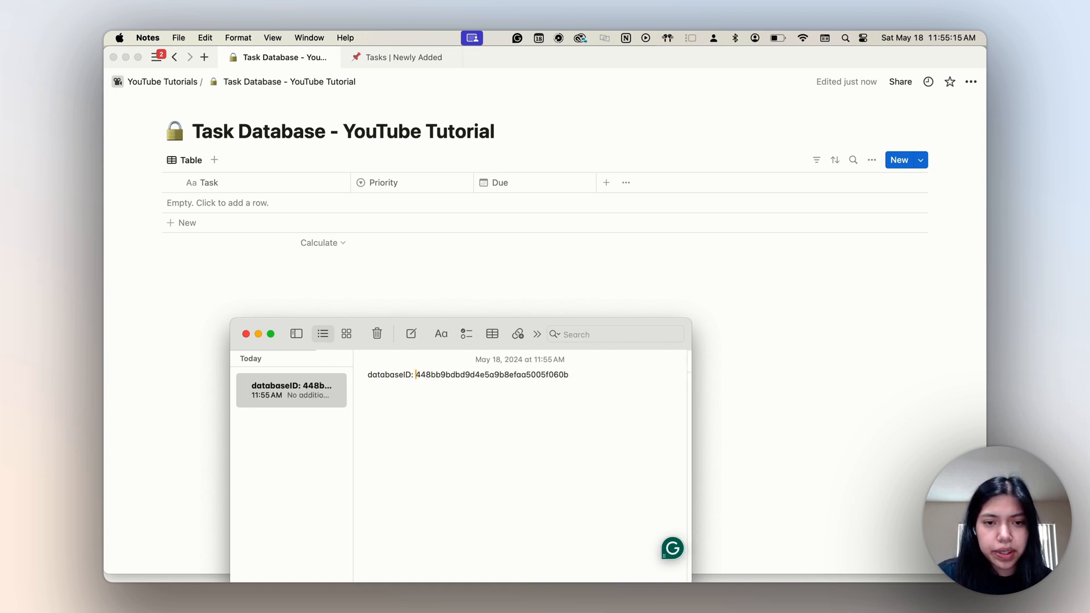
pyautogui.moveTo(728, 371)
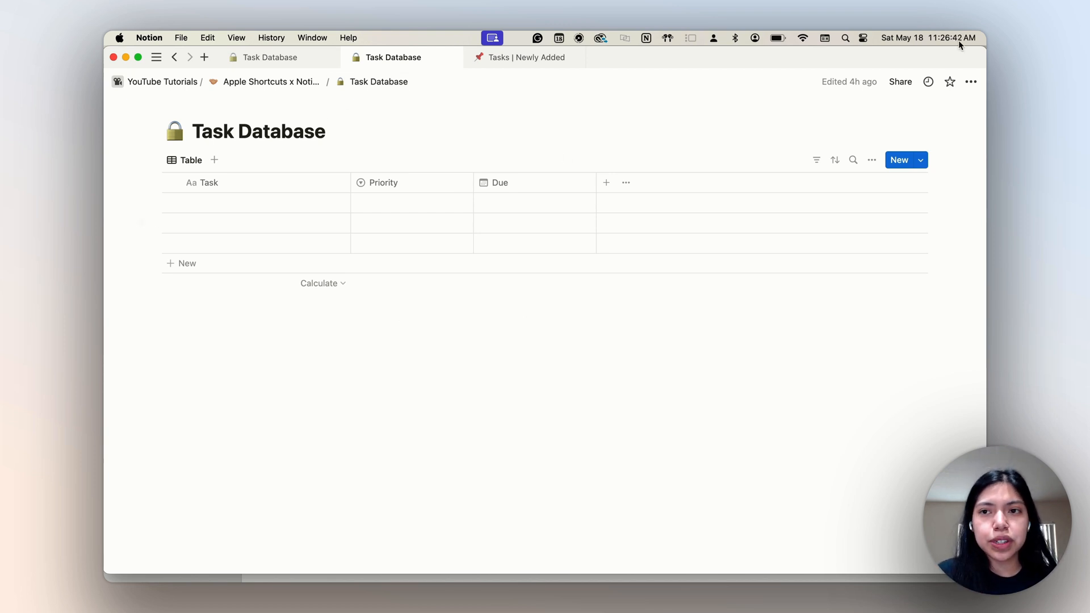
# Open Manage connections from the database page's ••• Connect to menu
pyautogui.click(970, 81)
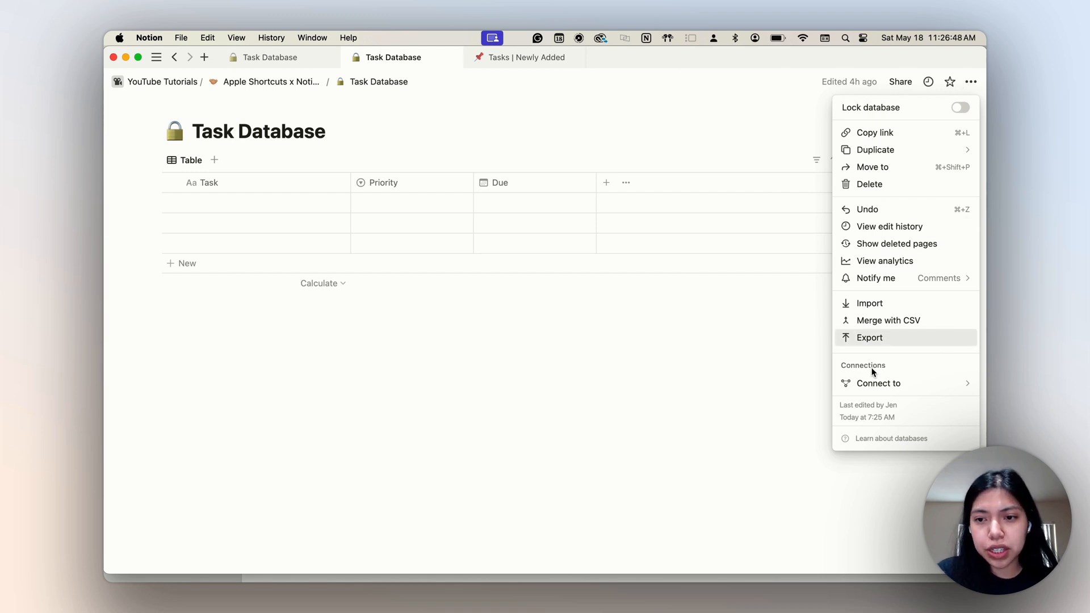
pyautogui.click(878, 383)
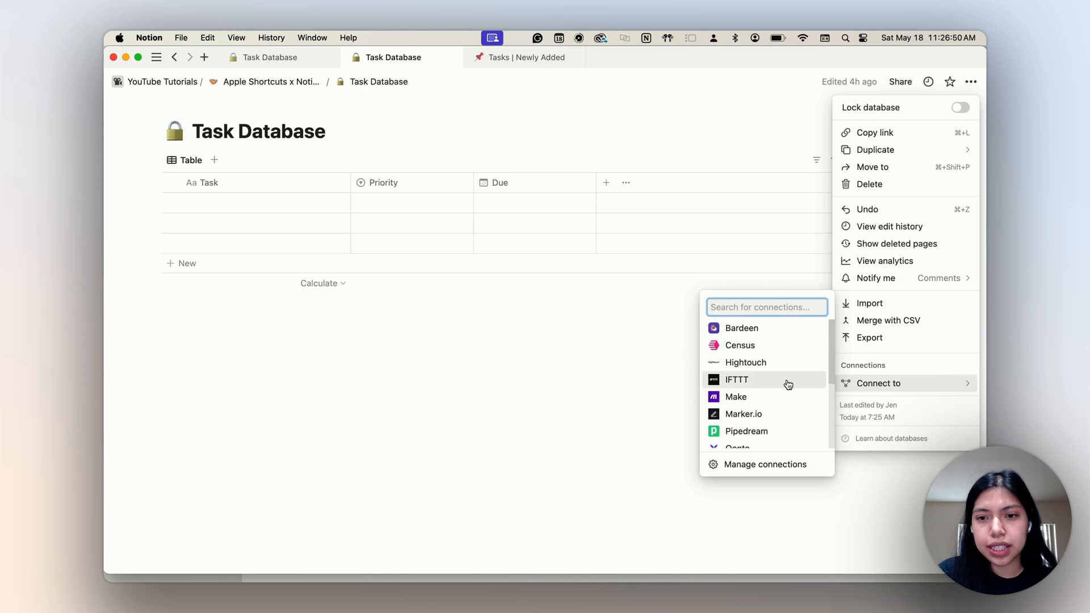
pyautogui.scroll(-3)
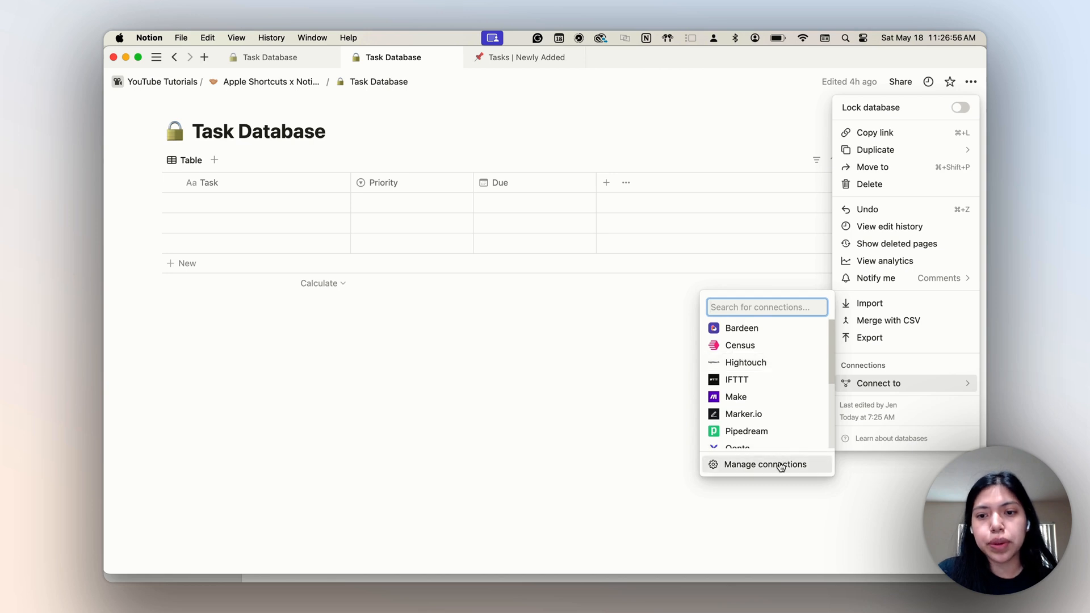
pyautogui.click(764, 464)
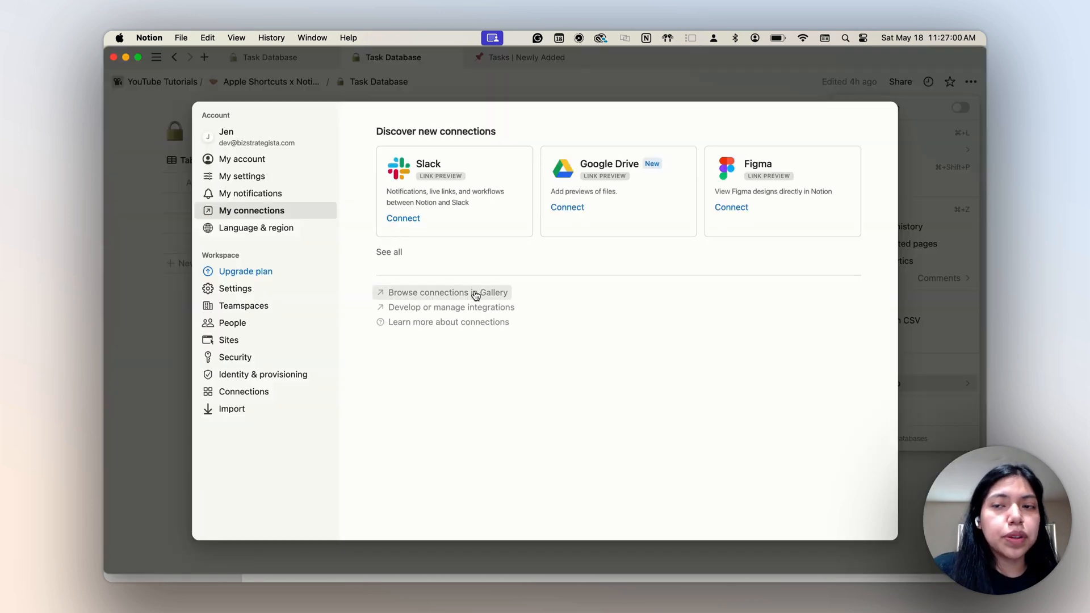
pyautogui.moveTo(631, 190)
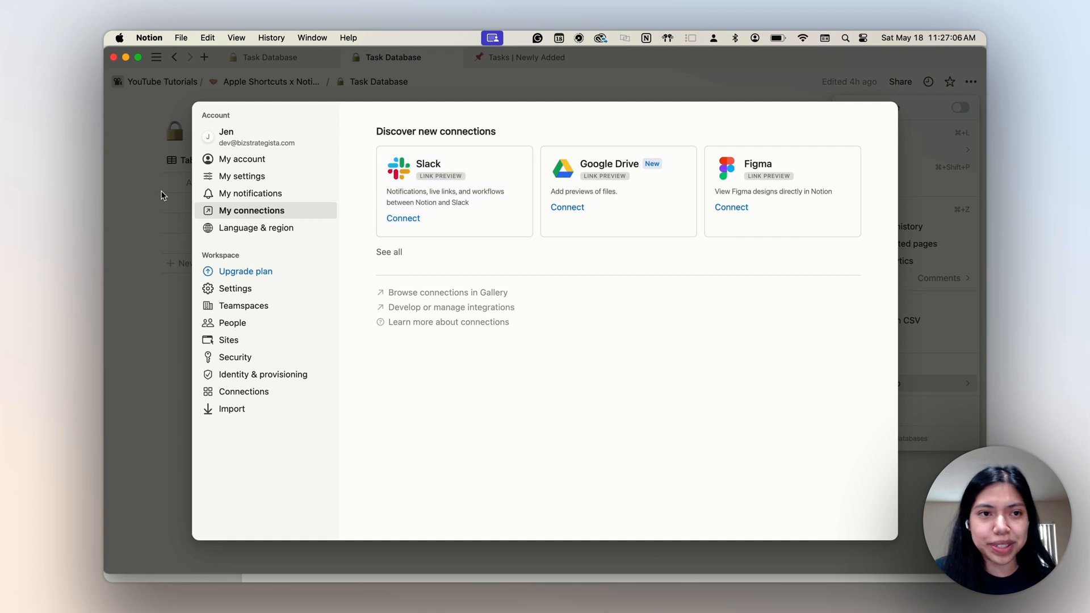
# Move through workspace settings to Connections, listing Google Drive and Slack
pyautogui.click(971, 81)
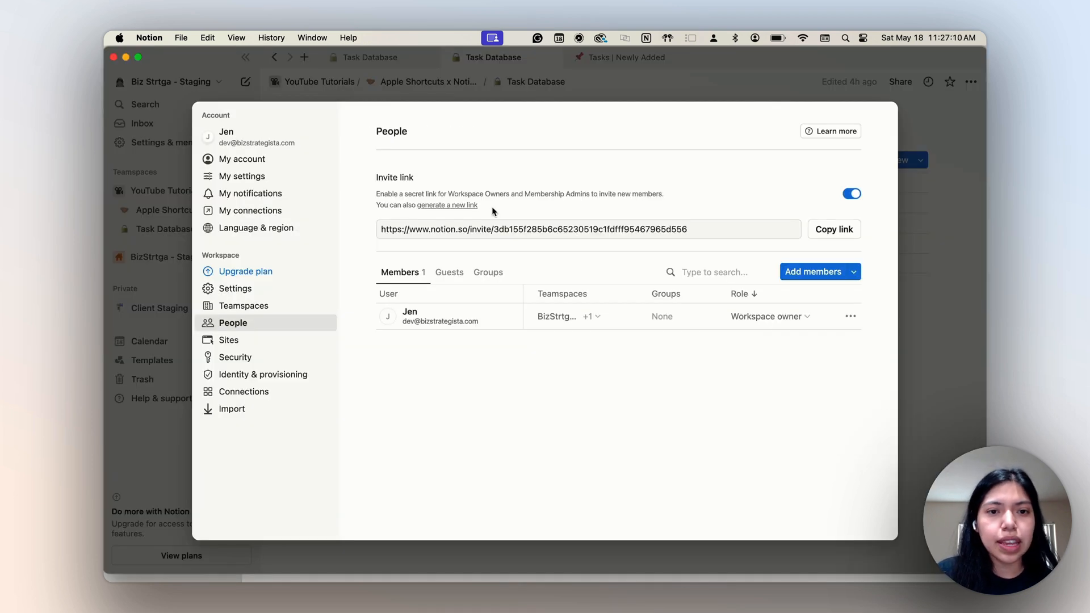
pyautogui.click(232, 409)
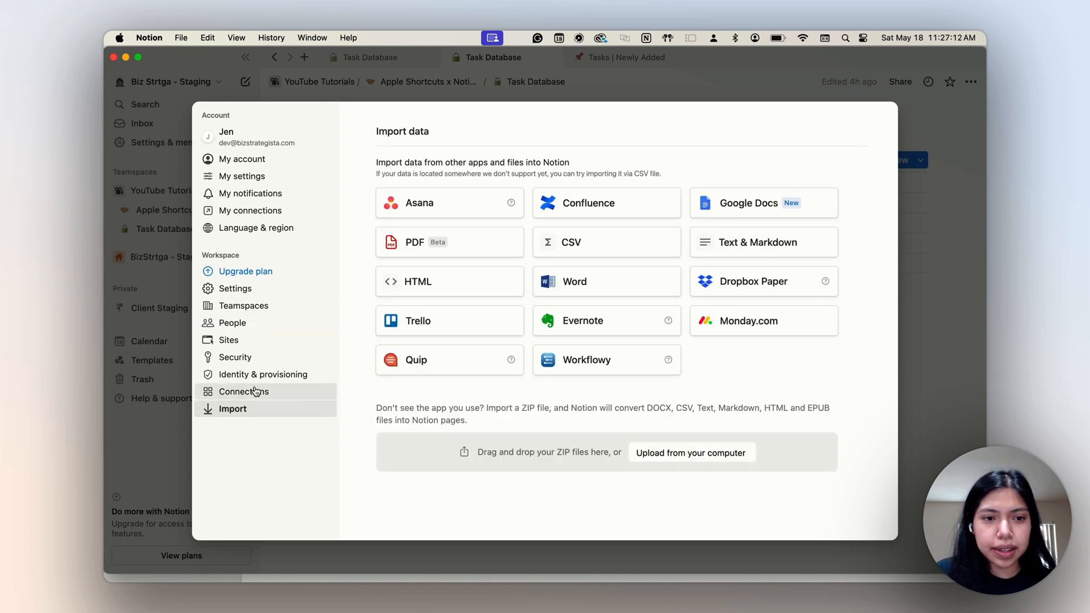
pyautogui.click(245, 391)
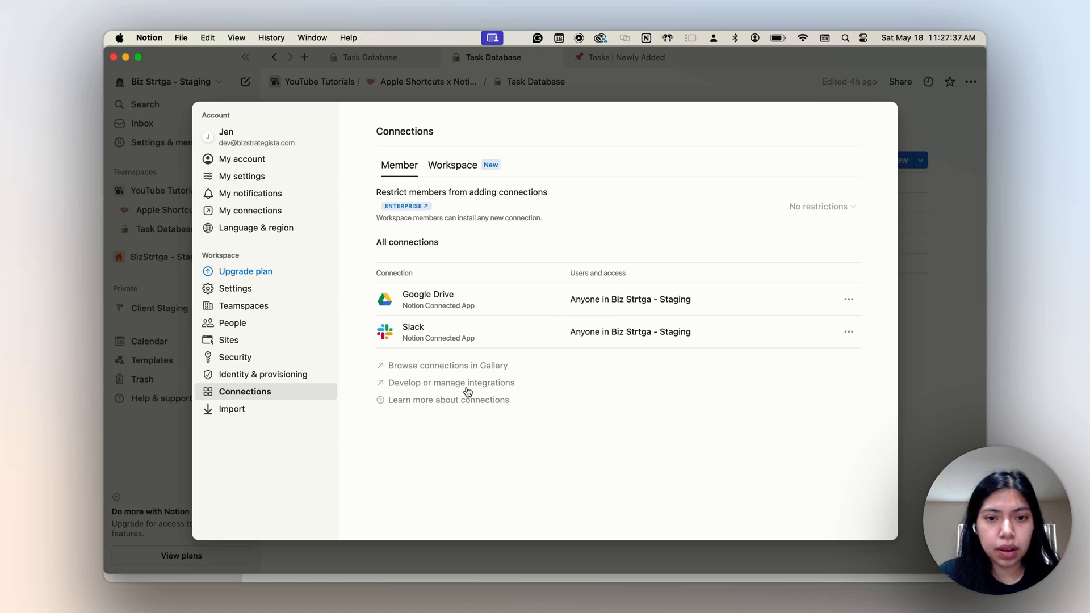
pyautogui.moveTo(448, 399)
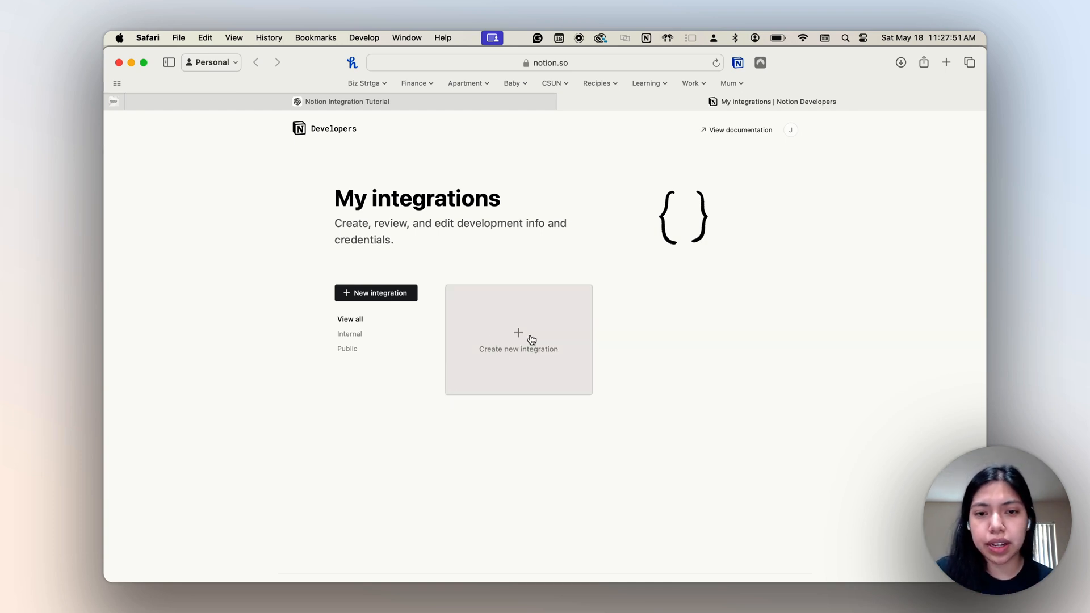
# Create the 'YouTube Tutorial' internal integration and reveal its Internal Integration Secret
pyautogui.click(517, 340)
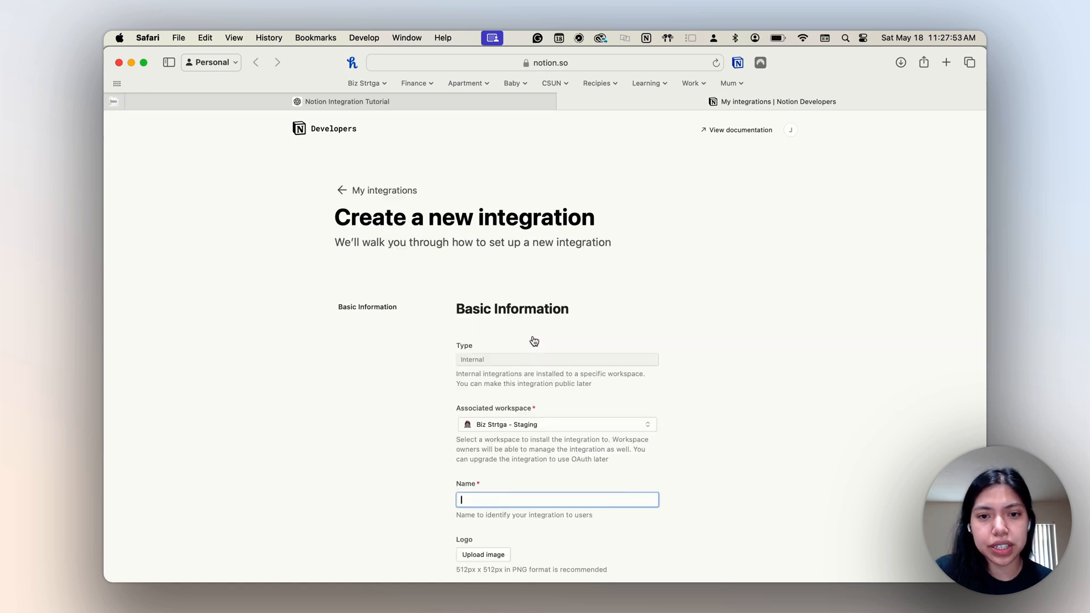
pyautogui.scroll(-3)
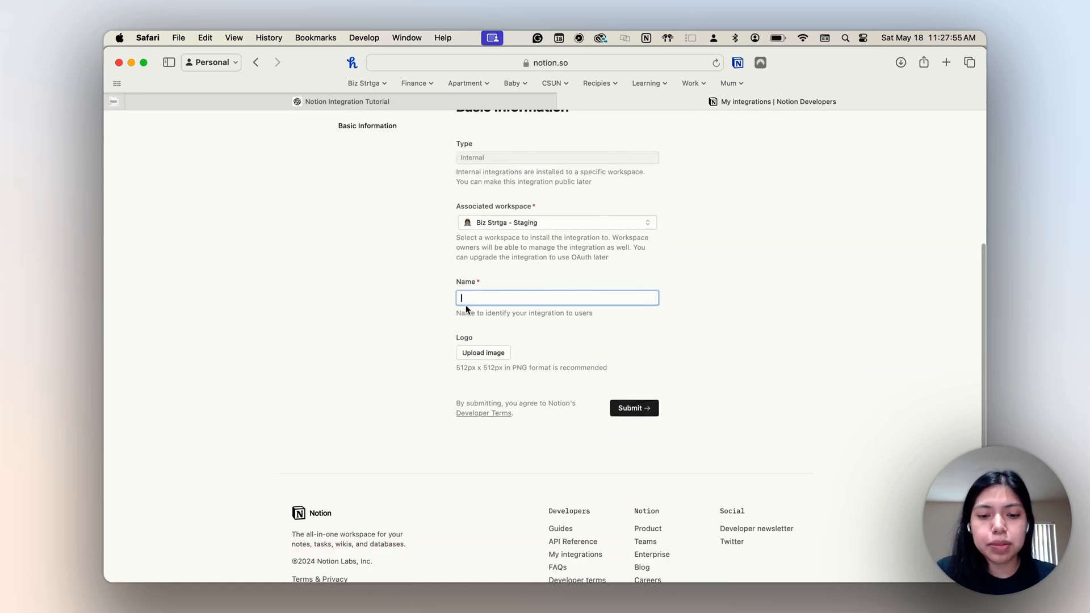
pyautogui.write('YouTube Tutor')
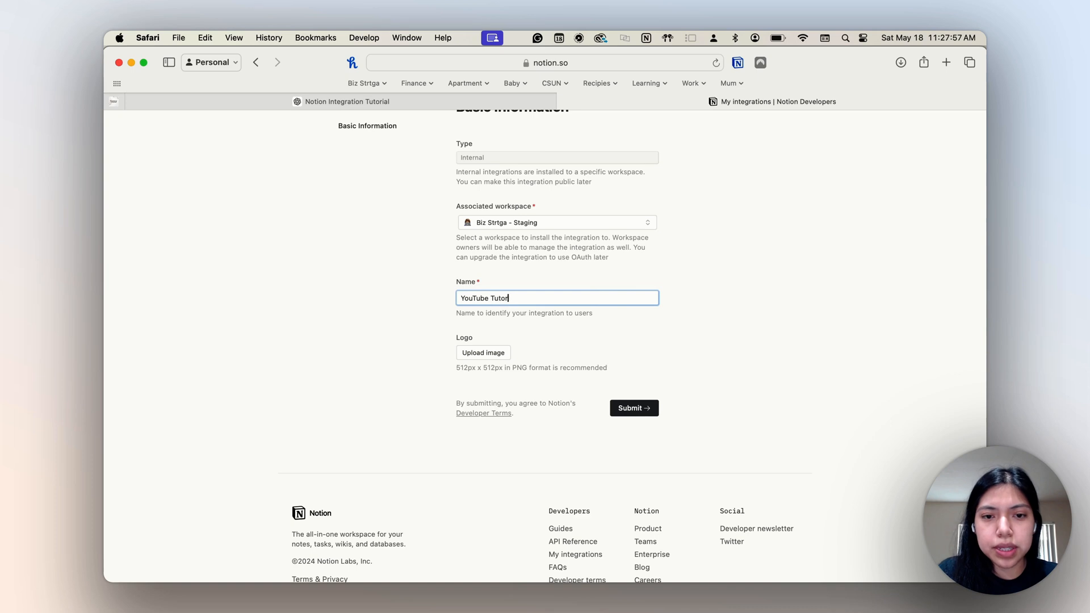
pyautogui.write('ial')
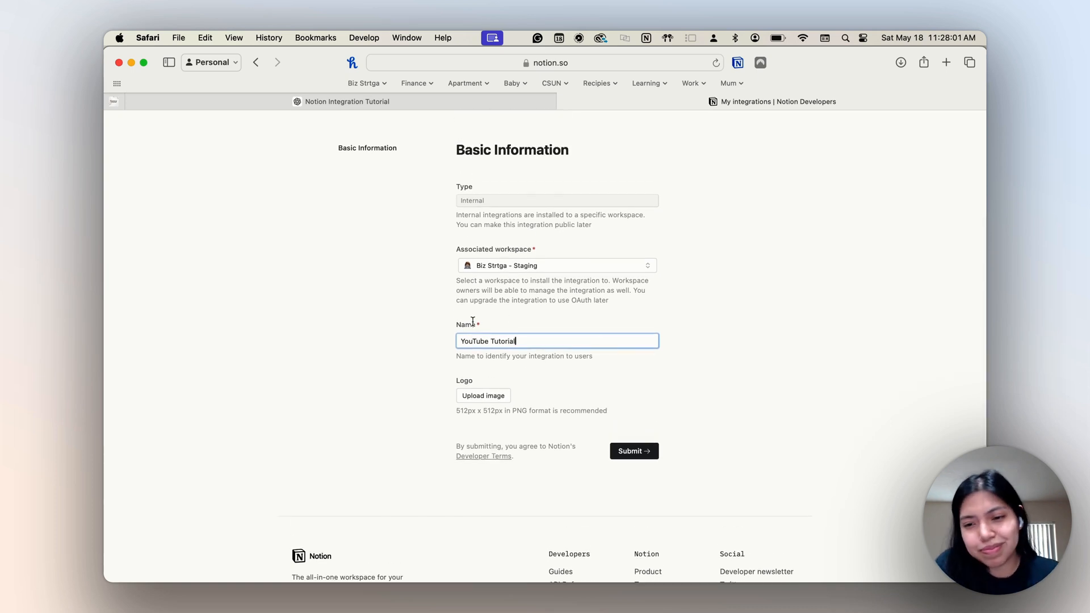
pyautogui.click(632, 450)
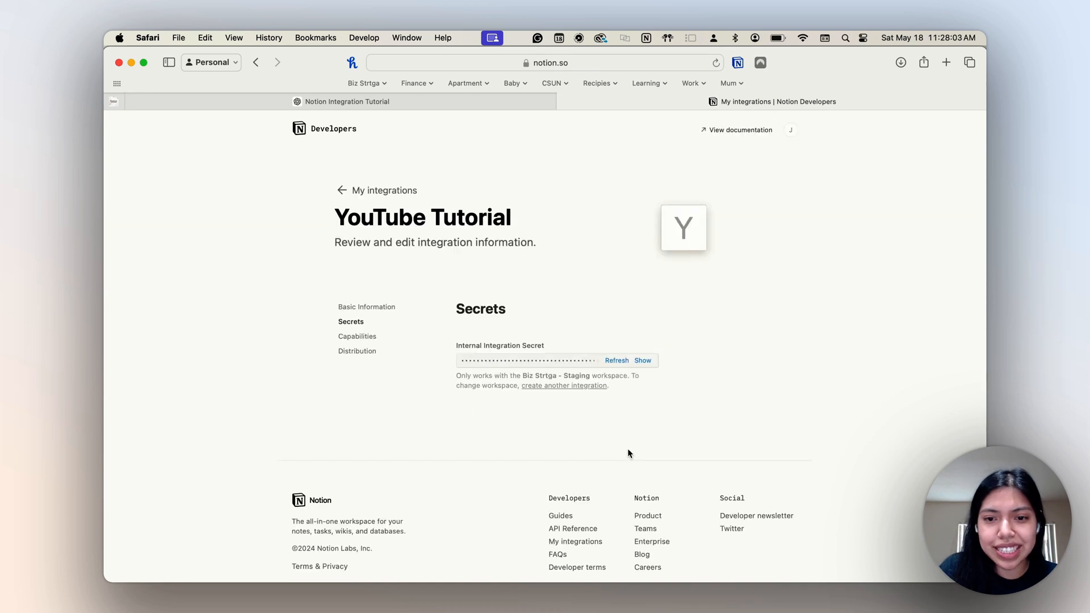
pyautogui.scroll(-3)
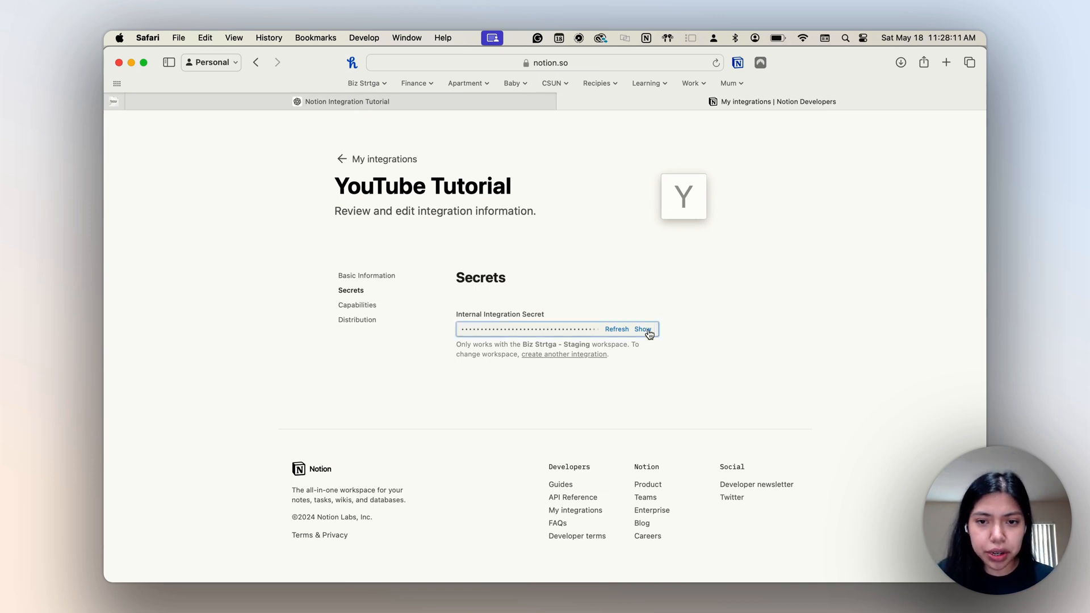
pyautogui.click(643, 329)
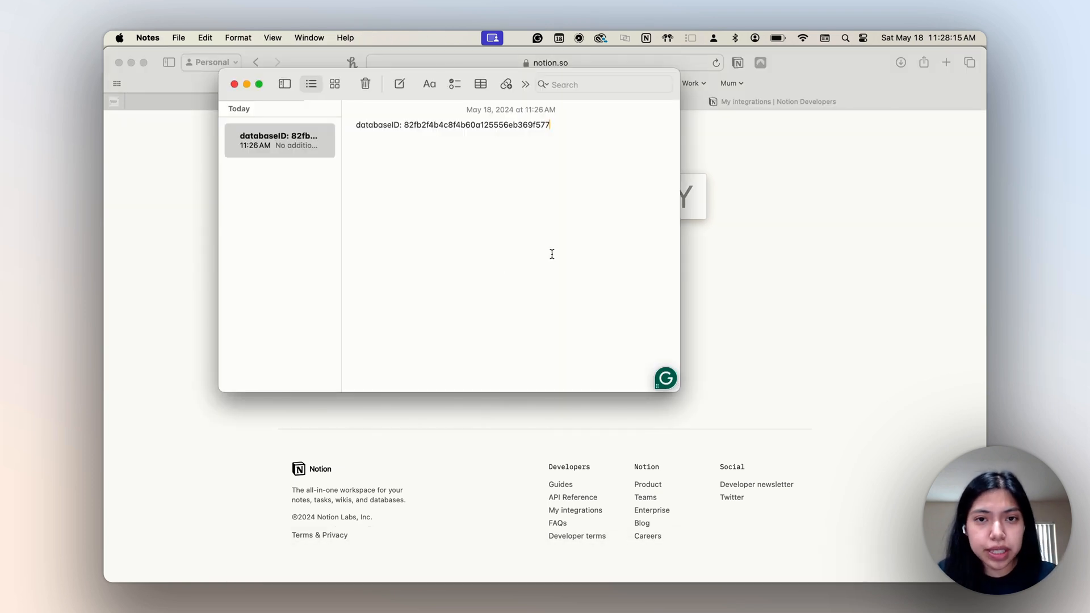
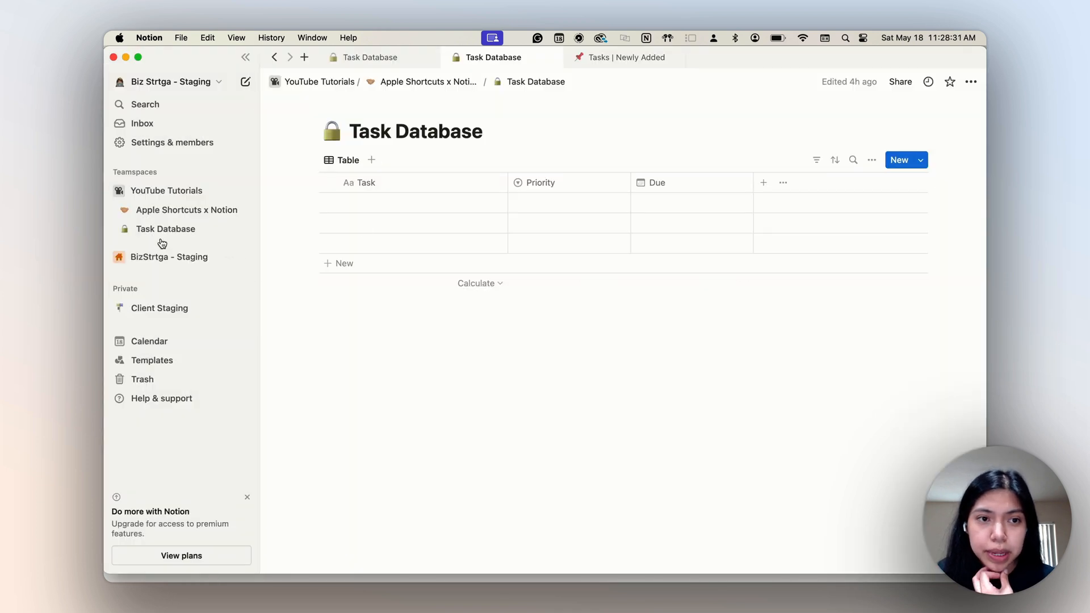
# Connect Task Database to the YouTube Tutorial integration from its ••• menu and confirm access
pyautogui.click(166, 229)
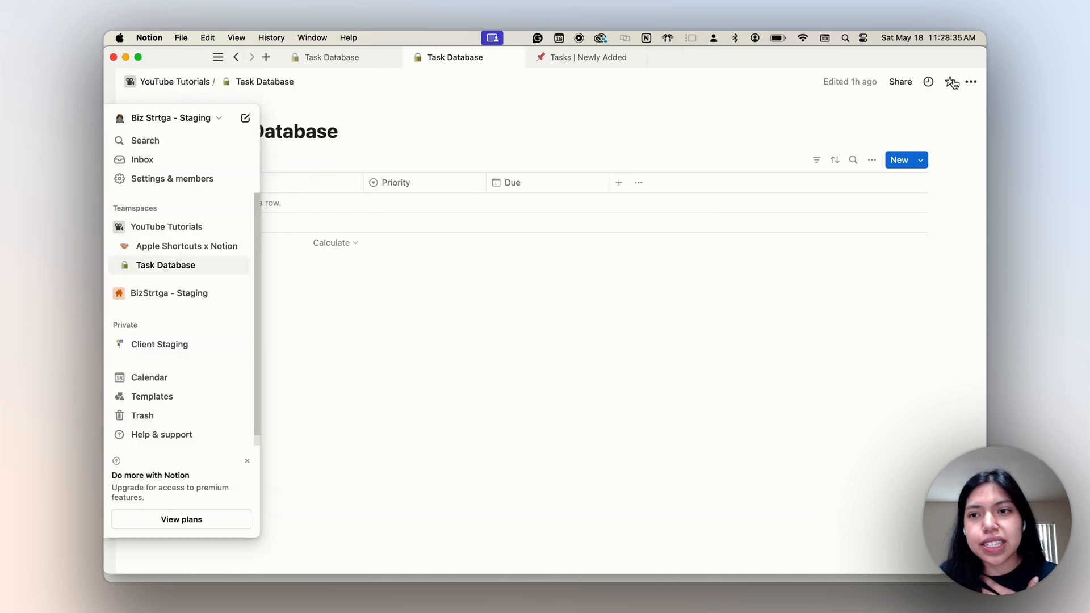
pyautogui.click(971, 82)
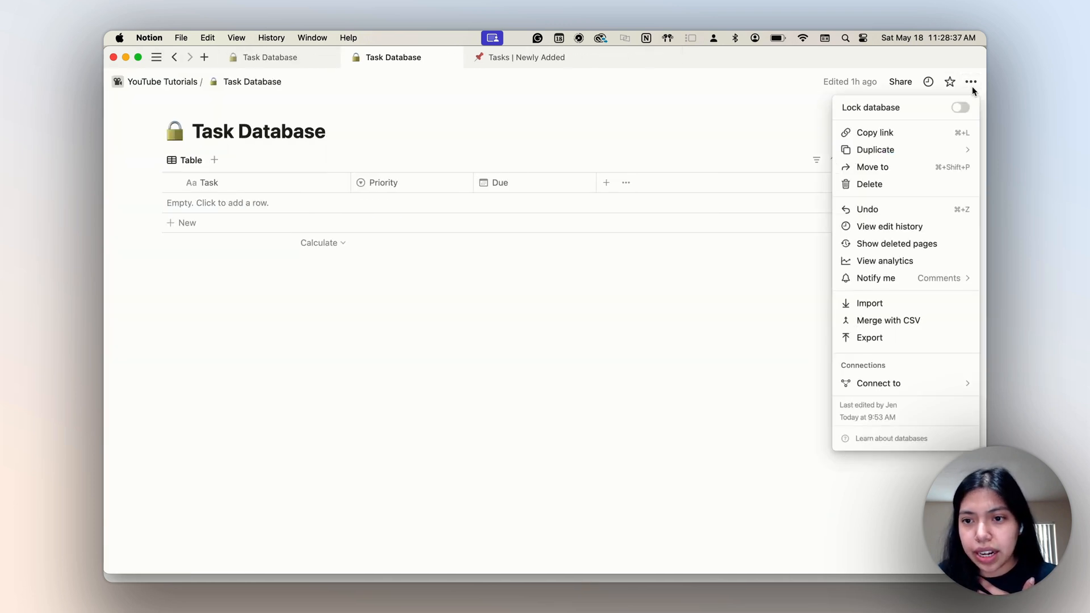
pyautogui.click(876, 277)
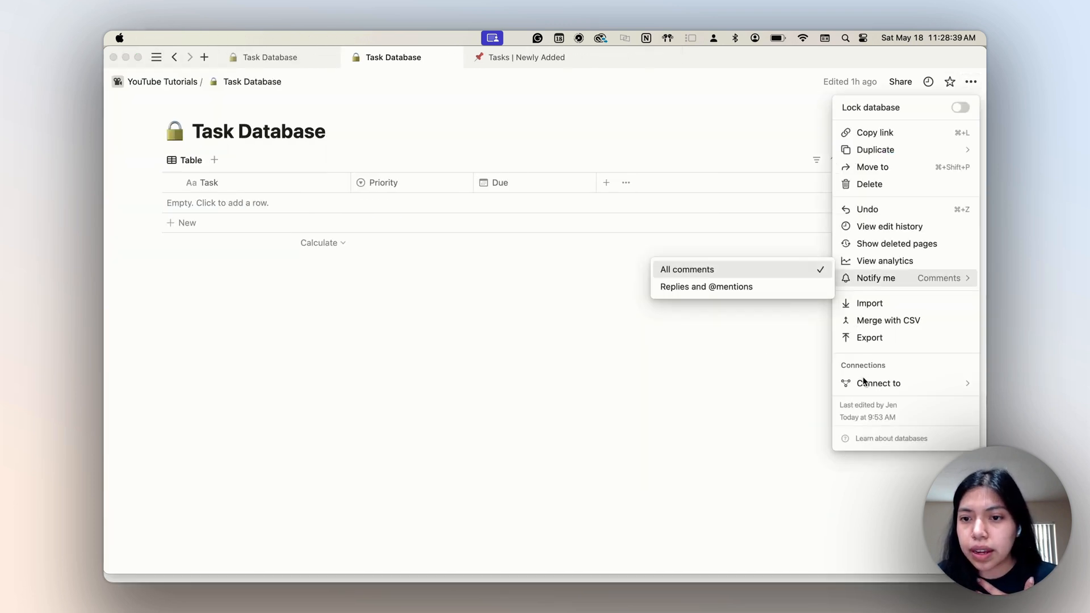
pyautogui.click(877, 383)
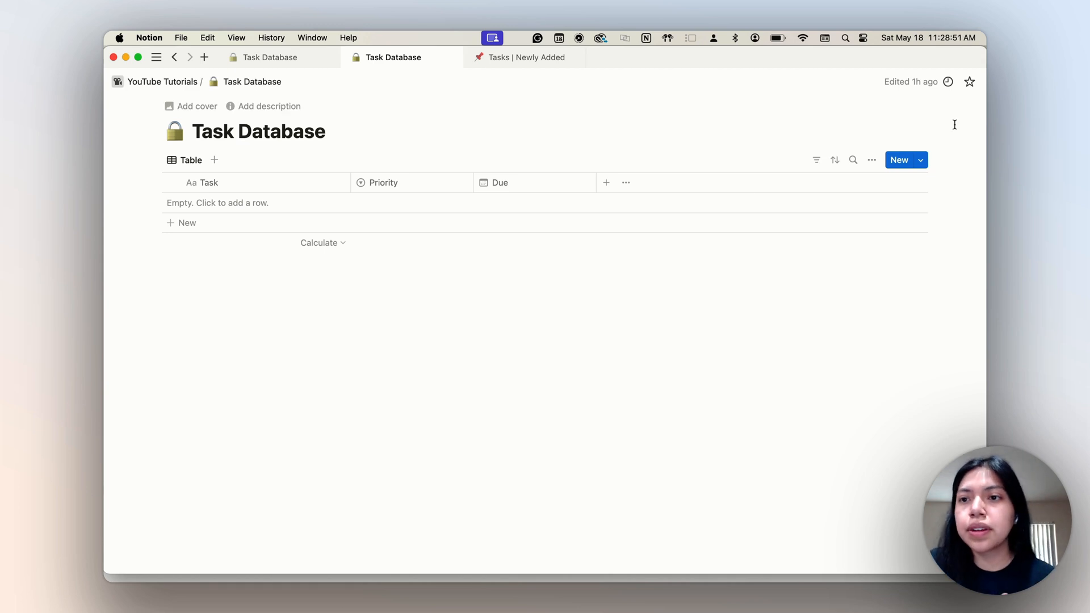
pyautogui.click(971, 81)
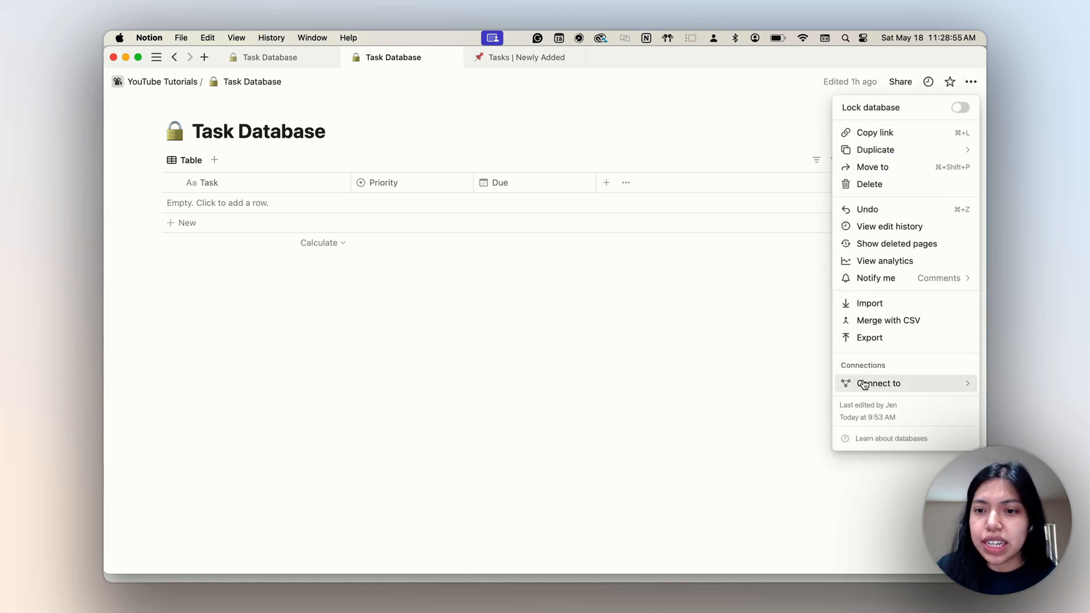
pyautogui.click(878, 383)
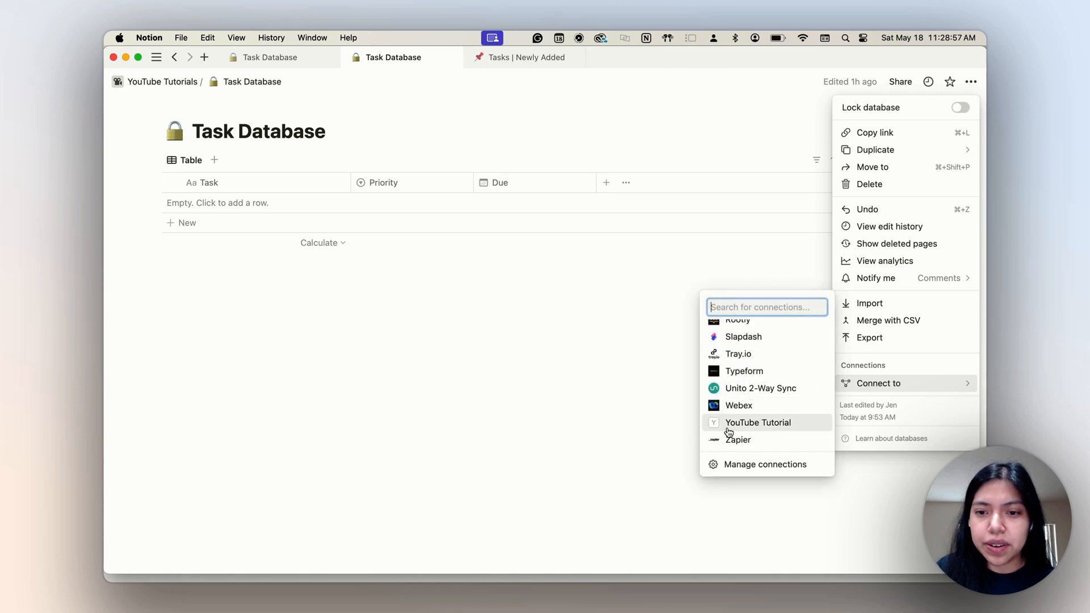
pyautogui.click(757, 422)
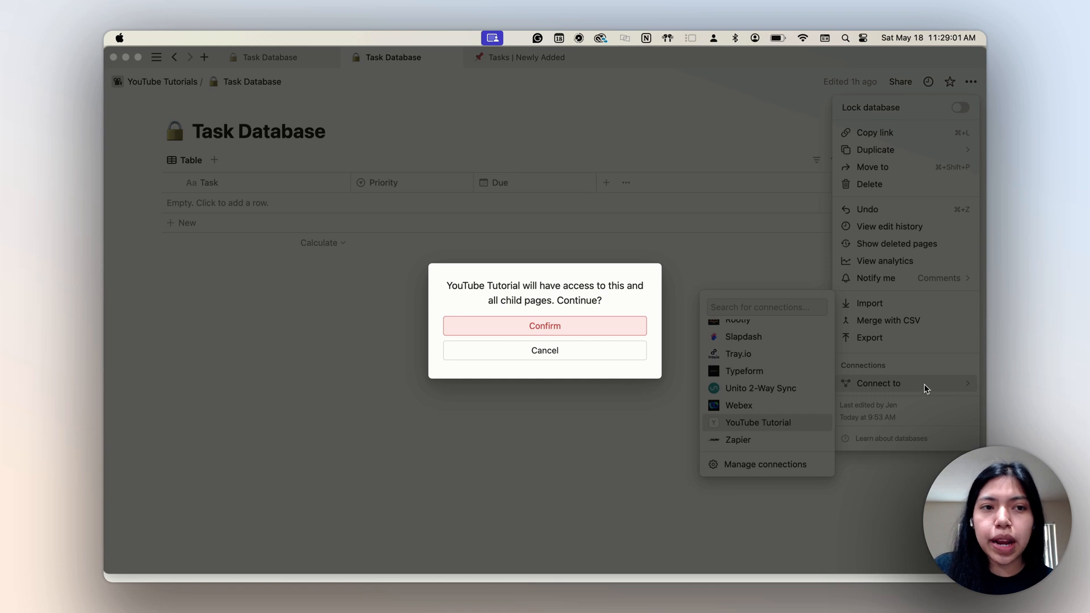
pyautogui.moveTo(606, 388)
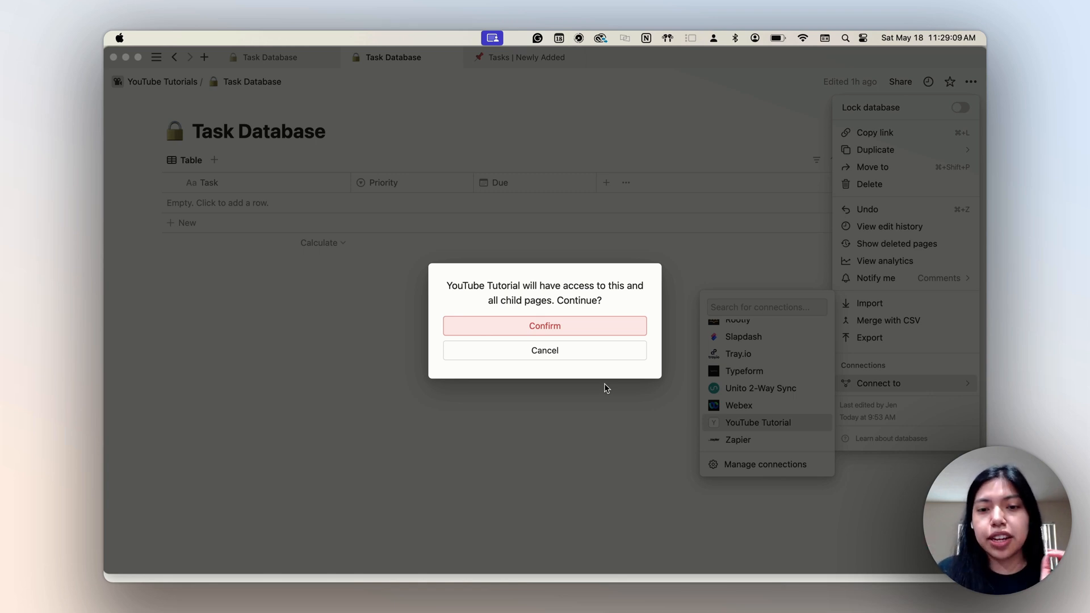
pyautogui.click(544, 326)
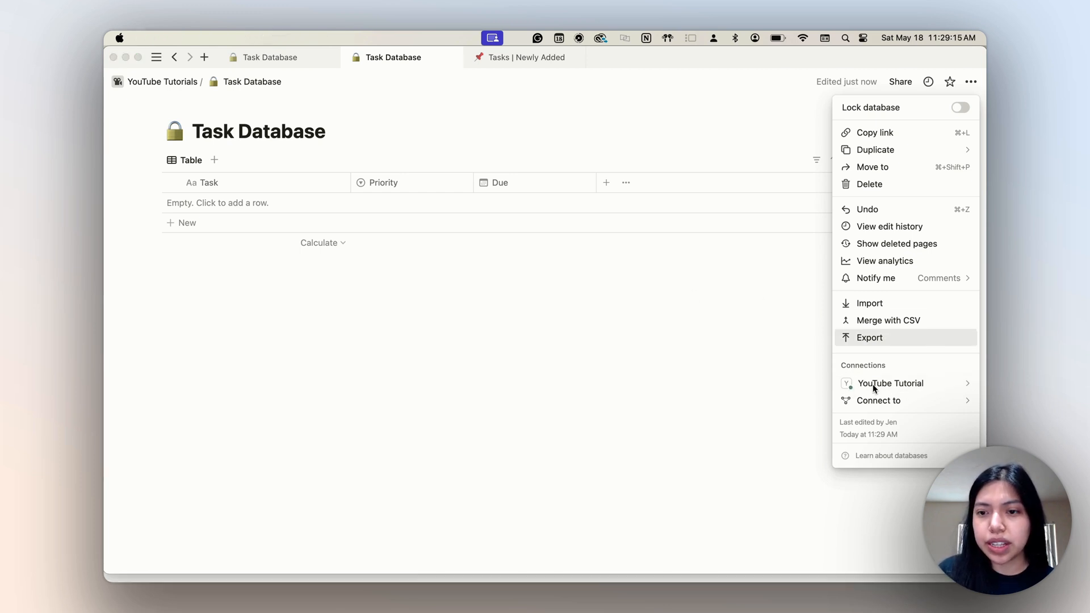
pyautogui.moveTo(262, 330)
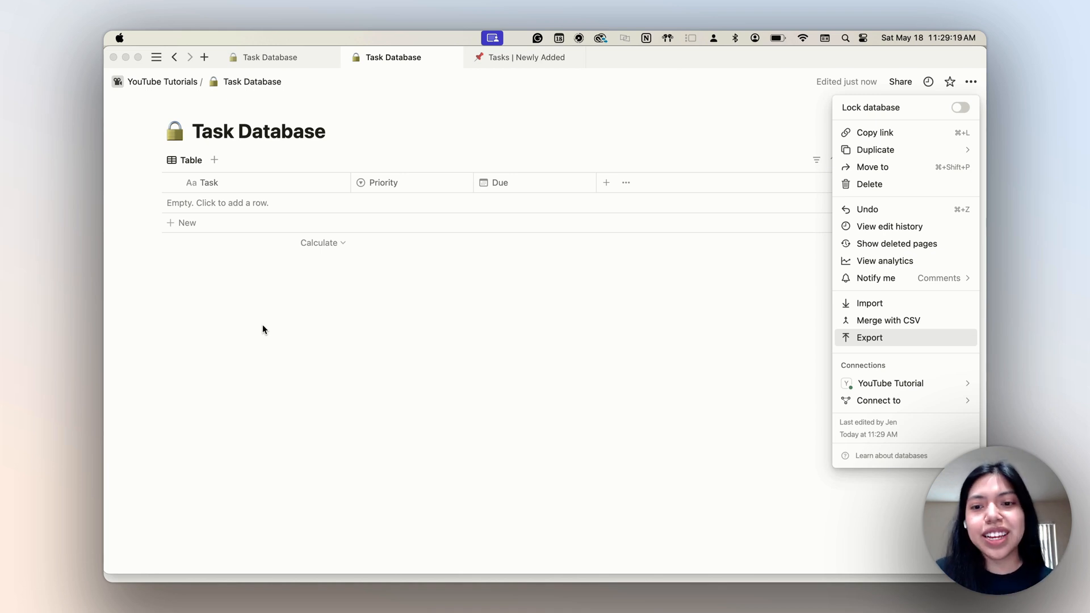
pyautogui.moveTo(705, 410)
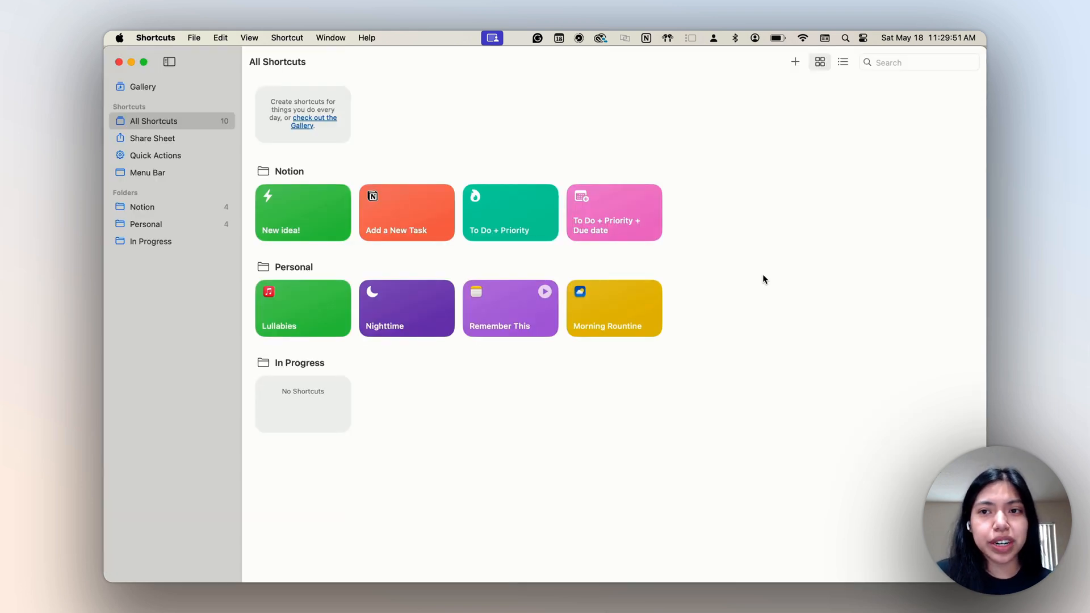
pyautogui.moveTo(782, 104)
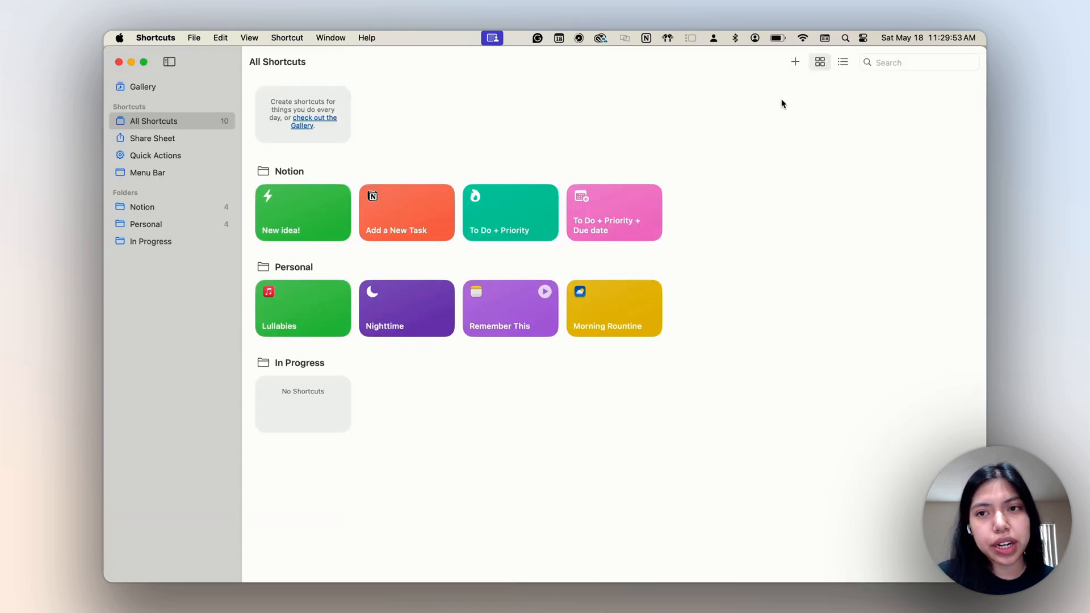
# Create a new untitled shortcut with the + button in All Shortcuts
pyautogui.click(794, 62)
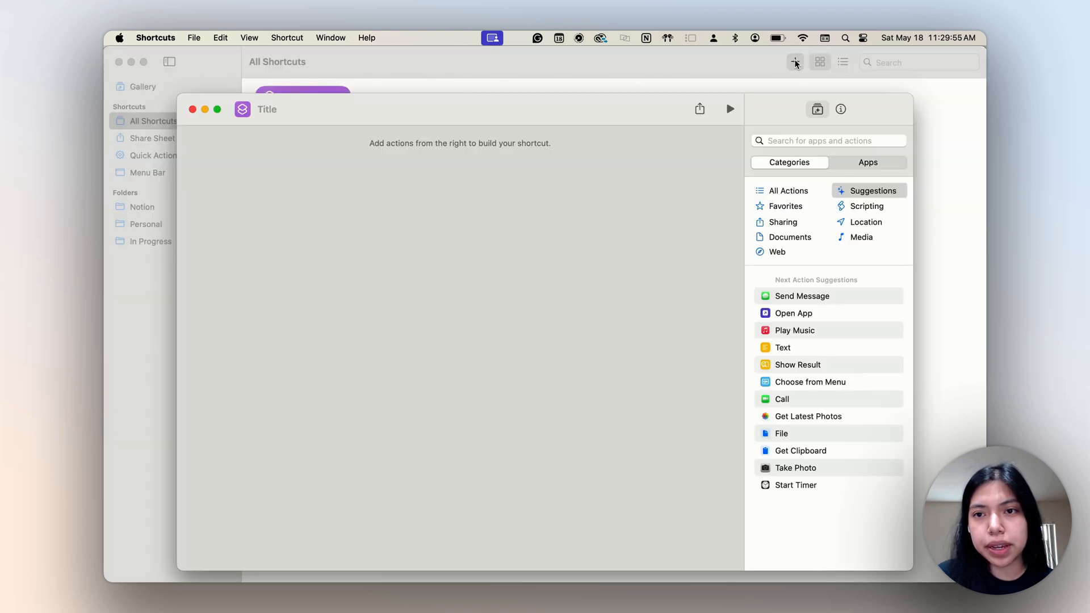
pyautogui.moveTo(429, 151)
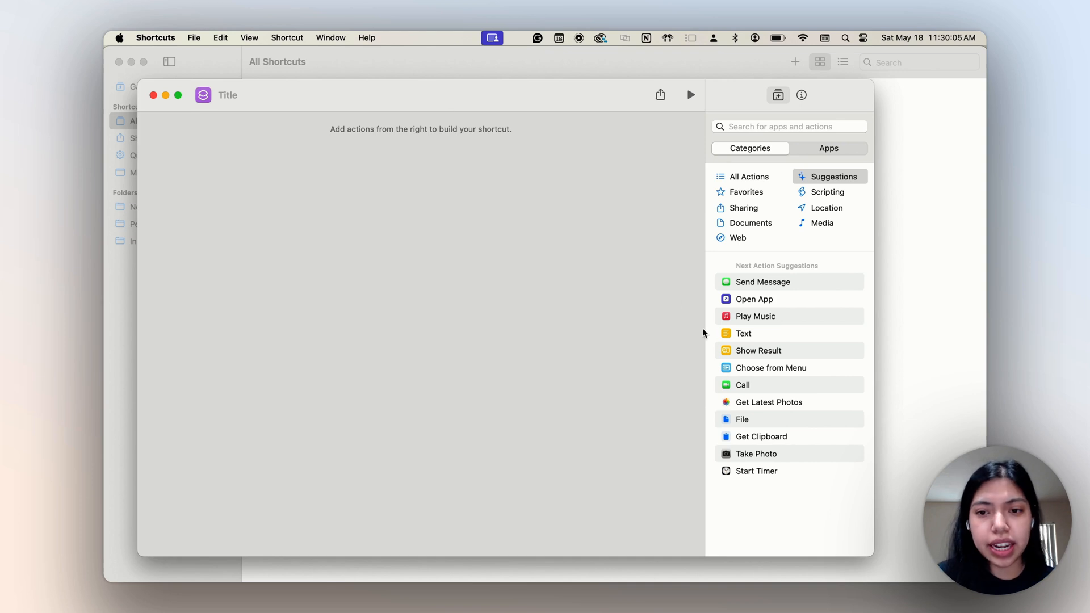
pyautogui.moveTo(824, 374)
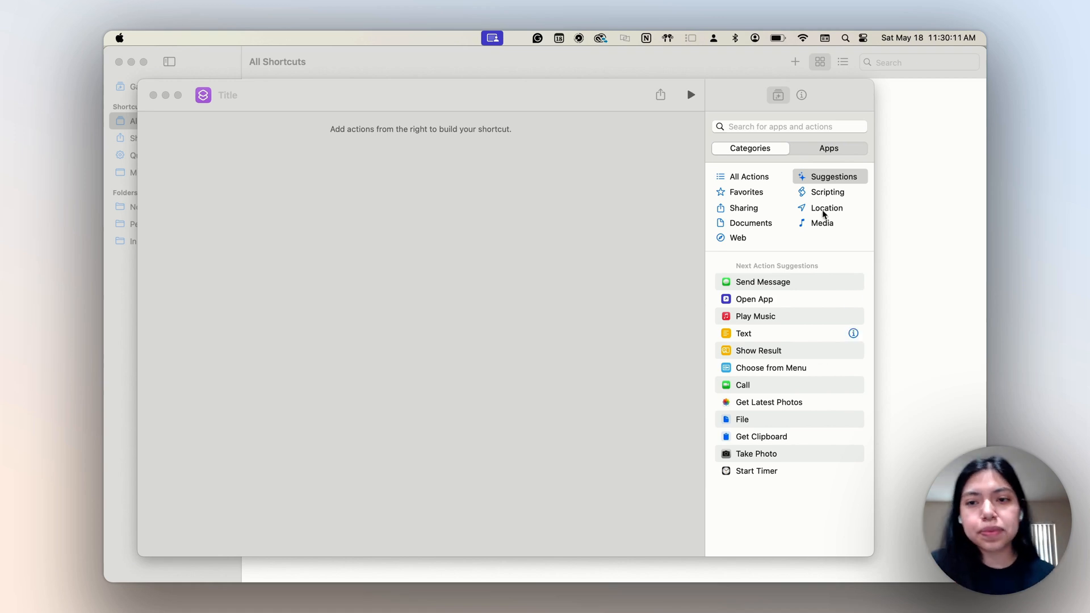
# Search for and add the Ask for Input action
pyautogui.click(789, 126)
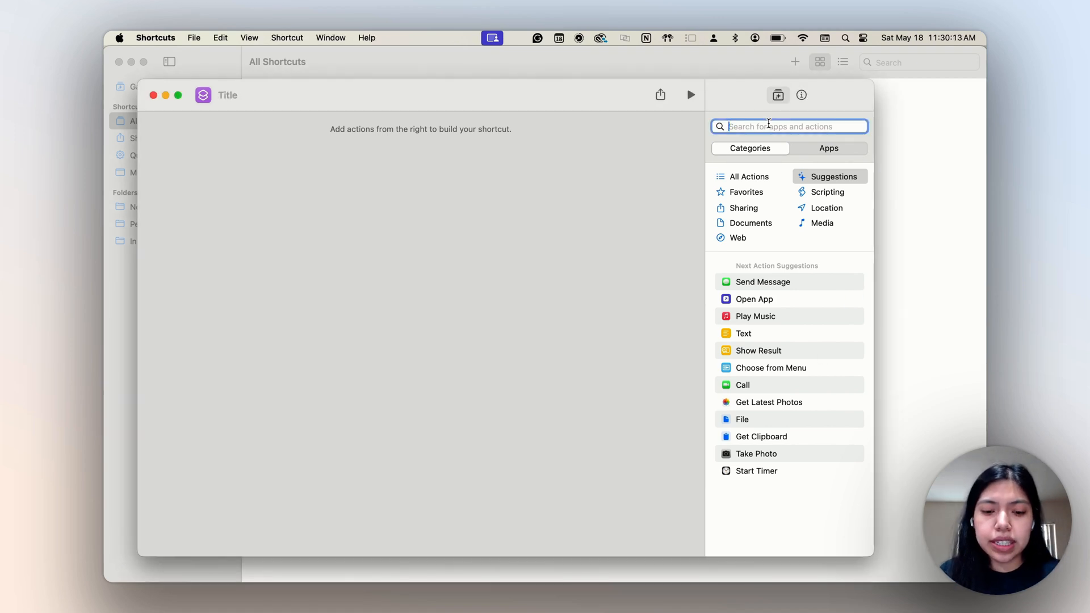
pyautogui.write('get input')
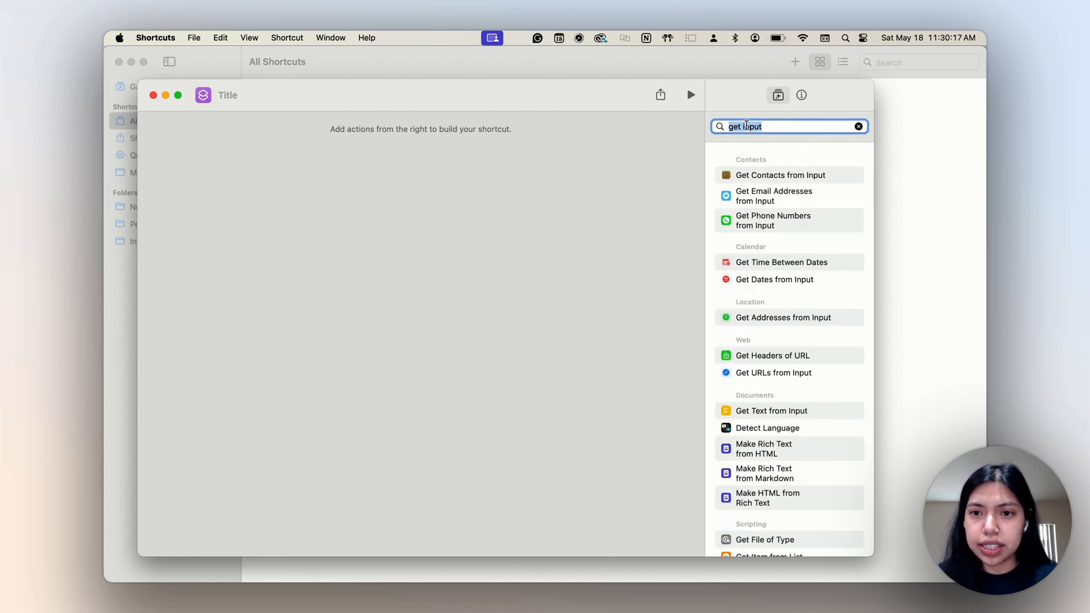
pyautogui.write('ask for in')
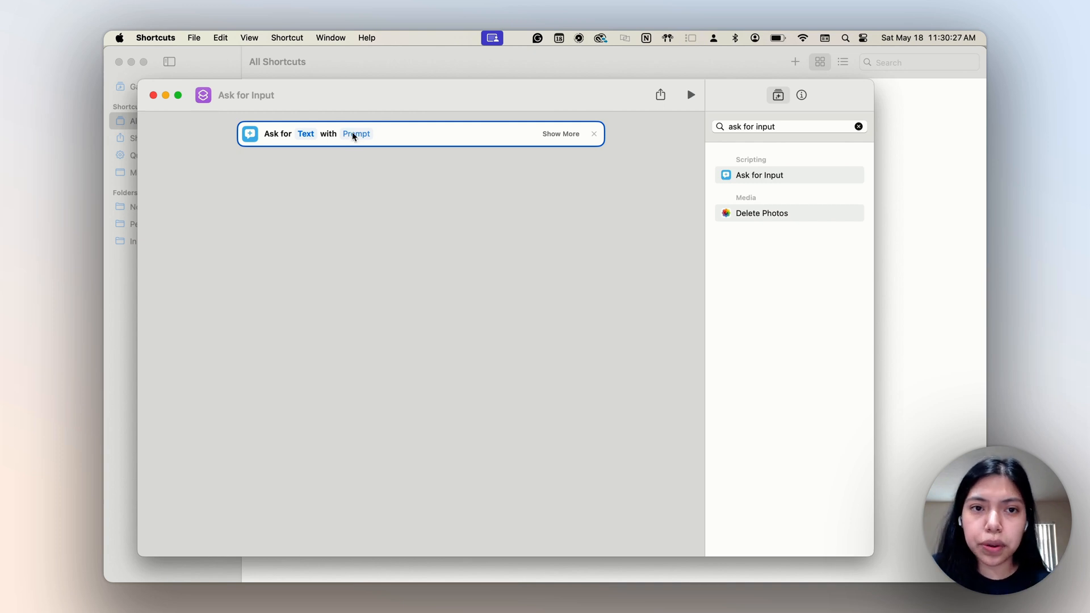
# Set the prompt to 'What's the priority?' and turn off Allow Multiple Lines
pyautogui.click(356, 134)
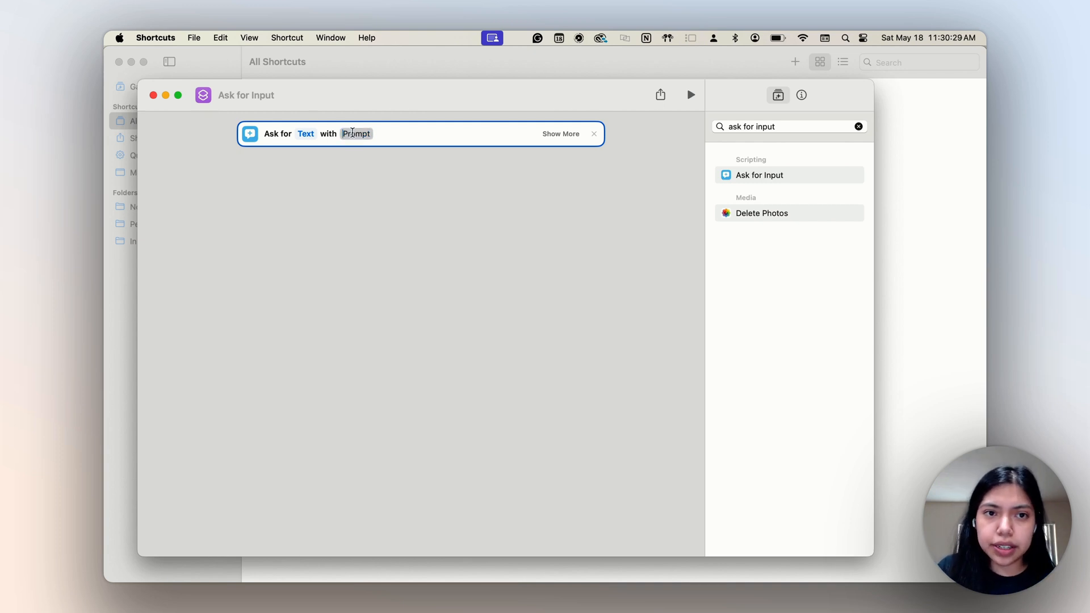
pyautogui.write("What's the priority?")
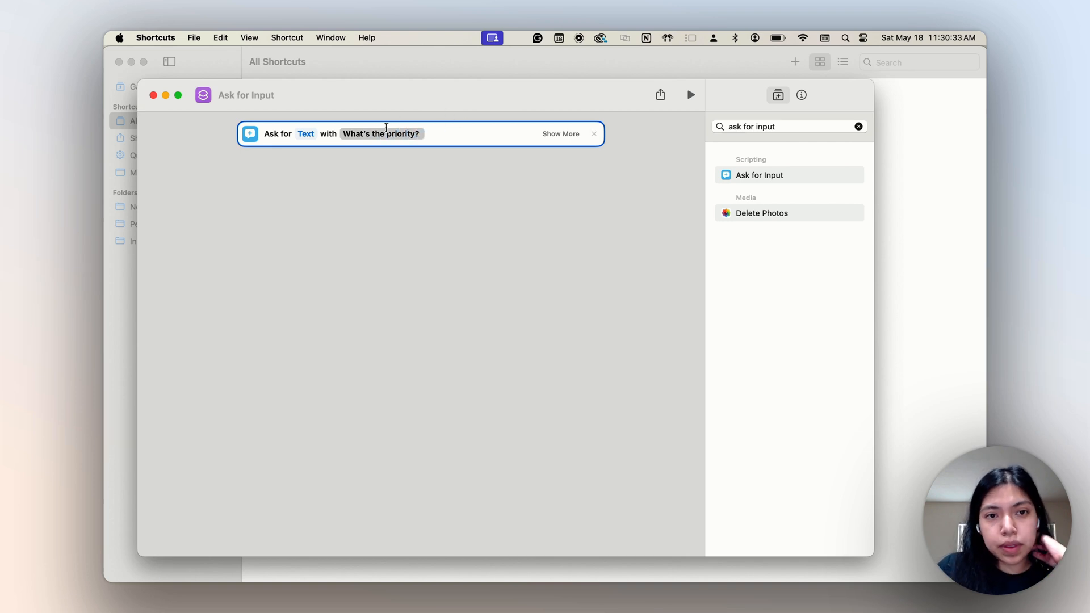
pyautogui.click(560, 133)
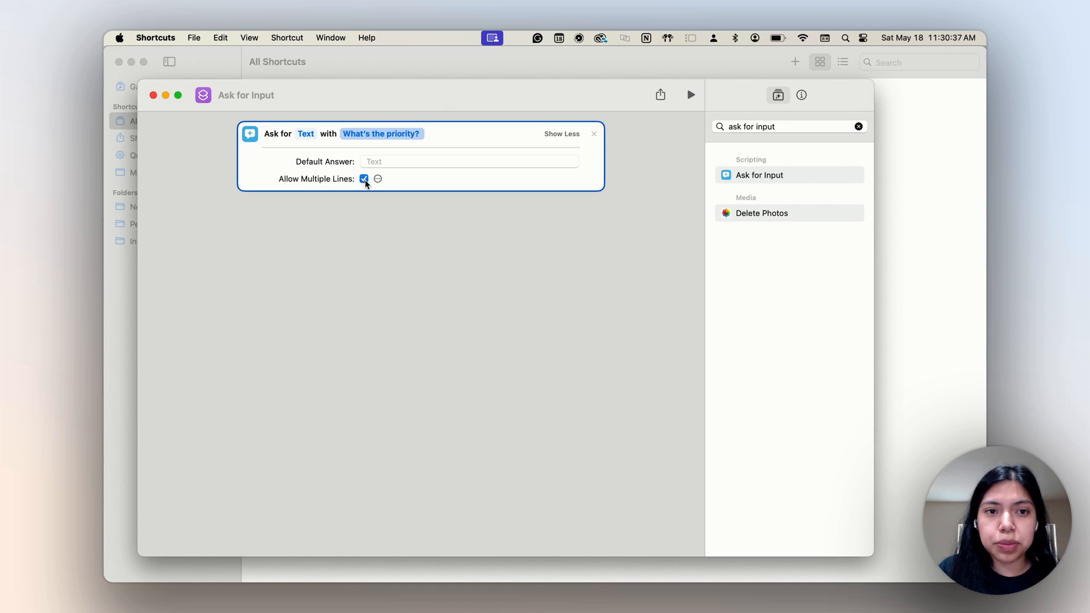
pyautogui.click(363, 178)
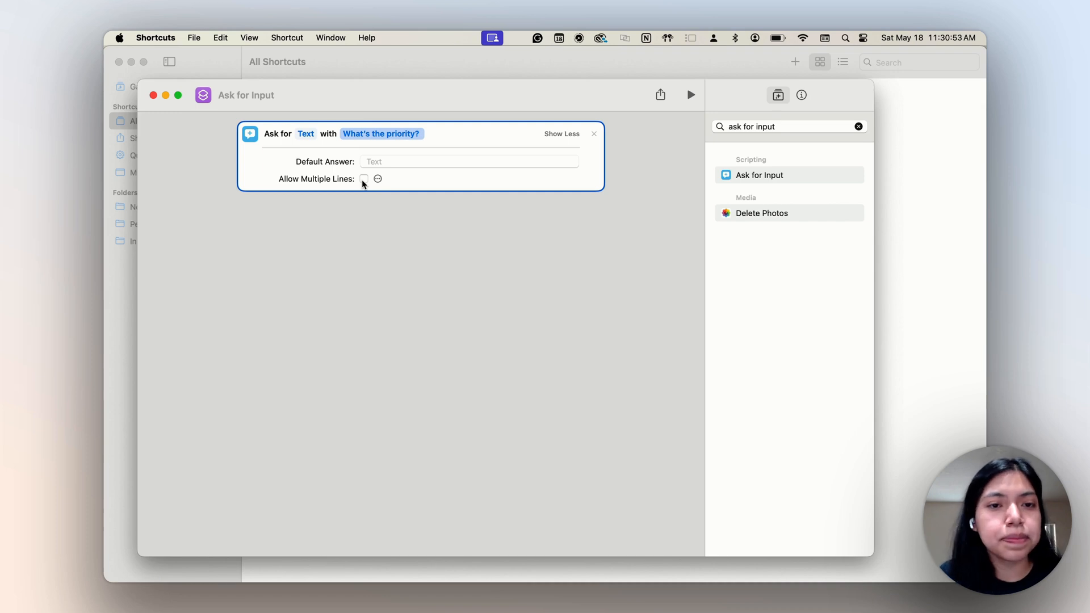
pyautogui.click(363, 178)
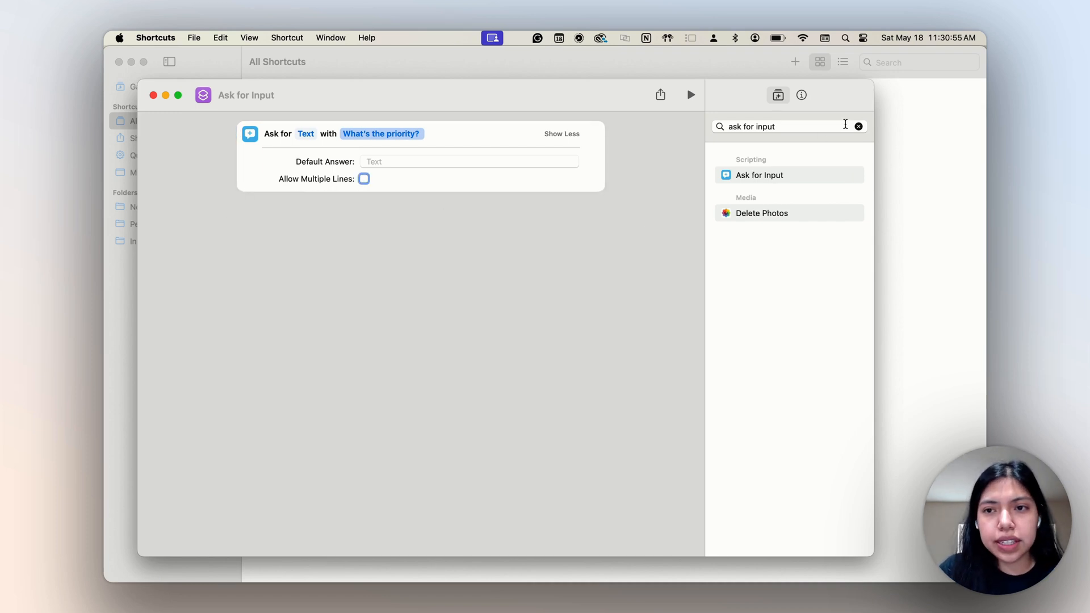
pyautogui.click(858, 126)
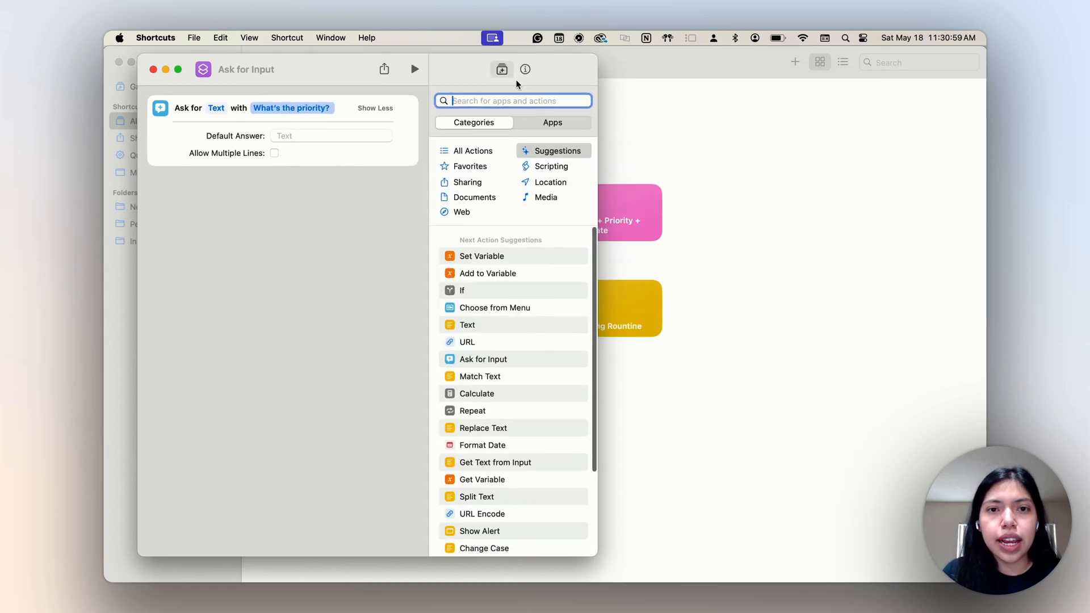
# Add a List action and start replacing its two items with priority emoji
pyautogui.write('list')
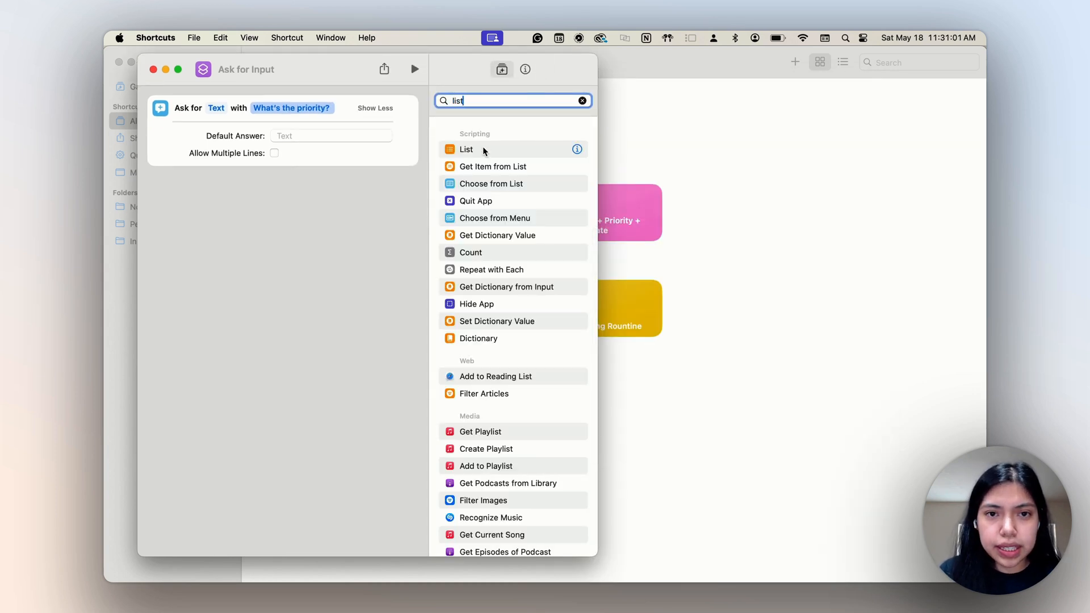
pyautogui.click(466, 149)
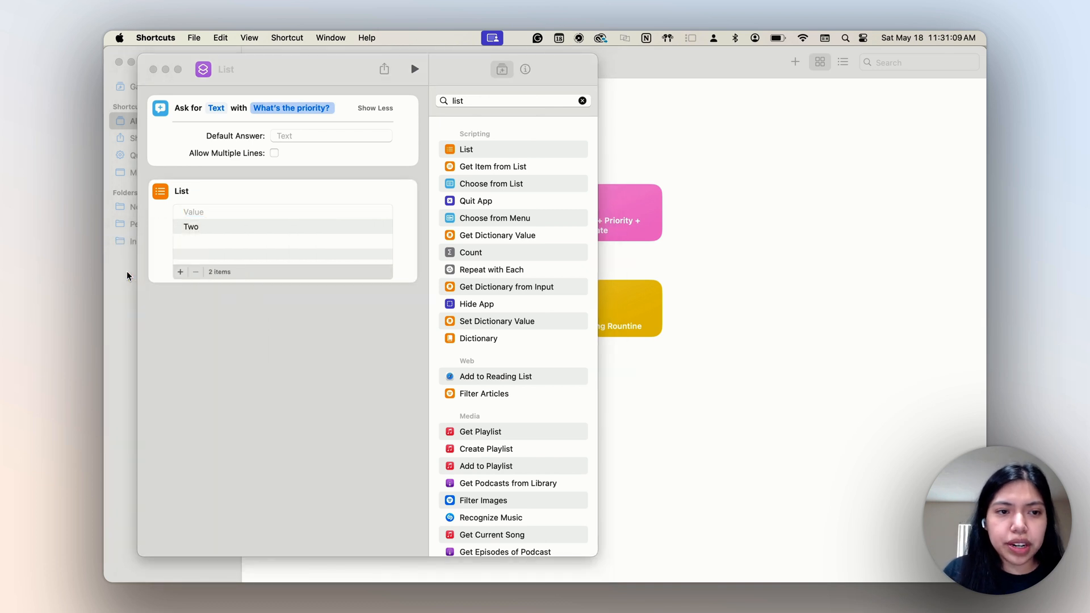
pyautogui.click(285, 211)
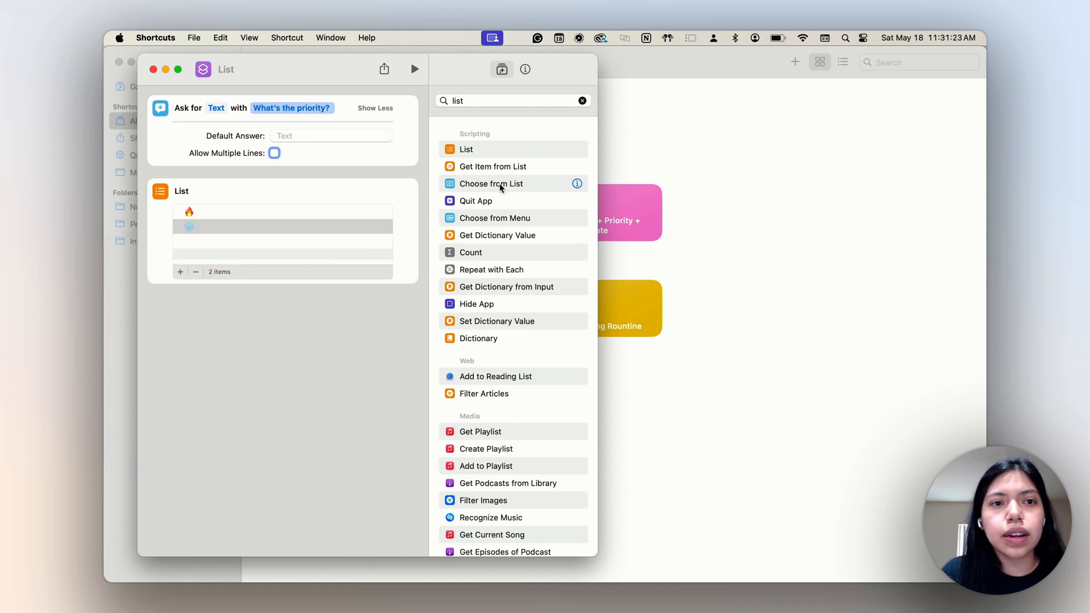
# Place Choose from List under the list, prompting 'What's the priority level?'
pyautogui.moveTo(492, 183); pyautogui.dragTo(264, 365)
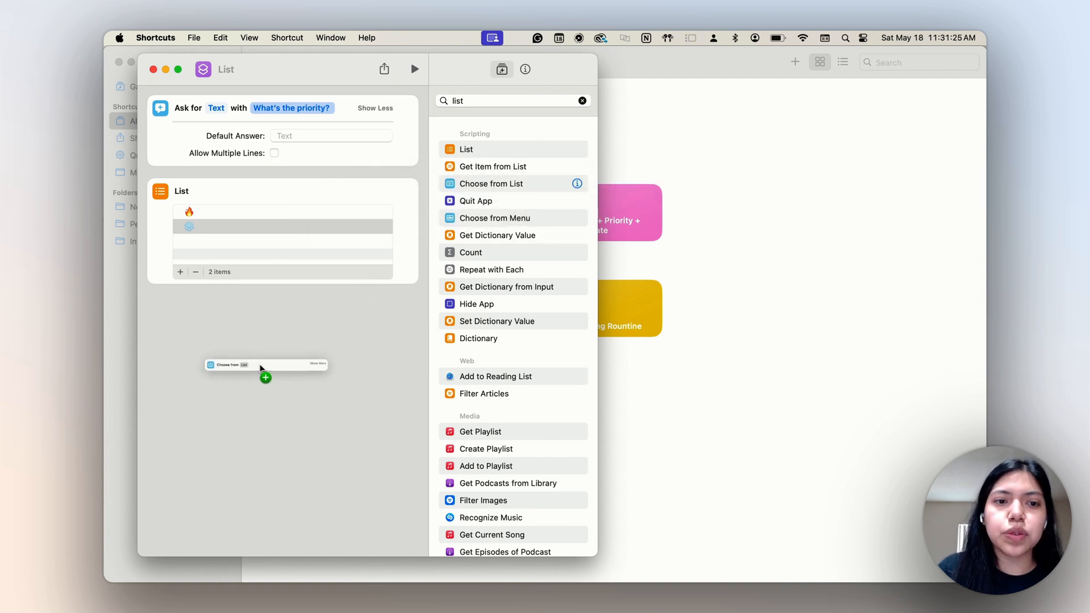
pyautogui.moveTo(266, 363); pyautogui.dragTo(281, 302)
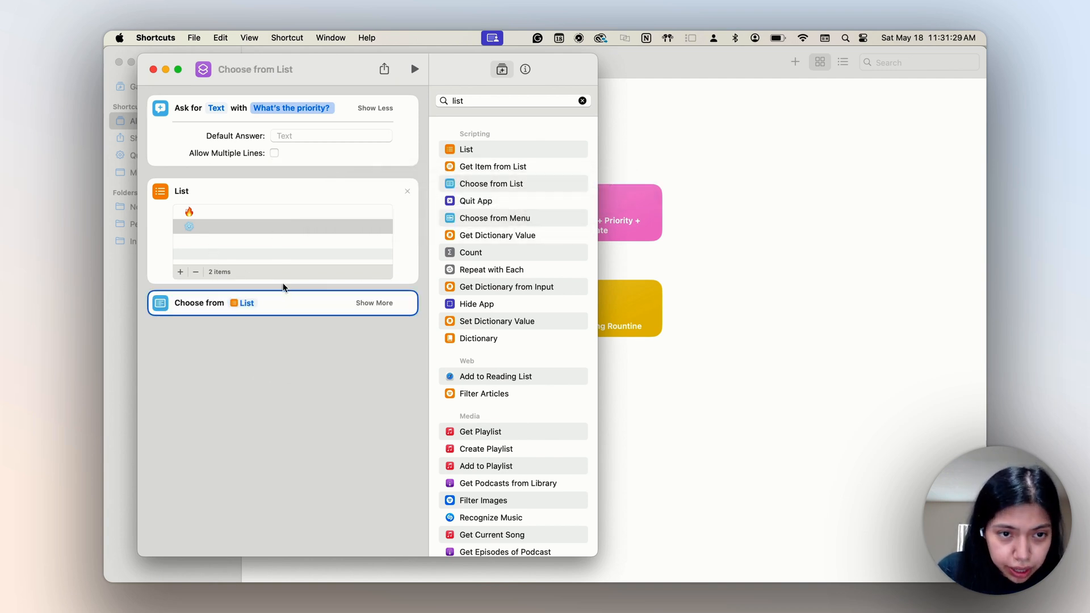
pyautogui.moveTo(284, 276)
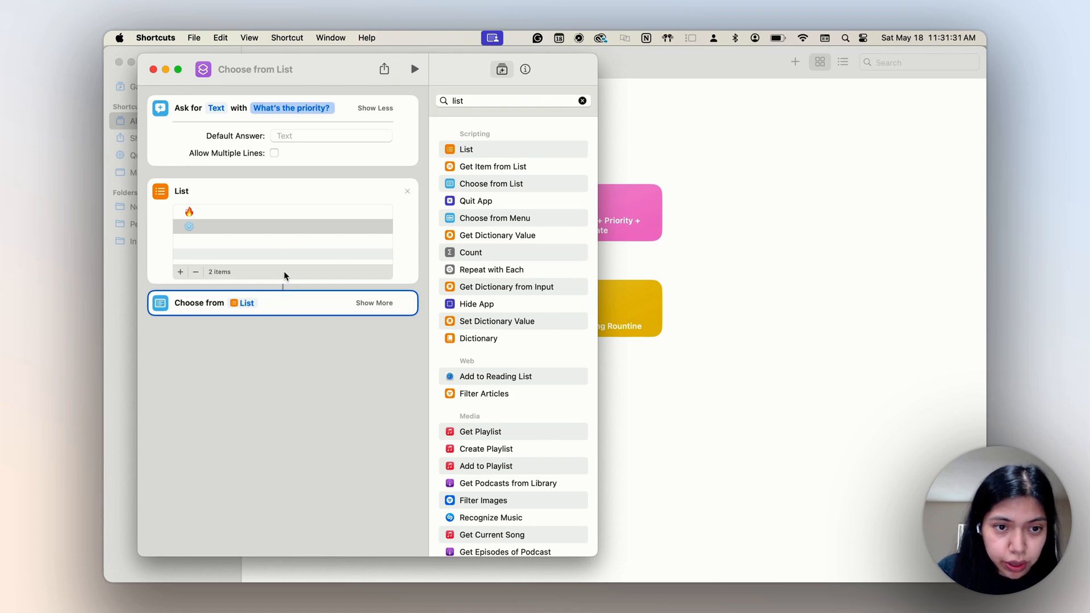
pyautogui.click(374, 303)
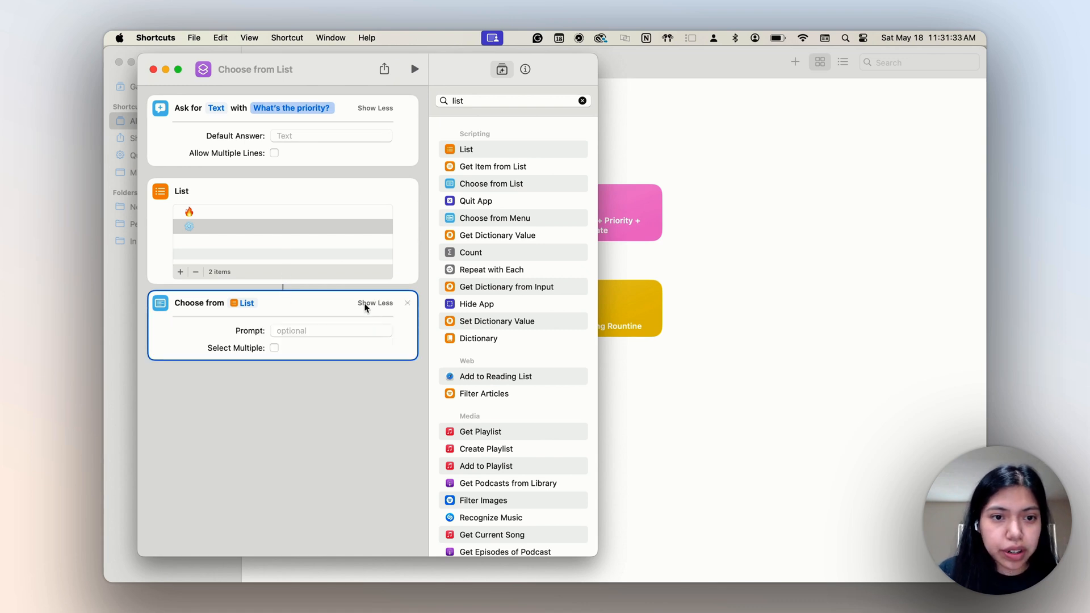
pyautogui.click(330, 331)
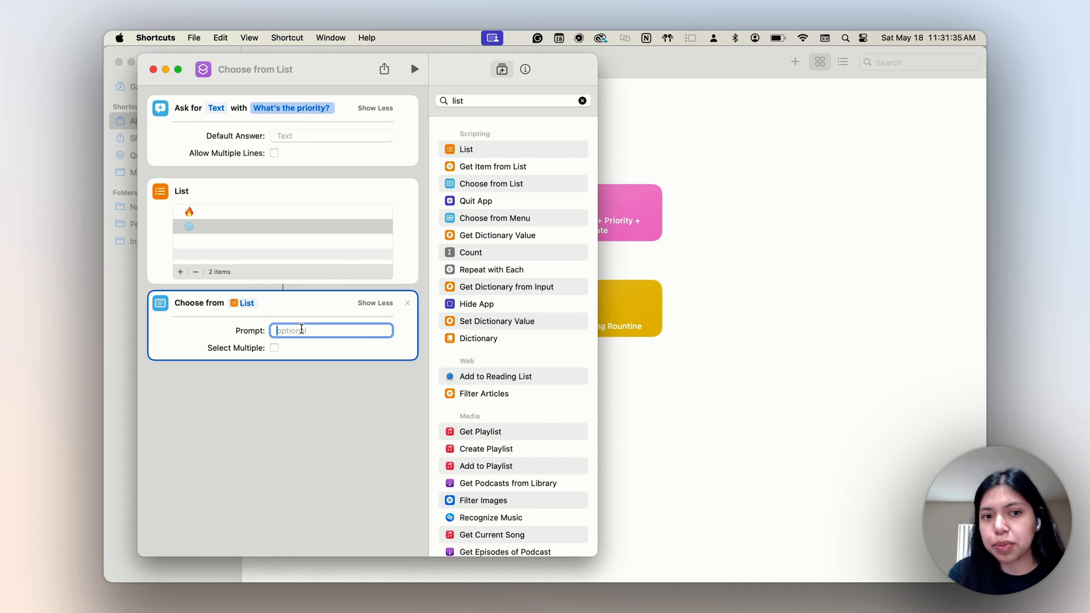
pyautogui.write('Pr')
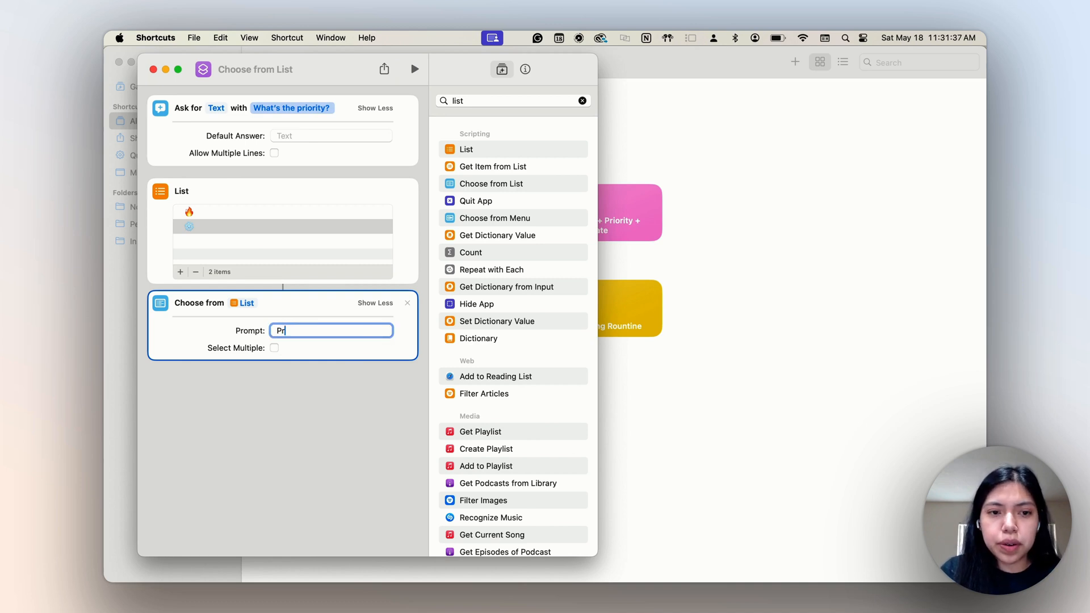
pyautogui.write("What's the priority lev")
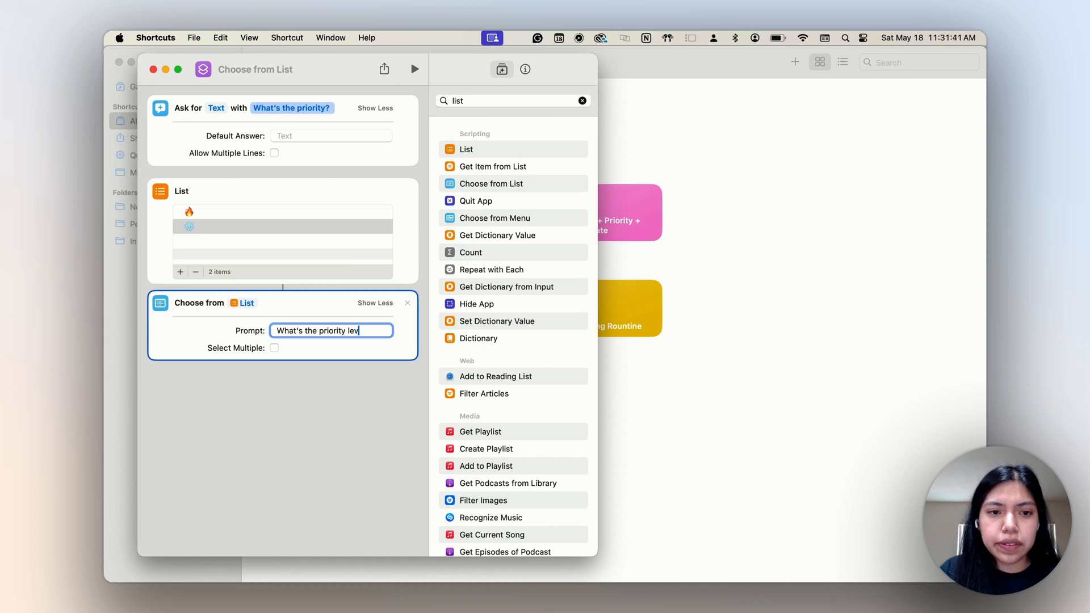
pyautogui.write('el?')
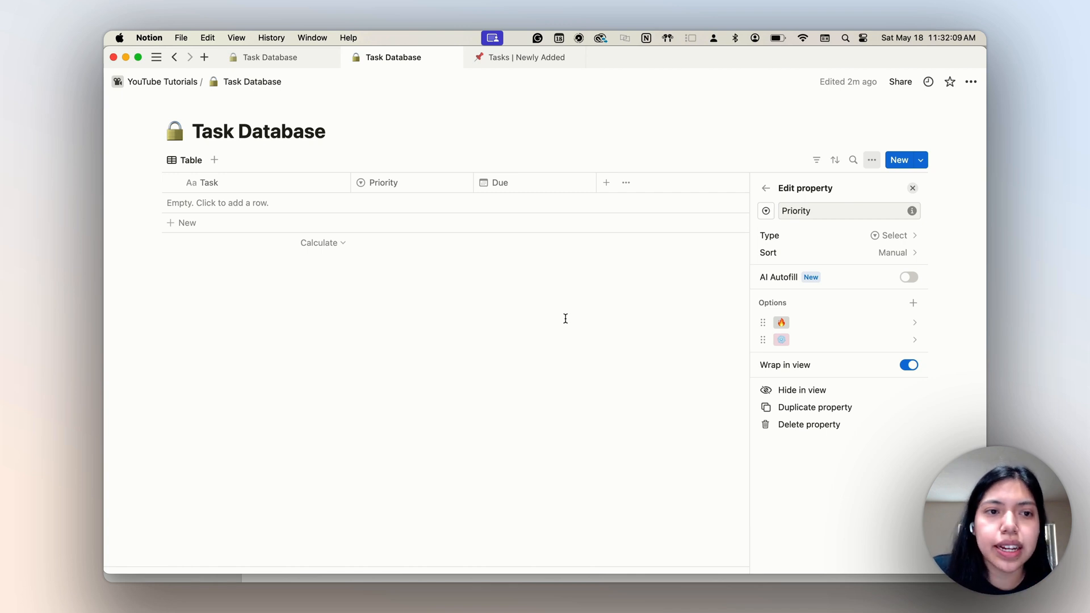
pyautogui.moveTo(584, 563)
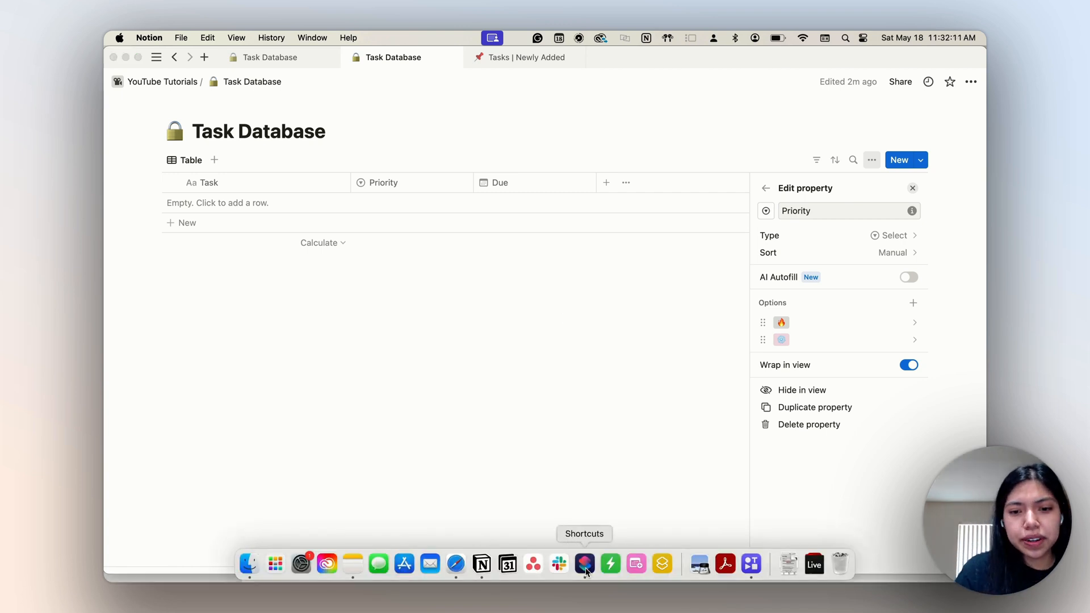
# Return to Shortcuts from the Dock after reviewing Notion's Priority options
pyautogui.click(584, 564)
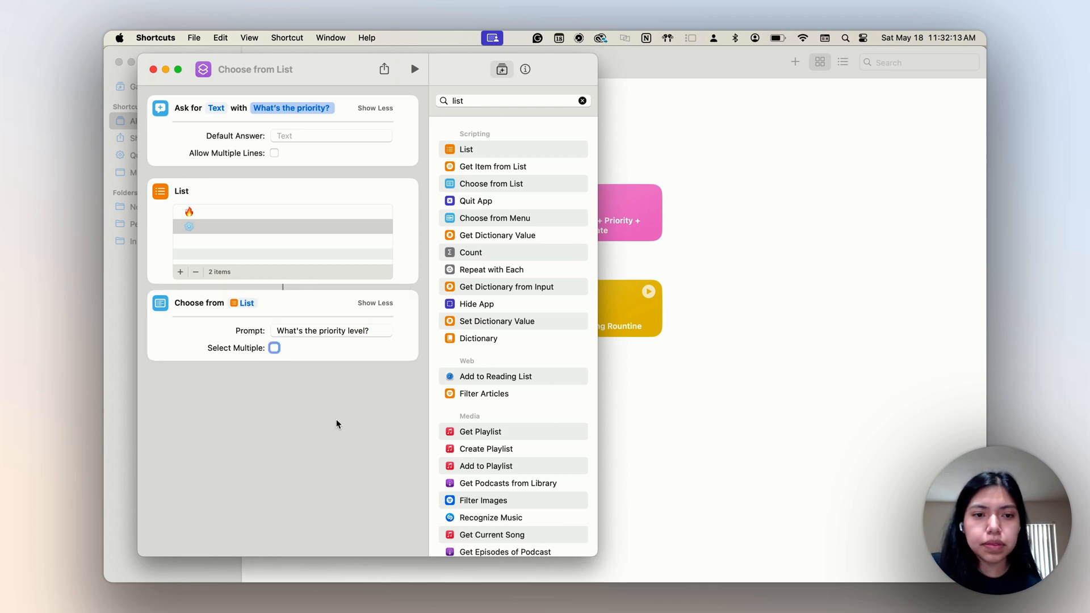
pyautogui.moveTo(359, 387)
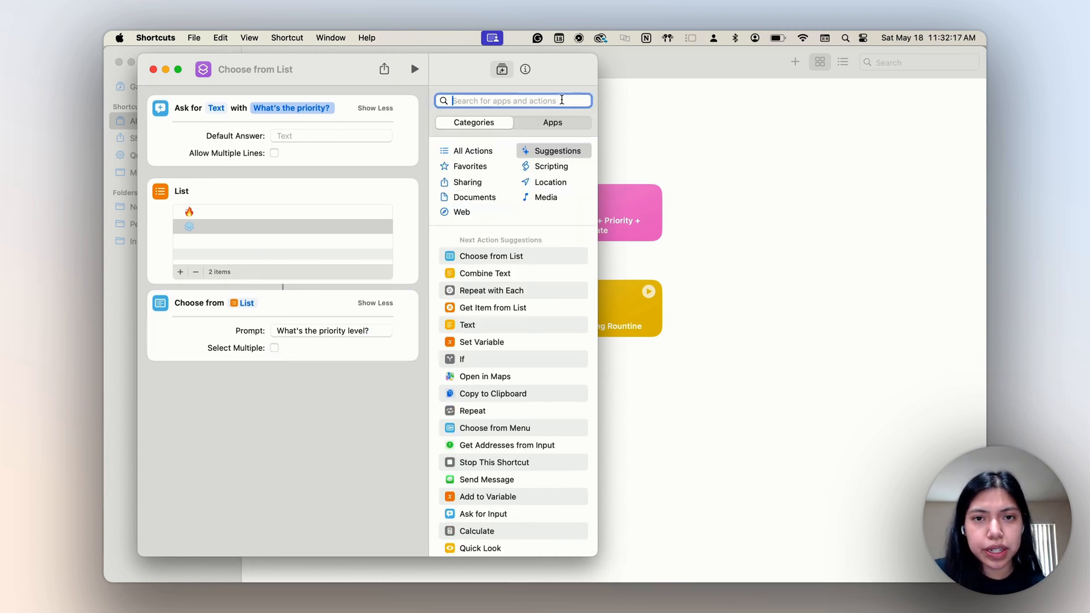
# Add an Ask for Date and Time step prompting 'When is this due?' with no default date
pyautogui.write('a')
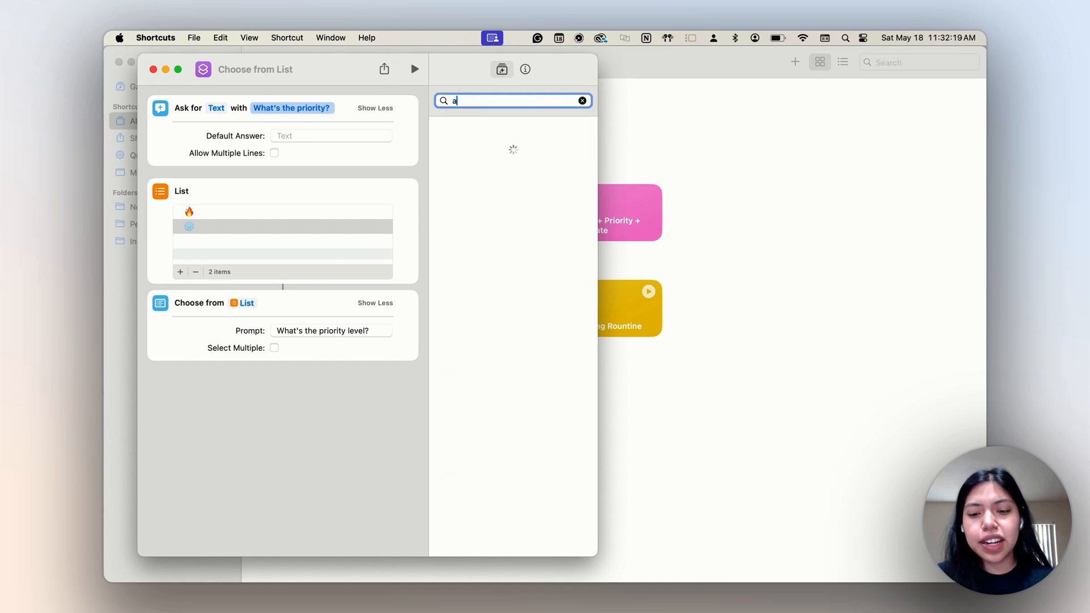
pyautogui.write('sk for')
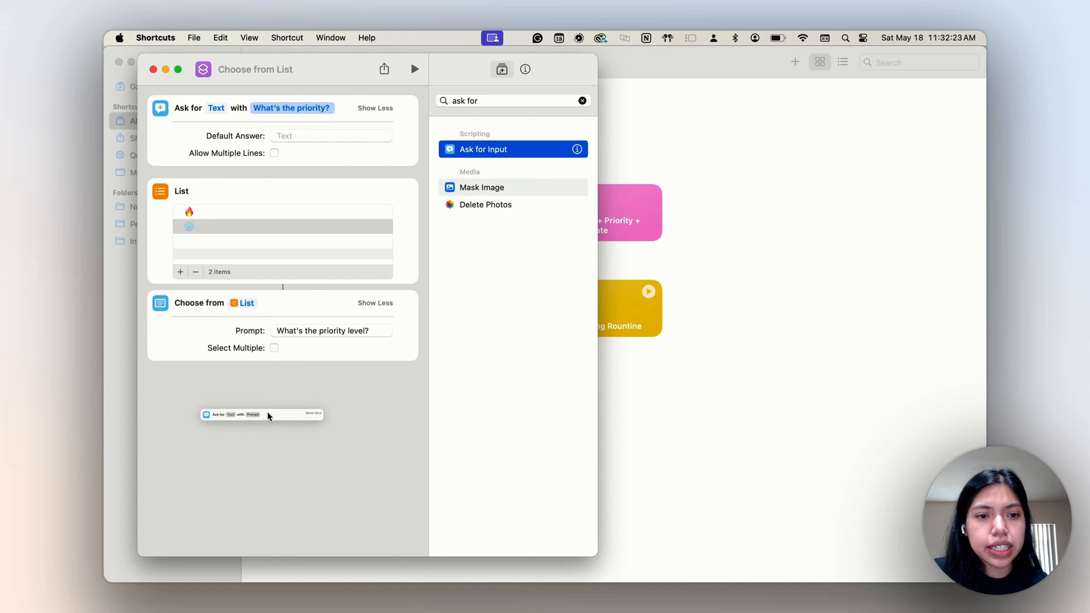
pyautogui.click(252, 414)
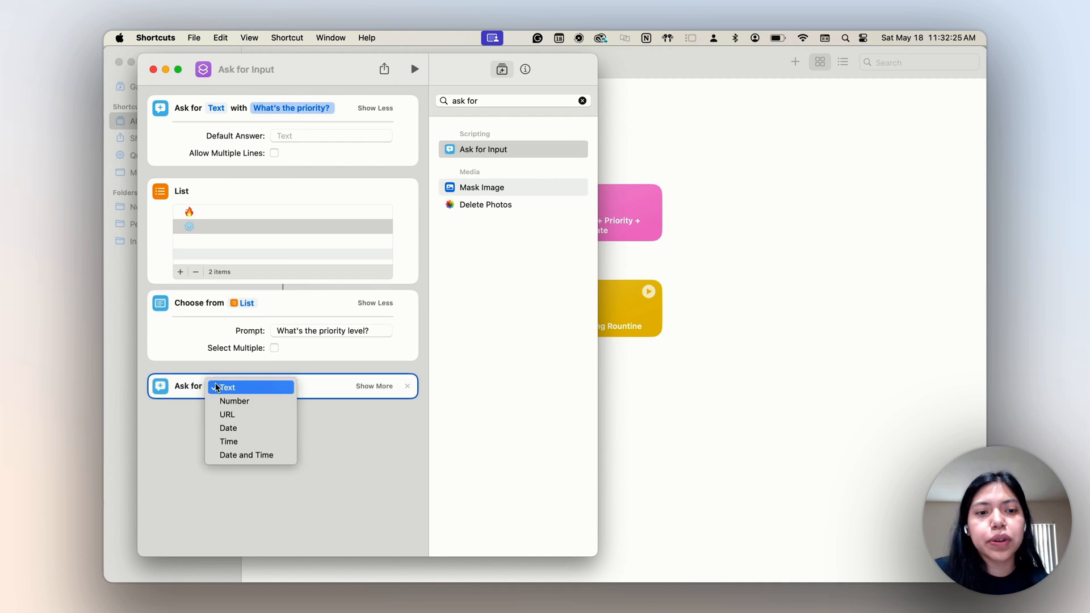
pyautogui.moveTo(246, 455)
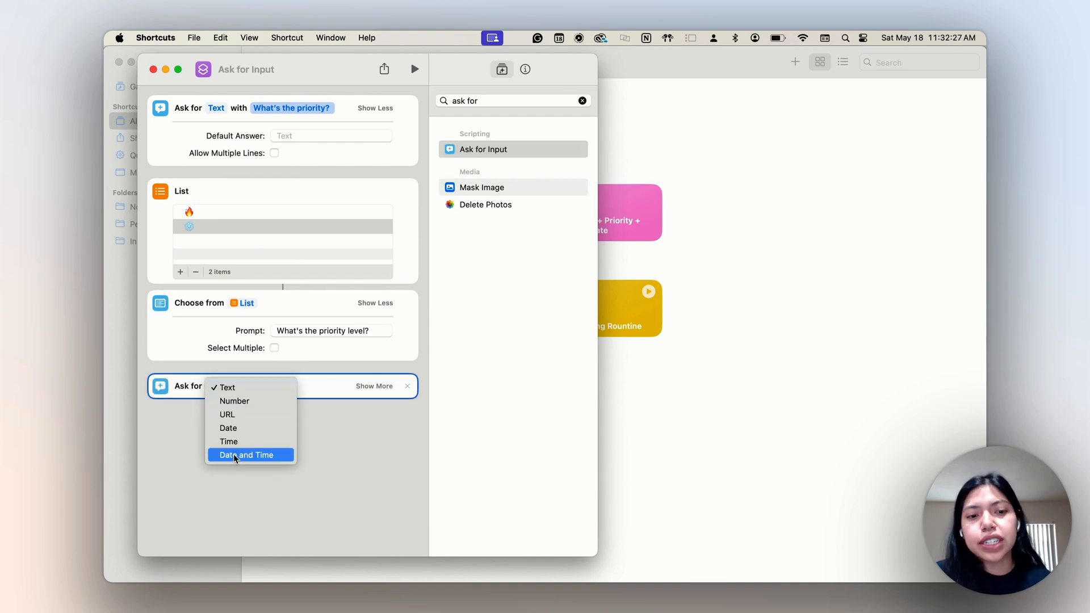
pyautogui.click(246, 454)
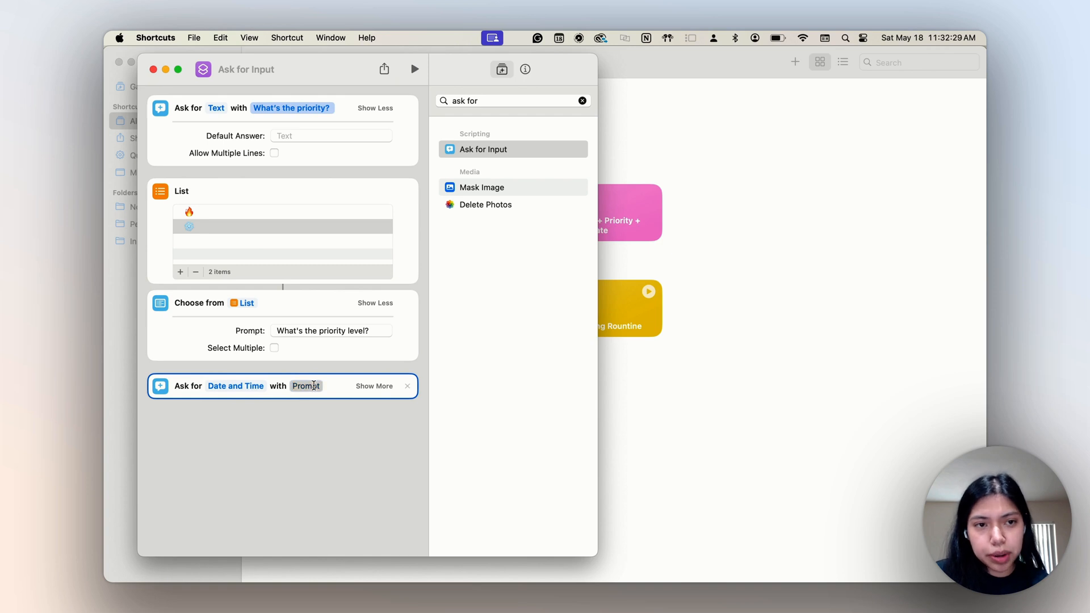
pyautogui.write('When is t')
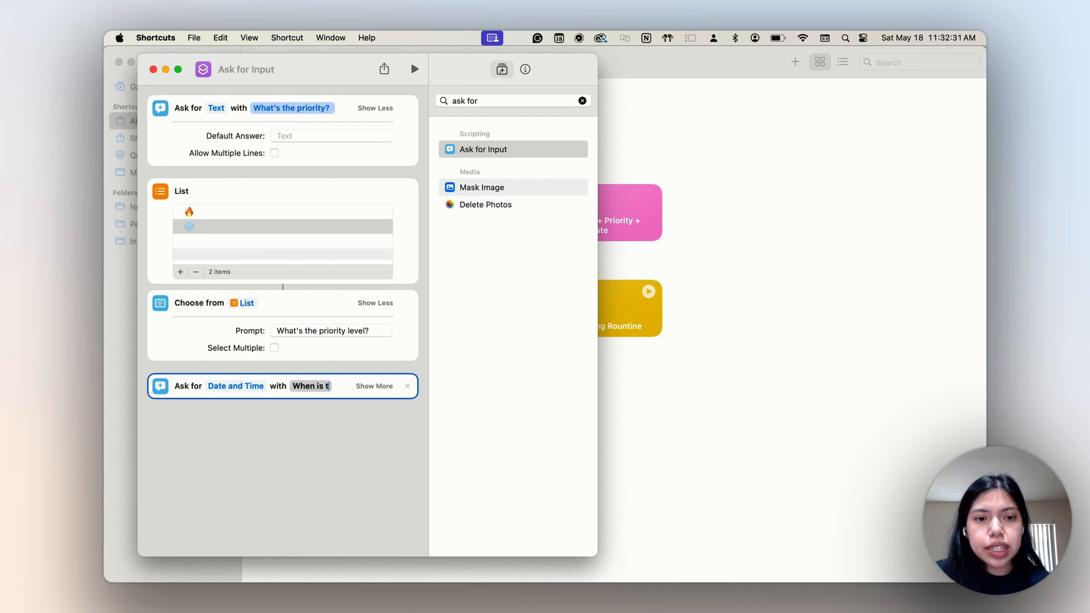
pyautogui.write('hisdue')
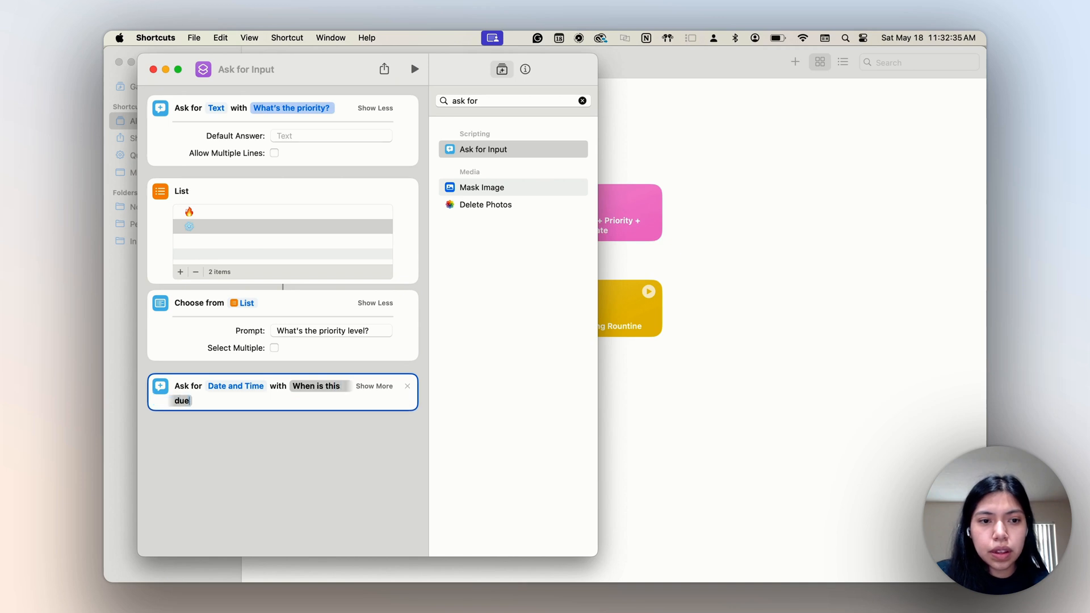
pyautogui.click(374, 386)
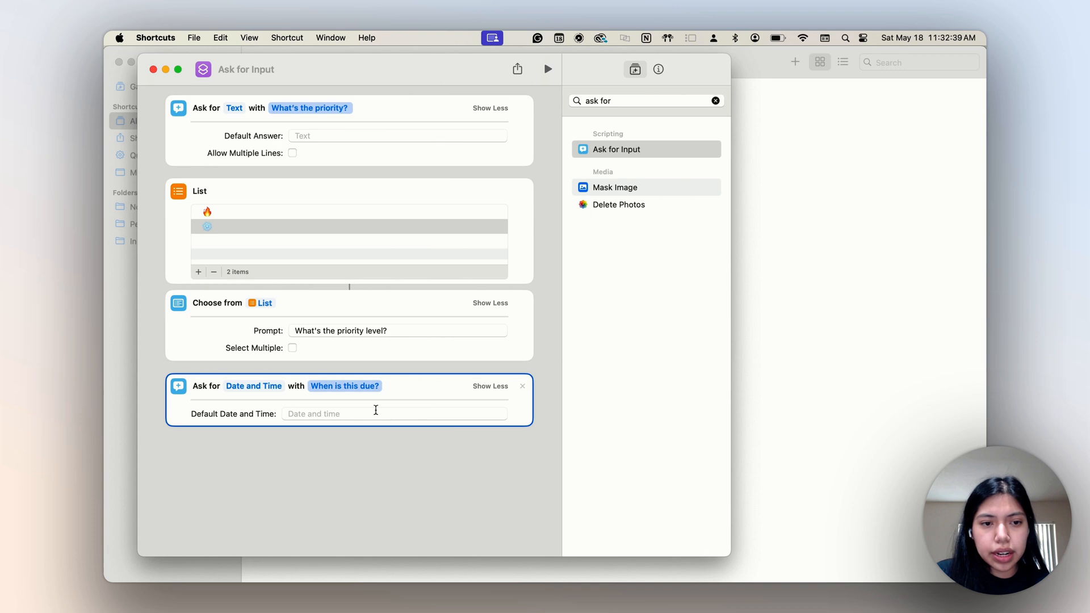
pyautogui.click(394, 414)
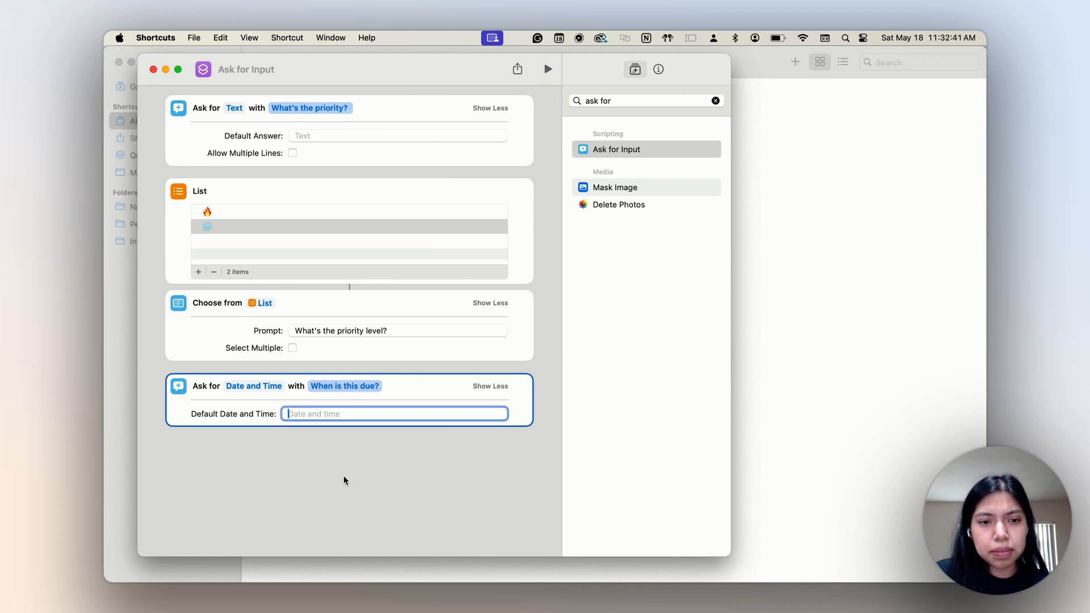
pyautogui.click(292, 348)
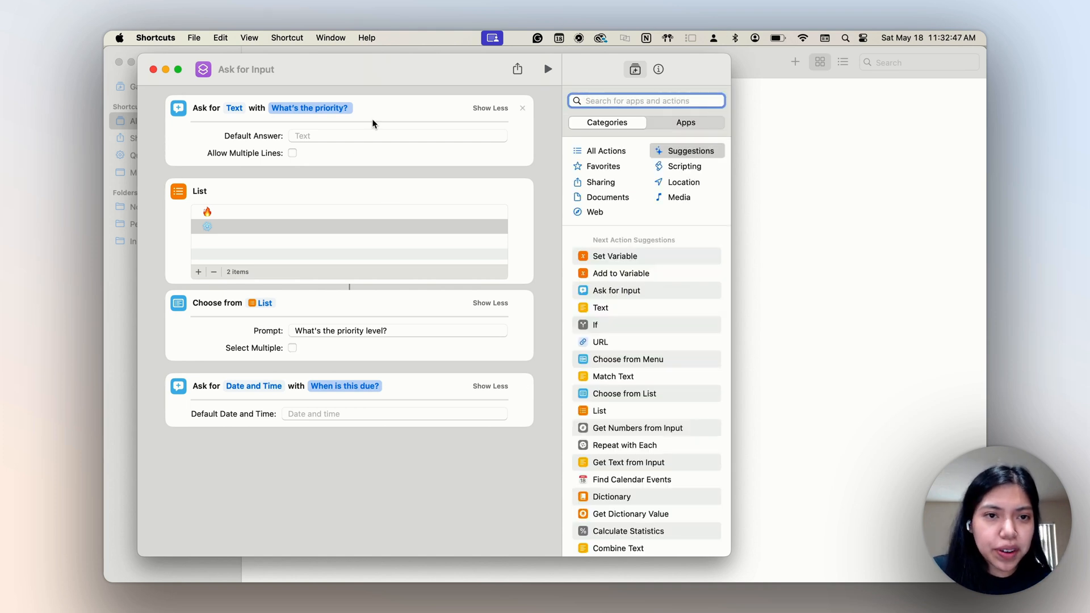
pyautogui.moveTo(448, 148)
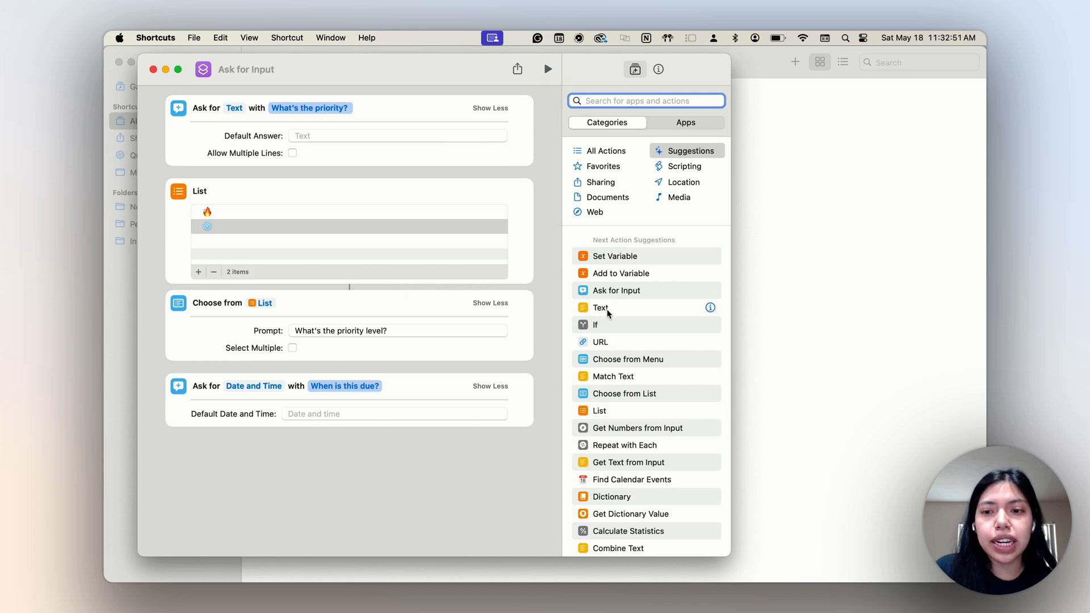
# Search 'text' and drag the Text action below the due-date prompt
pyautogui.moveTo(599, 307); pyautogui.dragTo(309, 495)
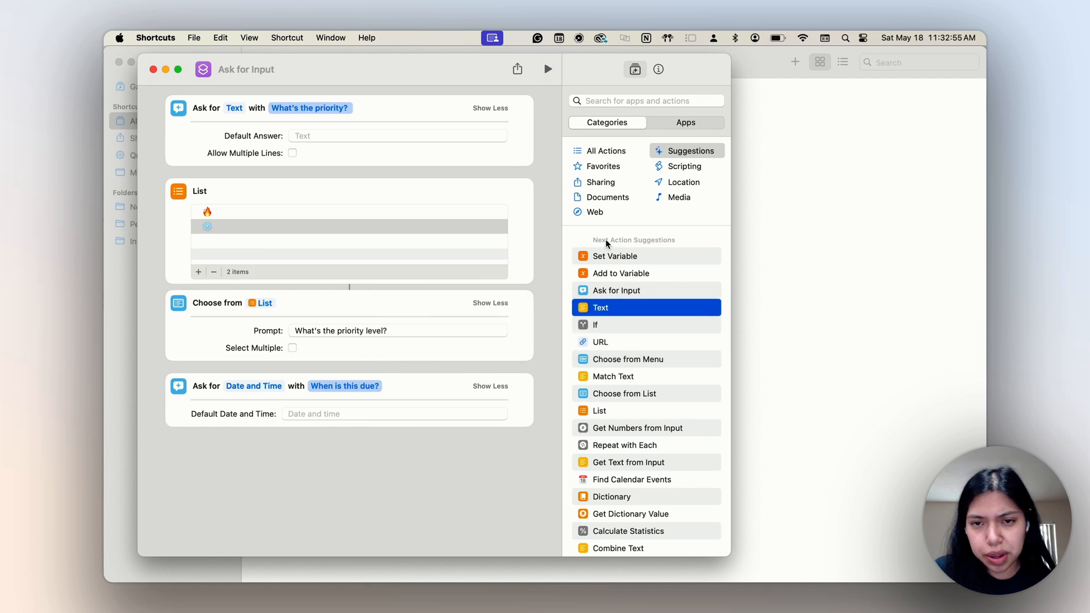
pyautogui.moveTo(667, 241)
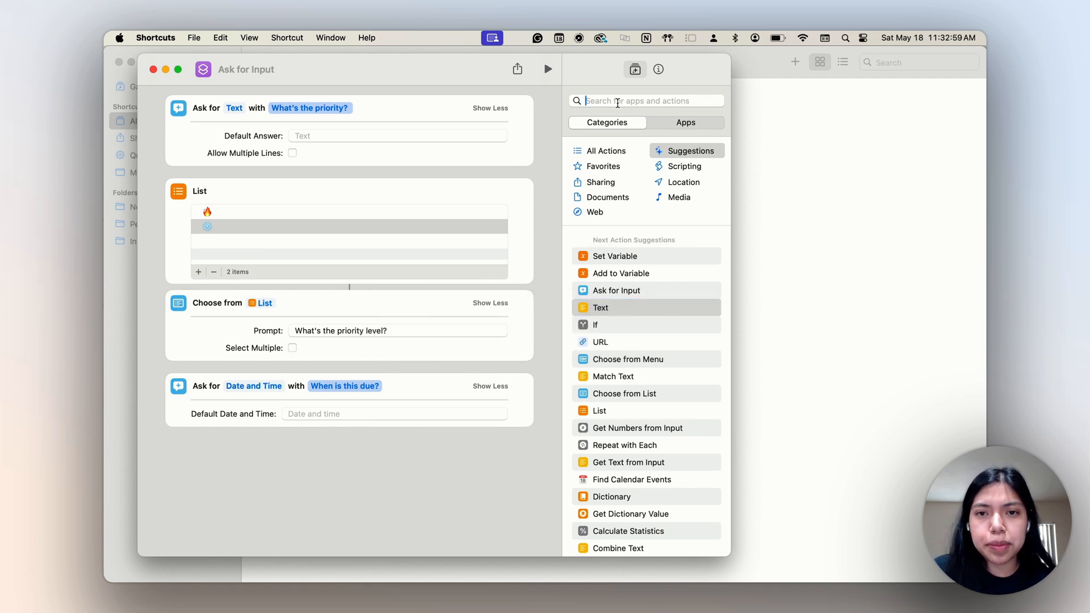
pyautogui.write('text')
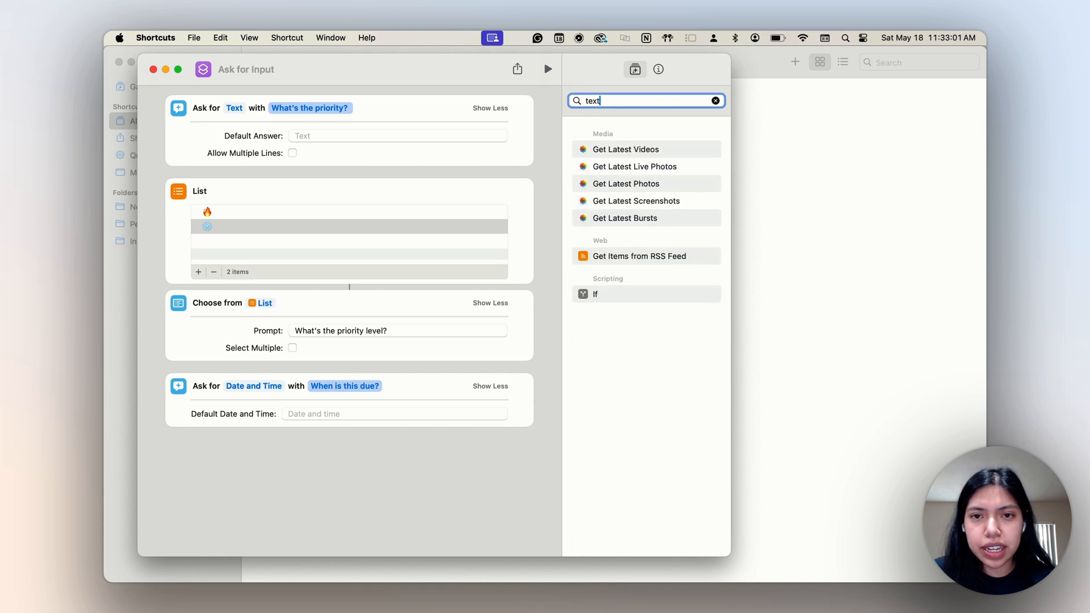
pyautogui.moveTo(599, 149); pyautogui.dragTo(250, 485)
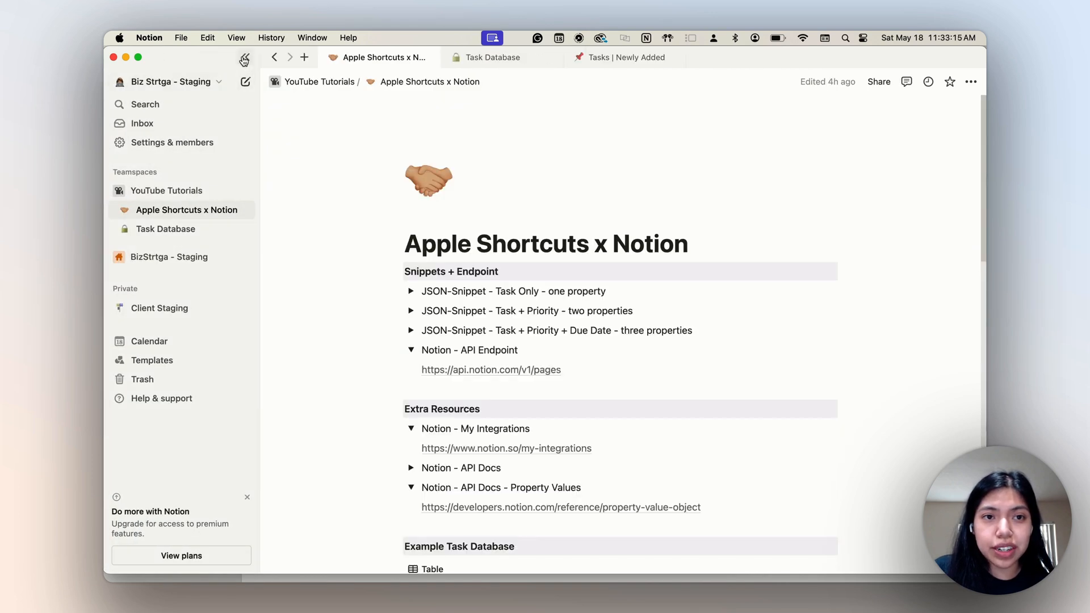
# Collapse Notion's sidebar and expand the 'JSON-Snippet - Task + Priority + Due Date' toggle
pyautogui.click(244, 58)
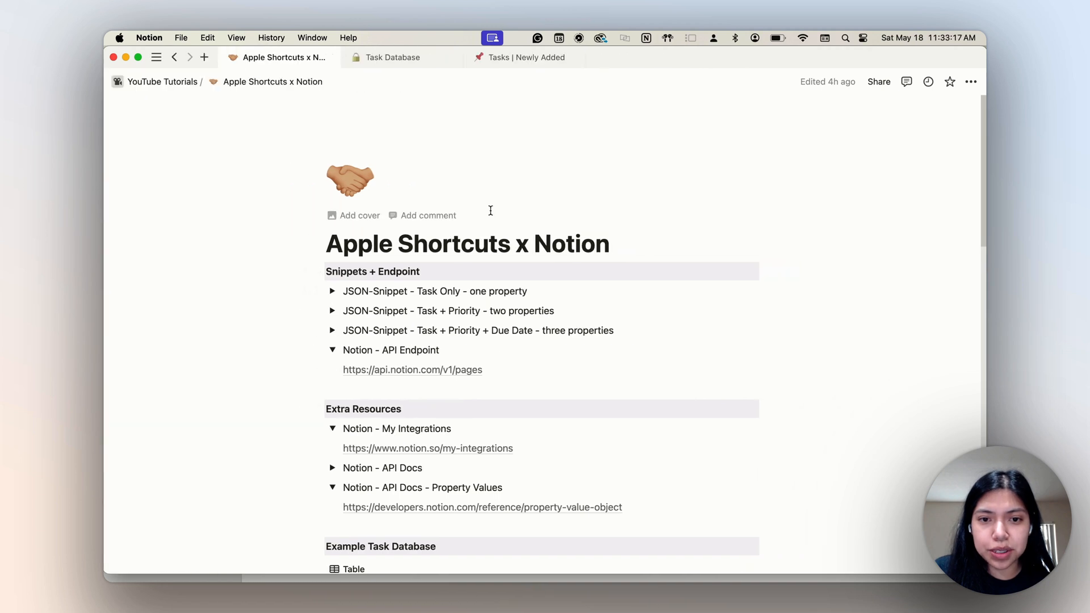
pyautogui.click(332, 330)
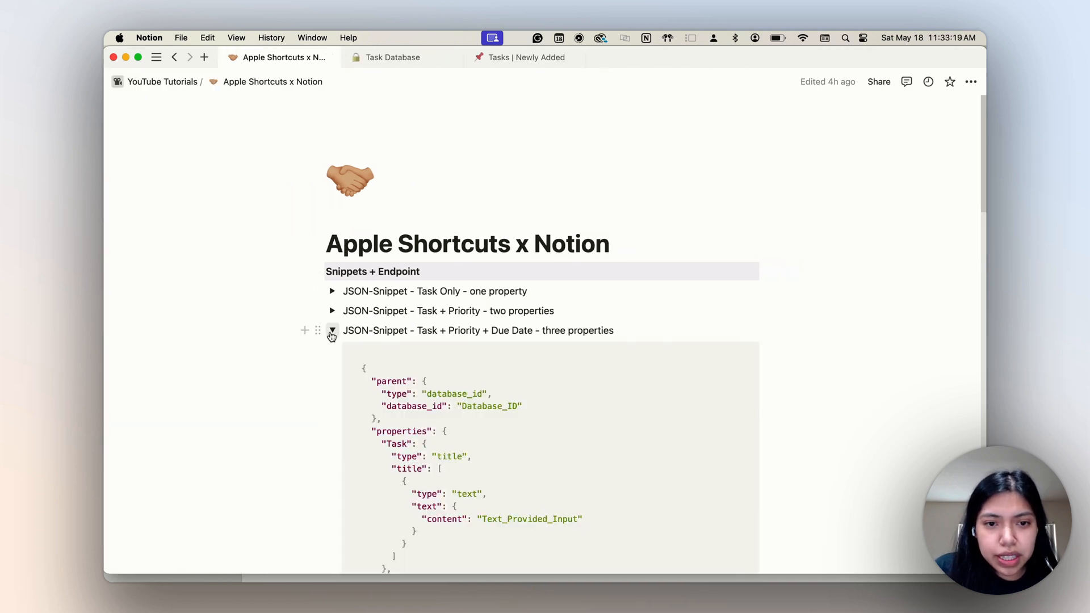
pyautogui.click(691, 199)
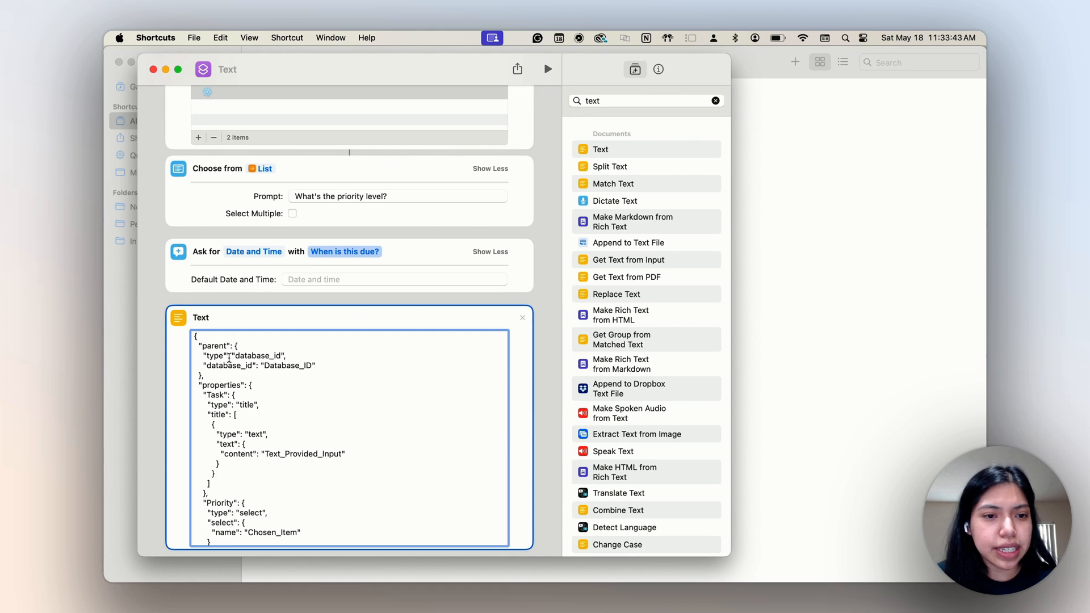
# Review the 'parent' and Database_ID keys in the pasted JSON body
pyautogui.doubleClick(220, 346)
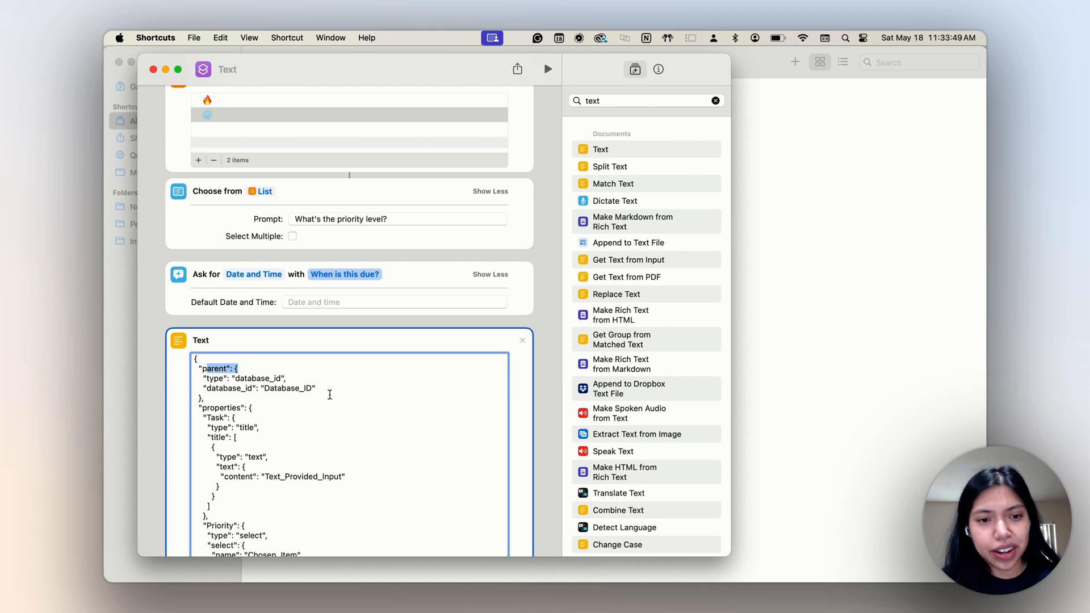
pyautogui.doubleClick(281, 388)
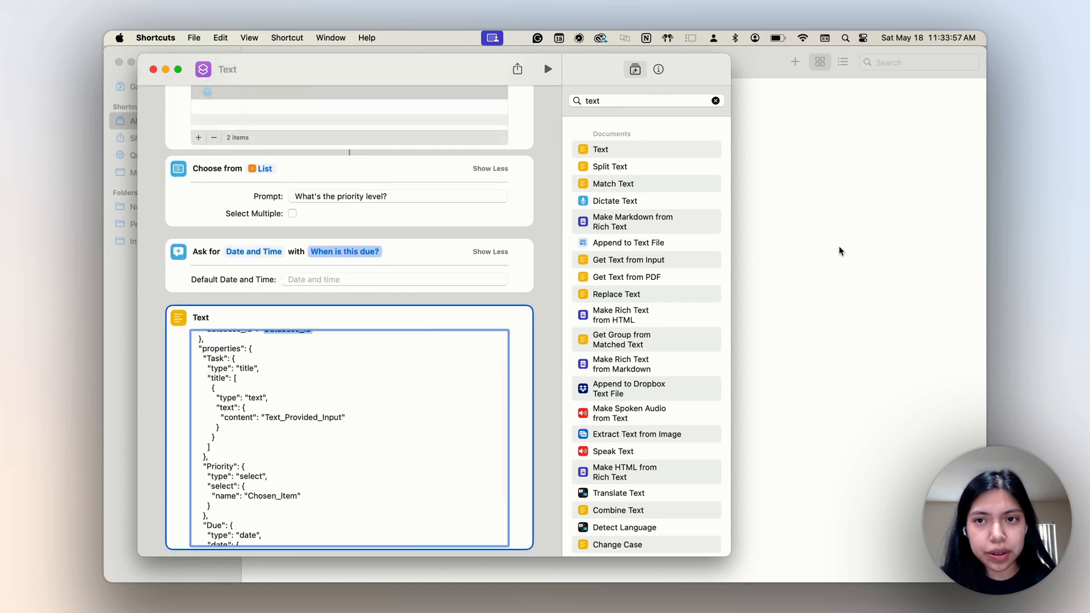
pyautogui.click(149, 68)
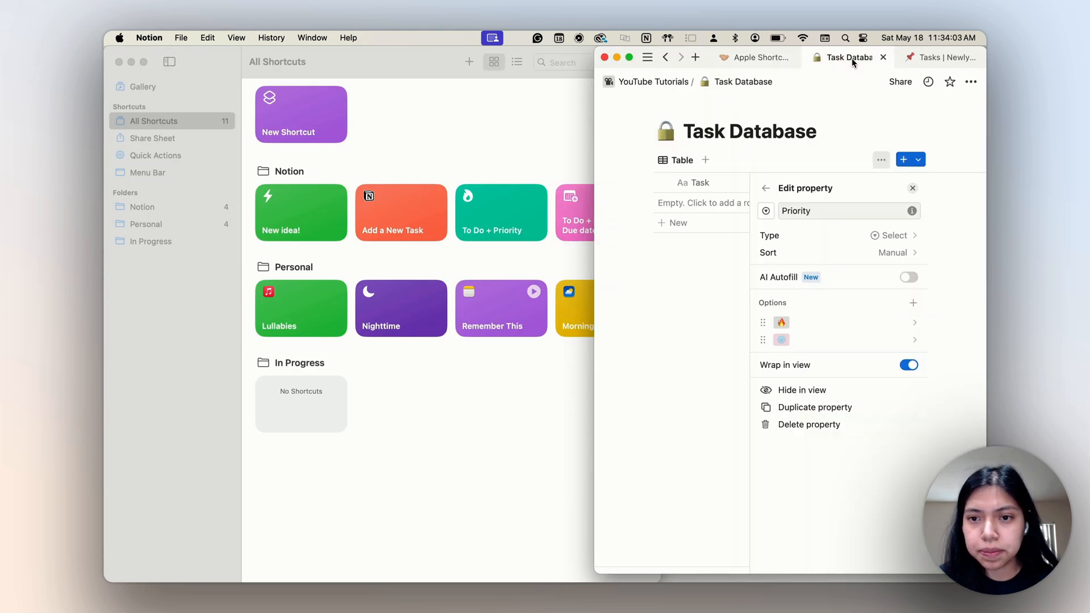
pyautogui.click(912, 188)
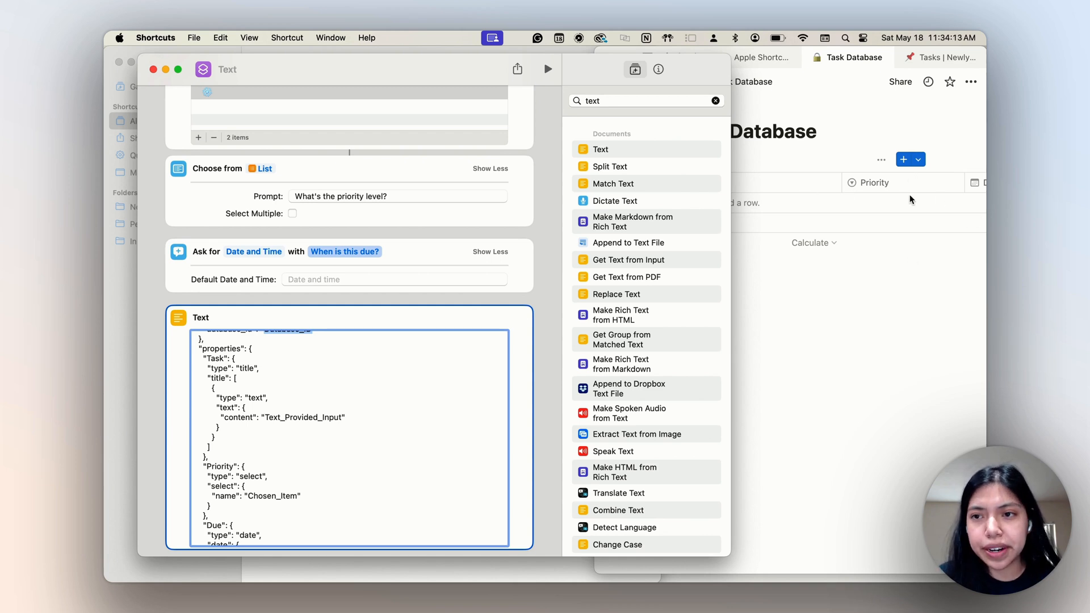
pyautogui.click(253, 434)
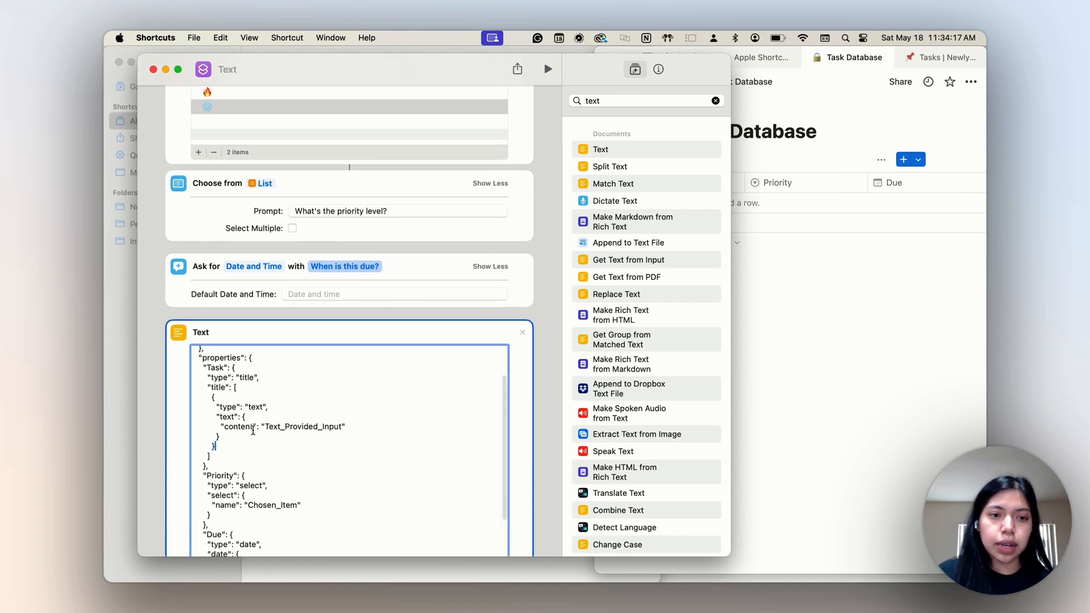
pyautogui.doubleClick(224, 368)
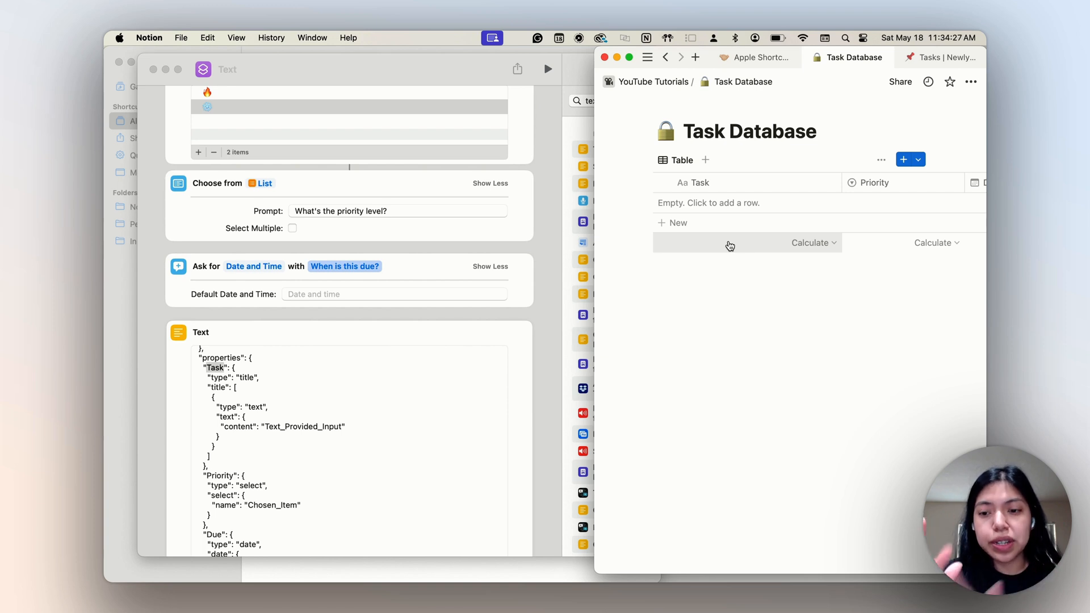
pyautogui.click(694, 182)
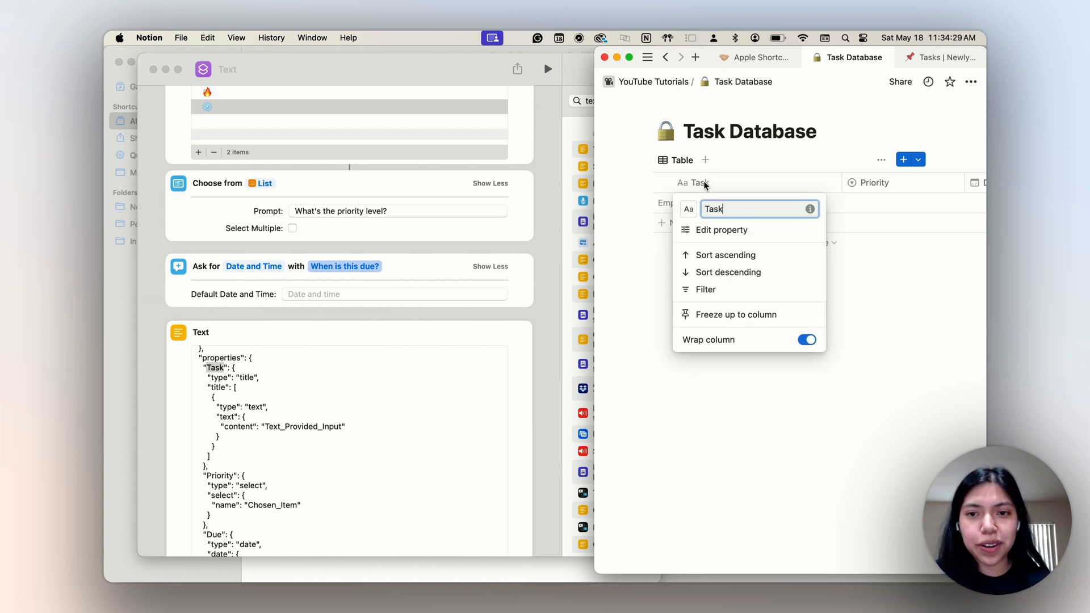
pyautogui.write('Name')
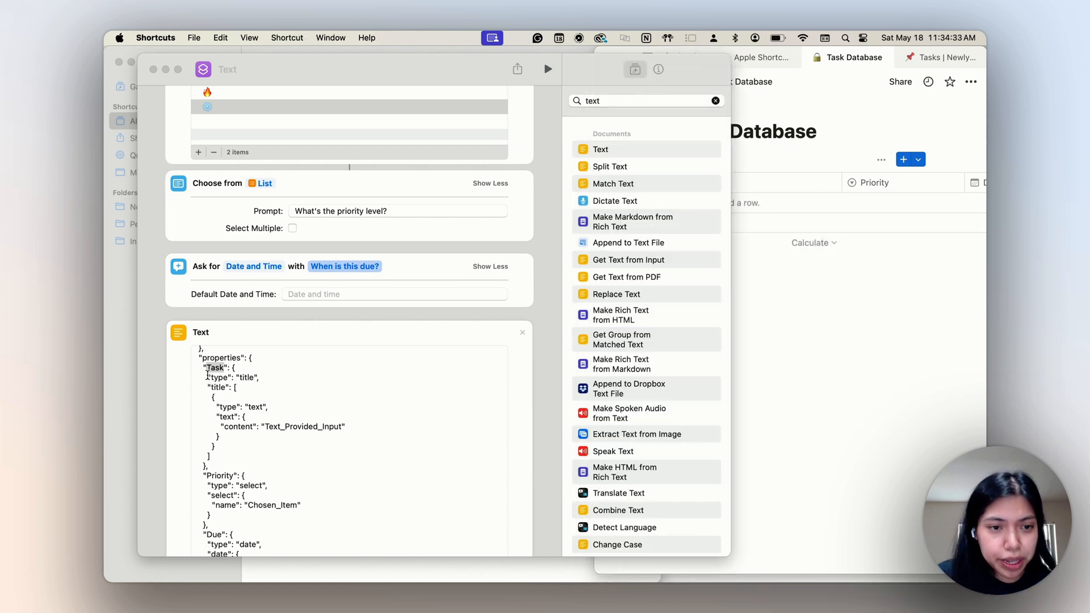
pyautogui.doubleClick(235, 368)
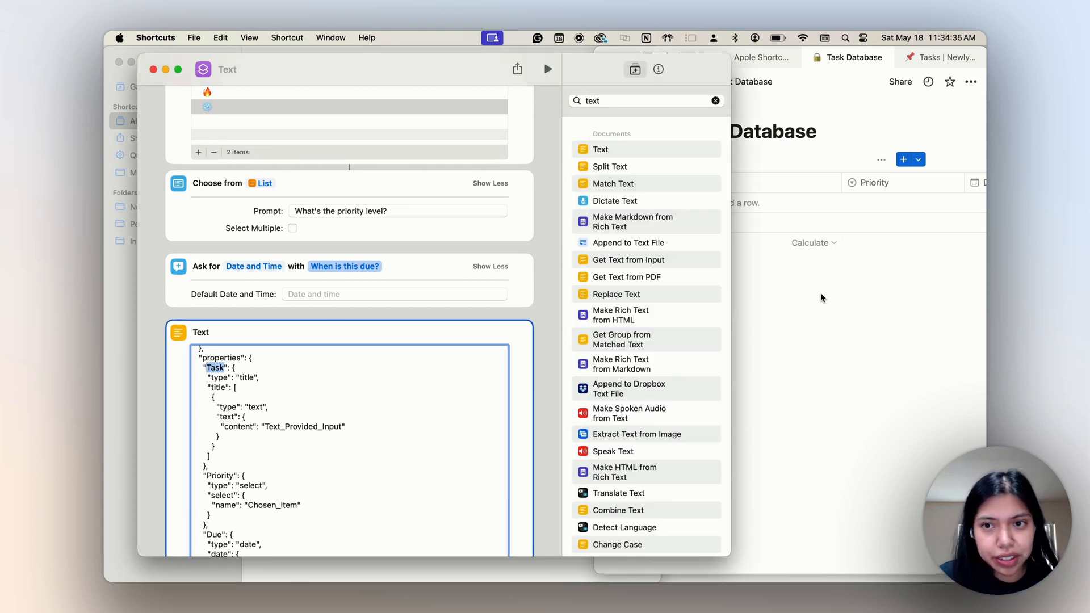
pyautogui.click(695, 182)
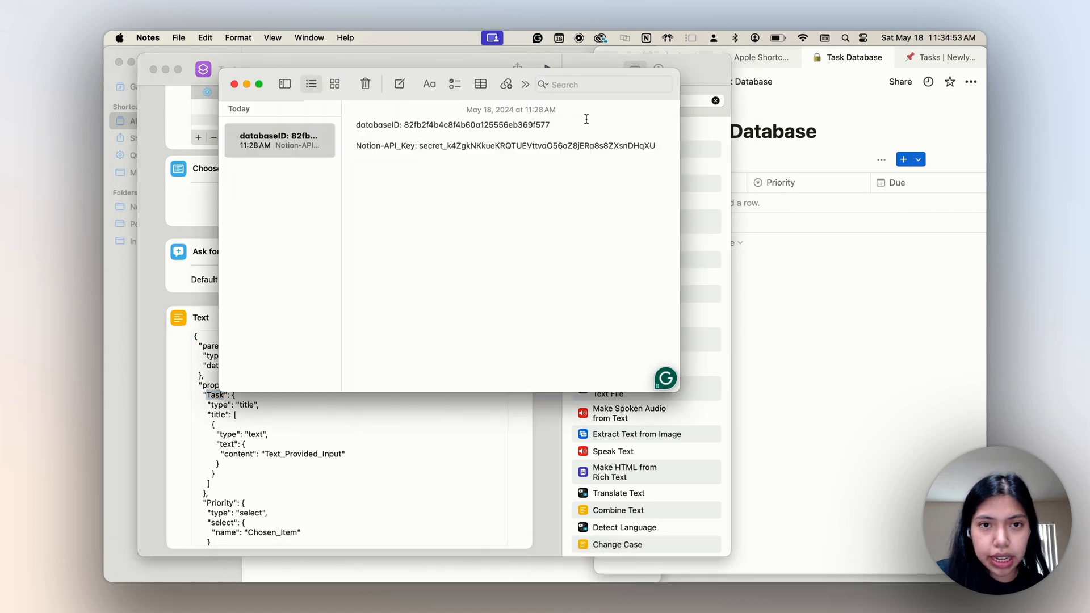
# Select the saved database ID in the Notes note for copying
pyautogui.moveTo(406, 124); pyautogui.dragTo(549, 125)
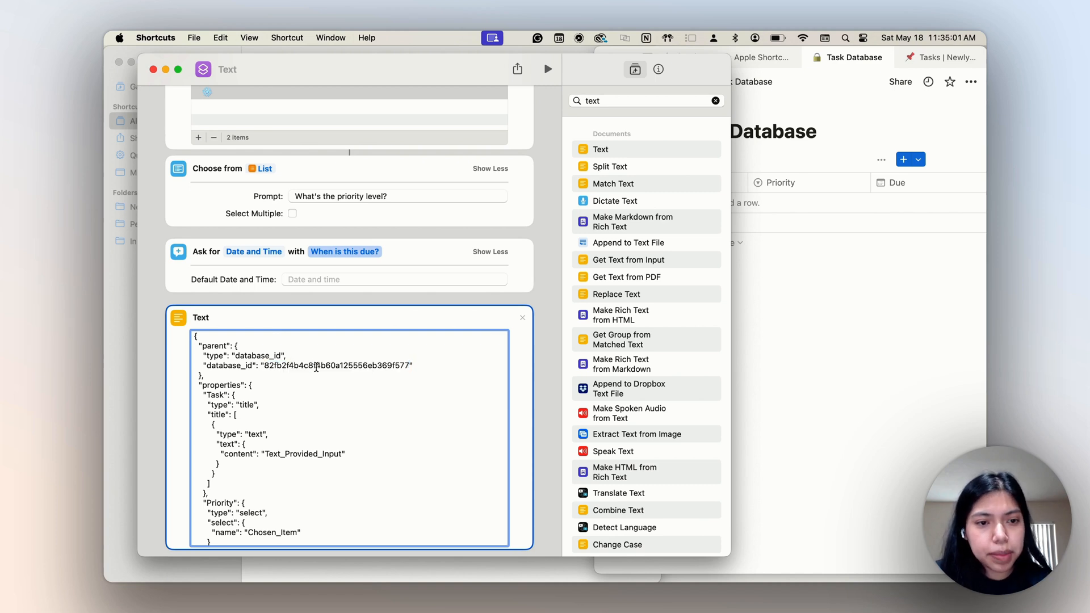
pyautogui.scroll(-3)
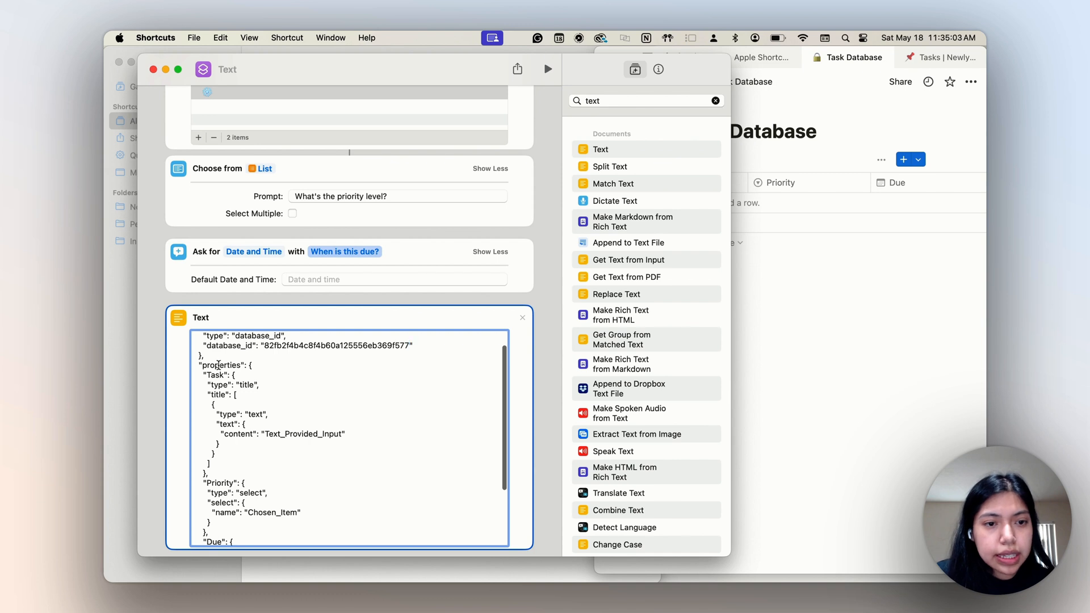
pyautogui.moveTo(344, 250)
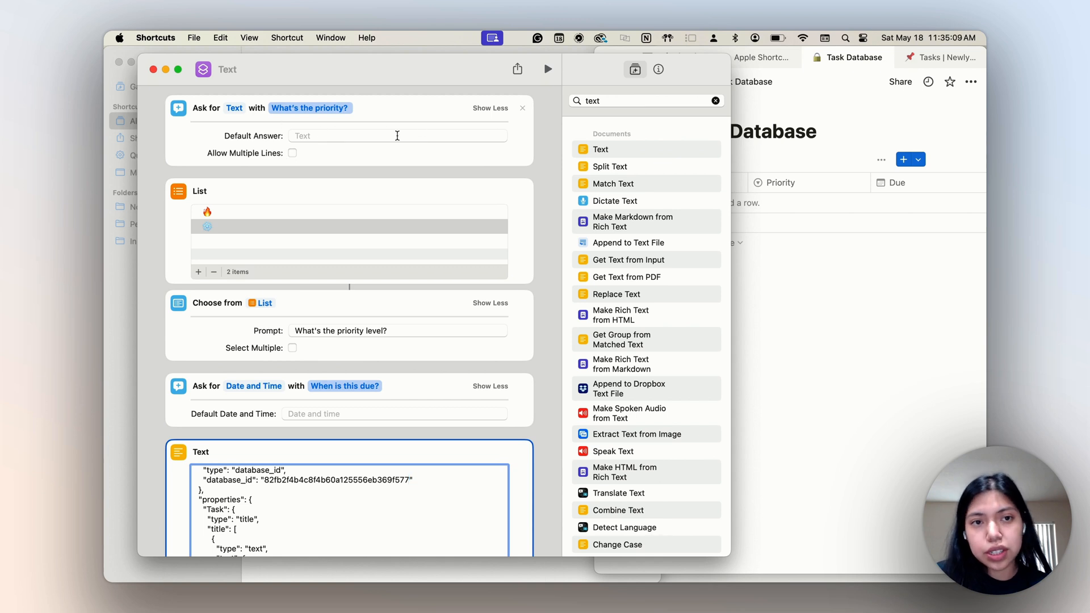
# Replace the Task title content placeholder with text_provided_input in the JSON
pyautogui.scroll(-3)
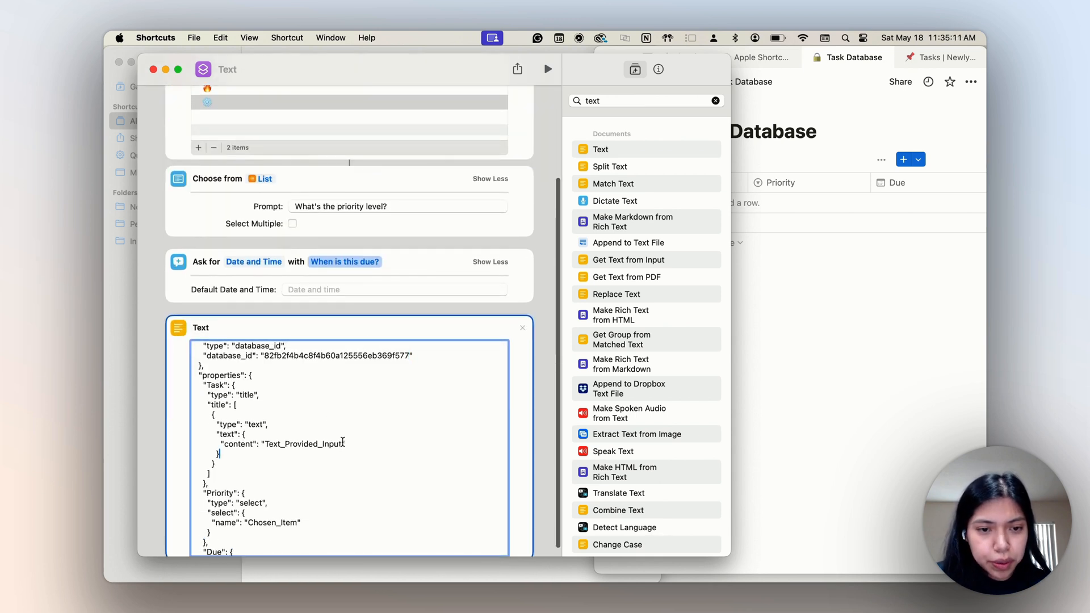
pyautogui.doubleClick(301, 443)
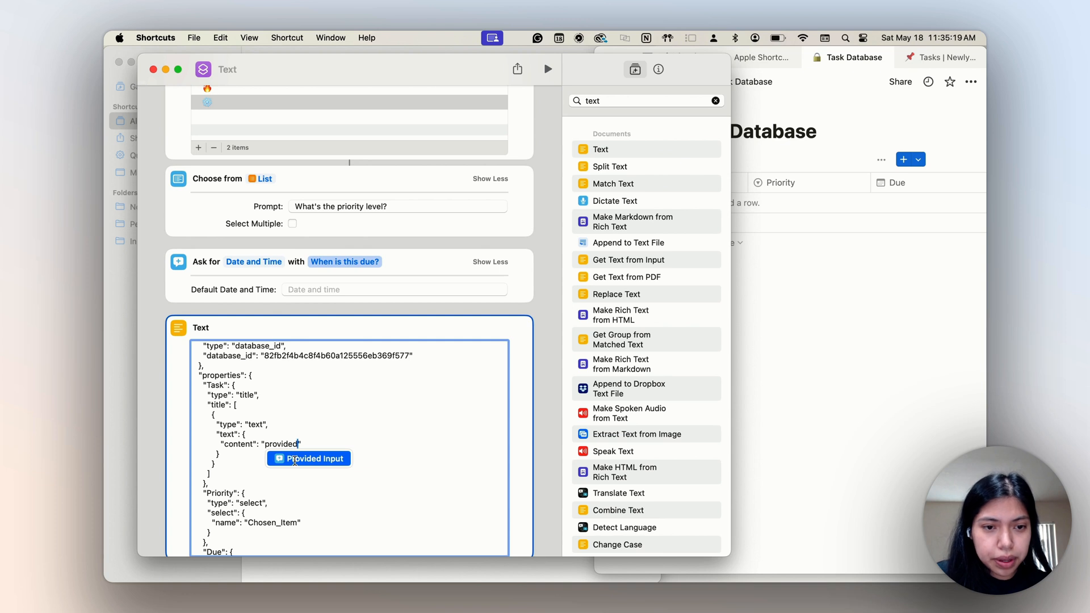
pyautogui.click(308, 458)
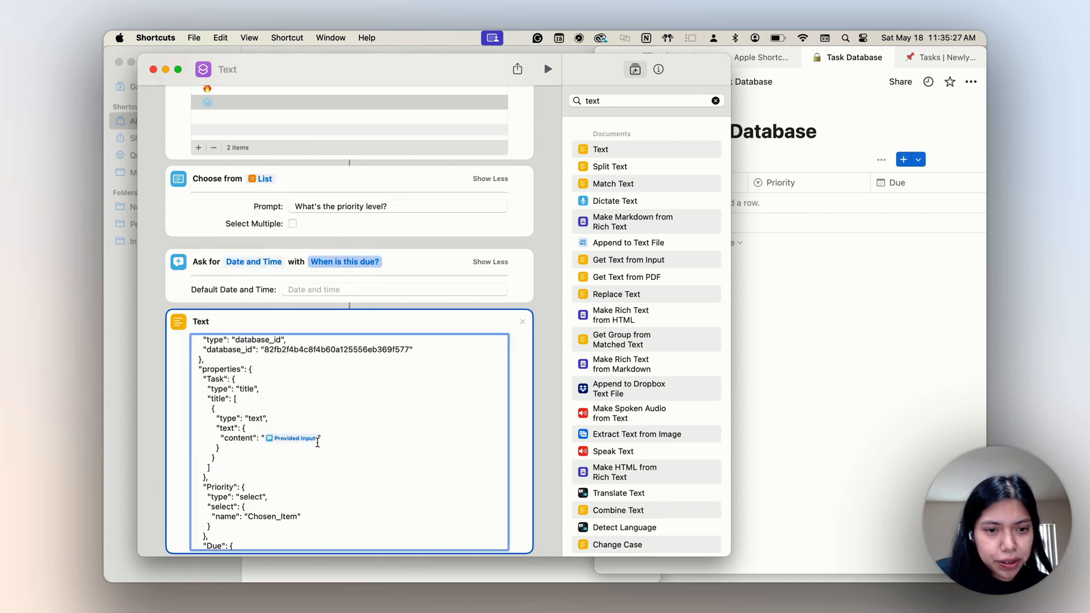
pyautogui.click(295, 439)
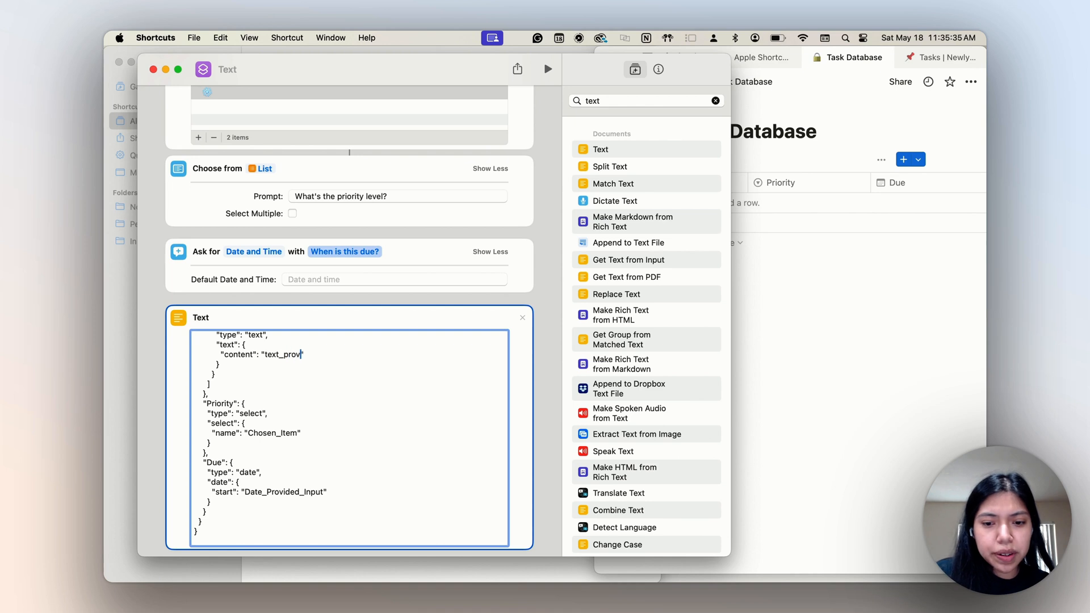
pyautogui.write('ided_ino')
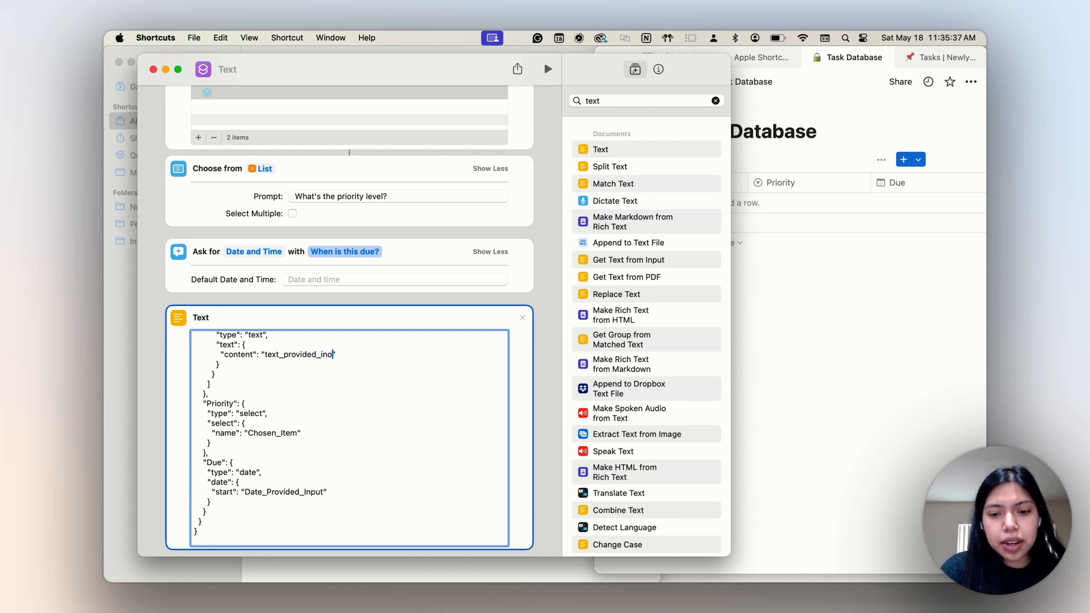
pyautogui.write('put')
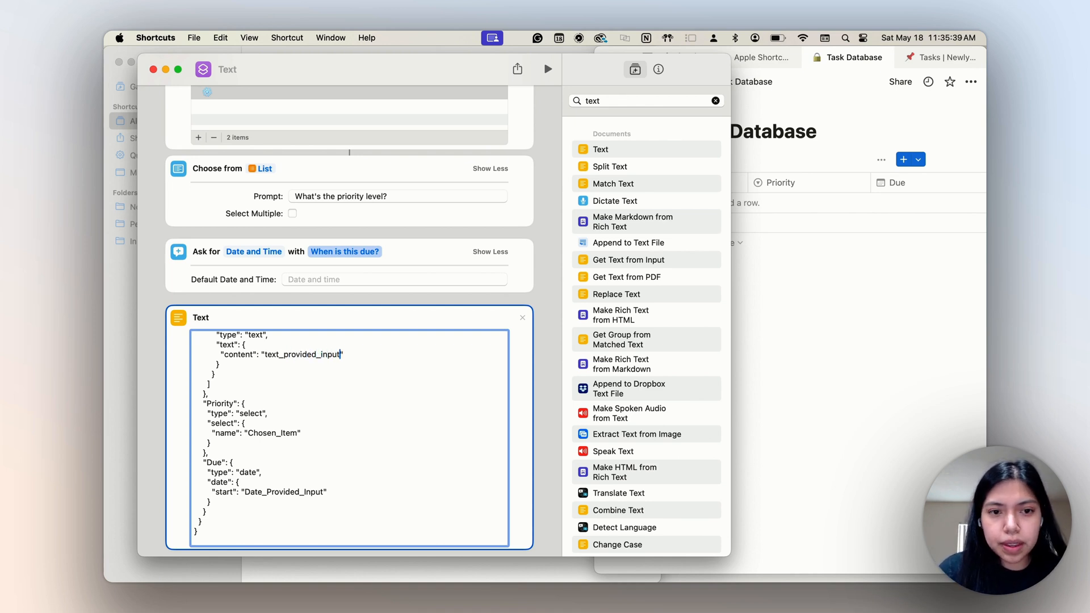
pyautogui.doubleClick(284, 492)
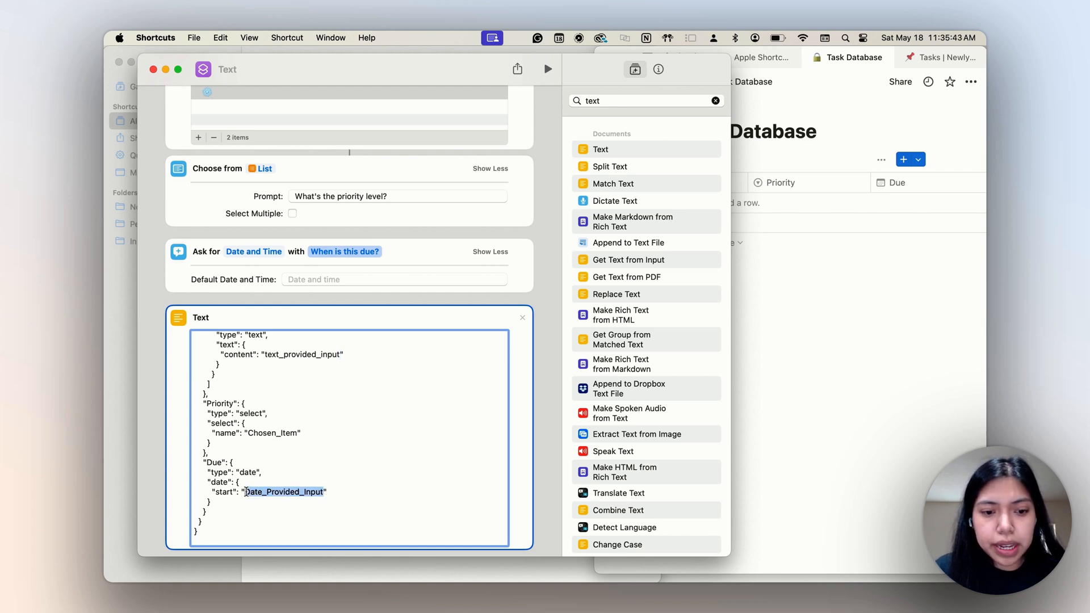
# Set Due start to the Provided Input date, named Due, ISO 8601 with time
pyautogui.click(283, 491)
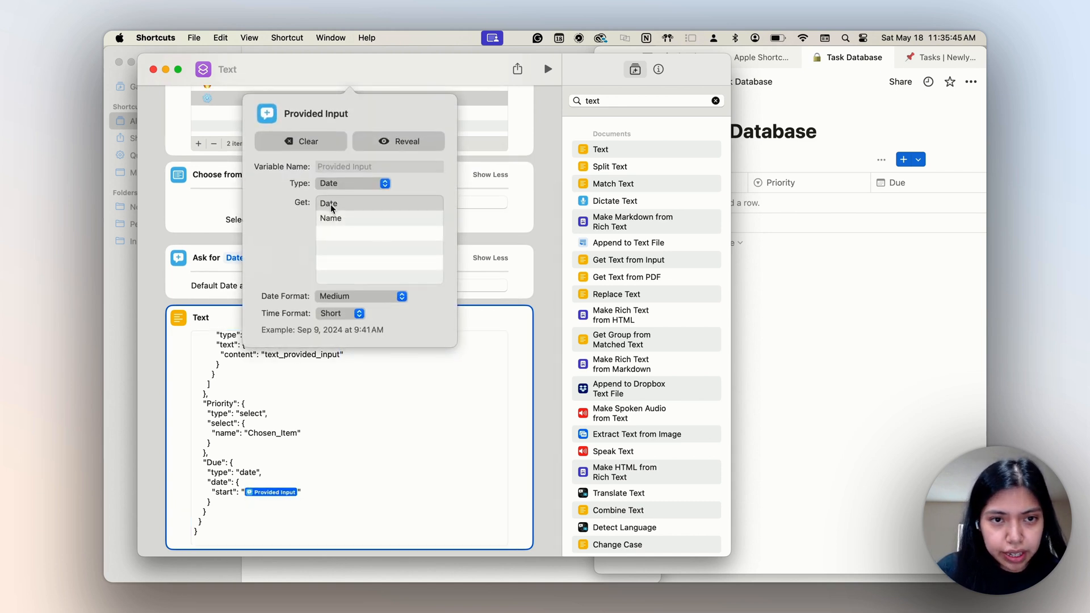
pyautogui.write('Due')
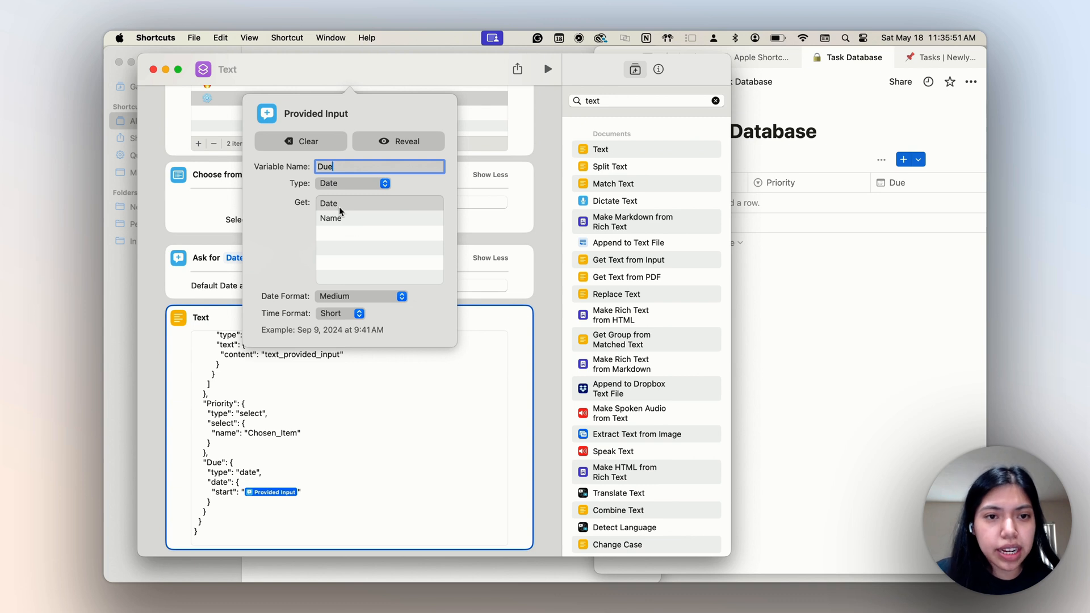
pyautogui.click(328, 203)
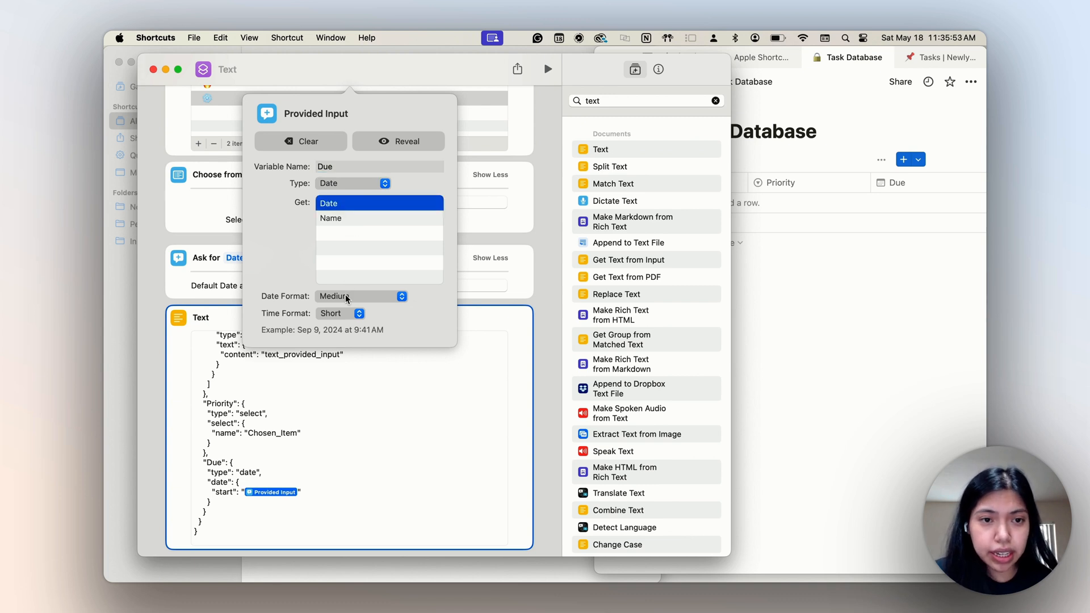
pyautogui.click(360, 296)
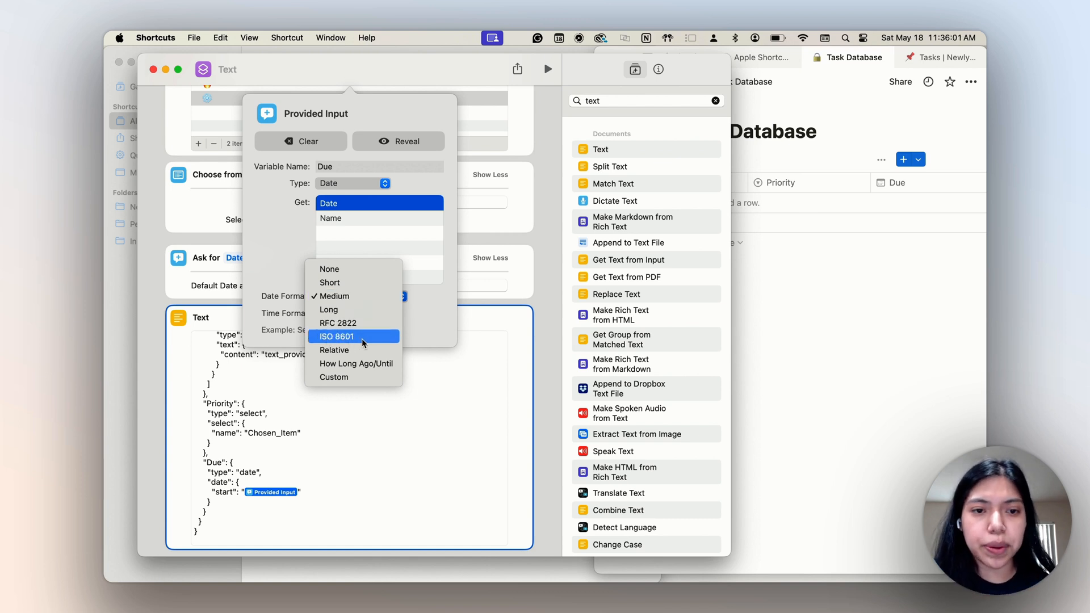
pyautogui.click(336, 337)
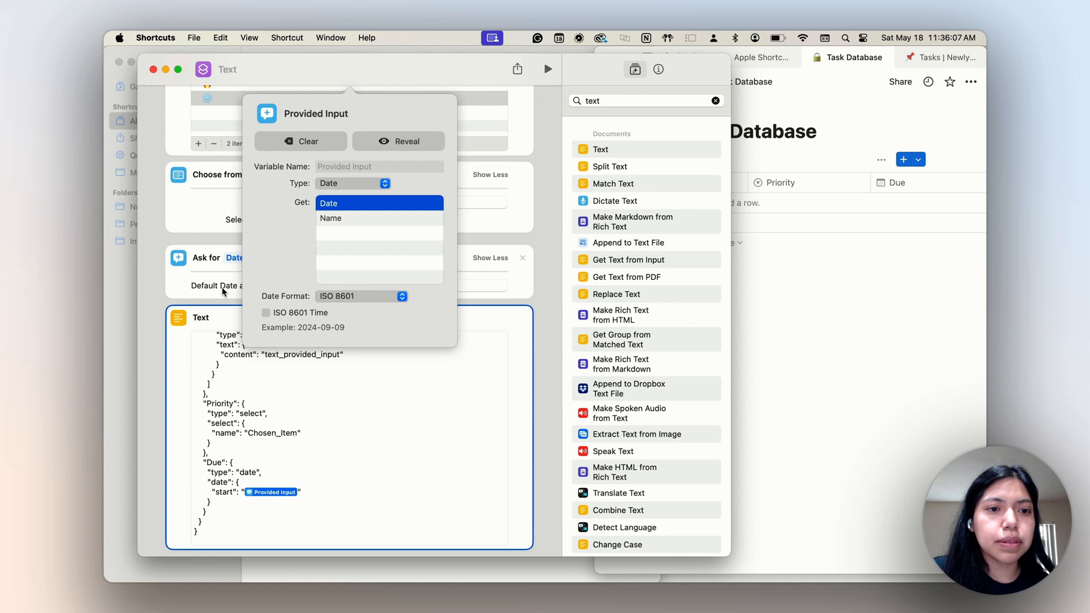
pyautogui.click(266, 312)
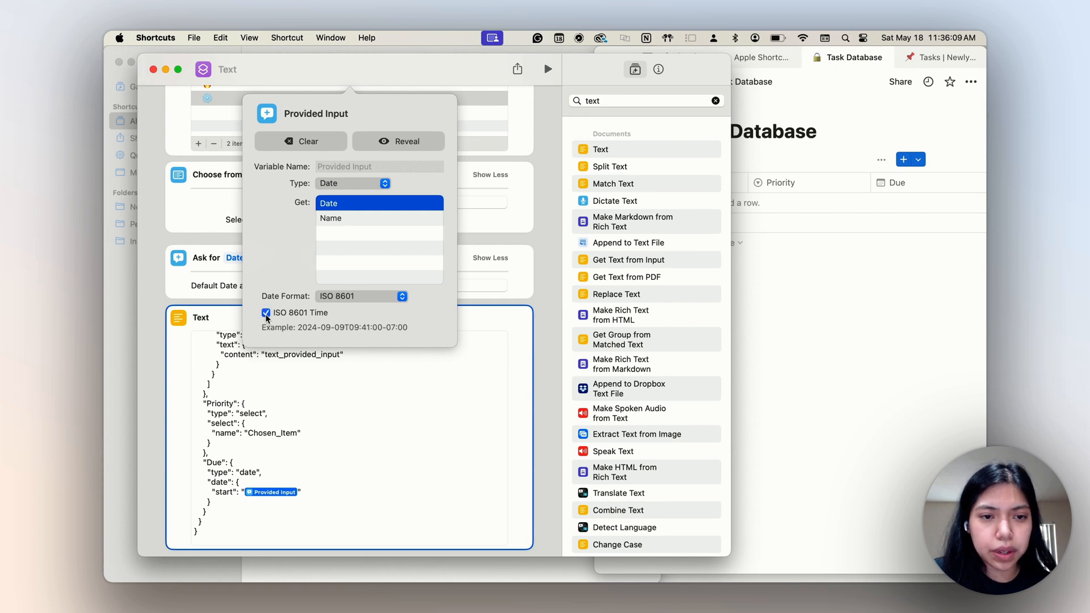
pyautogui.moveTo(378, 162)
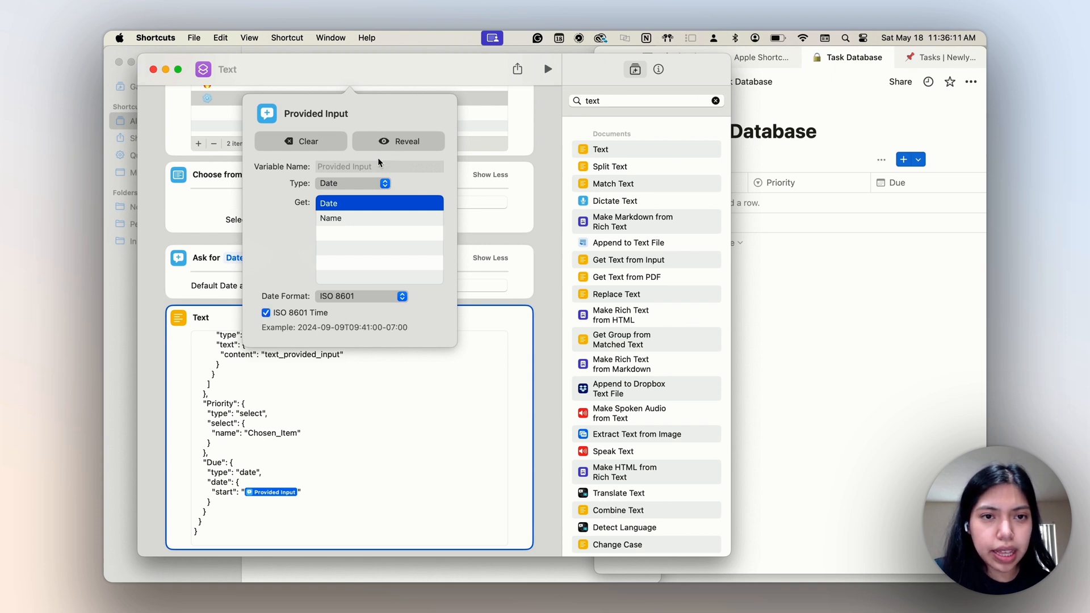
pyautogui.write('Due')
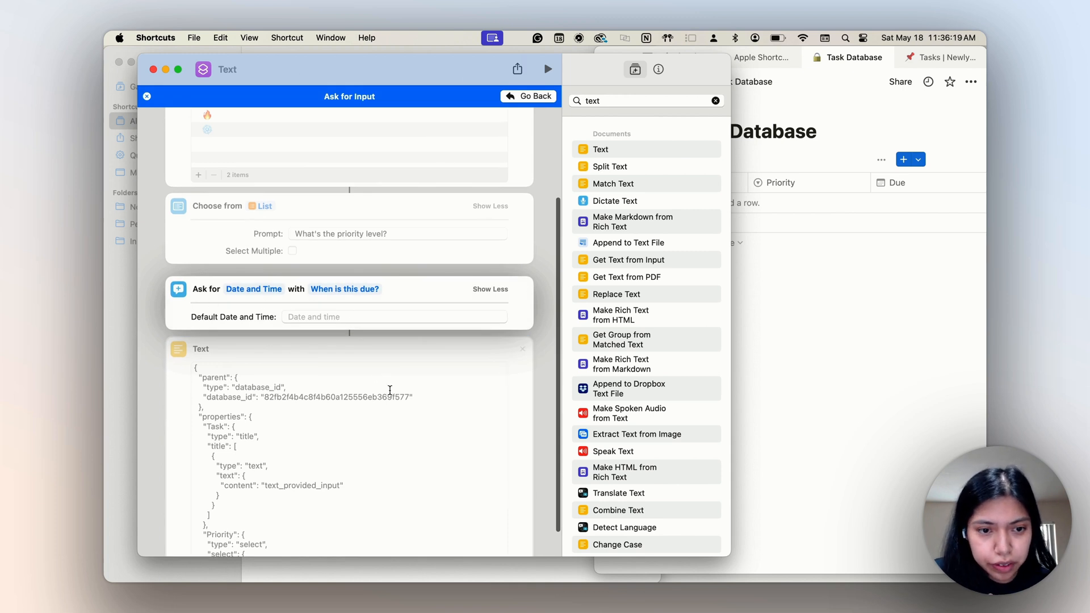
# Swap the title content's Provided Input token for the Text magic variable
pyautogui.click(292, 250)
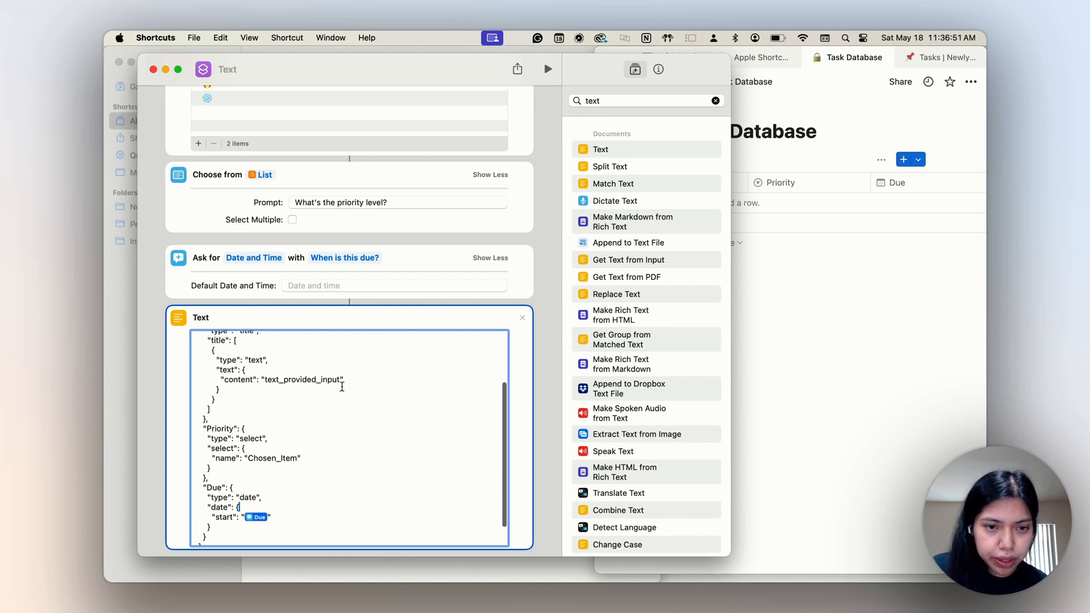
pyautogui.doubleClick(302, 380)
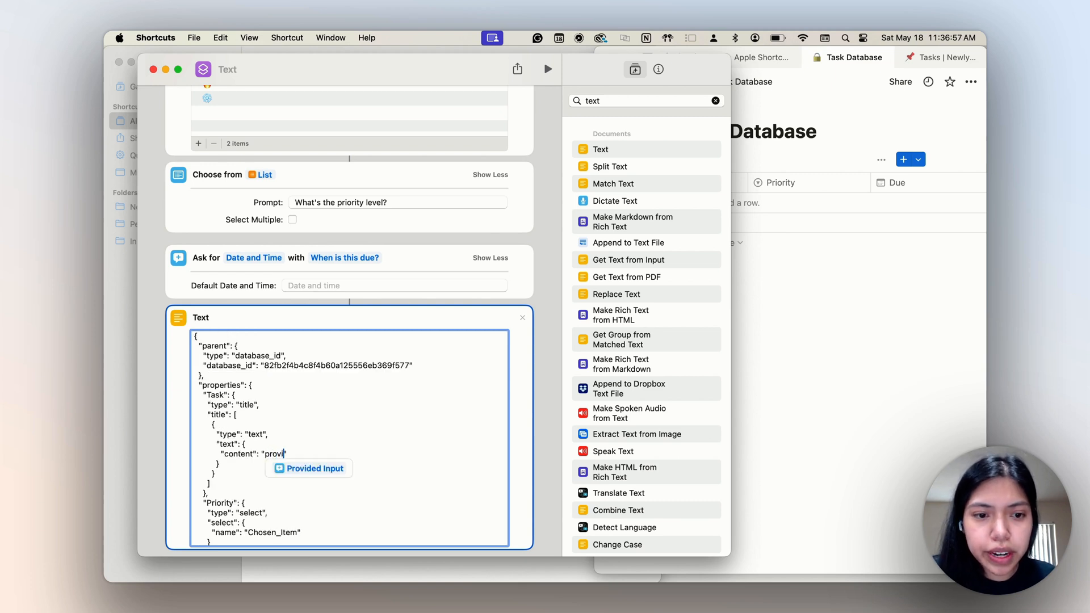
pyautogui.click(313, 467)
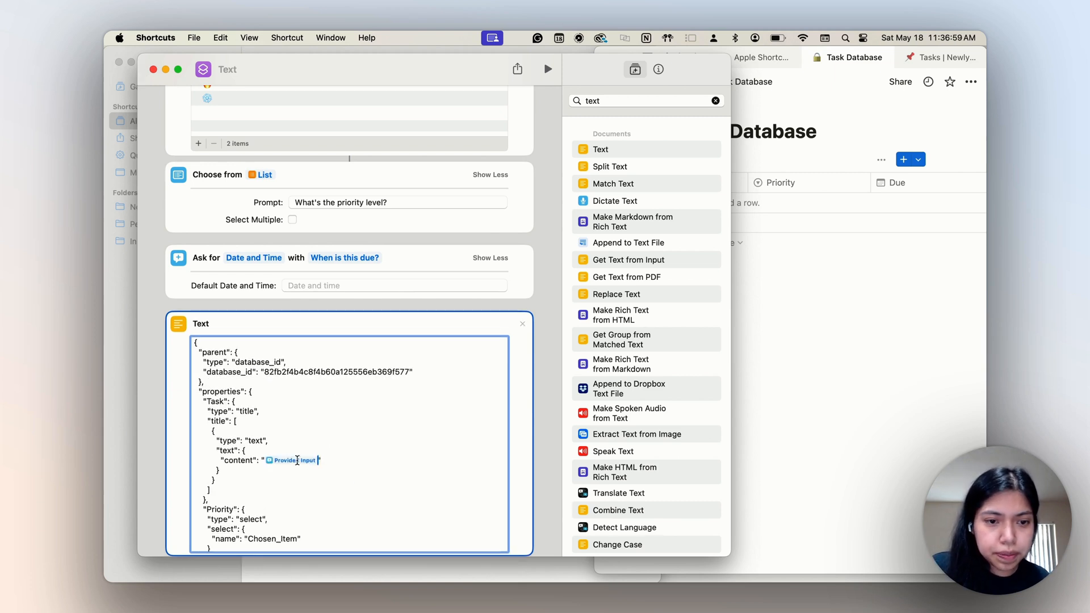
pyautogui.click(292, 459)
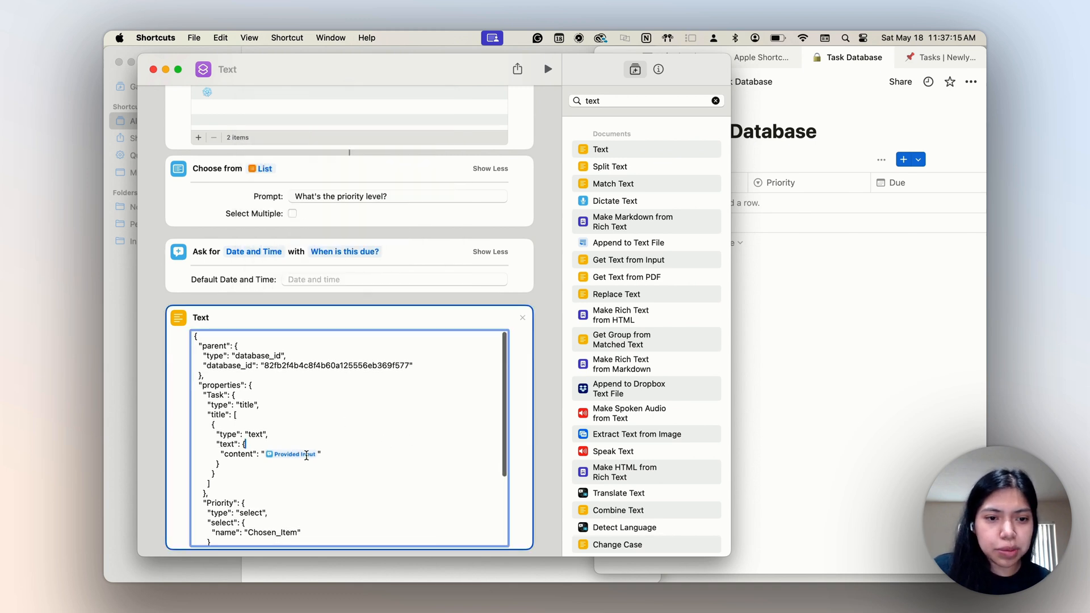
pyautogui.click(292, 452)
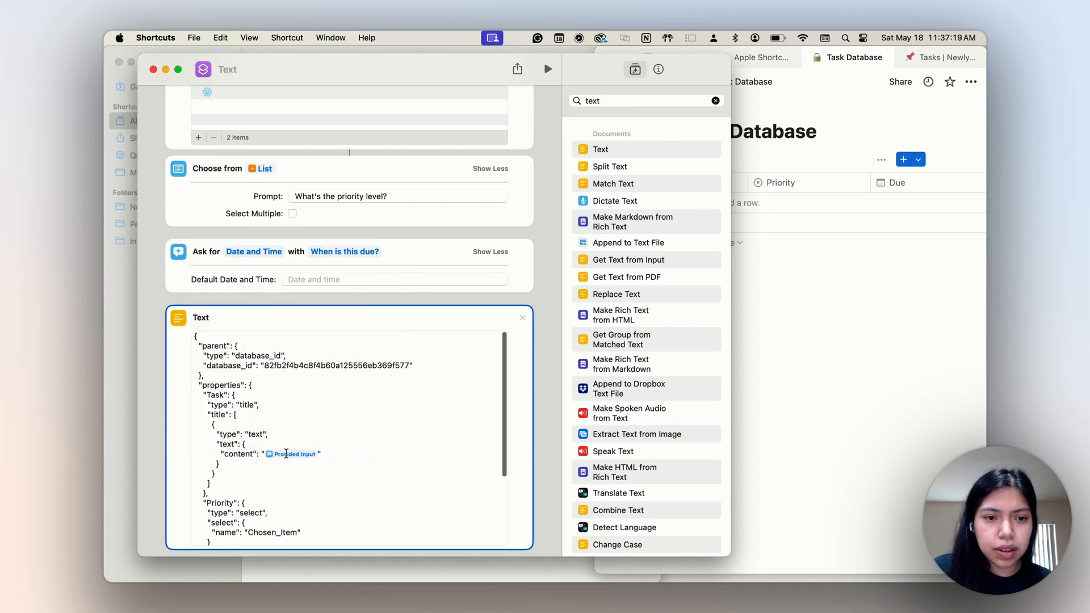
pyautogui.click(295, 453)
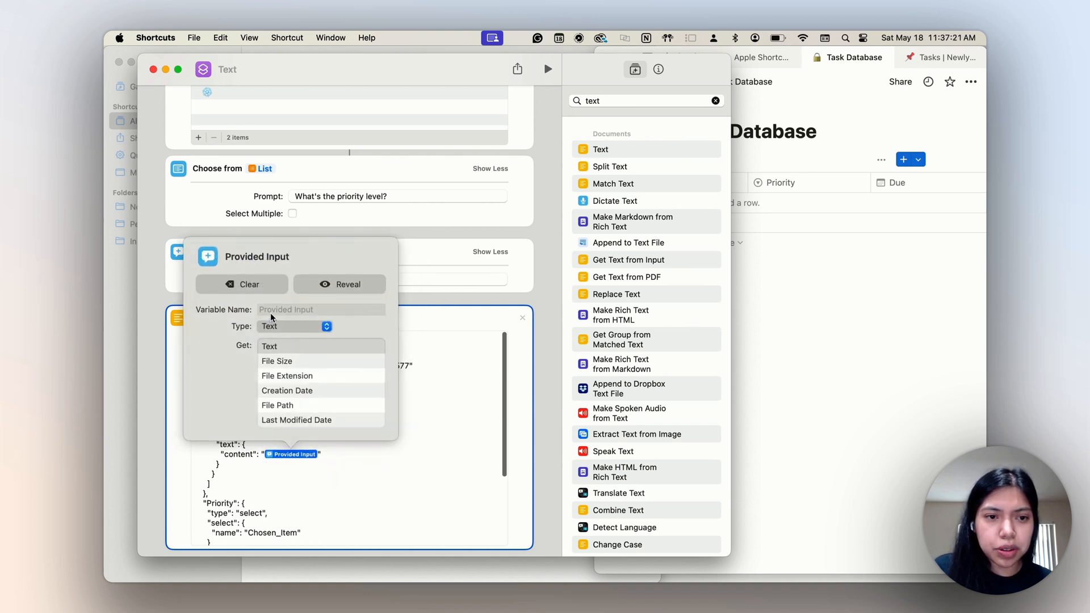
pyautogui.write('Text')
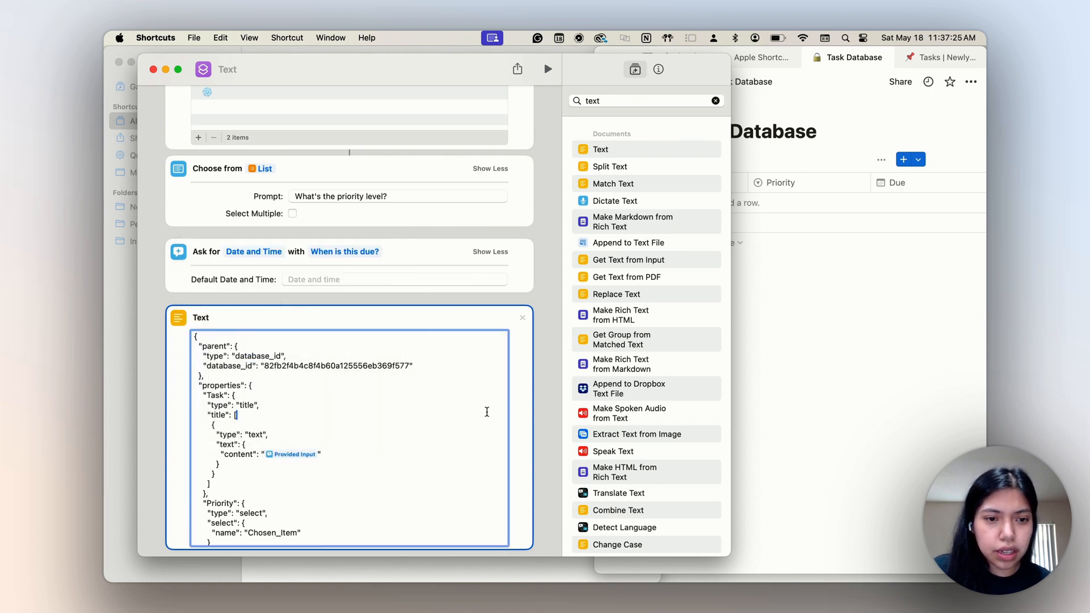
pyautogui.click(293, 454)
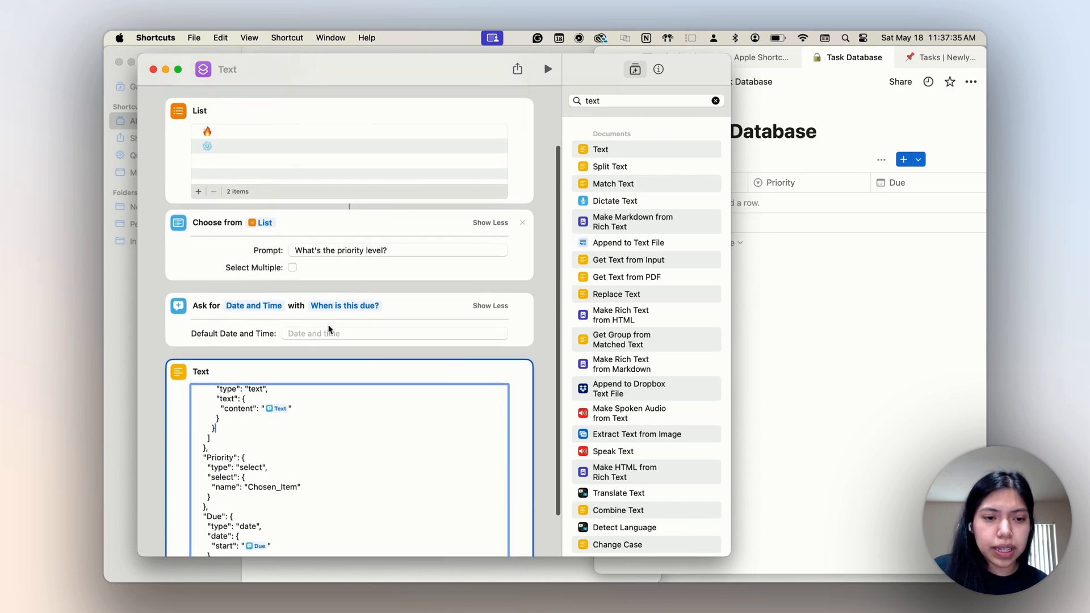
# Replace the Priority Chosen_Item placeholder with the Chosen Item variable
pyautogui.scroll(-3)
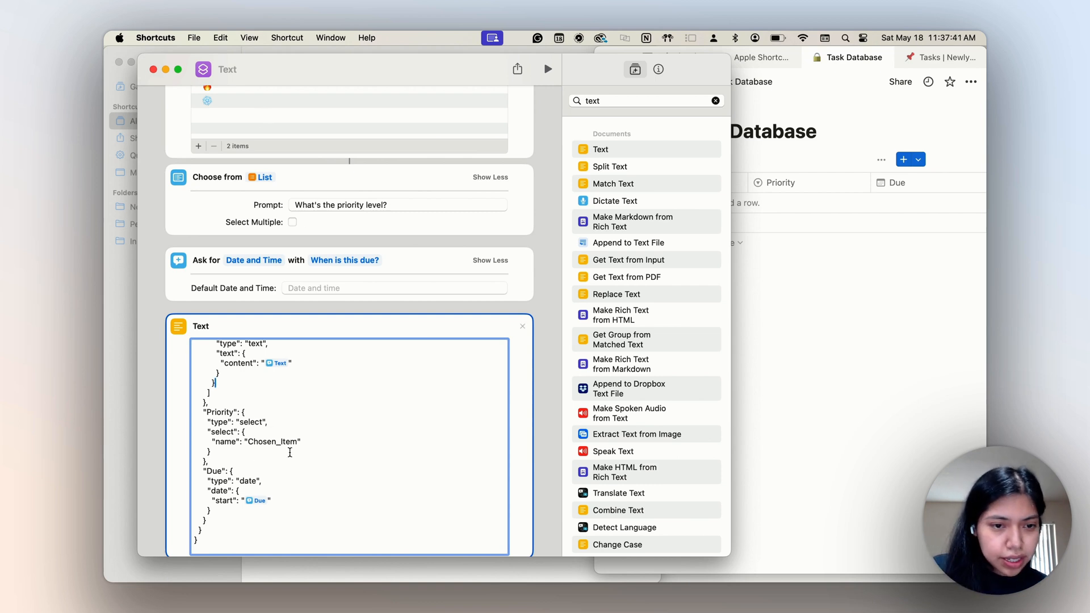
pyautogui.doubleClick(273, 441)
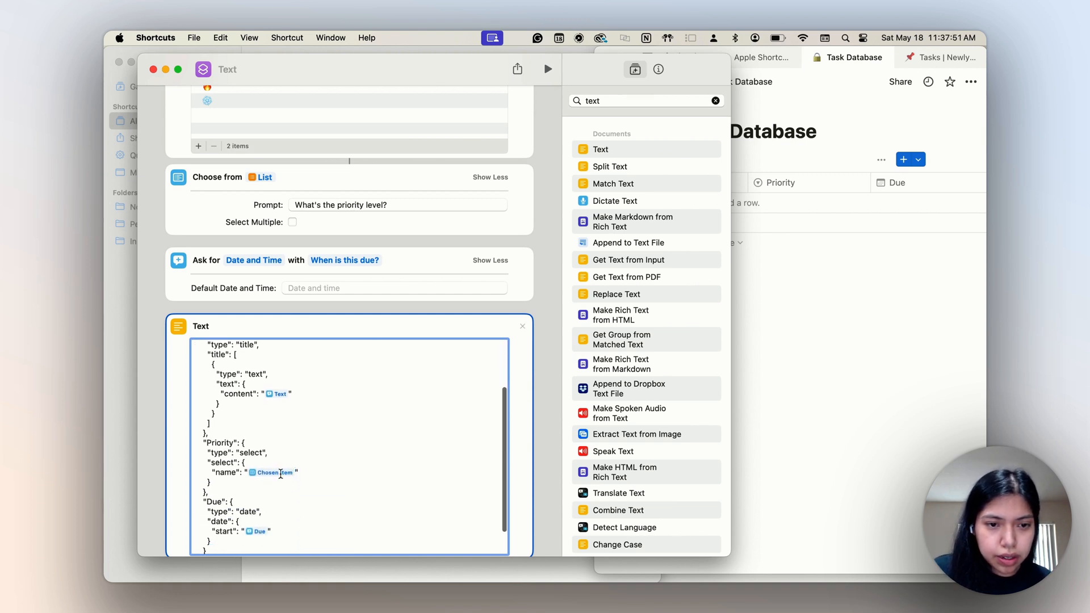
pyautogui.click(276, 472)
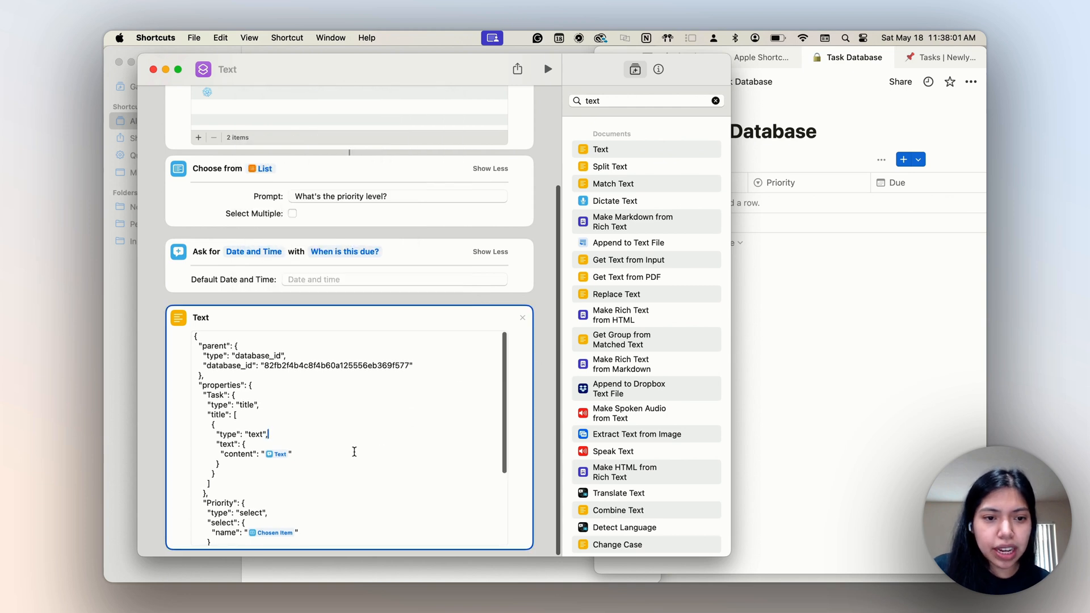
pyautogui.scroll(-3)
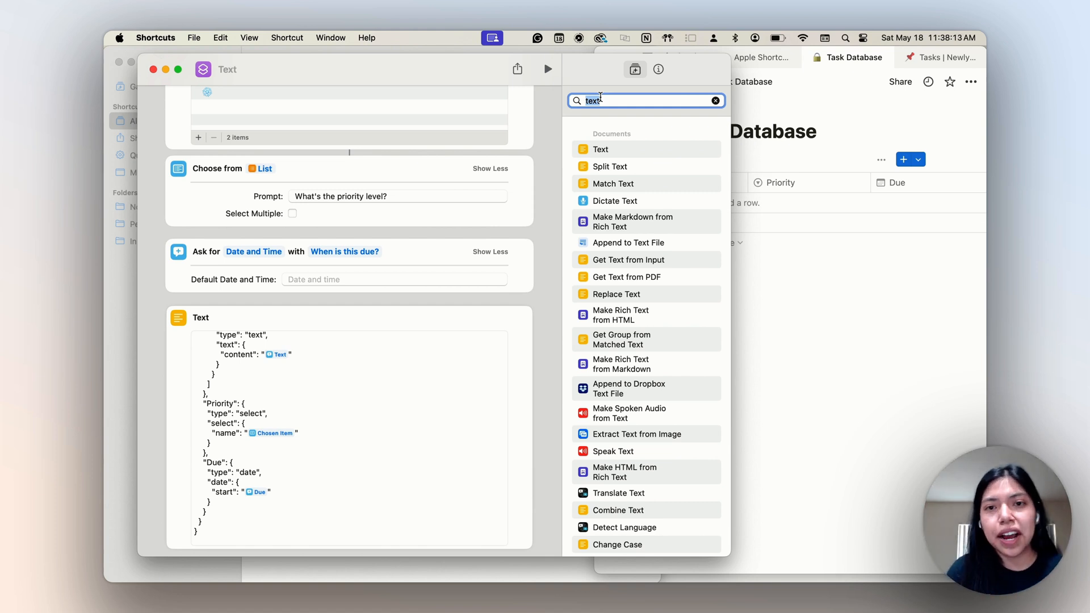
# Add a URL action and select the pages API endpoint on the Apple Shortcuts x Notion page
pyautogui.write('url')
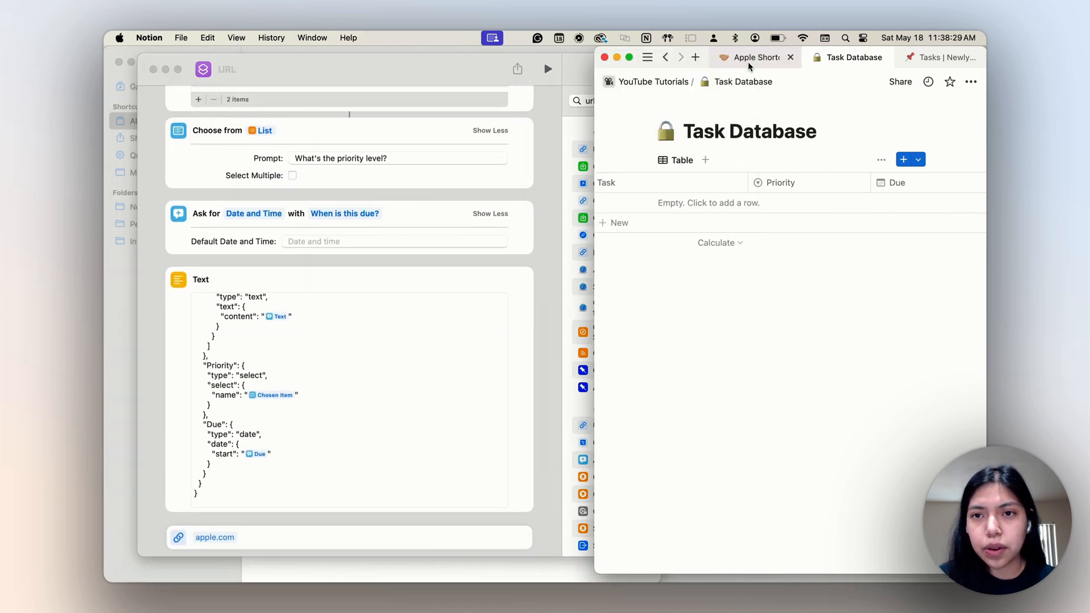
pyautogui.click(754, 56)
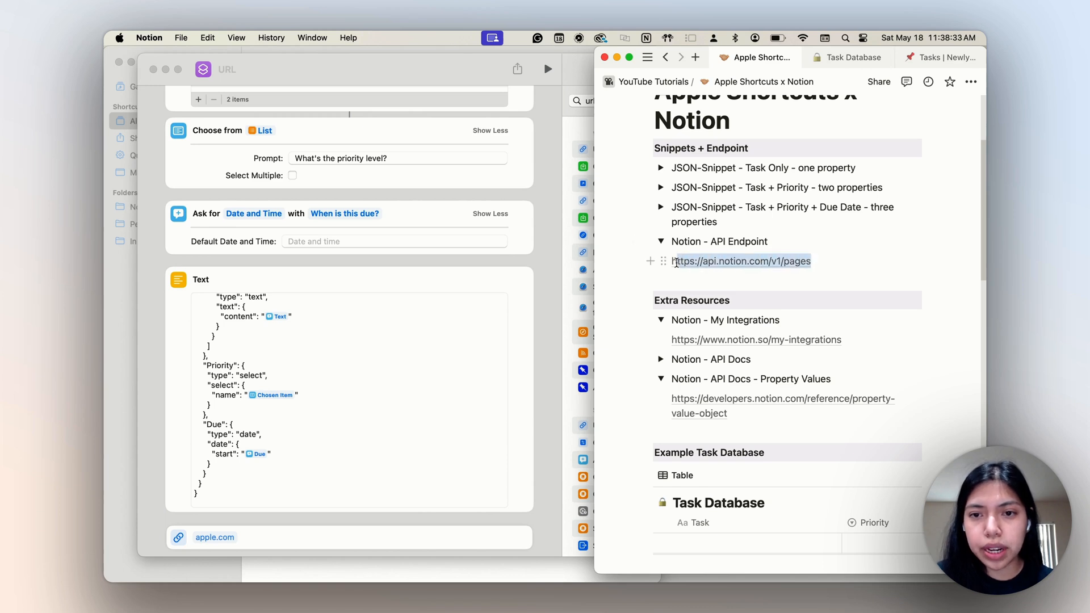
pyautogui.doubleClick(740, 260)
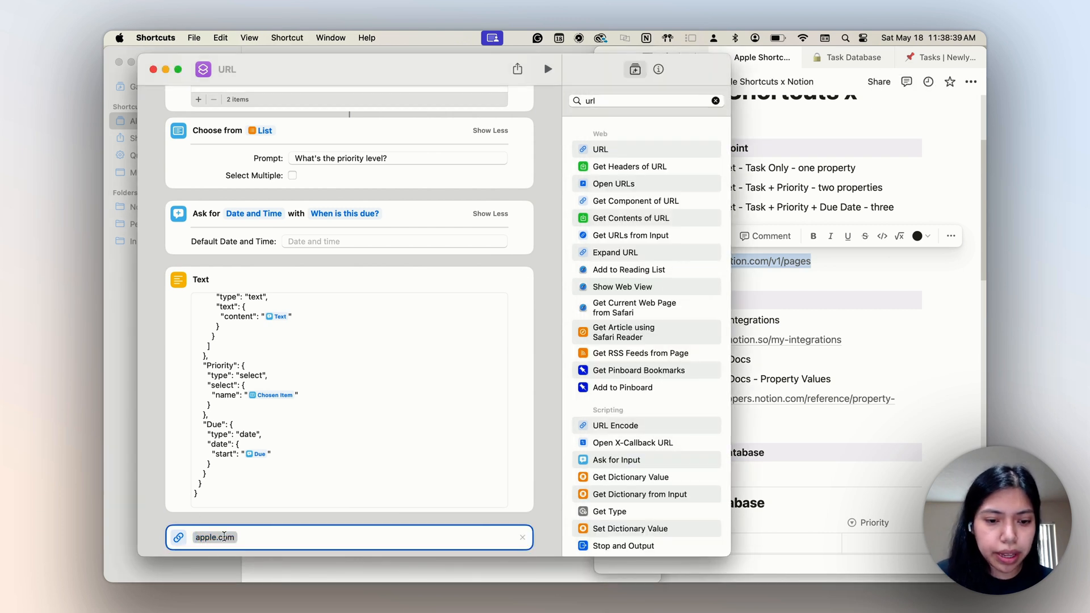
pyautogui.write('https://api.notion.com/v1/pages')
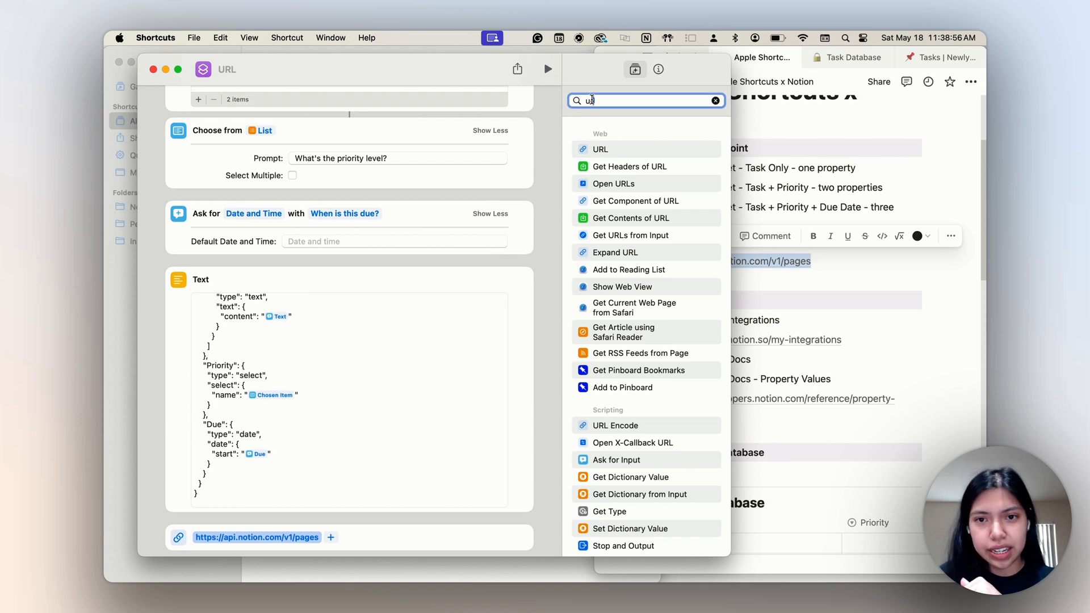
pyautogui.moveTo(614, 156)
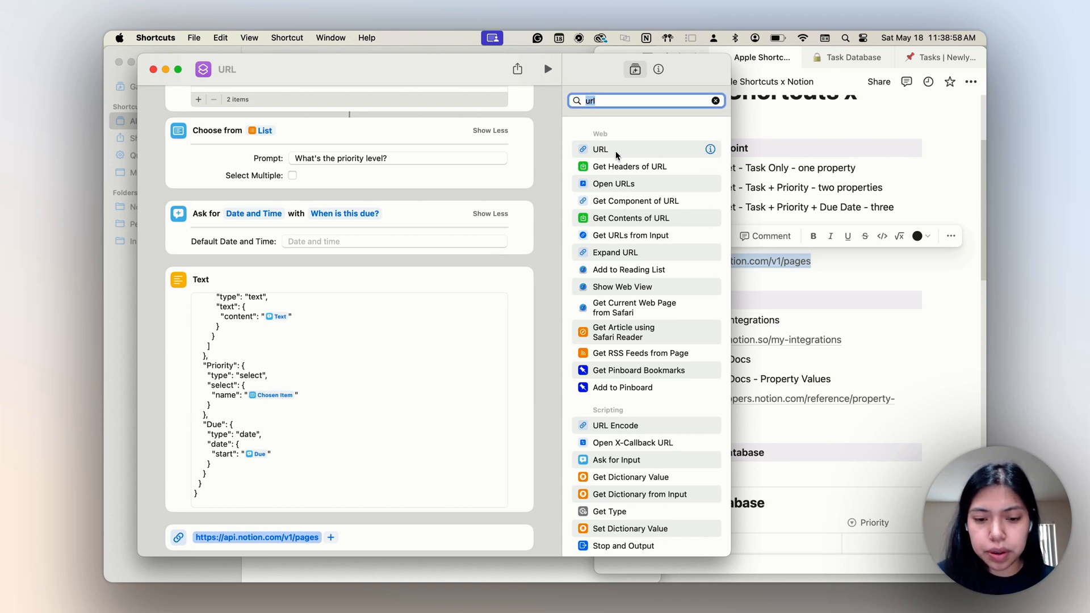
pyautogui.write('get content')
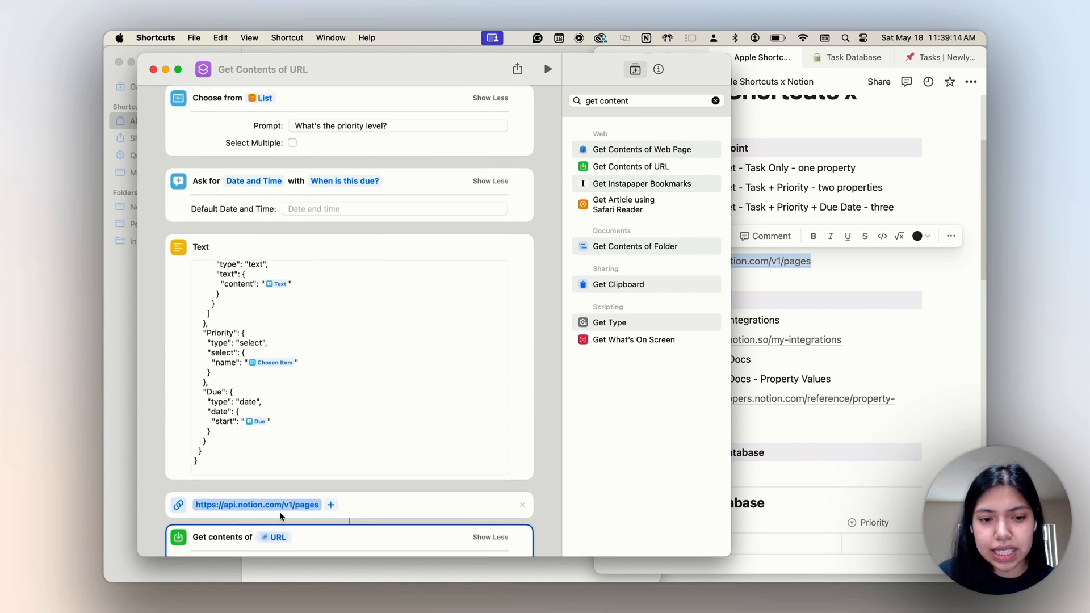
# Expand the request headers, add header rows, and enter the key Authorization
pyautogui.scroll(-3)
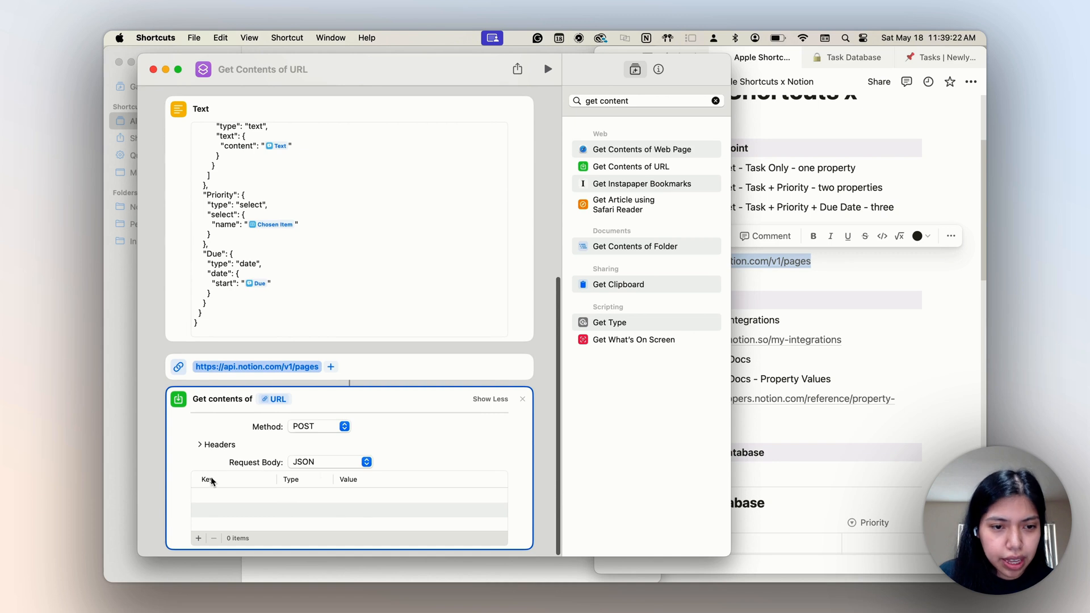
pyautogui.moveTo(214, 490)
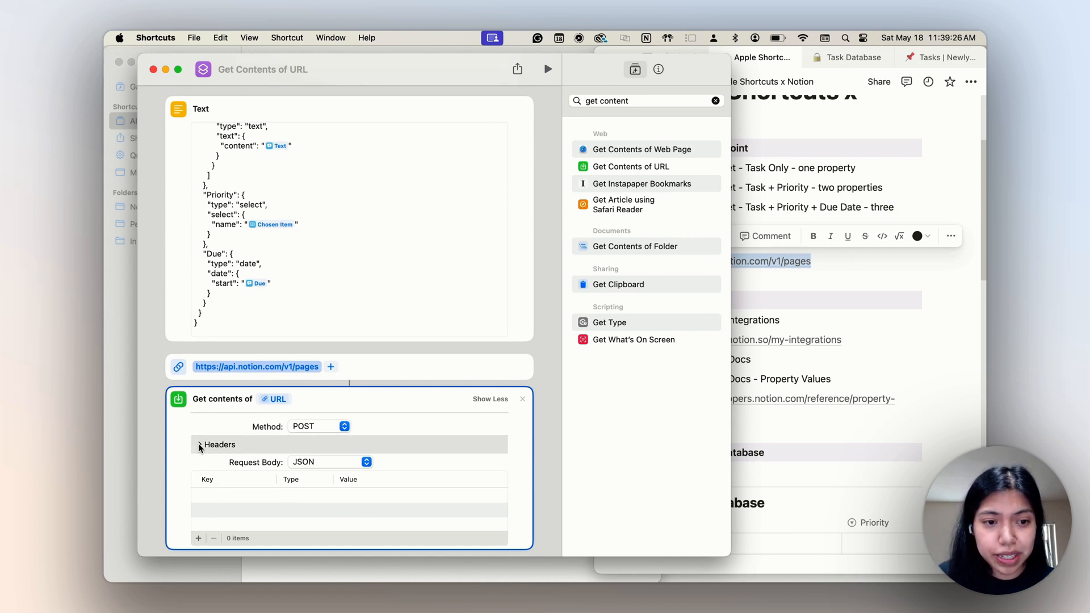
pyautogui.click(199, 444)
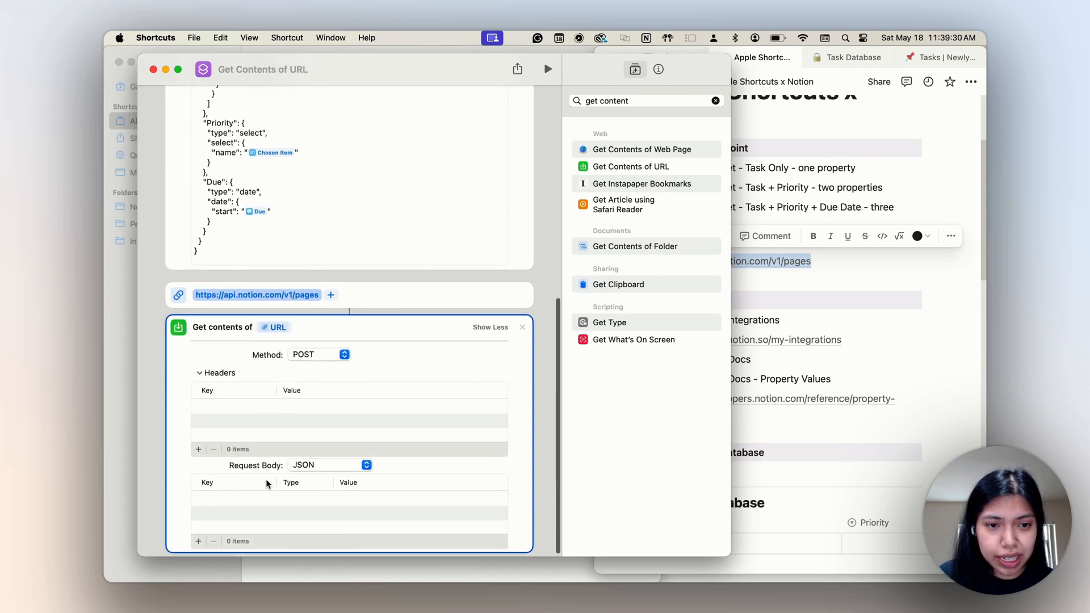
pyautogui.click(198, 449)
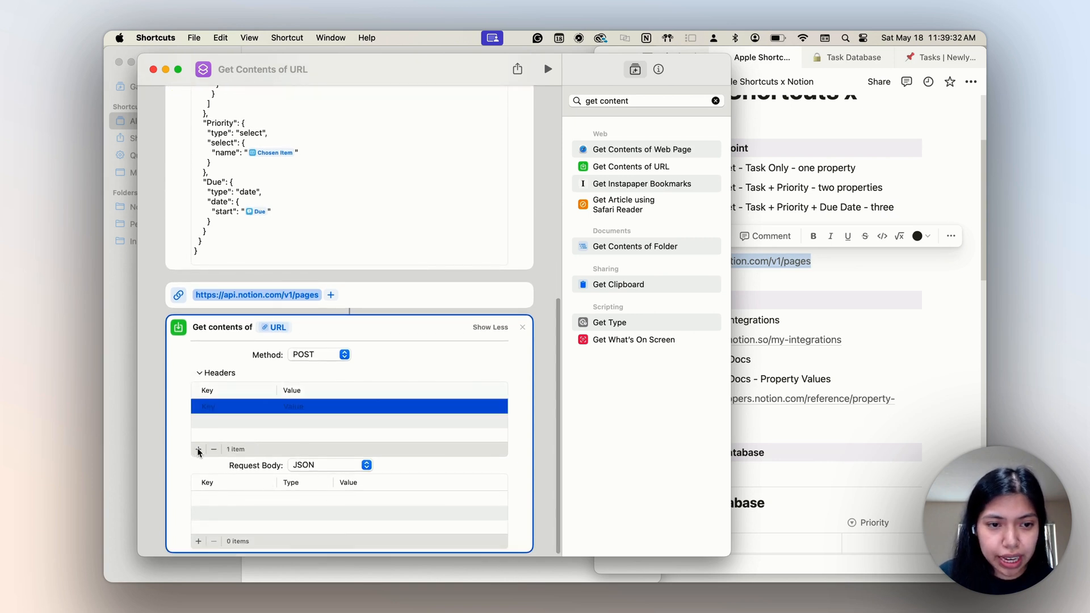
pyautogui.click(198, 450)
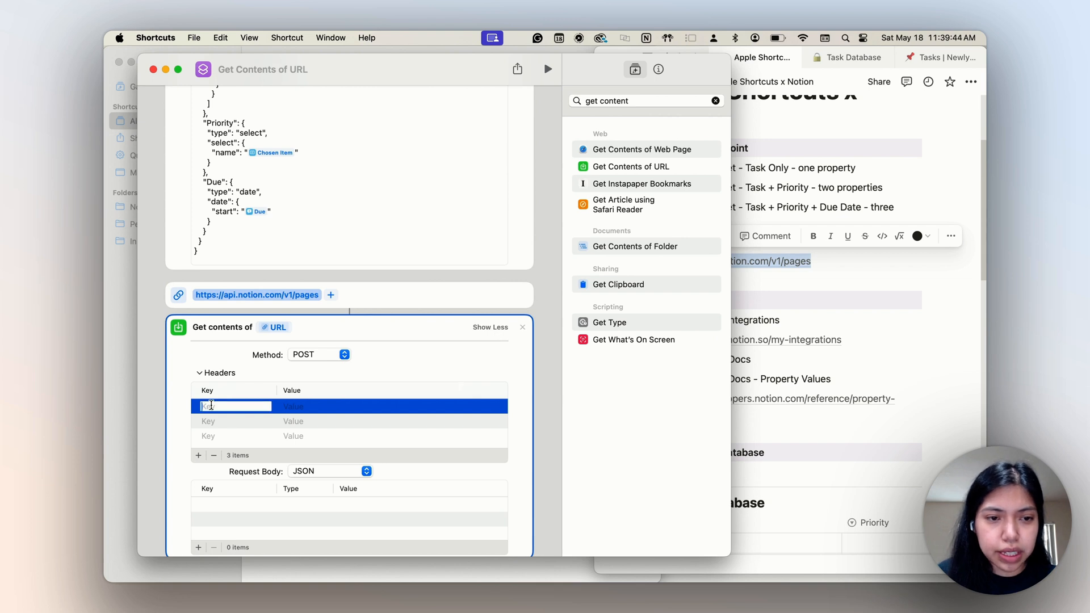
pyautogui.write('Authorizat')
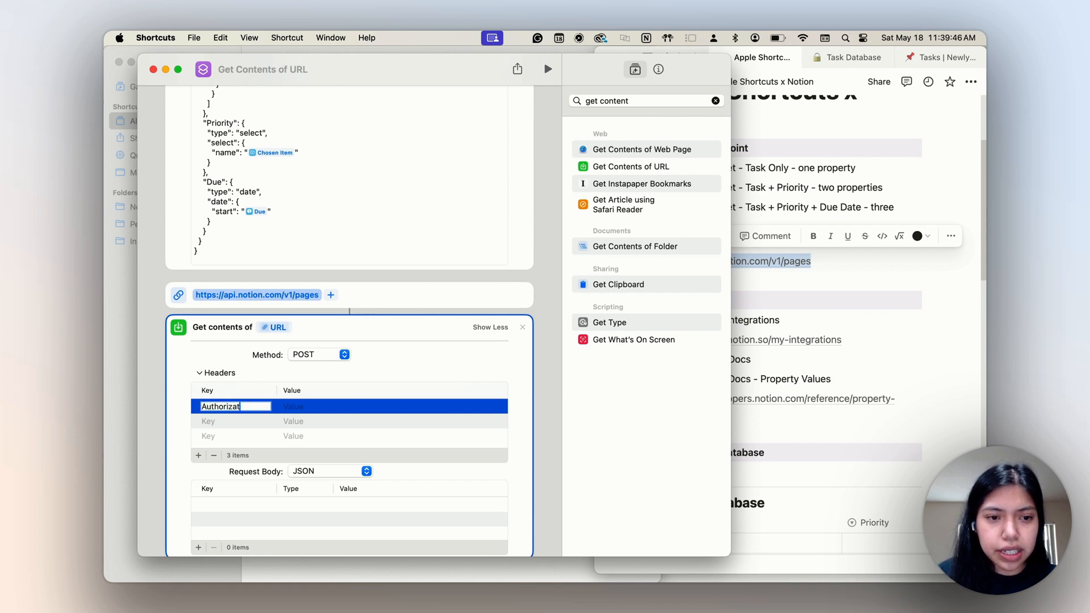
# Set the Authorization value to 'Bearer' plus the Notion secret key copied from Notes
pyautogui.click(393, 406)
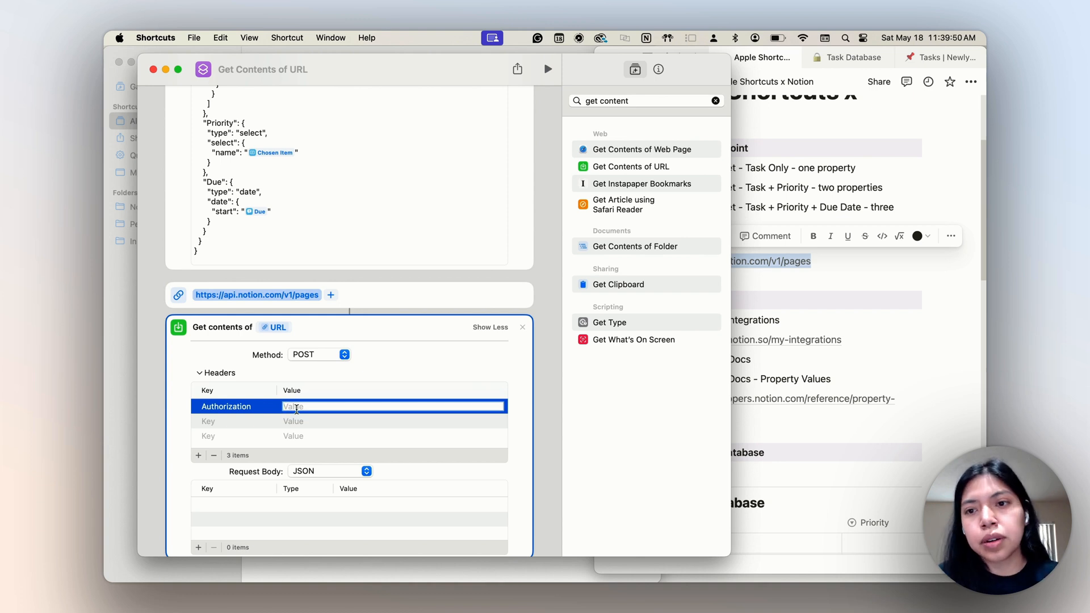
pyautogui.write('Bea')
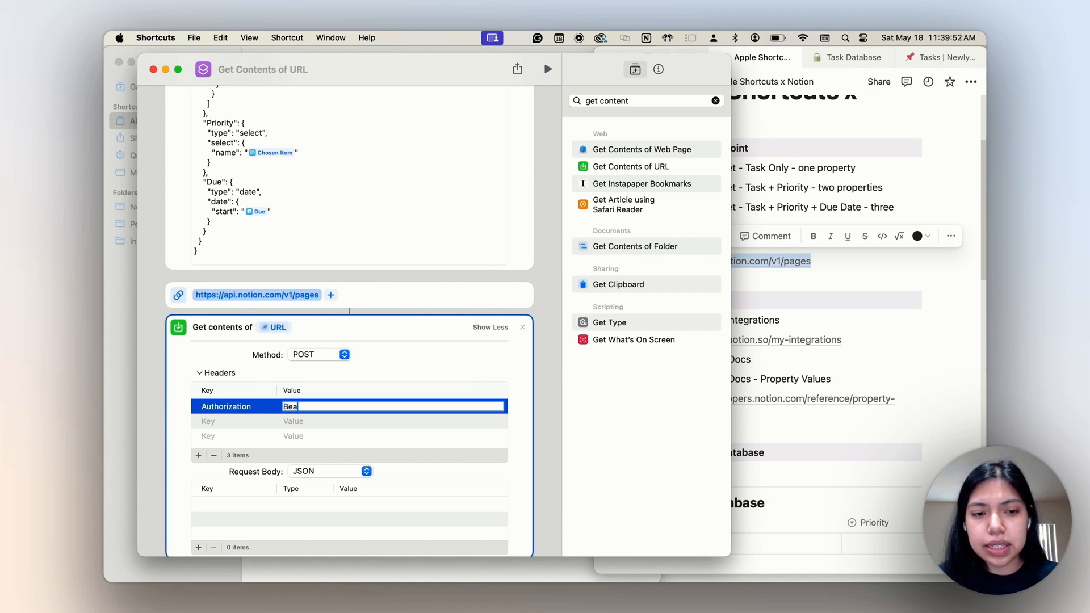
pyautogui.write('rer')
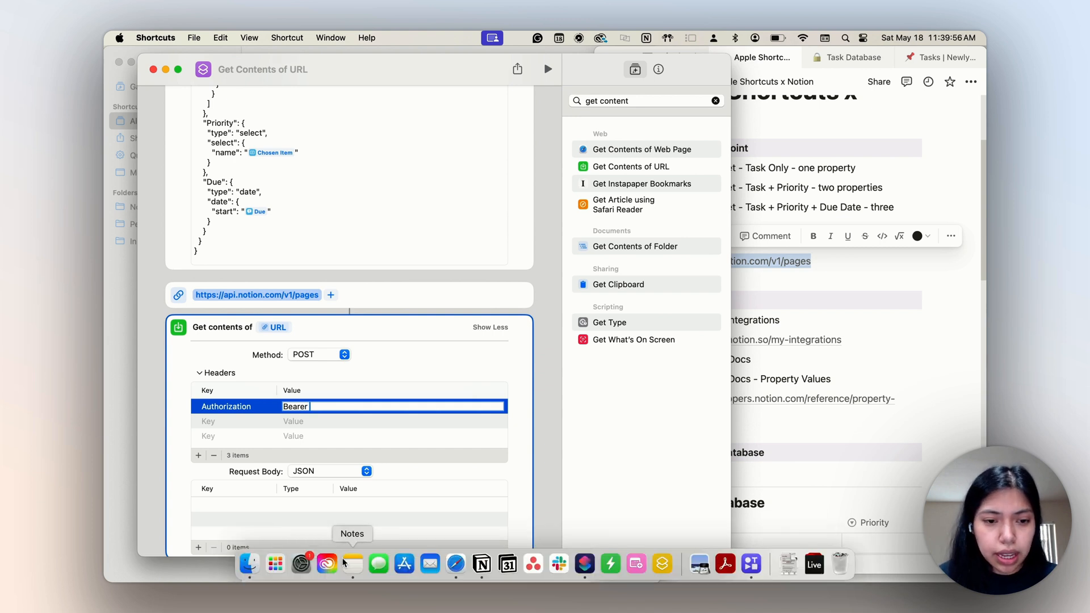
pyautogui.click(352, 564)
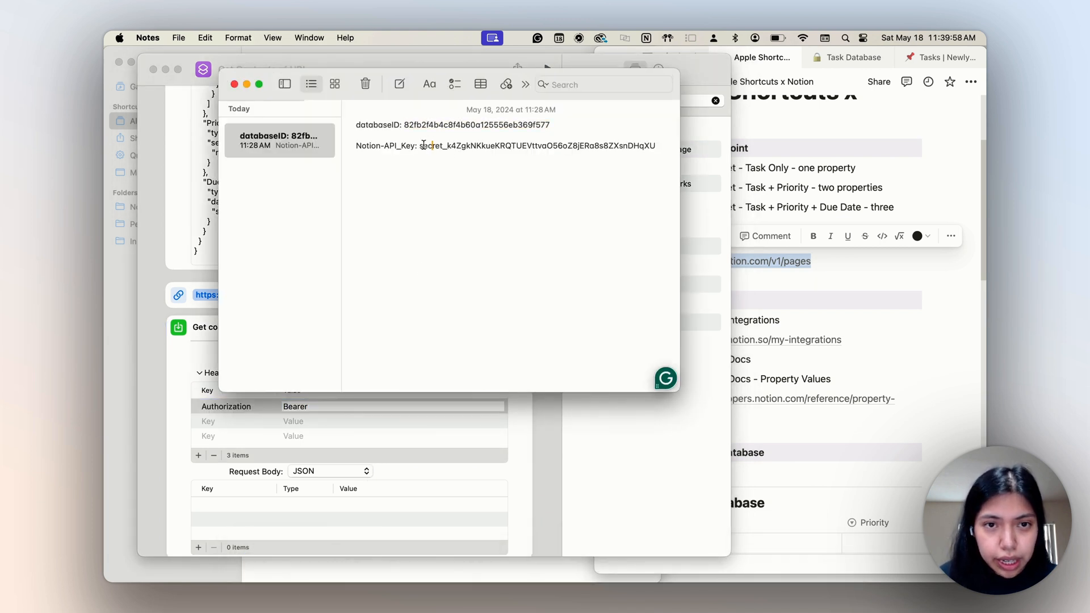
pyautogui.moveTo(422, 146); pyautogui.dragTo(654, 146)
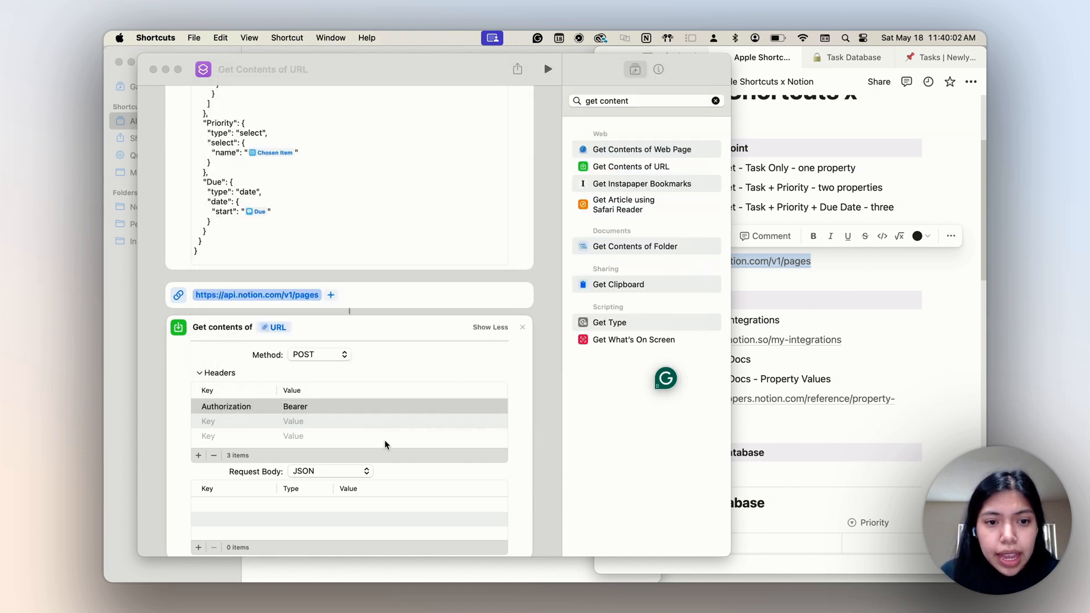
pyautogui.click(399, 406)
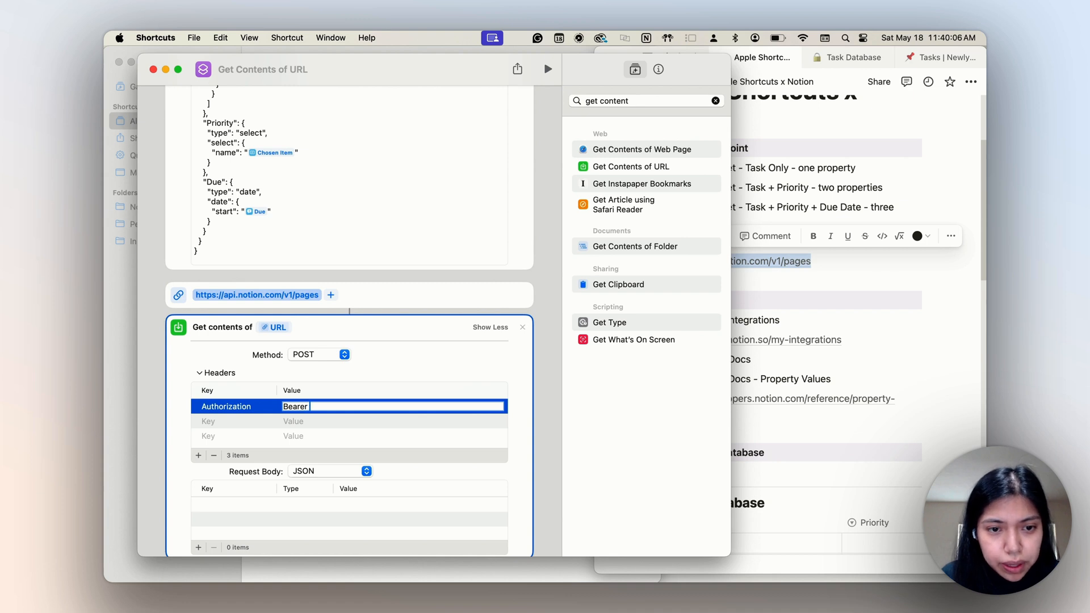
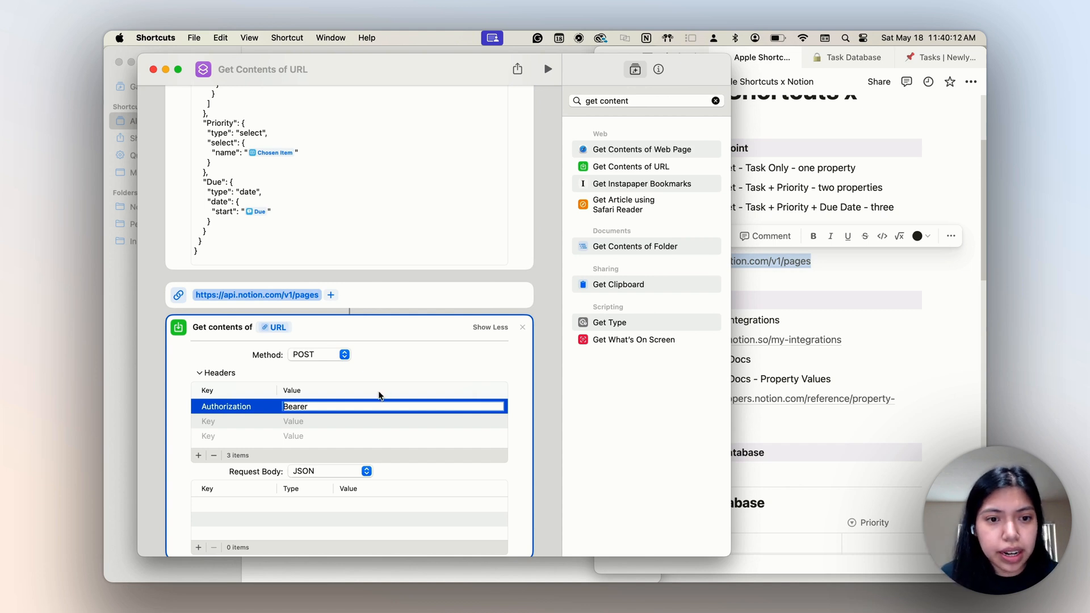
pyautogui.moveTo(573, 411)
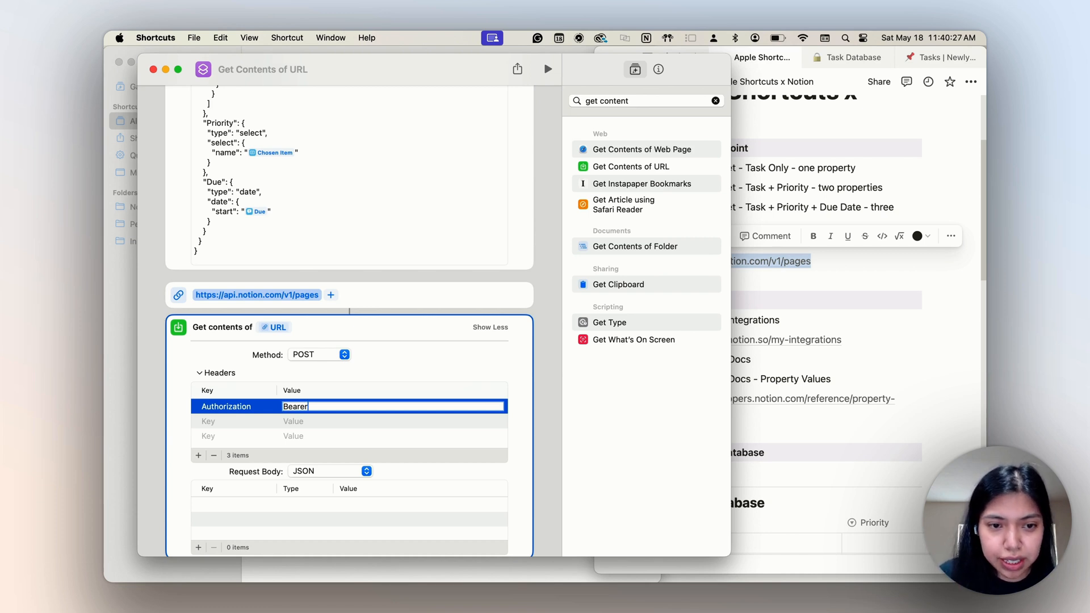
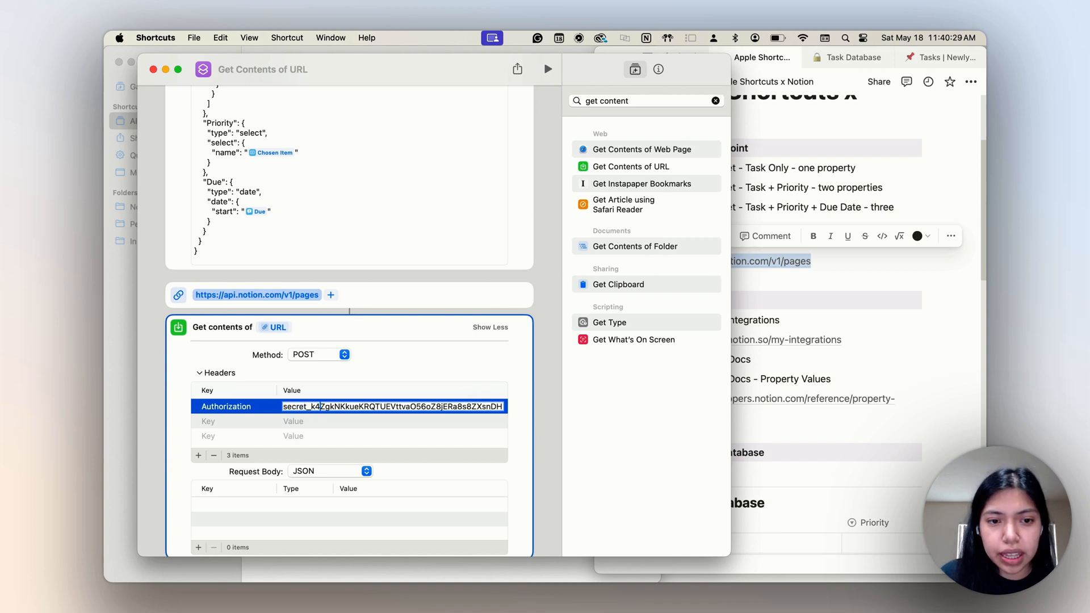
pyautogui.write('Bearer')
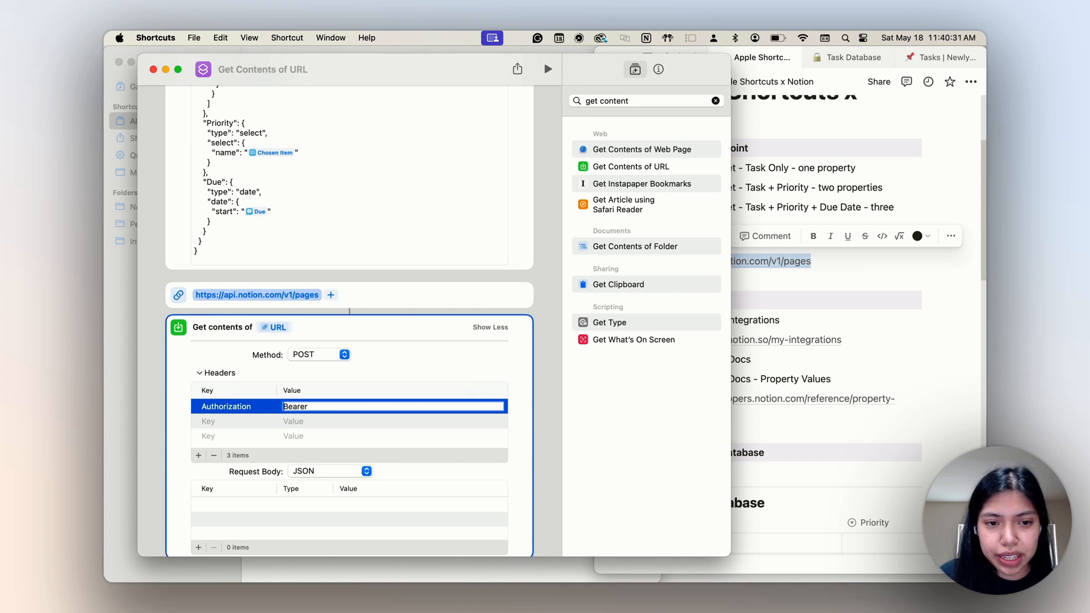
pyautogui.write('qXU')
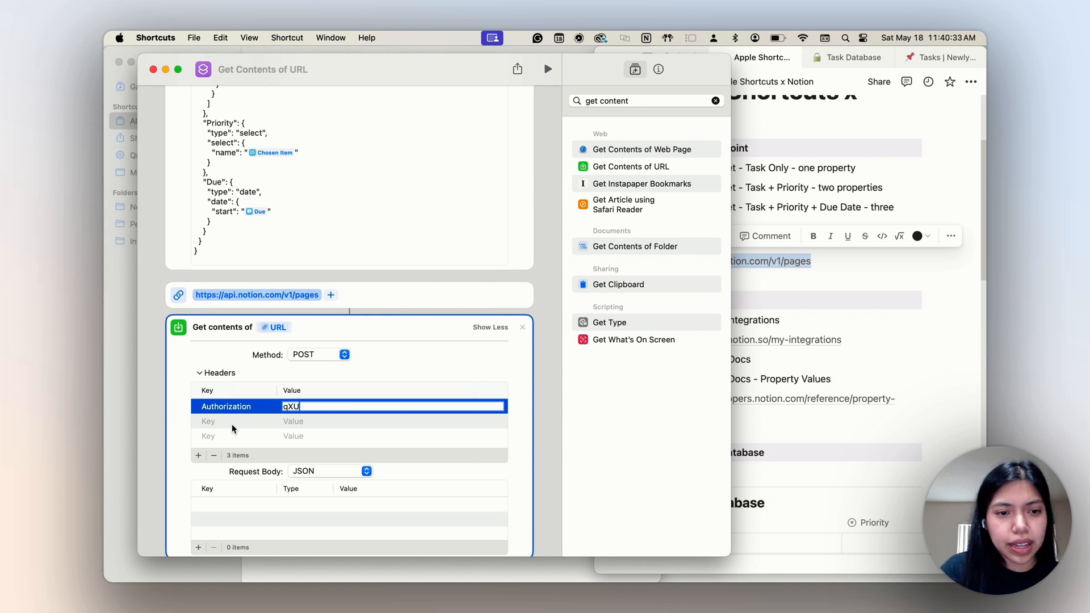
# Add a Content-Type header with value application/json
pyautogui.write('Bearer')
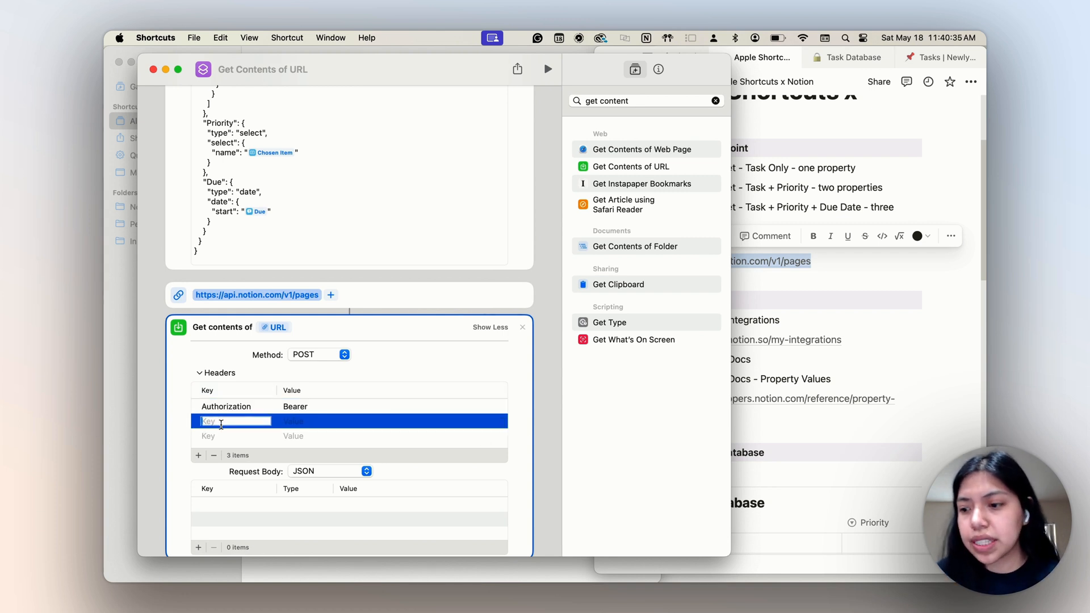
pyautogui.write('Content')
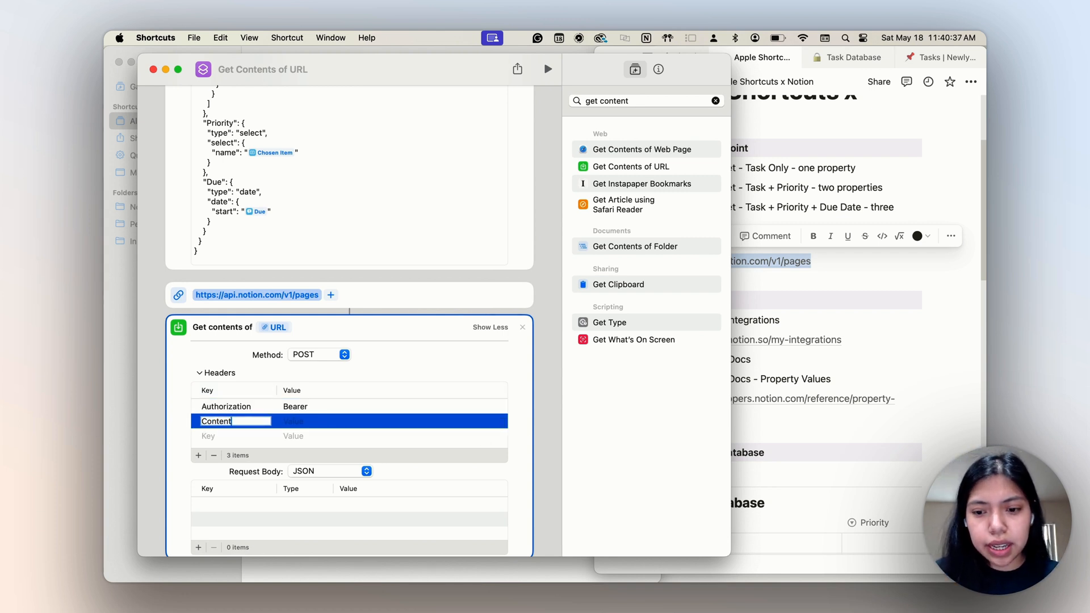
pyautogui.write('-Type')
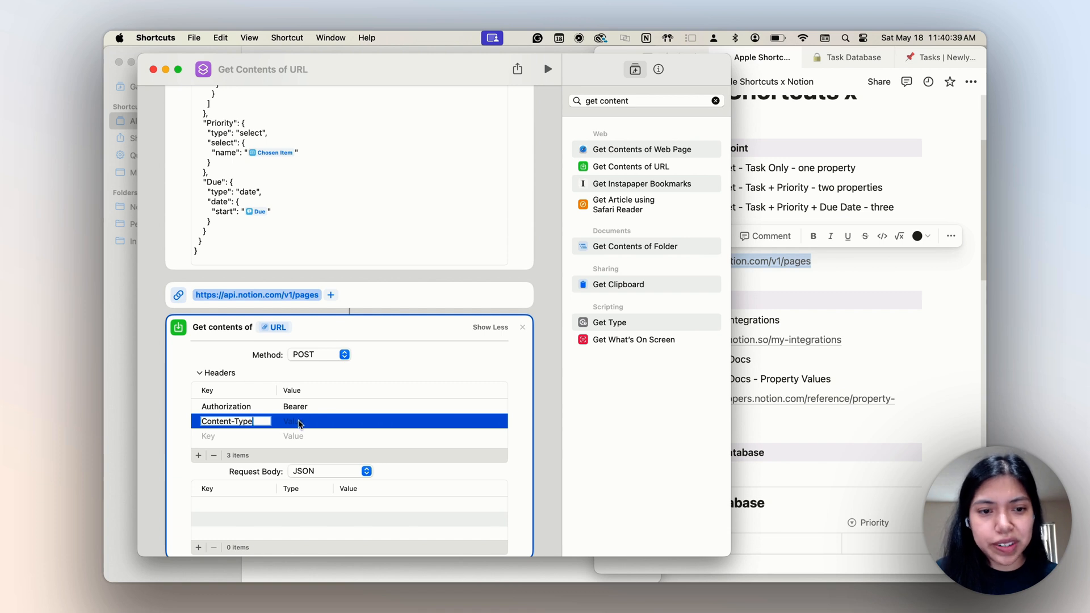
pyautogui.write('application')
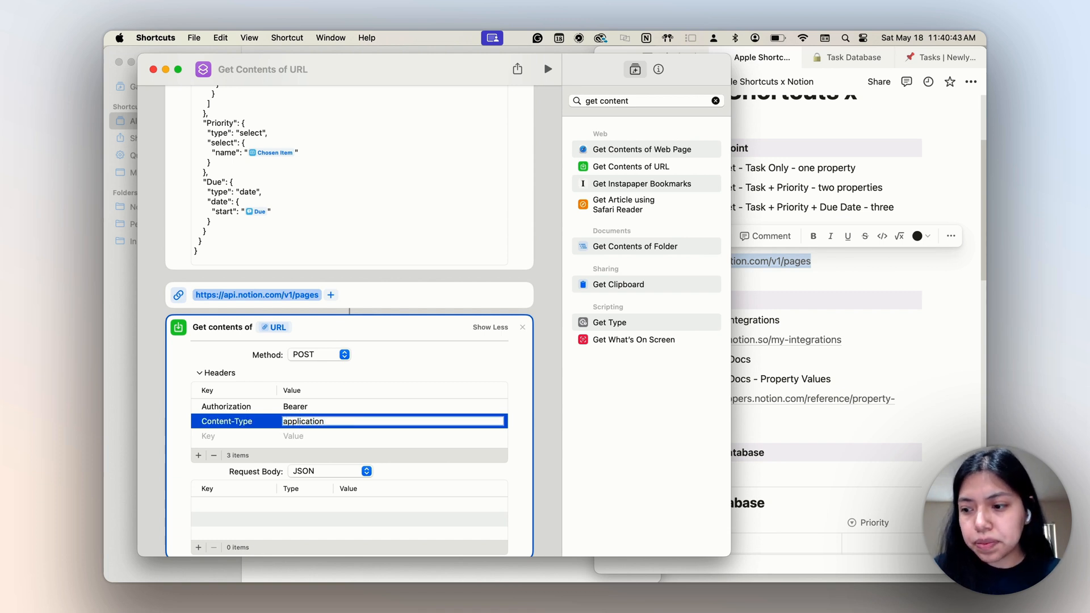
pyautogui.write('/fo')
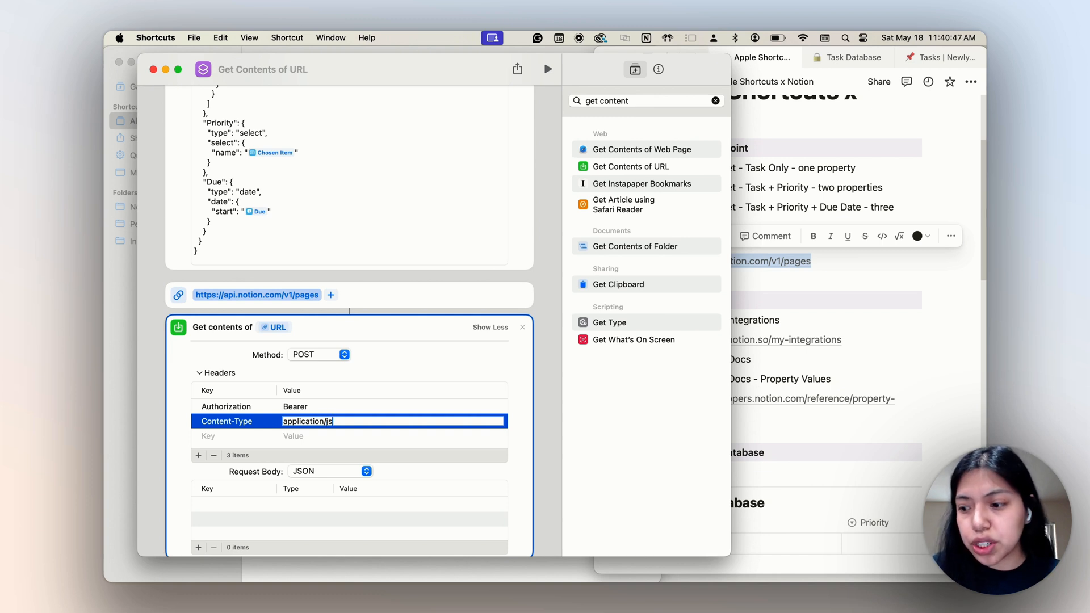
pyautogui.write('on')
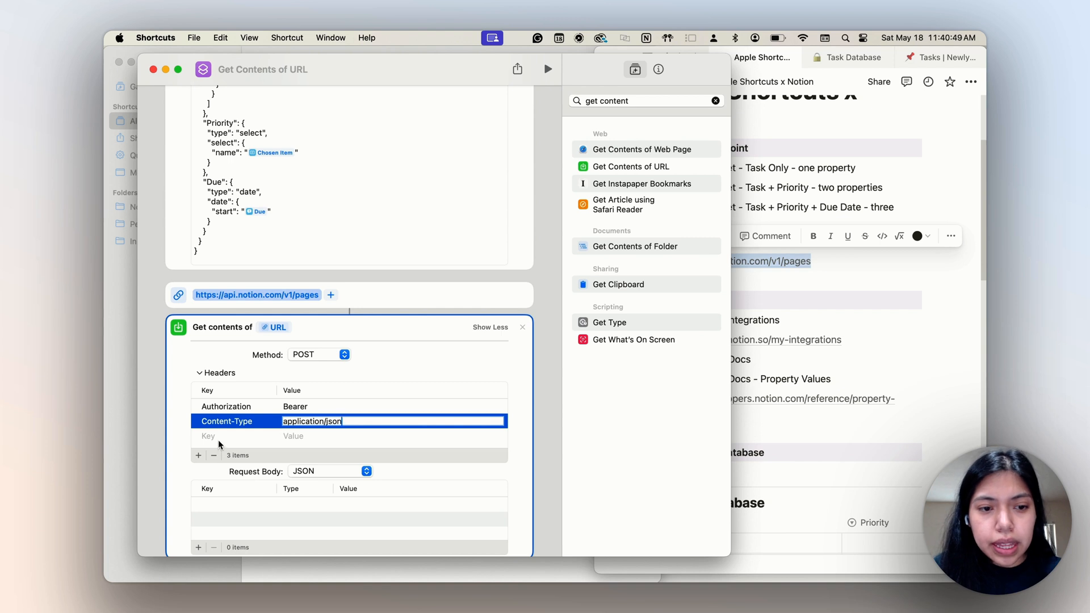
# Add a Notion-Version header with value 2022-06-28
pyautogui.click(232, 436)
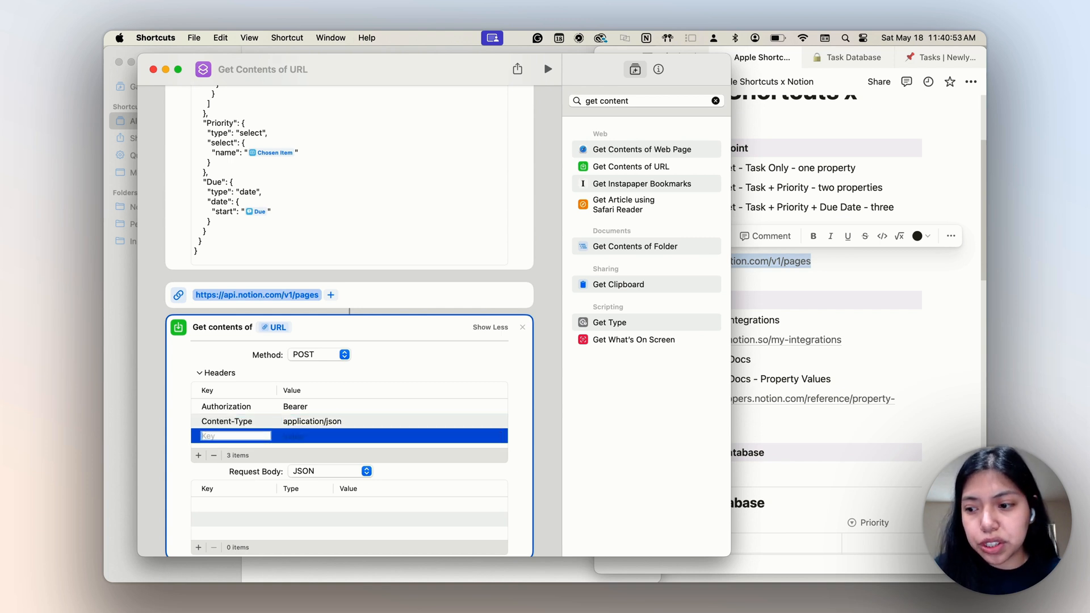
pyautogui.write('Notion-')
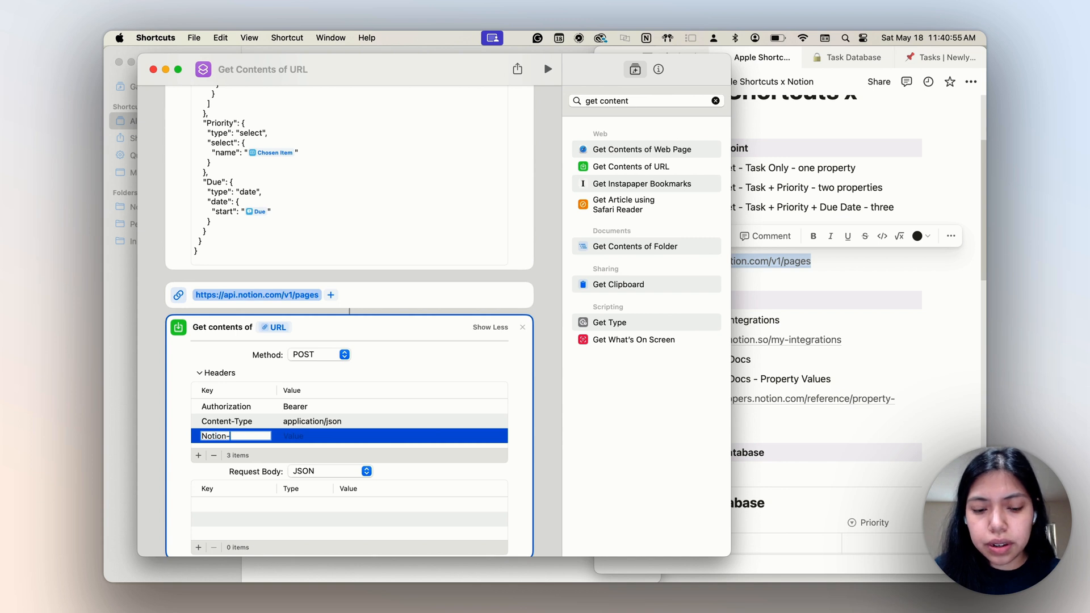
pyautogui.write('Version')
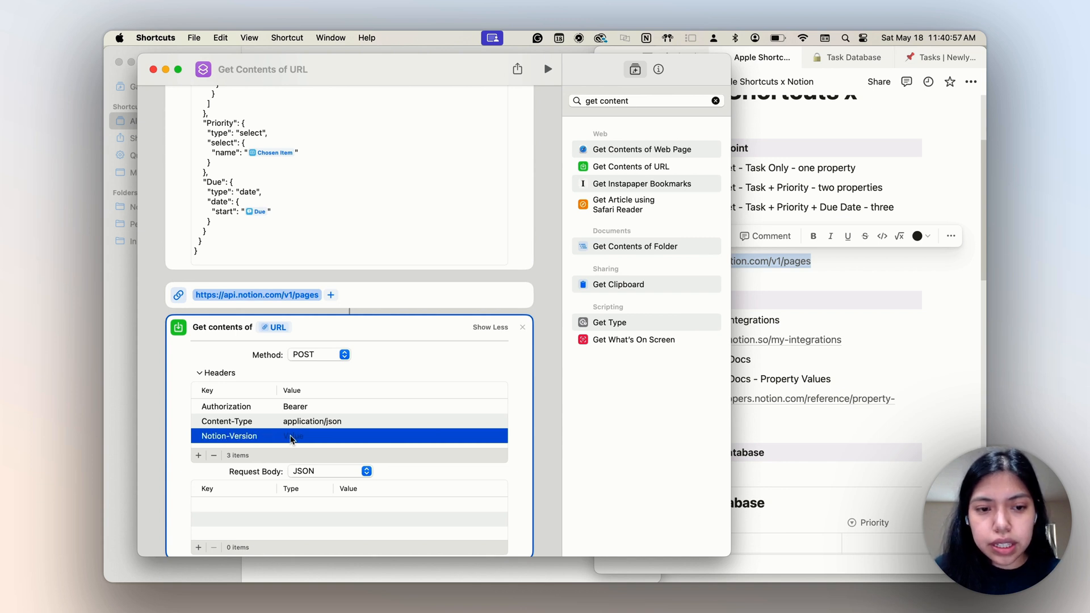
pyautogui.write('2')
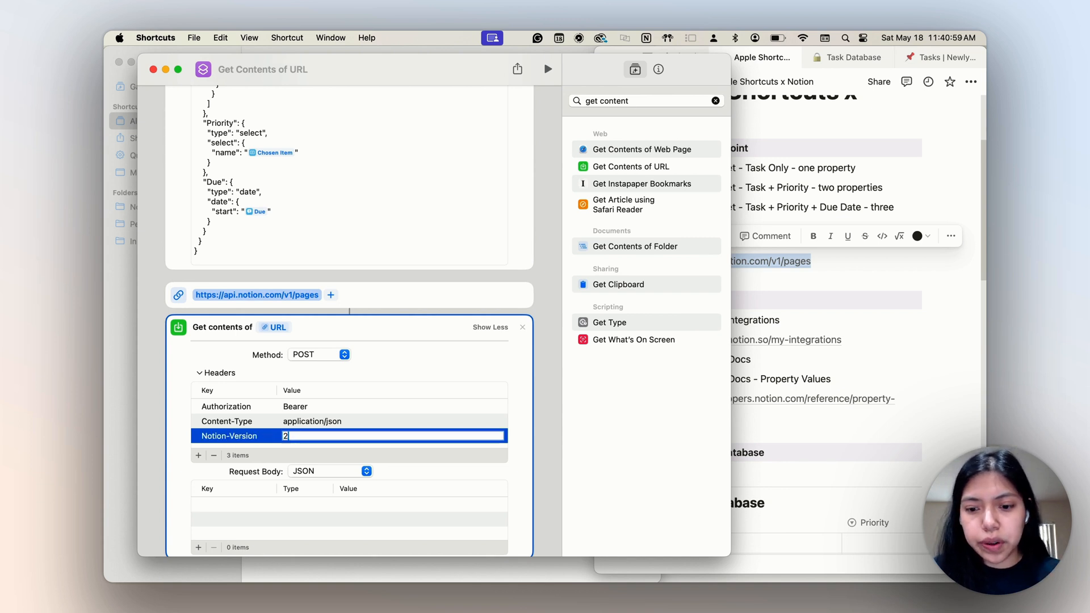
pyautogui.write('022-06-28')
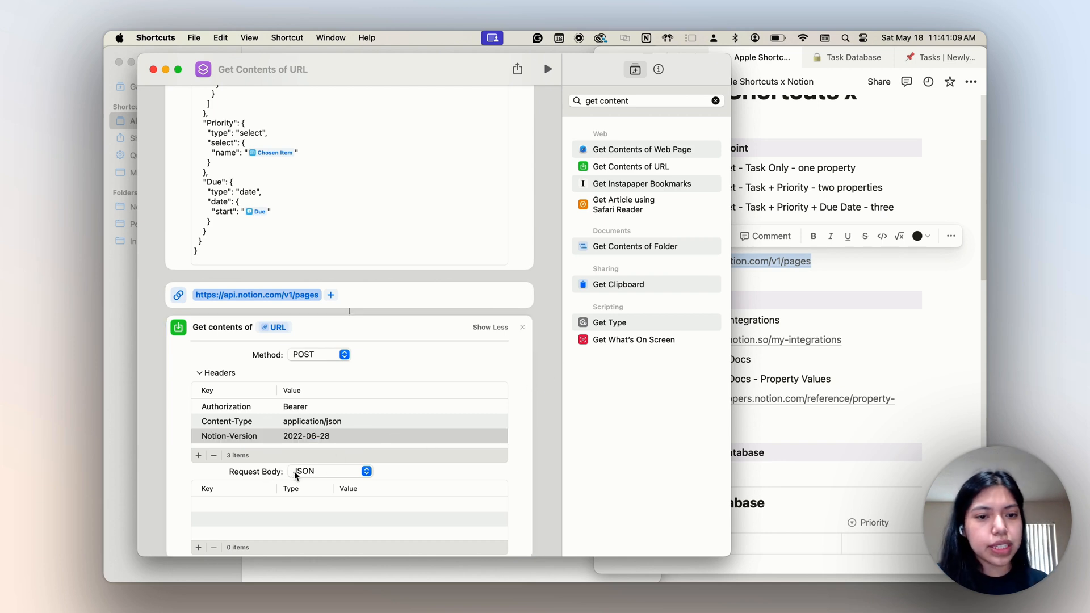
# Switch the Get Contents of URL request body from JSON to File
pyautogui.click(328, 472)
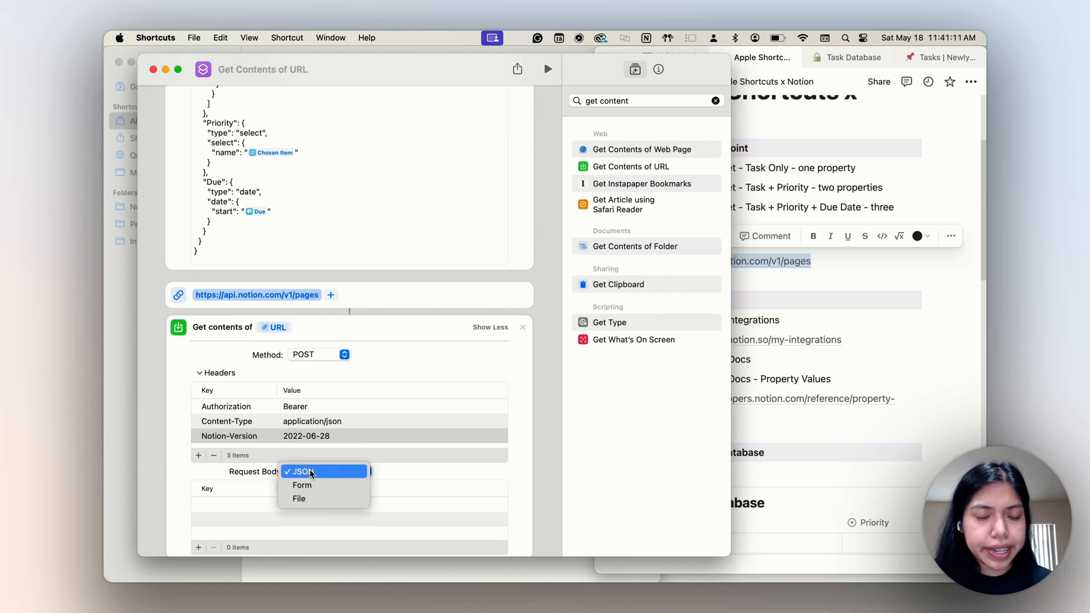
pyautogui.moveTo(300, 499)
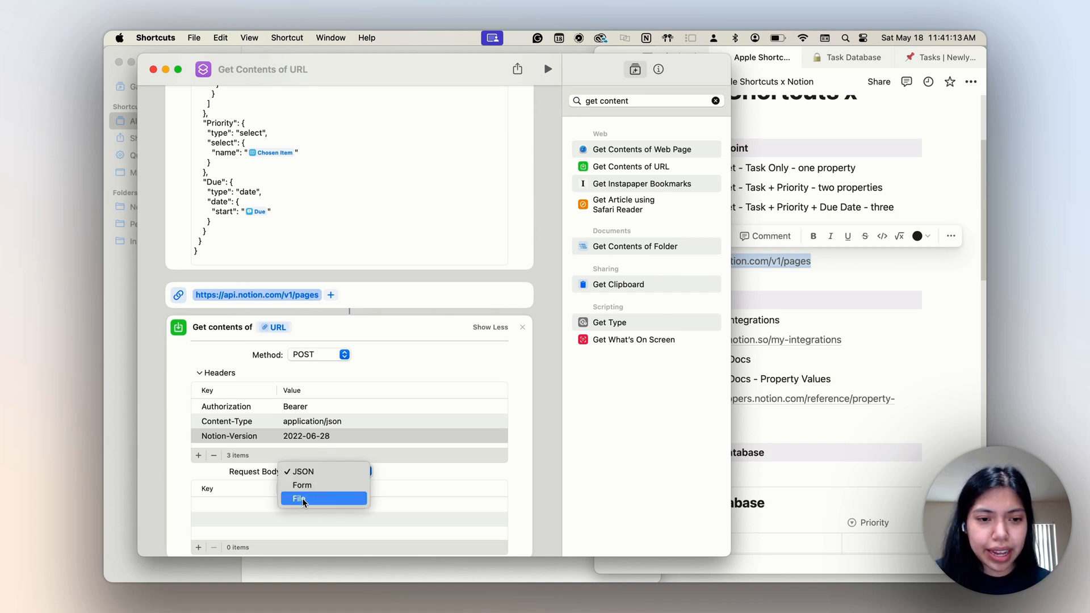
pyautogui.click(299, 499)
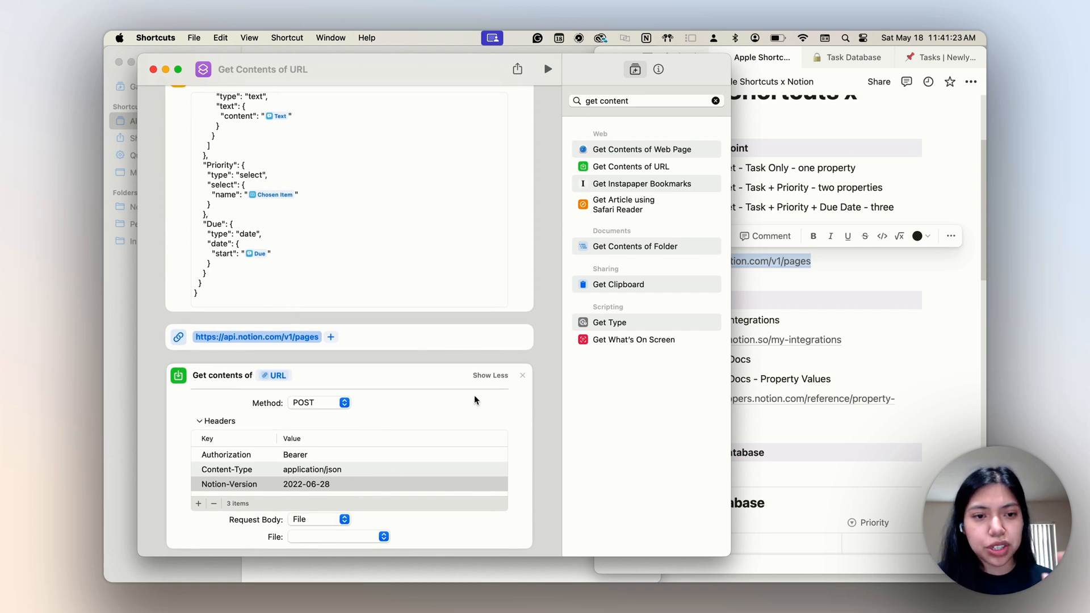
pyautogui.moveTo(535, 162)
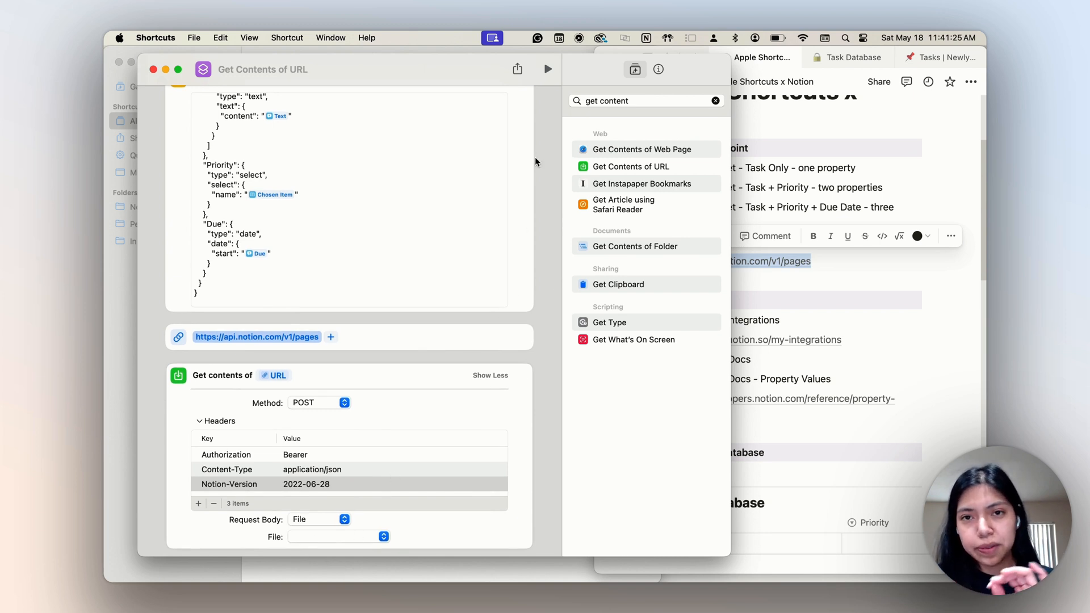
# Test-run the shortcut with task 'like and', allowing access to api.notion.com
pyautogui.click(548, 69)
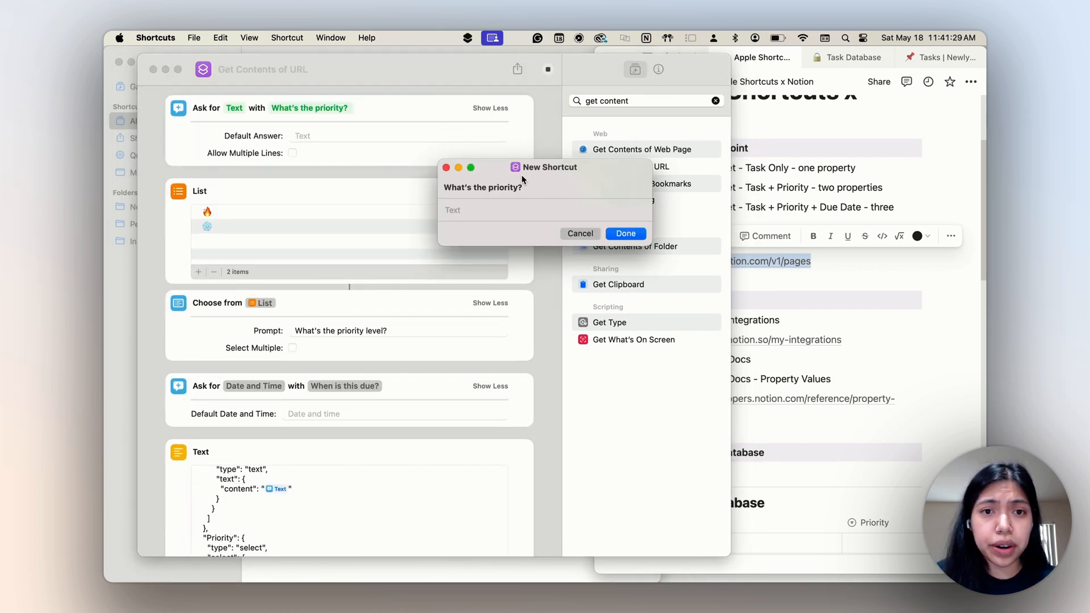
pyautogui.moveTo(579, 236)
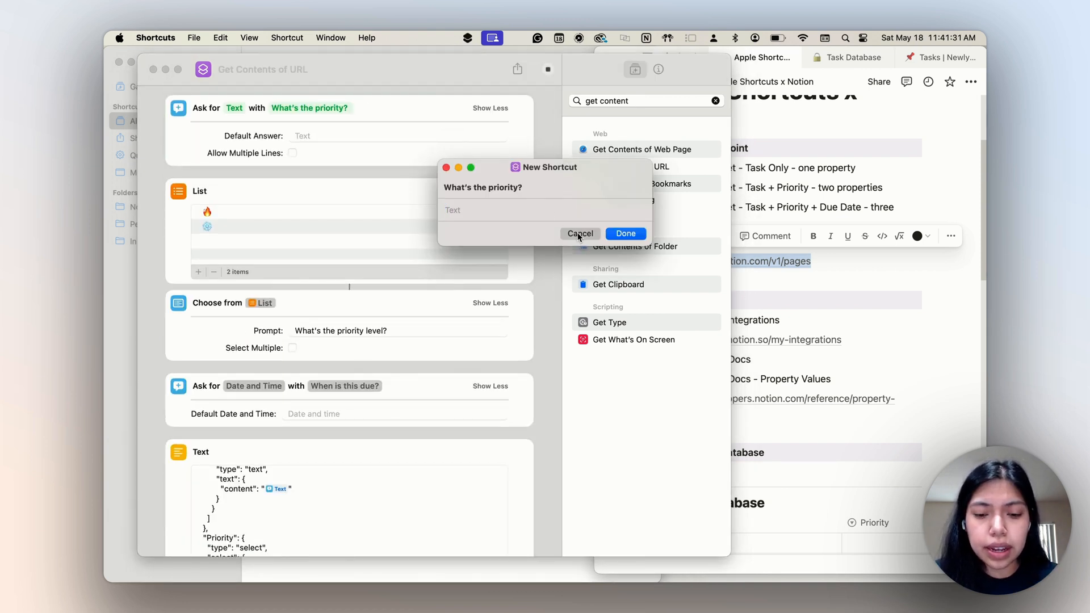
pyautogui.write('like and')
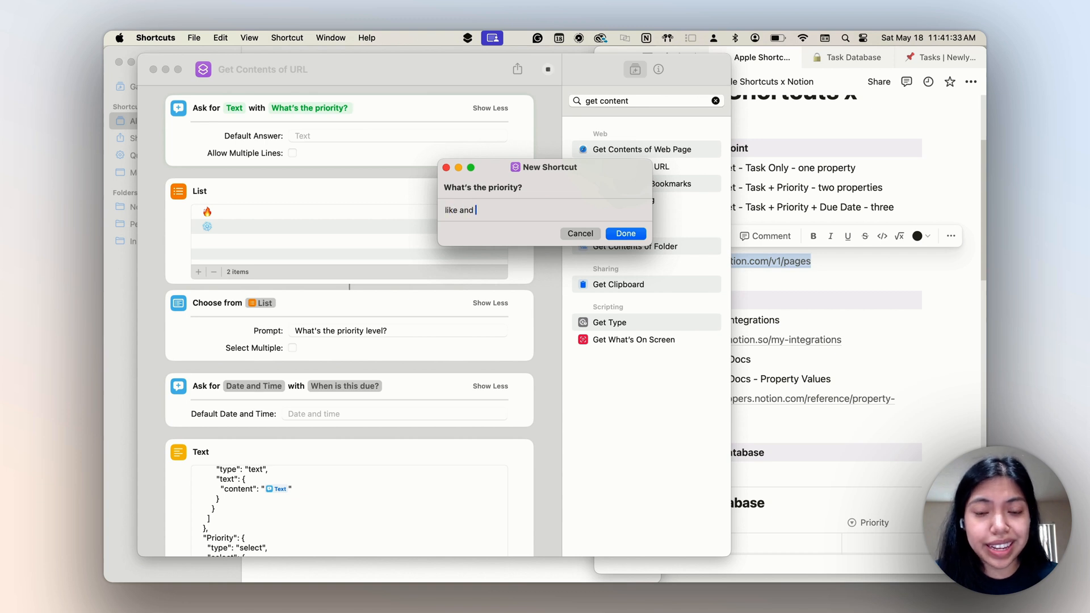
pyautogui.click(624, 233)
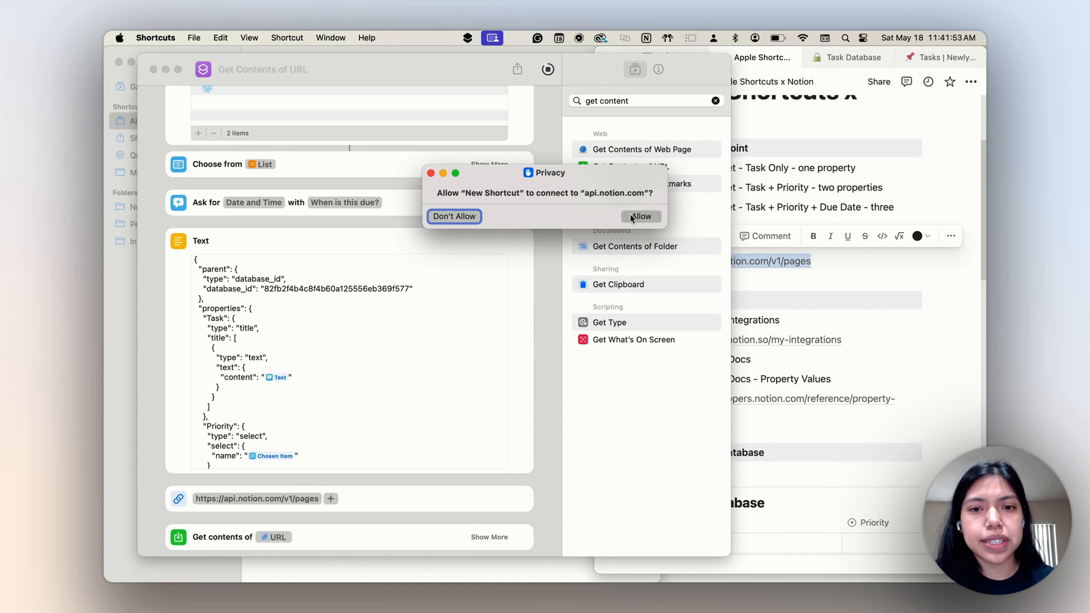
pyautogui.click(639, 216)
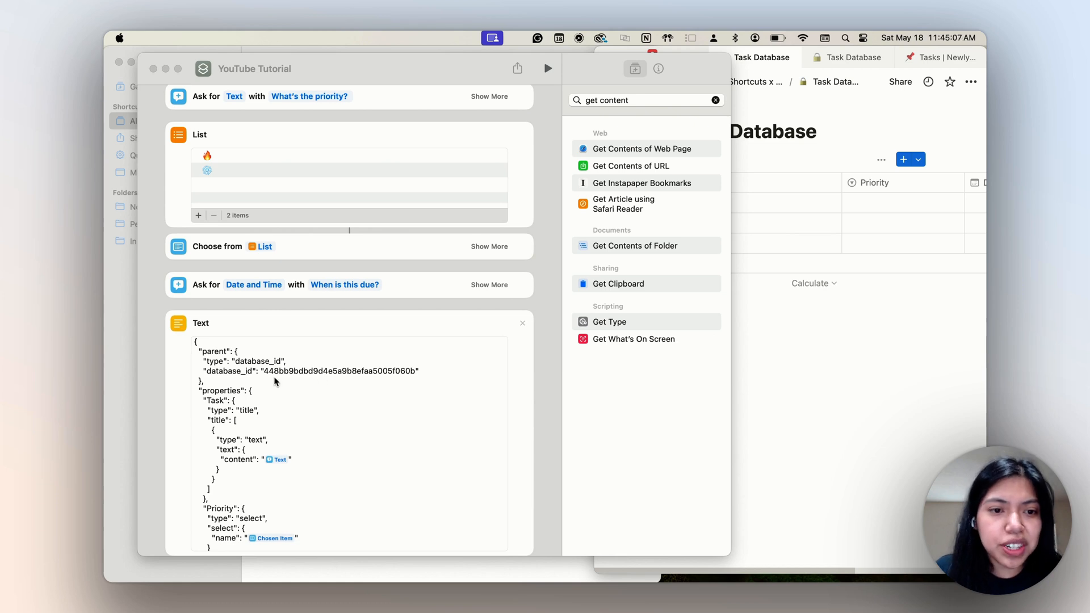
# Select the database_id value in the Text action's JSON body for replacement
pyautogui.doubleClick(340, 370)
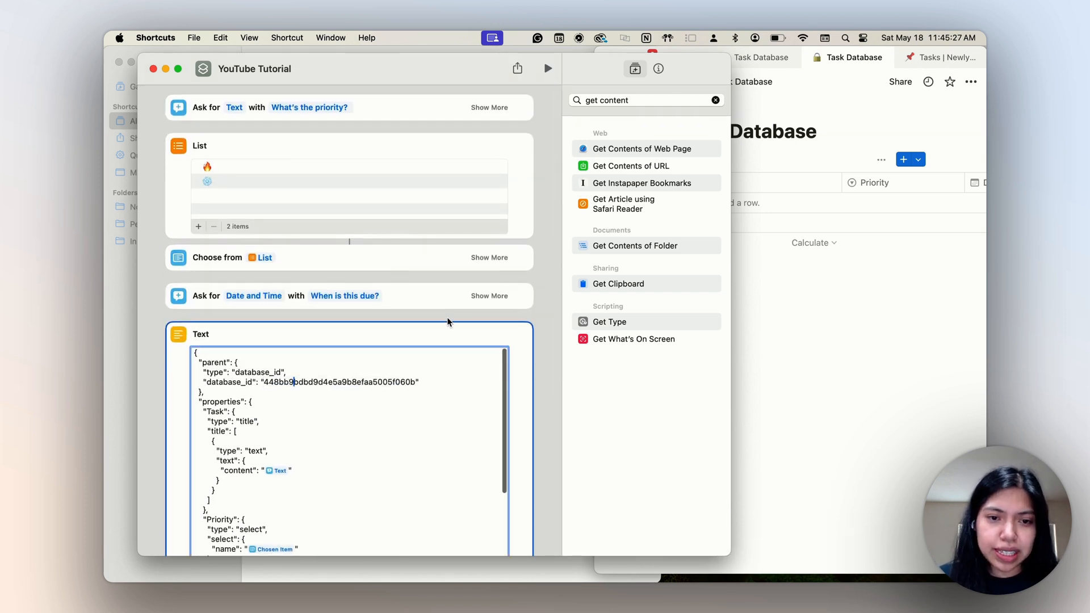
# Run with task 'like and subscribe', fire priority, due 5:45 PM on 5/18/2024
pyautogui.click(548, 68)
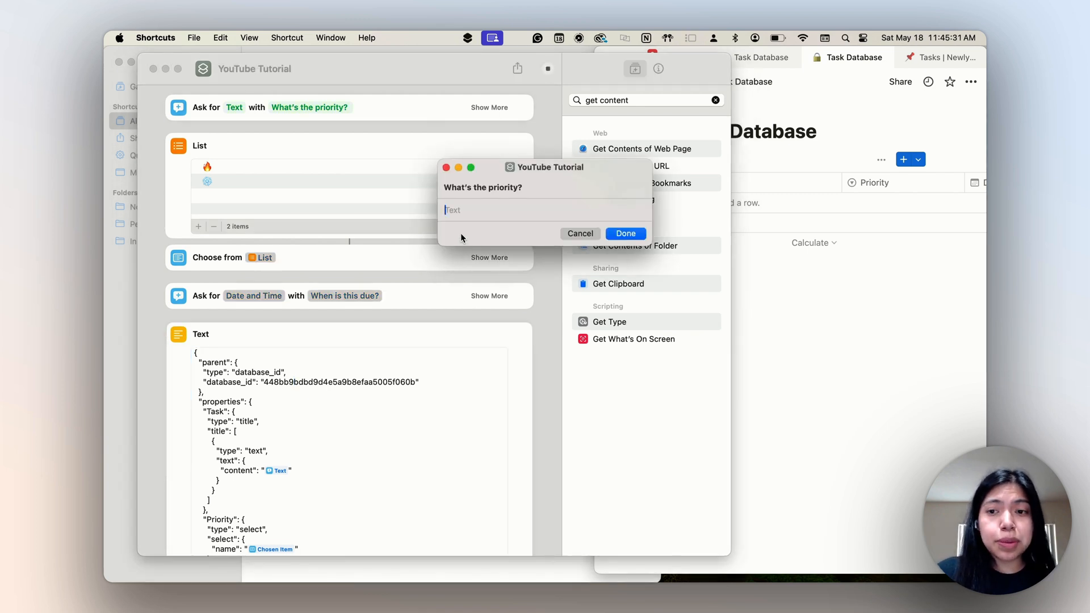
pyautogui.write('like and subsc')
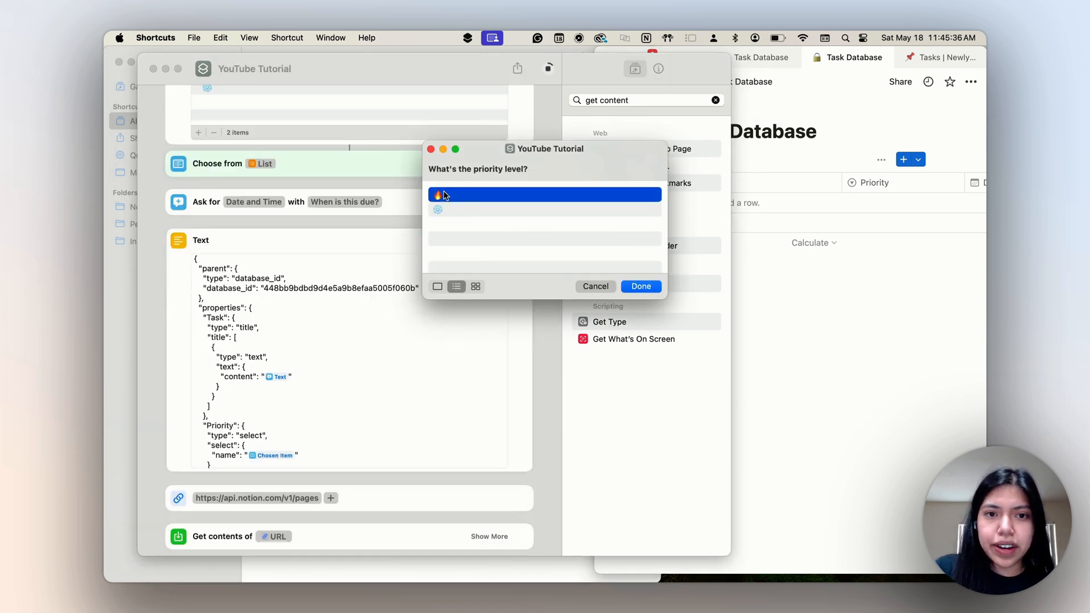
pyautogui.click(640, 286)
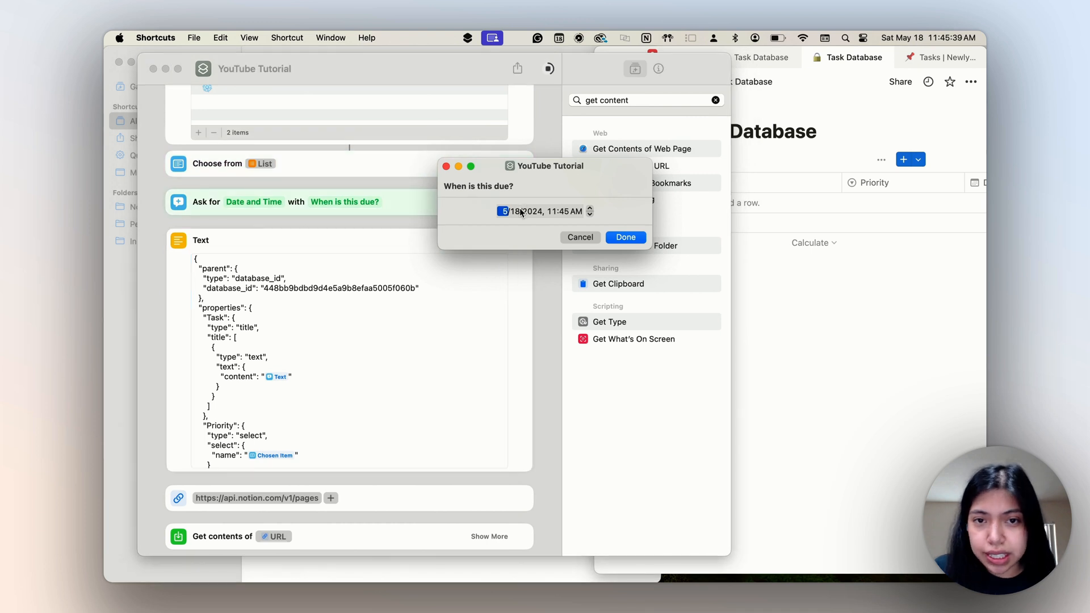
pyautogui.click(508, 211)
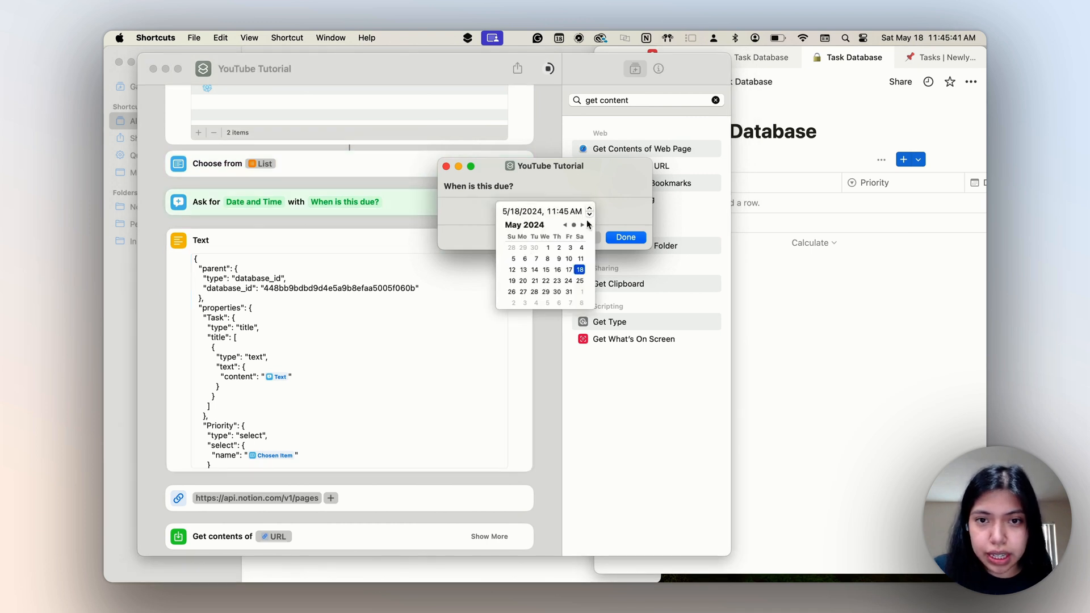
pyautogui.click(552, 210)
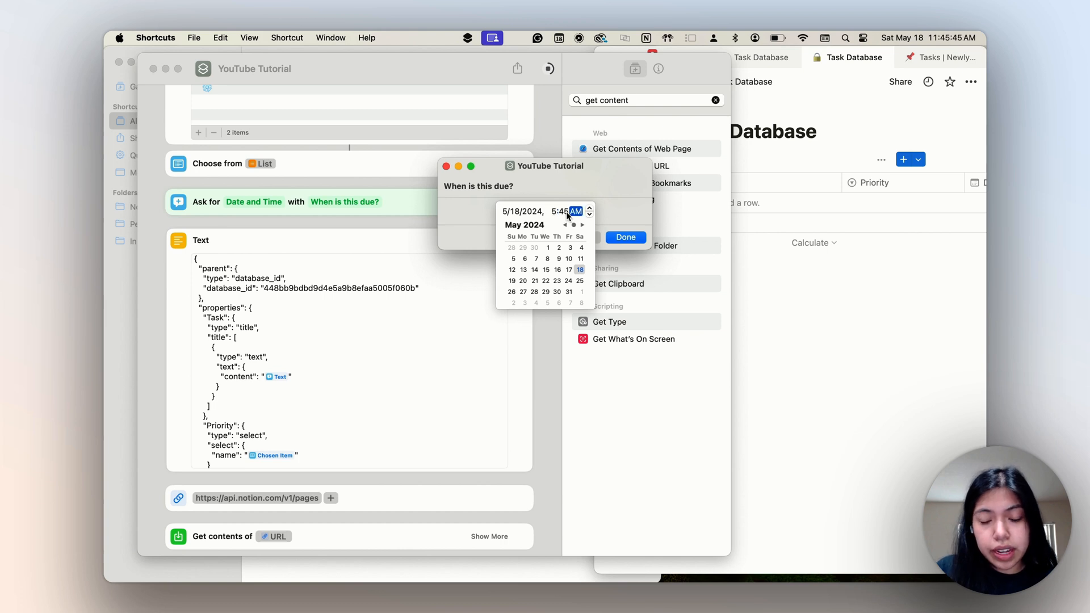
pyautogui.click(625, 237)
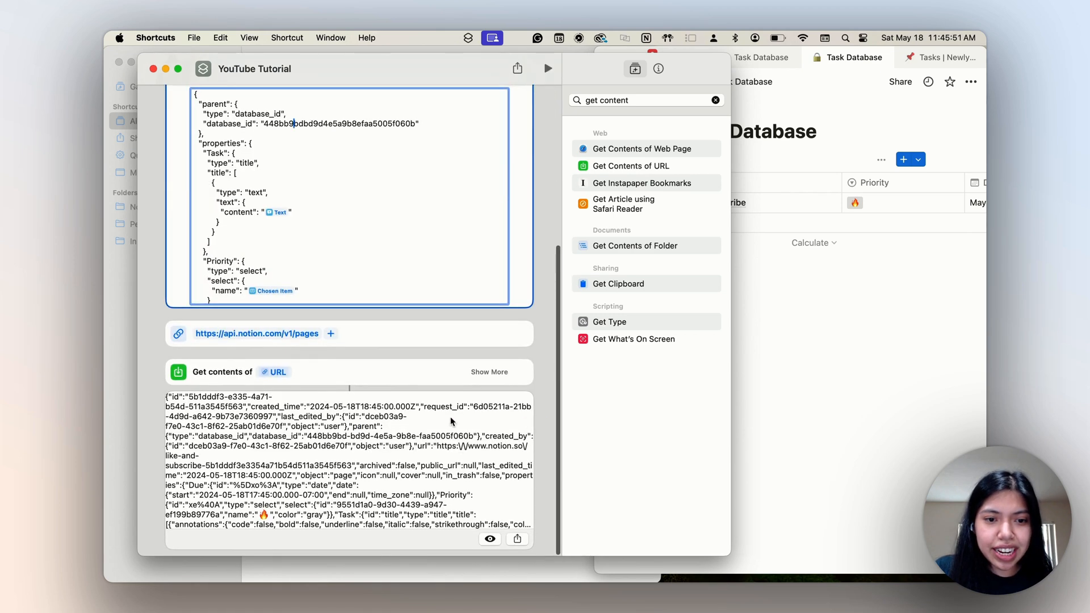
pyautogui.moveTo(438, 439)
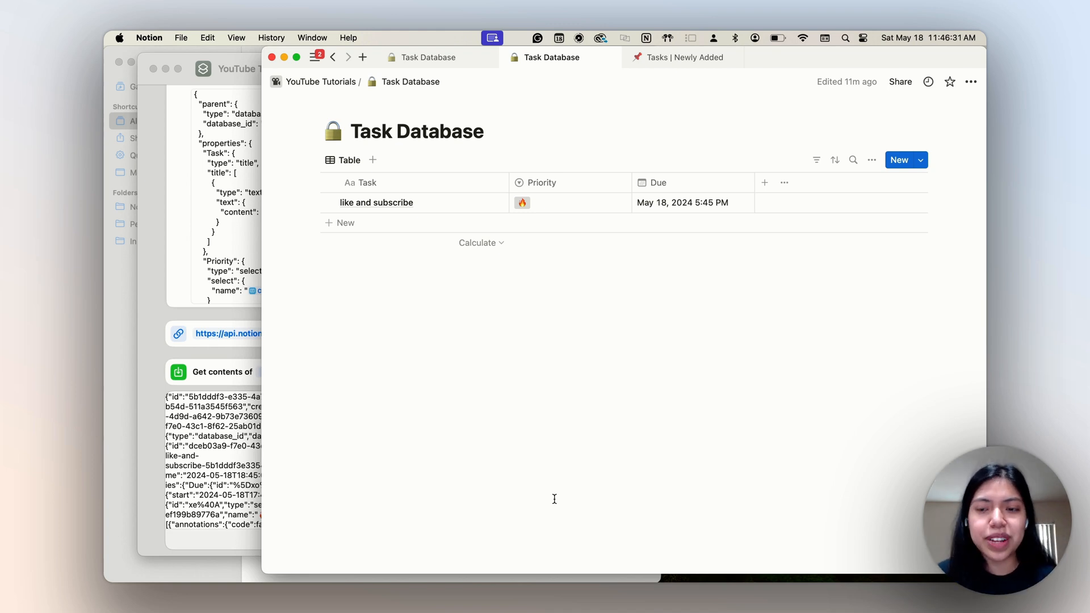
pyautogui.moveTo(877, 505)
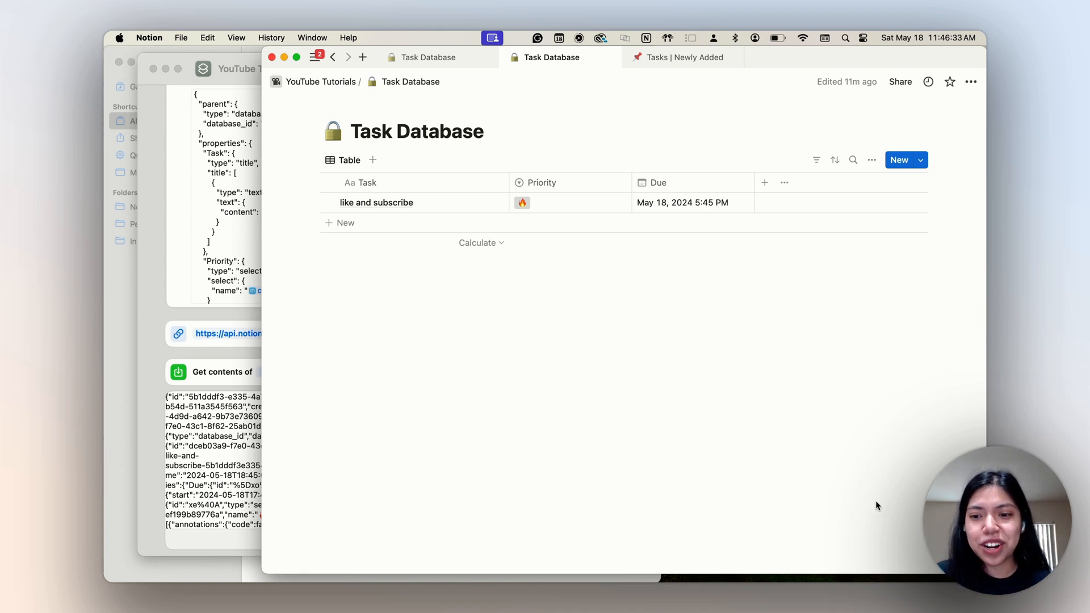
pyautogui.moveTo(869, 499)
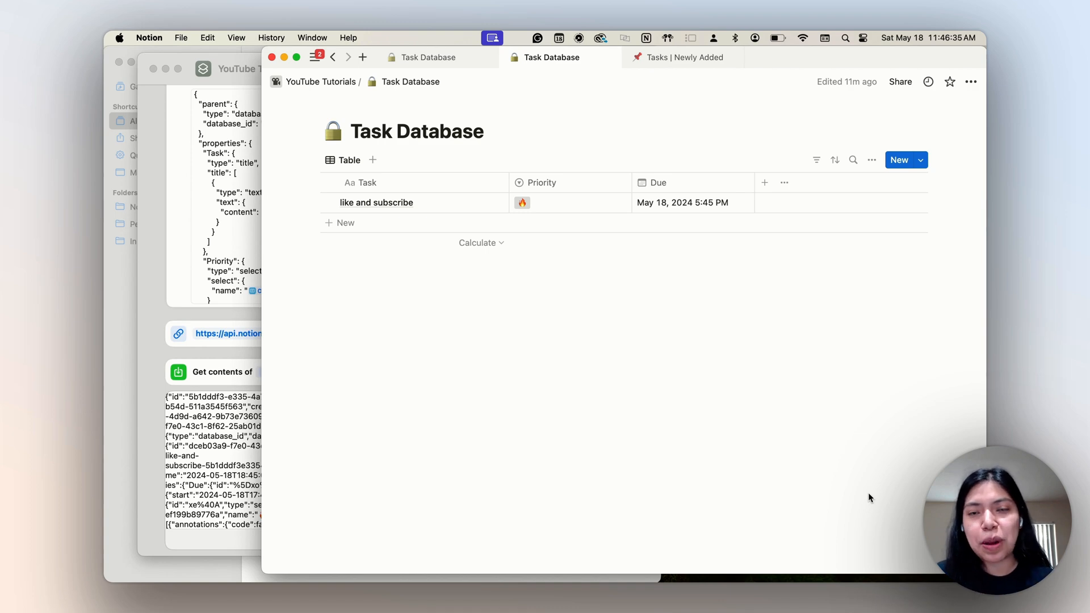